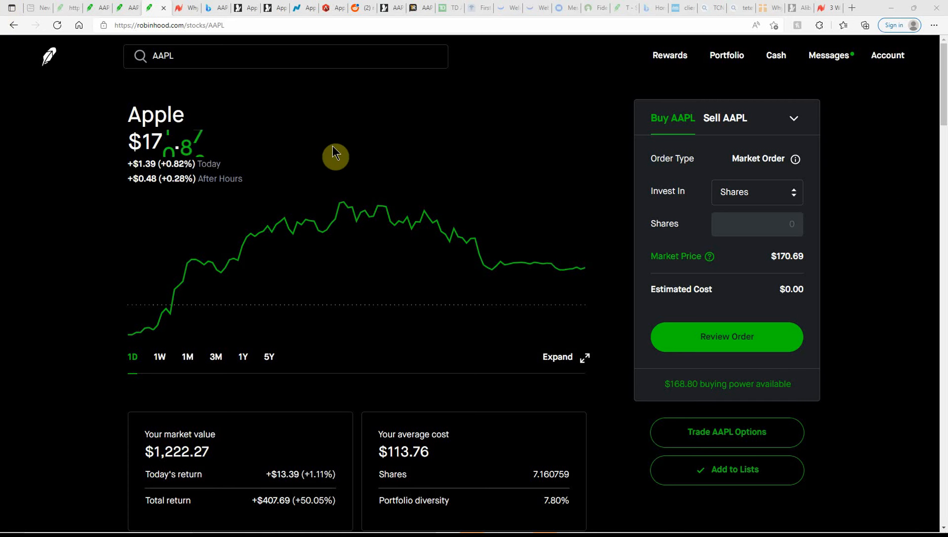
{"action": "mouse_move", "coordinate": [221, 261]}
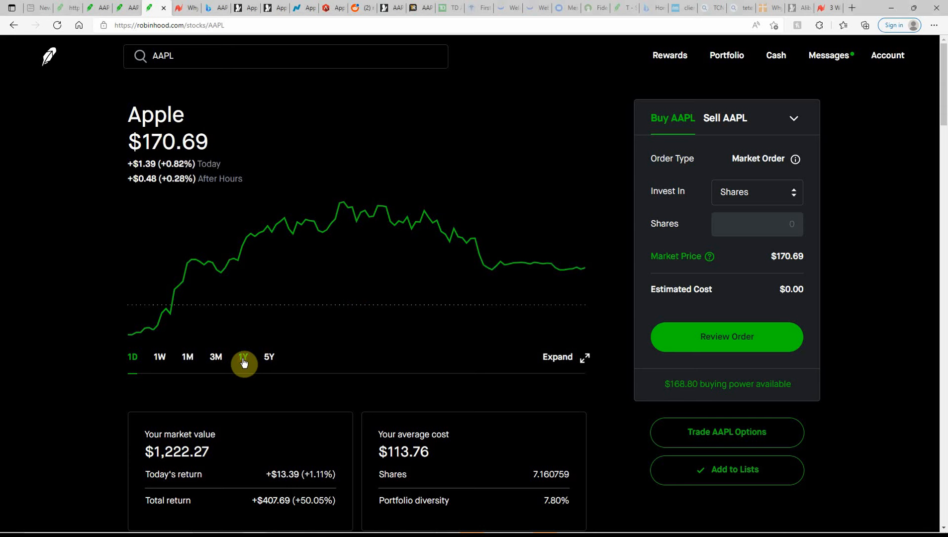
Flip Apple's price chart through year, 3-month, month and week ranges, ending on today.
{"action": "left_click", "coordinate": [242, 357]}
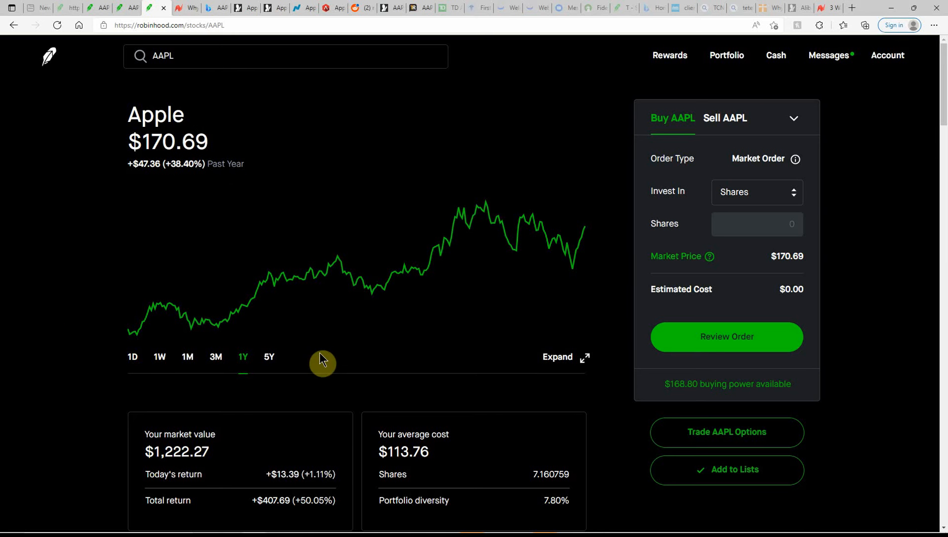
{"action": "mouse_move", "coordinate": [305, 367]}
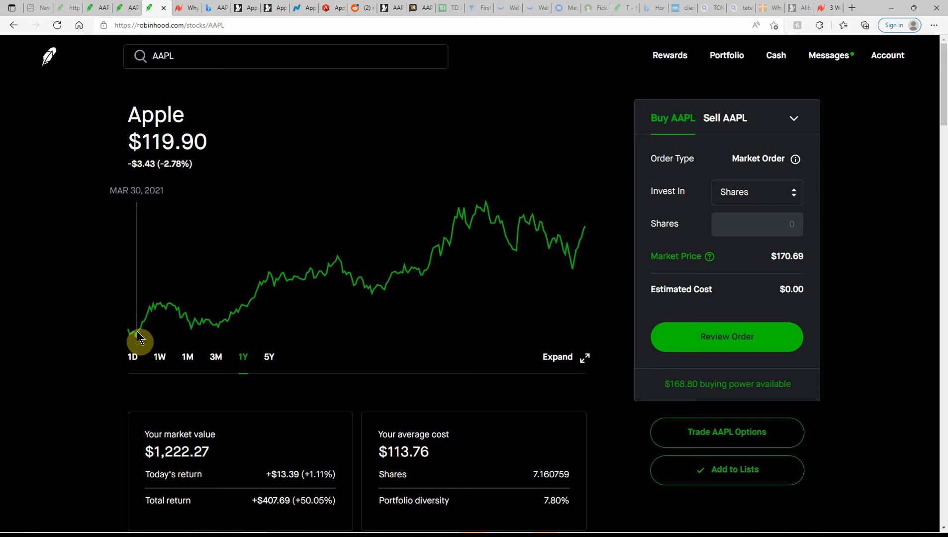
{"action": "mouse_move", "coordinate": [162, 319]}
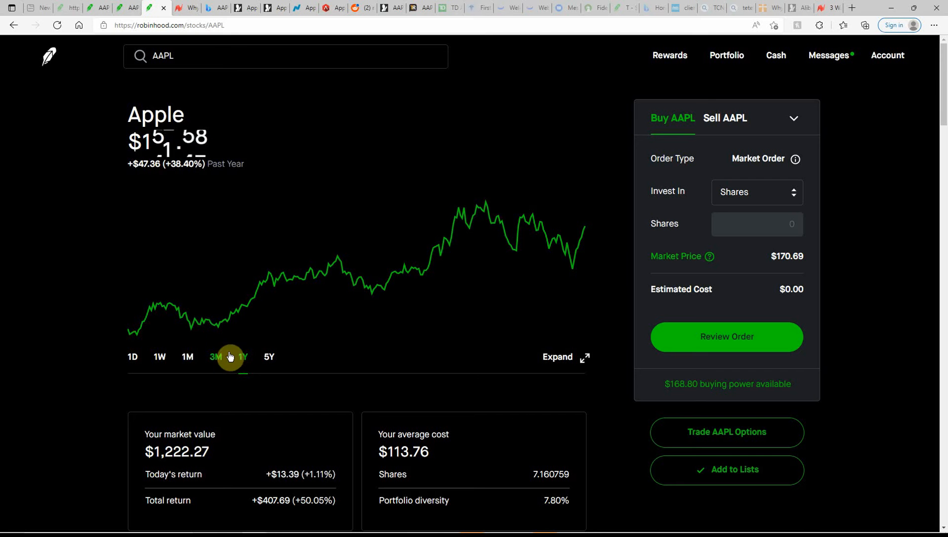
{"action": "left_click", "coordinate": [216, 356]}
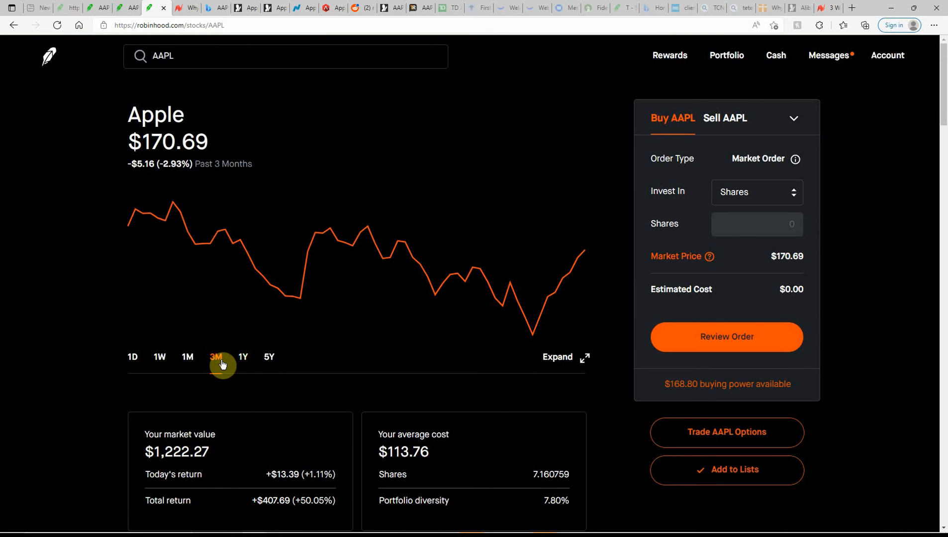
{"action": "left_click", "coordinate": [160, 357]}
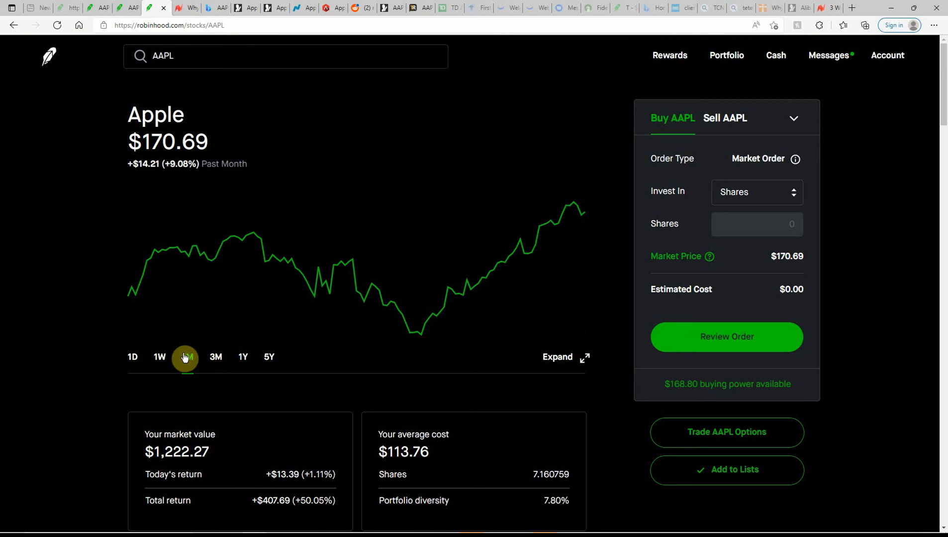
{"action": "mouse_move", "coordinate": [424, 335]}
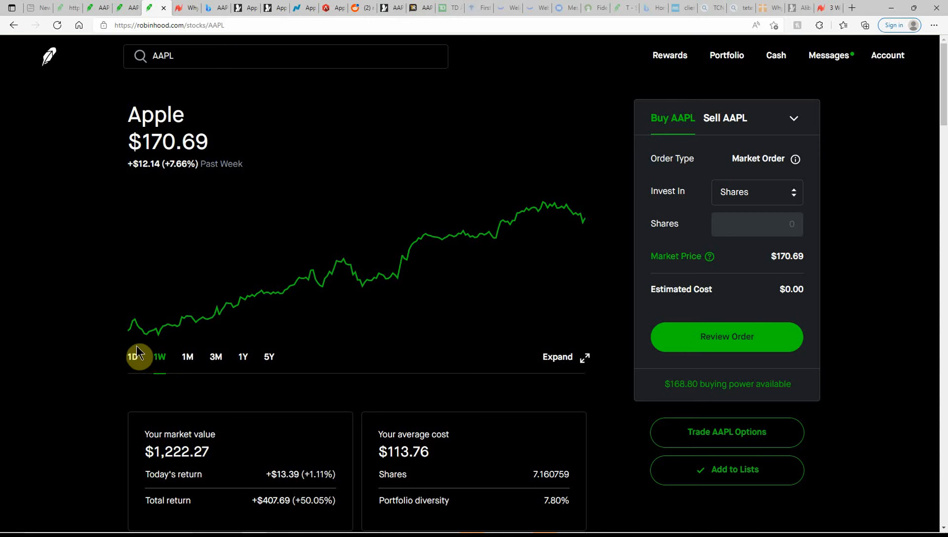
{"action": "mouse_move", "coordinate": [150, 338]}
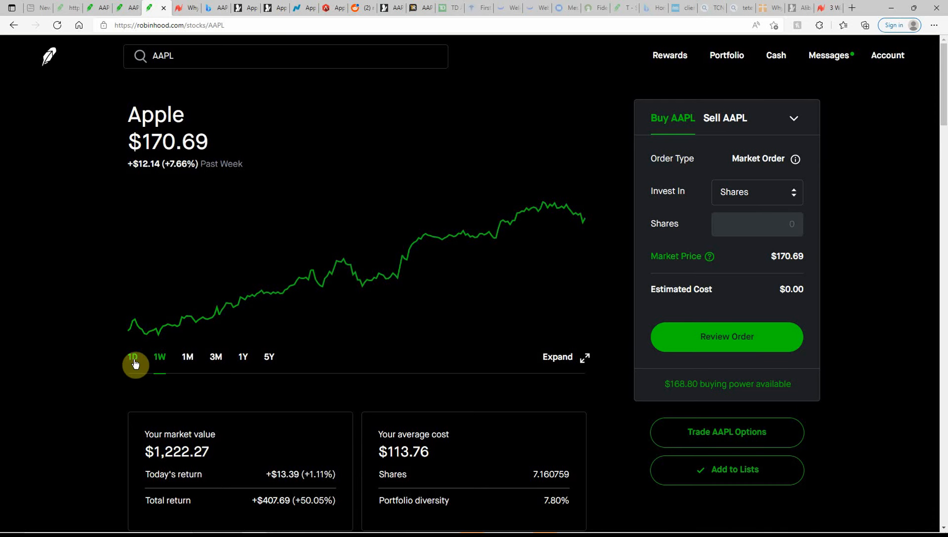
{"action": "left_click", "coordinate": [133, 357]}
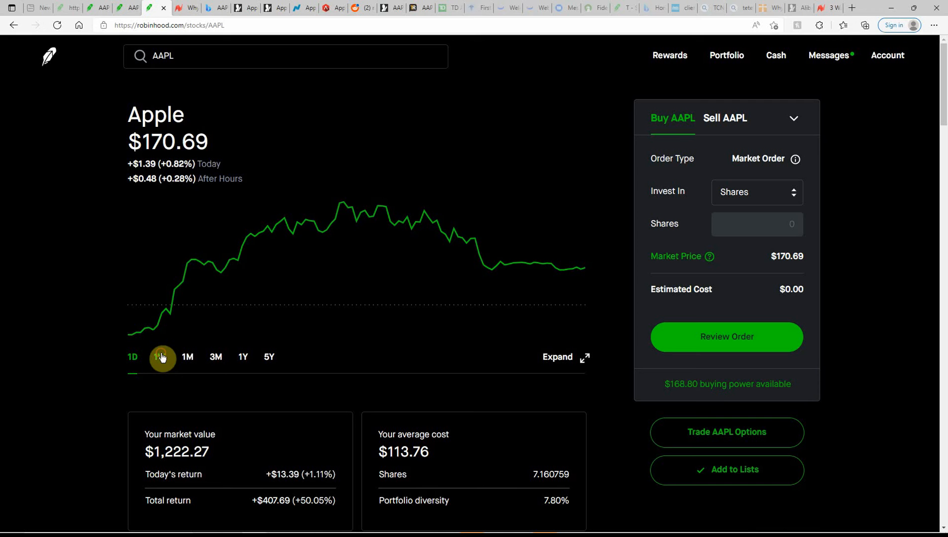
{"action": "left_click", "coordinate": [159, 357]}
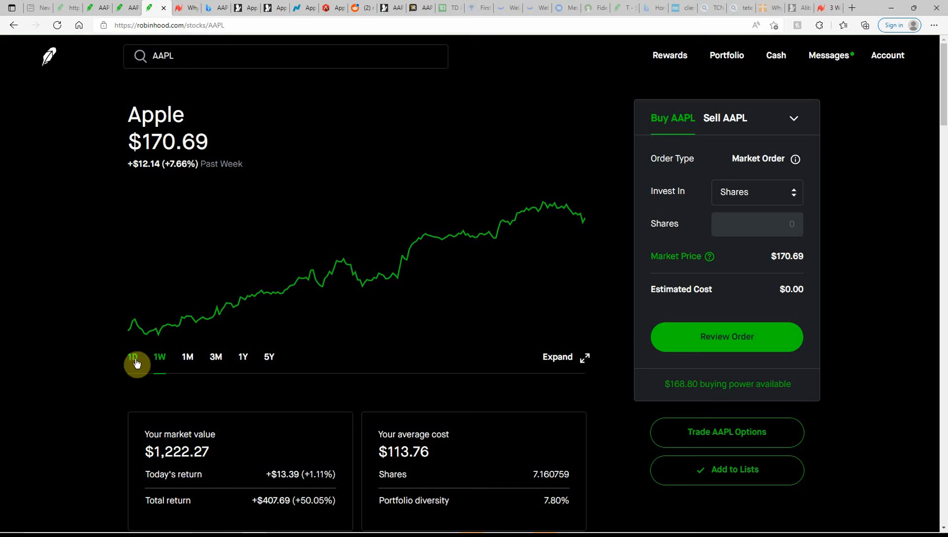
{"action": "left_click", "coordinate": [131, 358]}
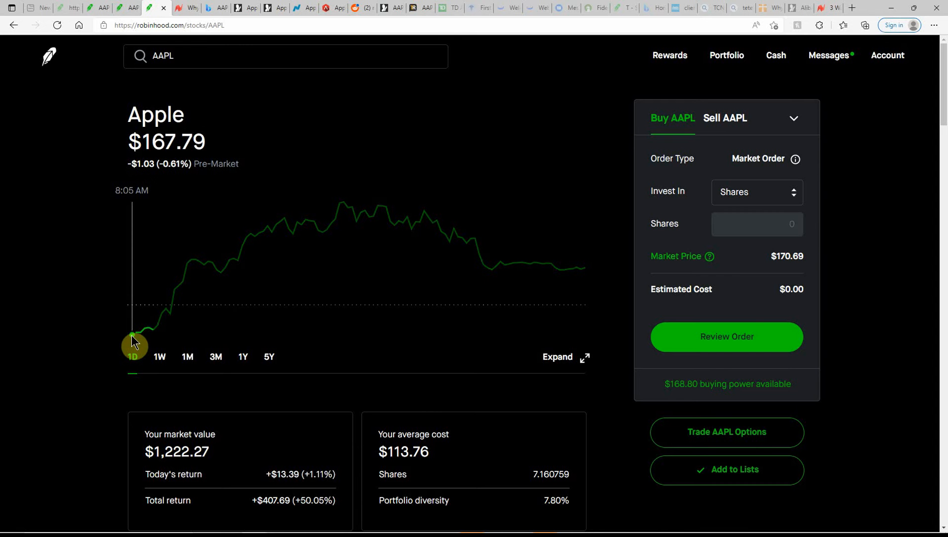
{"action": "mouse_move", "coordinate": [382, 425]}
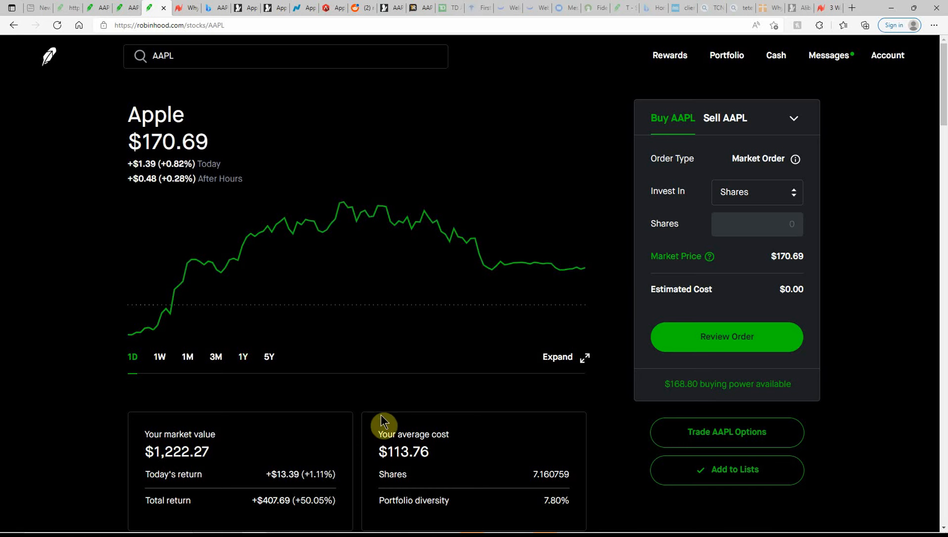
{"action": "mouse_move", "coordinate": [742, 131]}
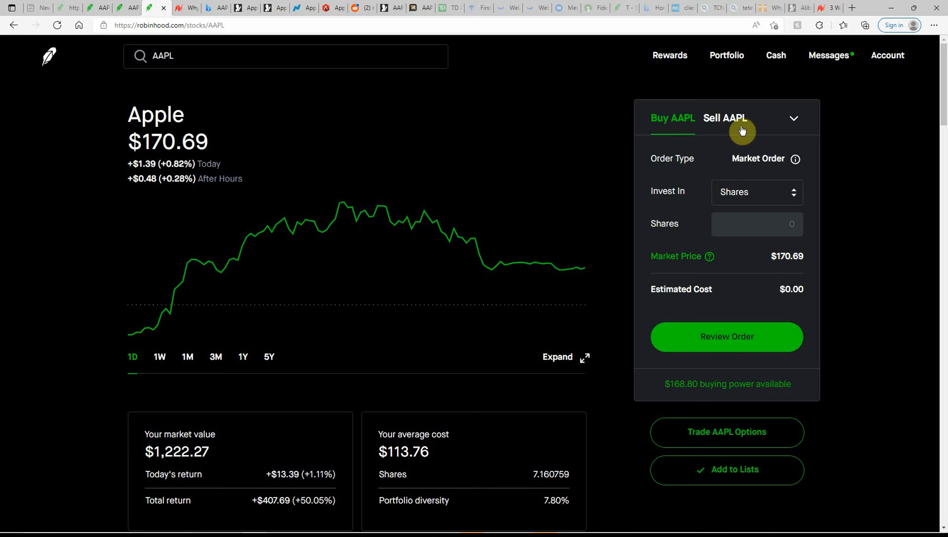
Scroll down to the position summary ($1,222.27, 7.160759 shares) and About section.
{"action": "scroll", "scroll_direction": "down", "scroll_amount": 3}
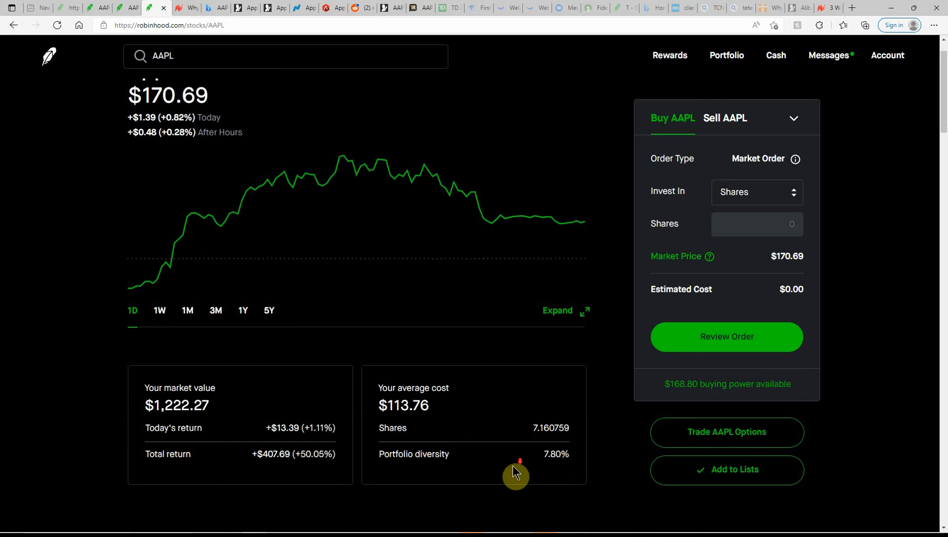
{"action": "scroll", "scroll_direction": "down", "scroll_amount": 3}
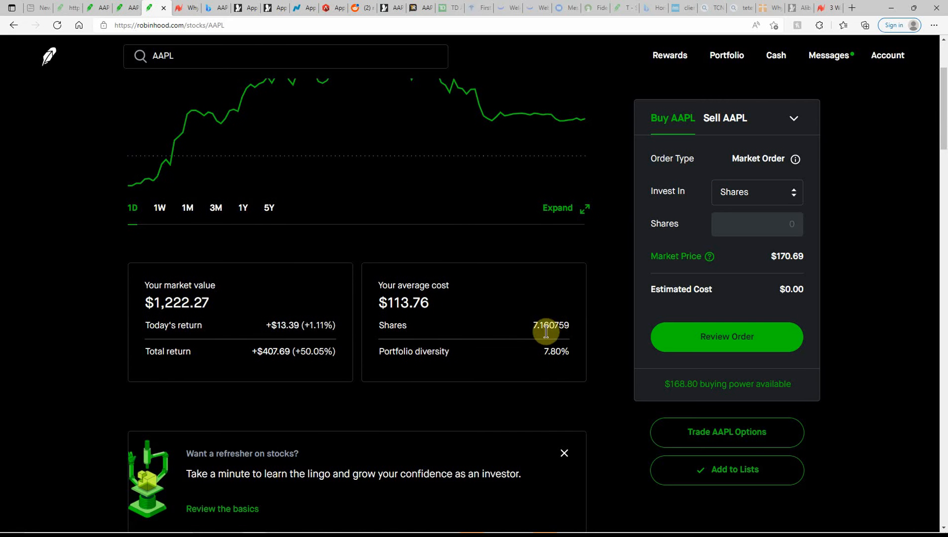
{"action": "scroll", "scroll_direction": "up", "scroll_amount": 3}
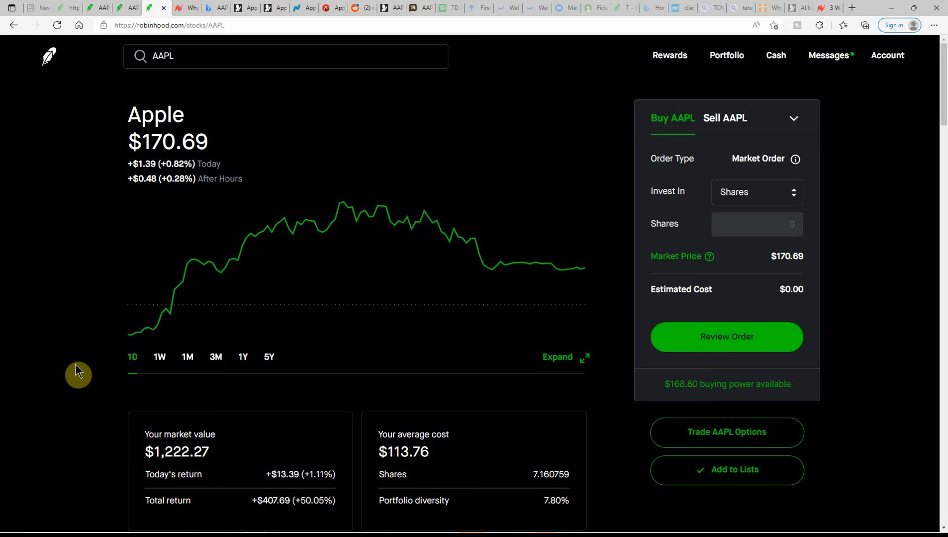
{"action": "mouse_move", "coordinate": [171, 178]}
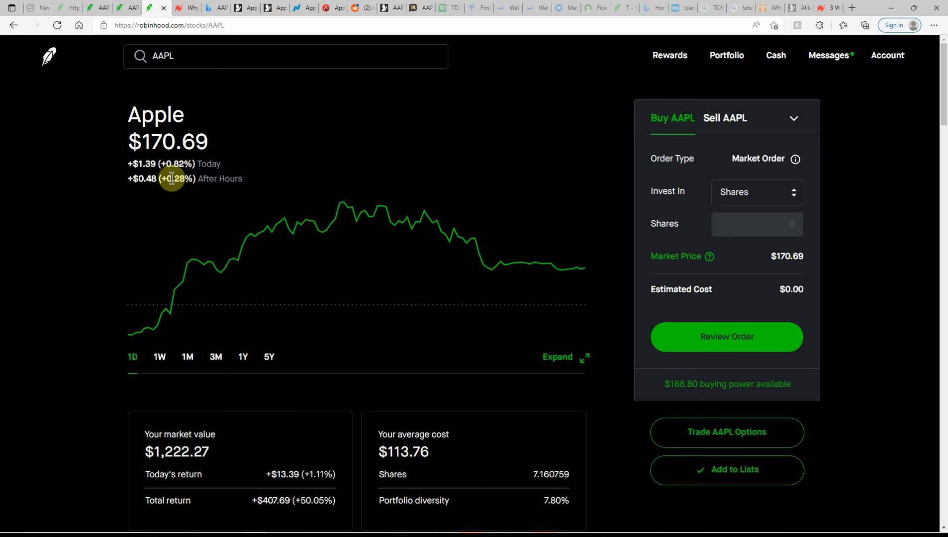
{"action": "mouse_move", "coordinate": [265, 159]}
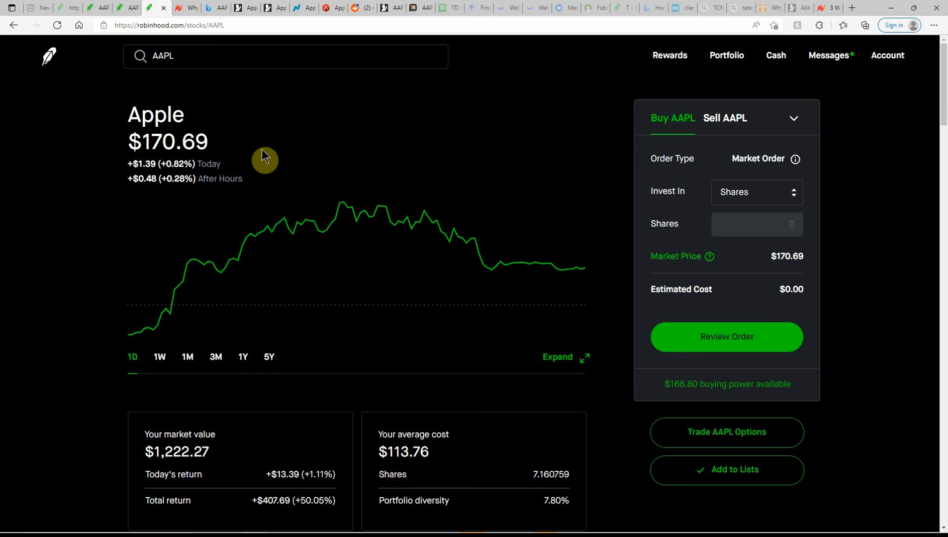
{"action": "mouse_move", "coordinate": [530, 464]}
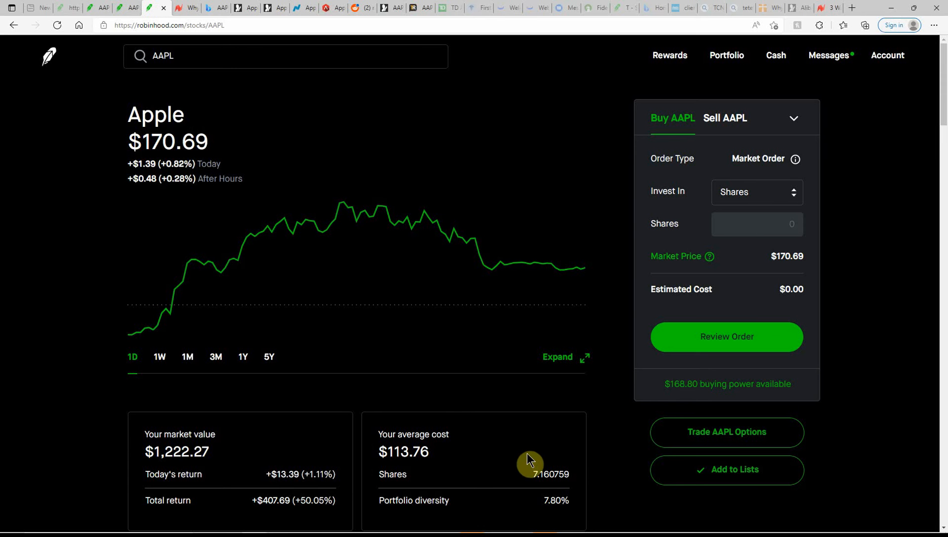
{"action": "scroll", "scroll_direction": "down", "scroll_amount": 3}
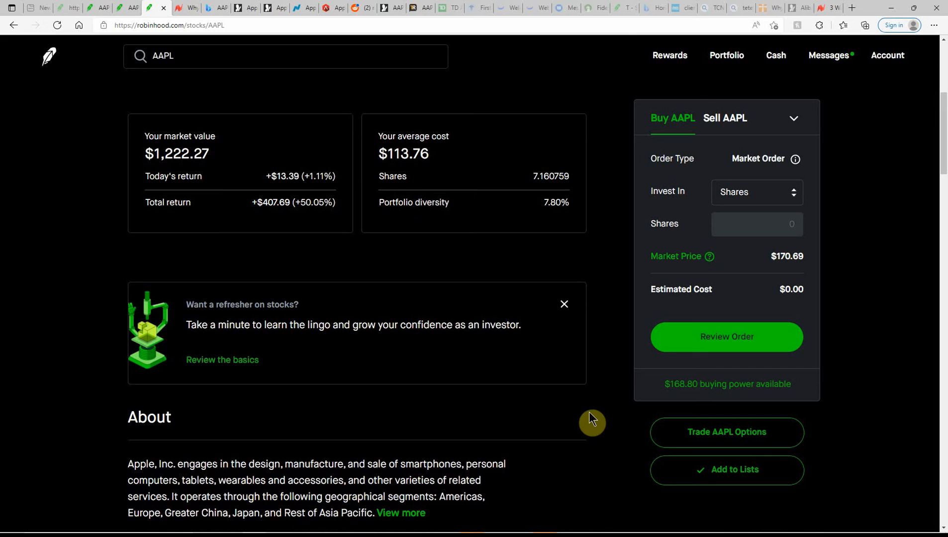
{"action": "mouse_move", "coordinate": [368, 419]}
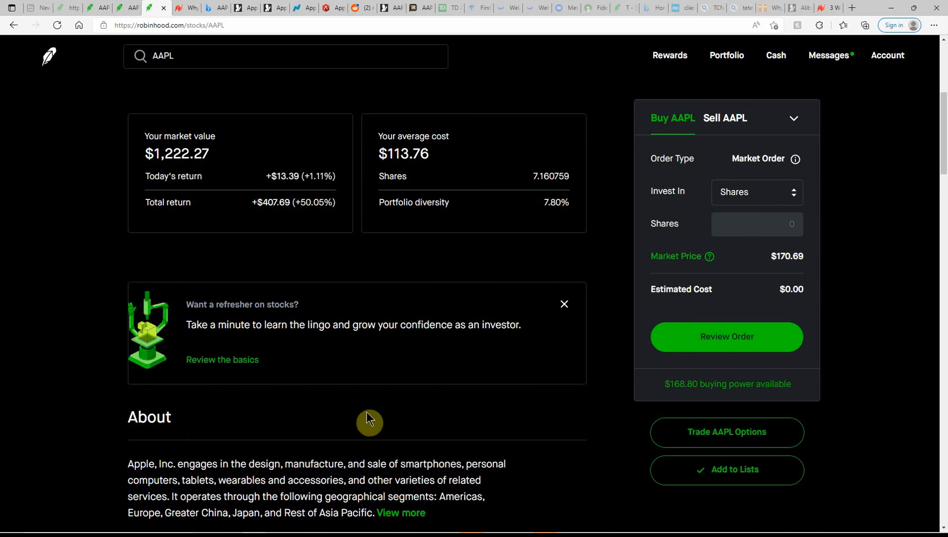
Expand Apple's About description with 'View more' and highlight the word 'smartphones'.
{"action": "scroll", "scroll_direction": "down", "scroll_amount": 3}
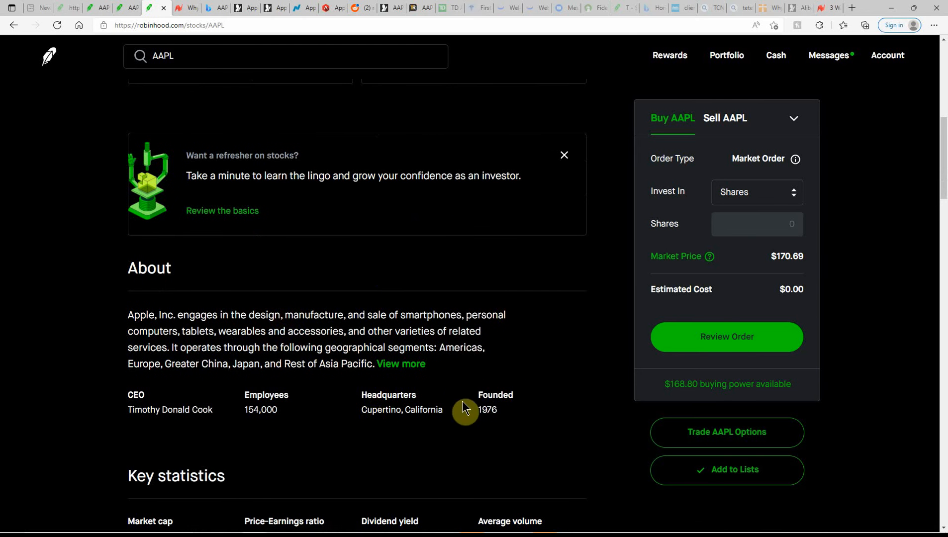
{"action": "left_click", "coordinate": [401, 364]}
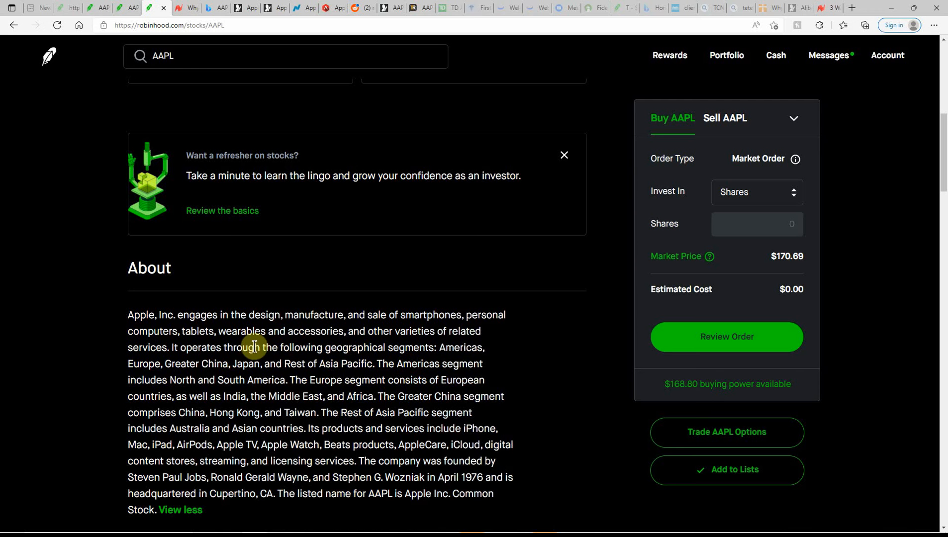
{"action": "double_click", "coordinate": [430, 315]}
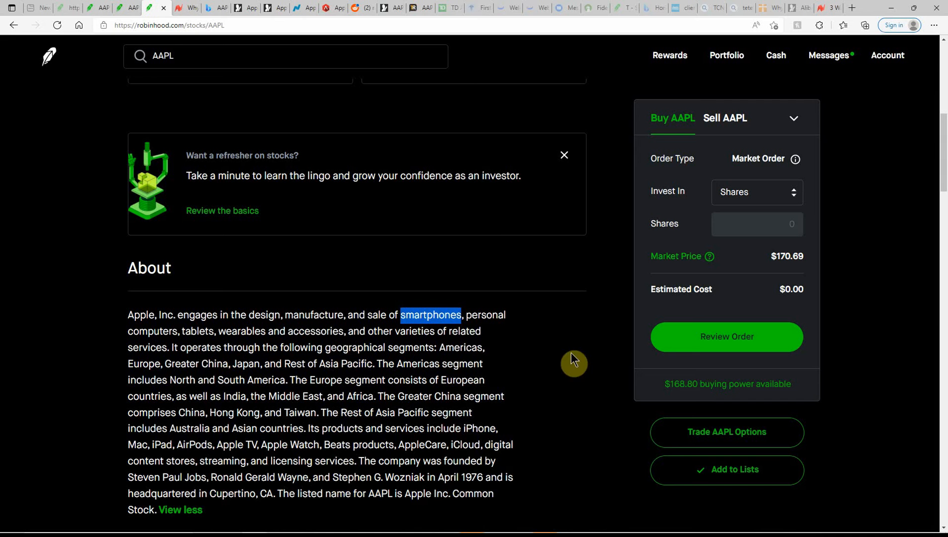
{"action": "mouse_move", "coordinate": [551, 331]}
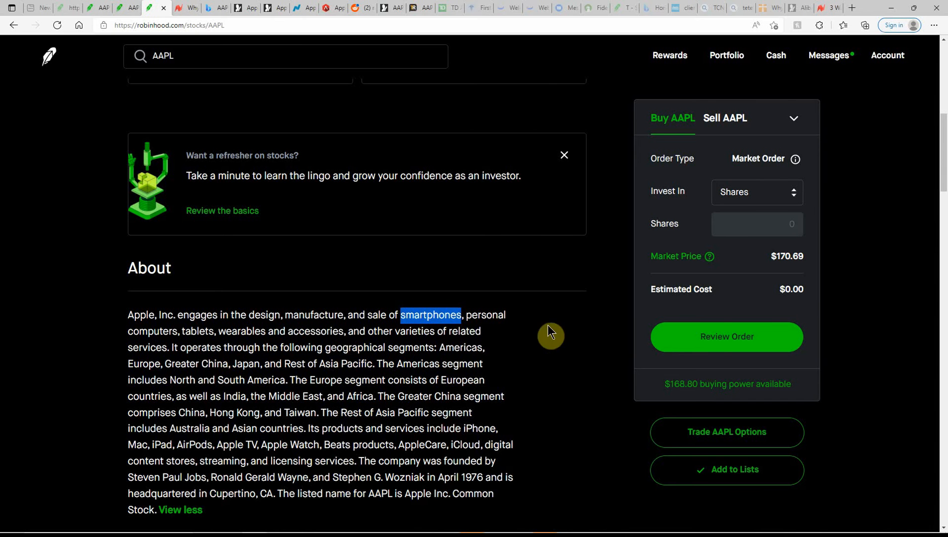
{"action": "mouse_move", "coordinate": [423, 386]}
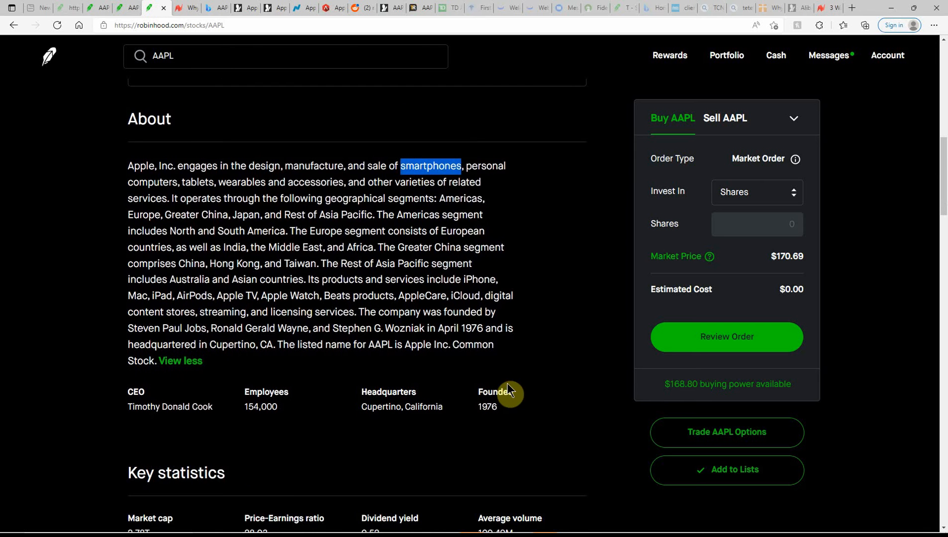
{"action": "scroll", "scroll_direction": "down", "scroll_amount": 3}
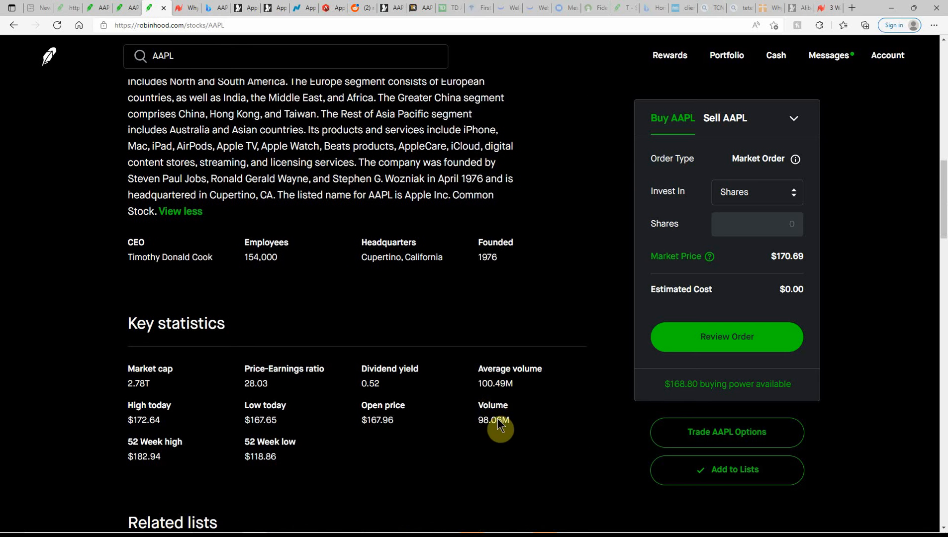
{"action": "mouse_move", "coordinate": [531, 434]}
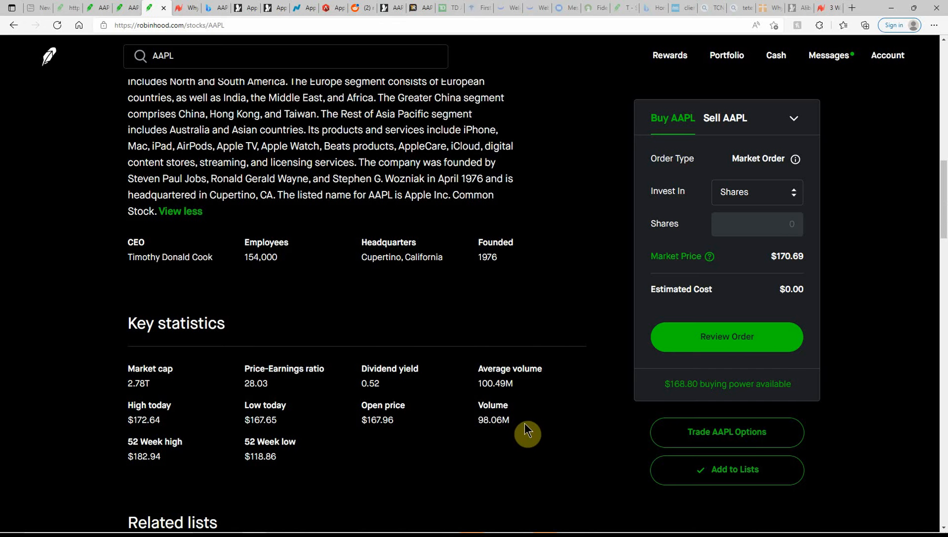
{"action": "mouse_move", "coordinate": [260, 425]}
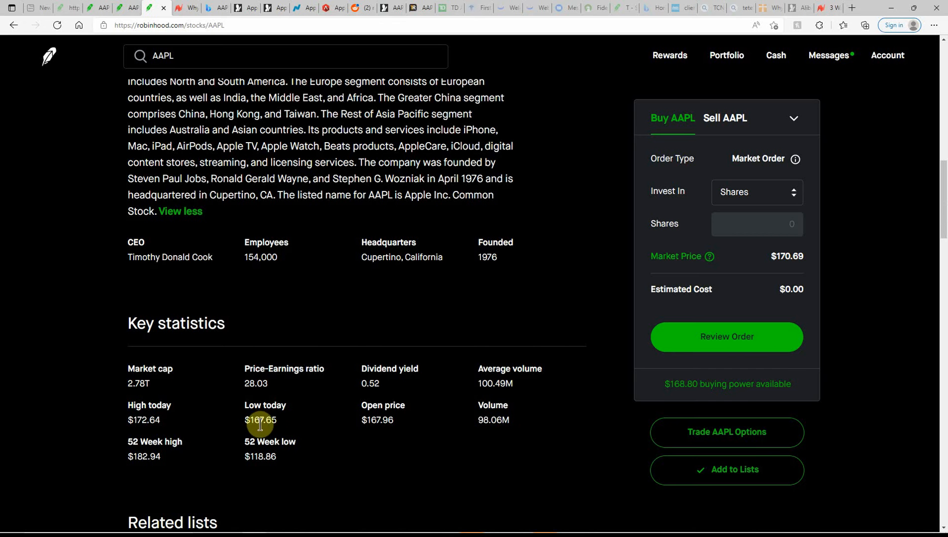
{"action": "mouse_move", "coordinate": [202, 390]}
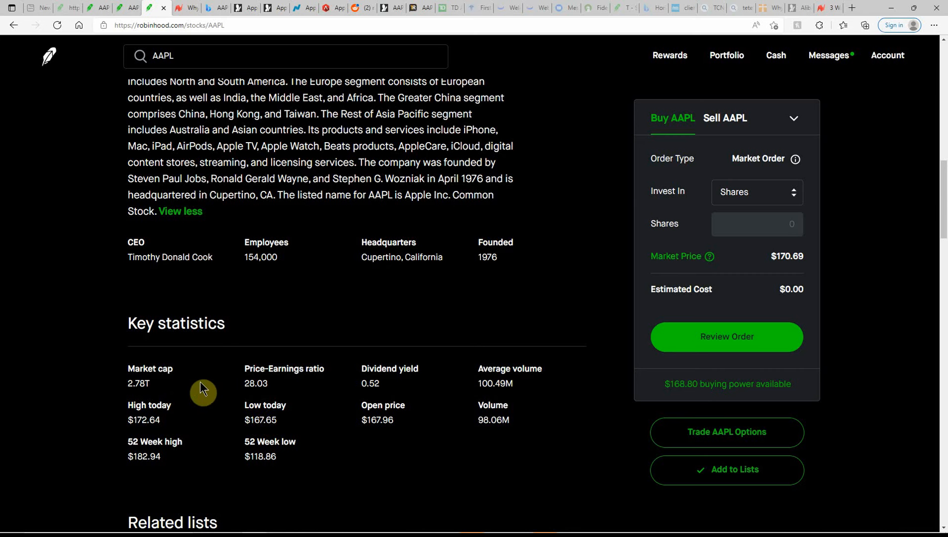
{"action": "mouse_move", "coordinate": [297, 472]}
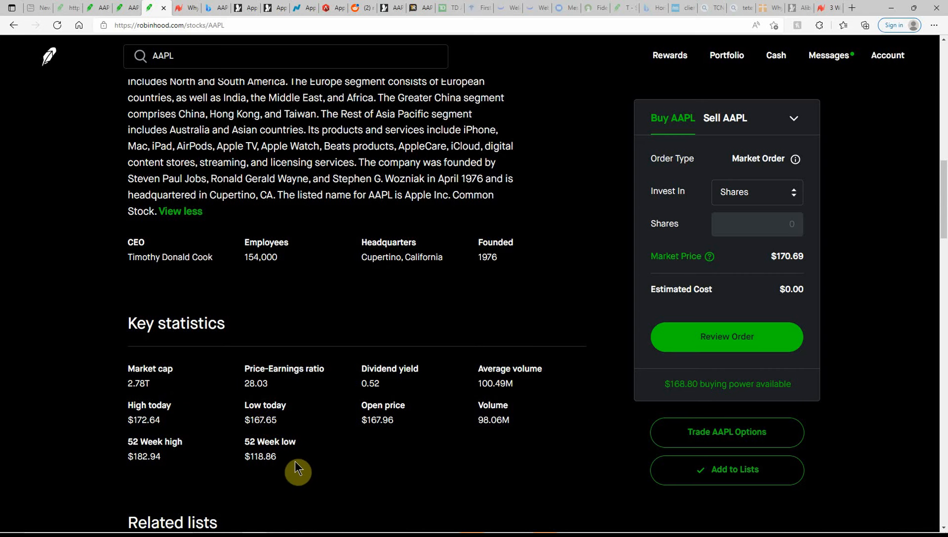
{"action": "mouse_move", "coordinate": [179, 471]}
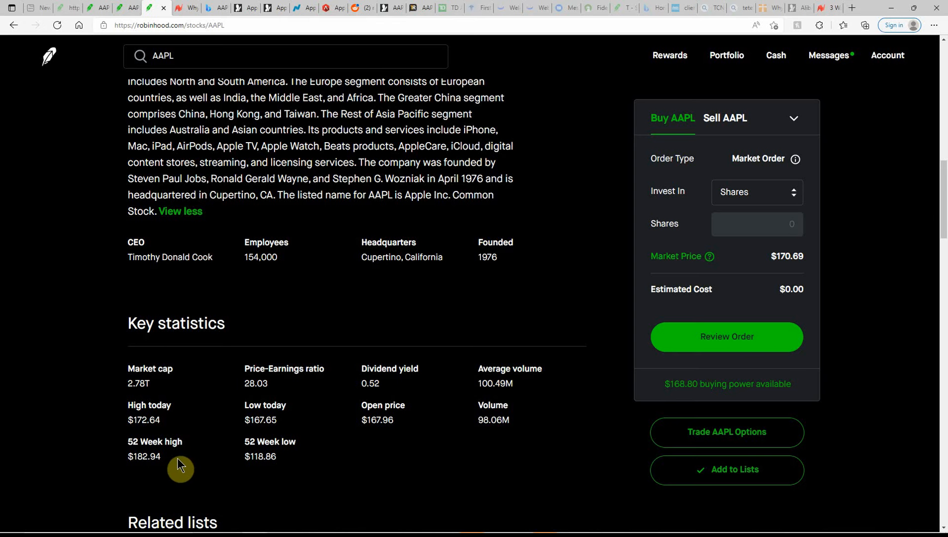
{"action": "mouse_move", "coordinate": [146, 457]}
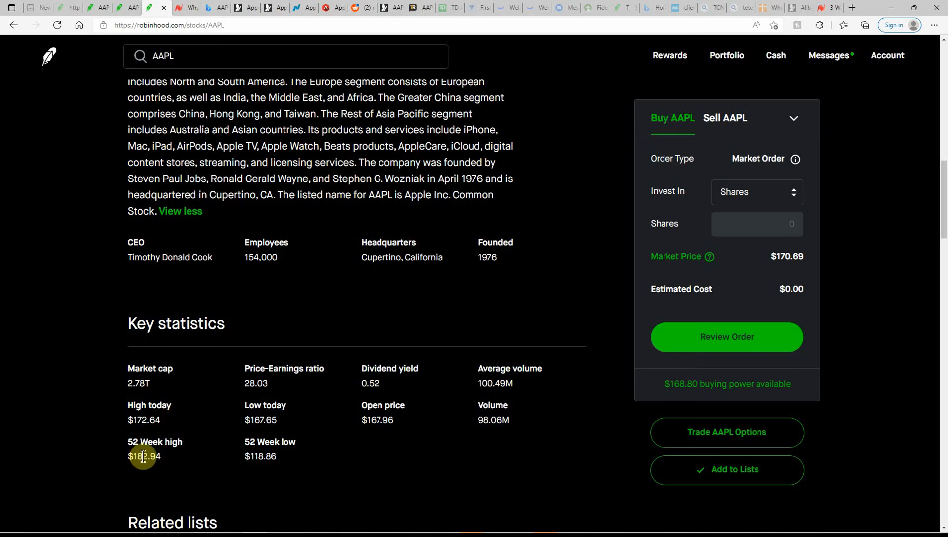
{"action": "mouse_move", "coordinate": [440, 439]}
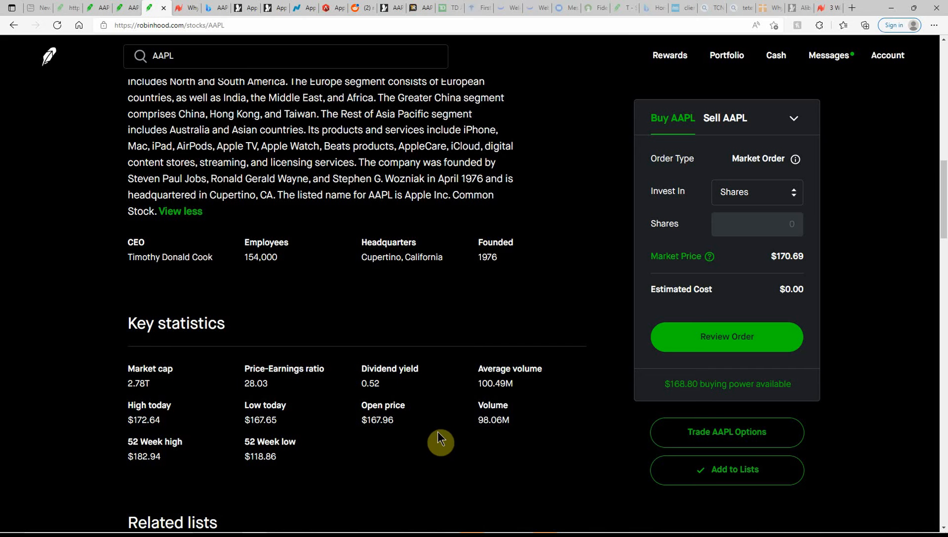
{"action": "double_click", "coordinate": [370, 383]}
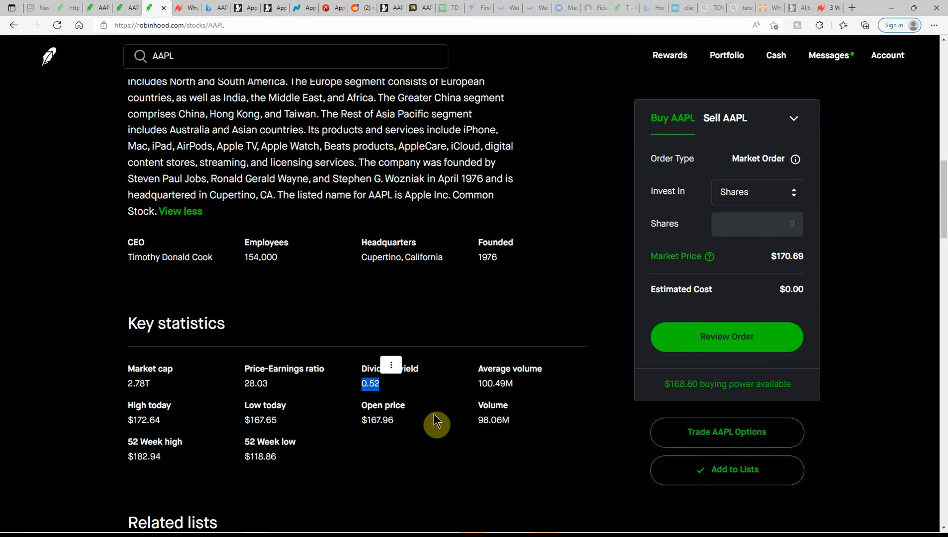
Scroll to Apple's analyst ratings: 77% Buy, 18.6% Hold, 4.7% Sell of 43.
{"action": "scroll", "scroll_direction": "down", "scroll_amount": 3}
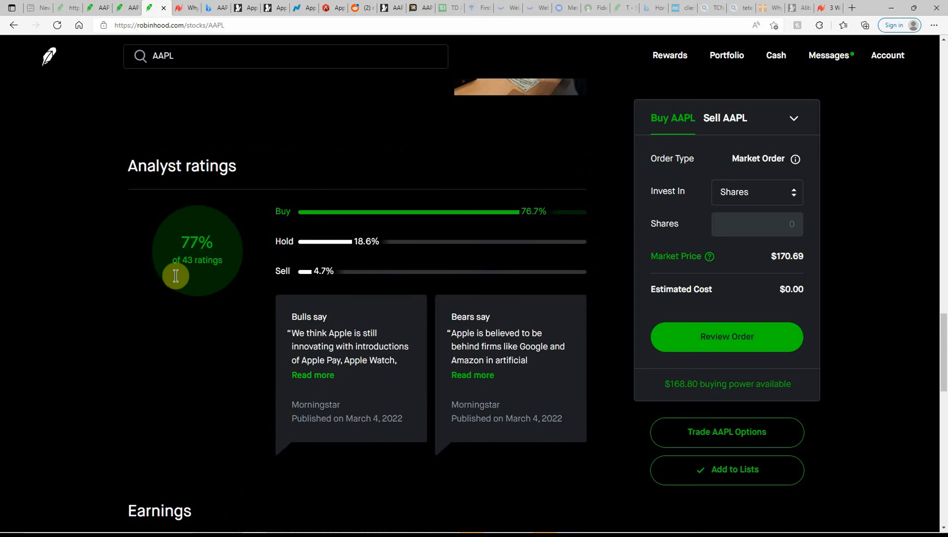
{"action": "mouse_move", "coordinate": [189, 243]}
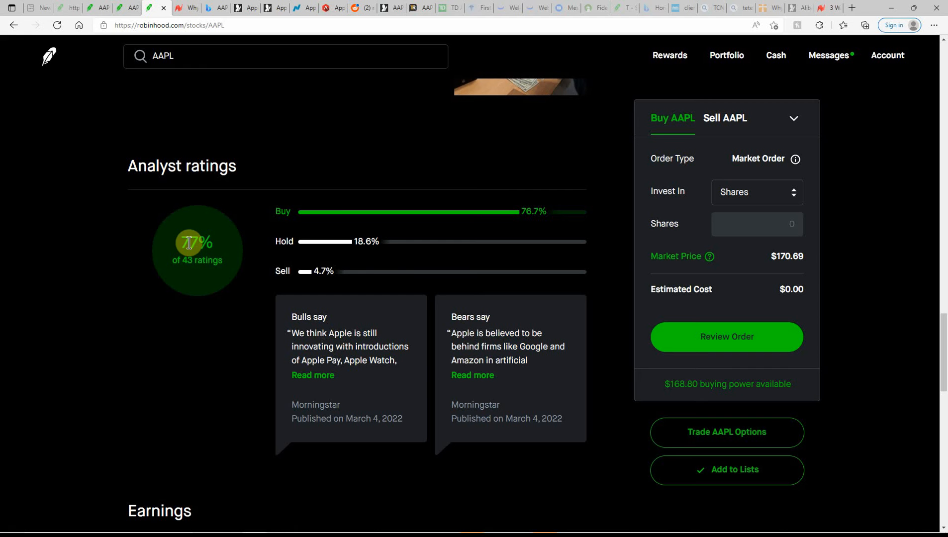
{"action": "mouse_move", "coordinate": [428, 251]}
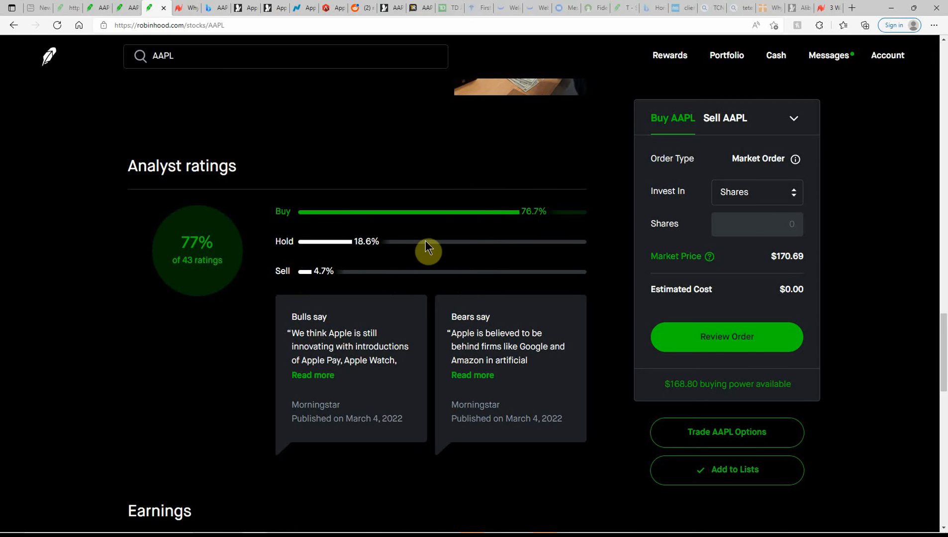
Expand the Feb 10 Apple dividend (7.1608 shares, $0.22/share, $1.58), then reach People also own.
{"action": "scroll", "scroll_direction": "down", "scroll_amount": 3}
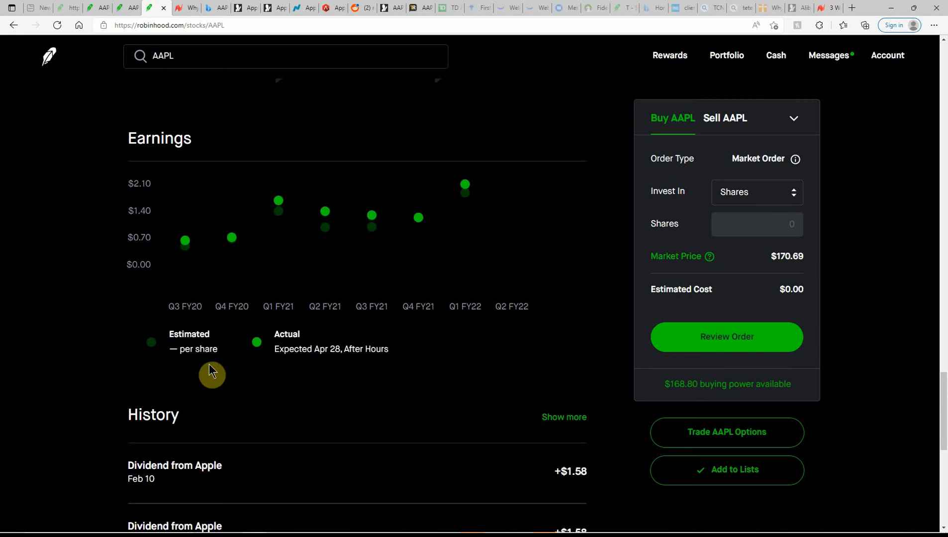
{"action": "mouse_move", "coordinate": [368, 398]}
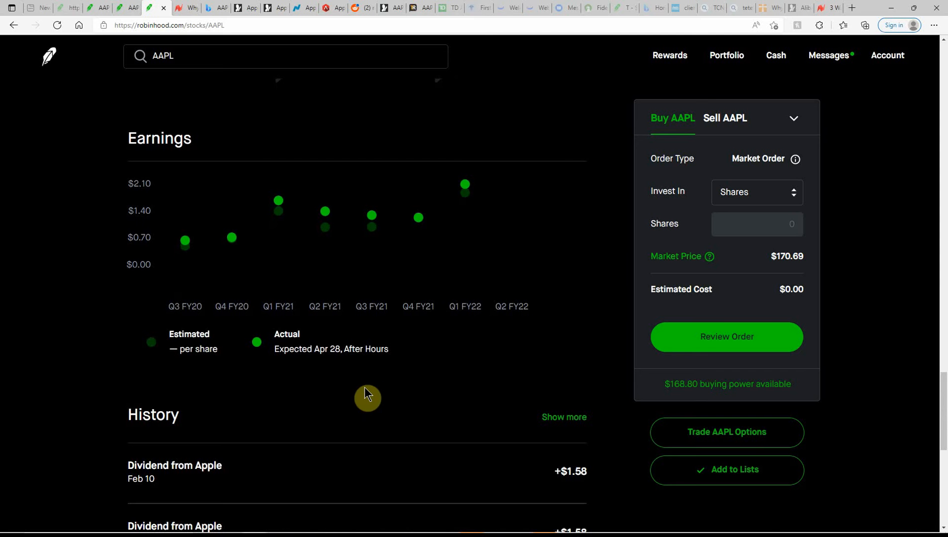
{"action": "mouse_move", "coordinate": [379, 366]}
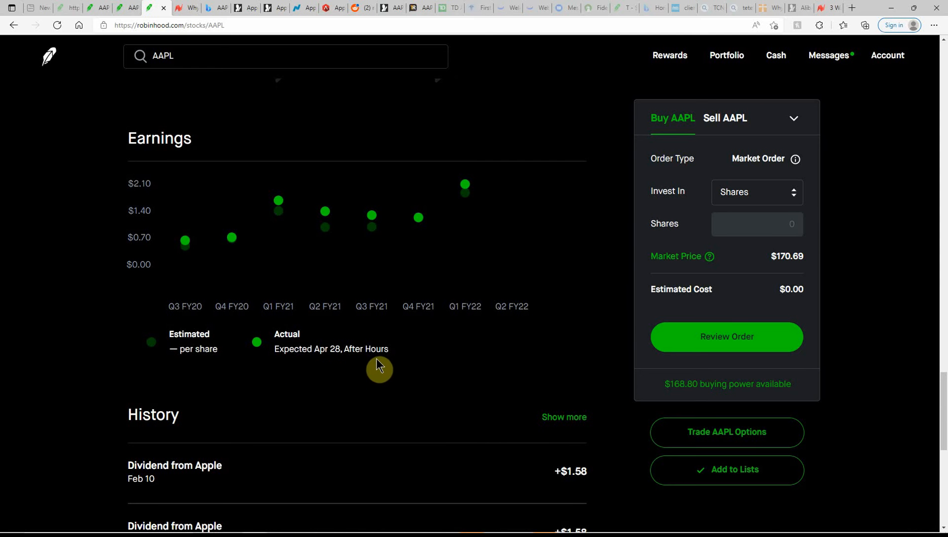
{"action": "scroll", "scroll_direction": "down", "scroll_amount": 3}
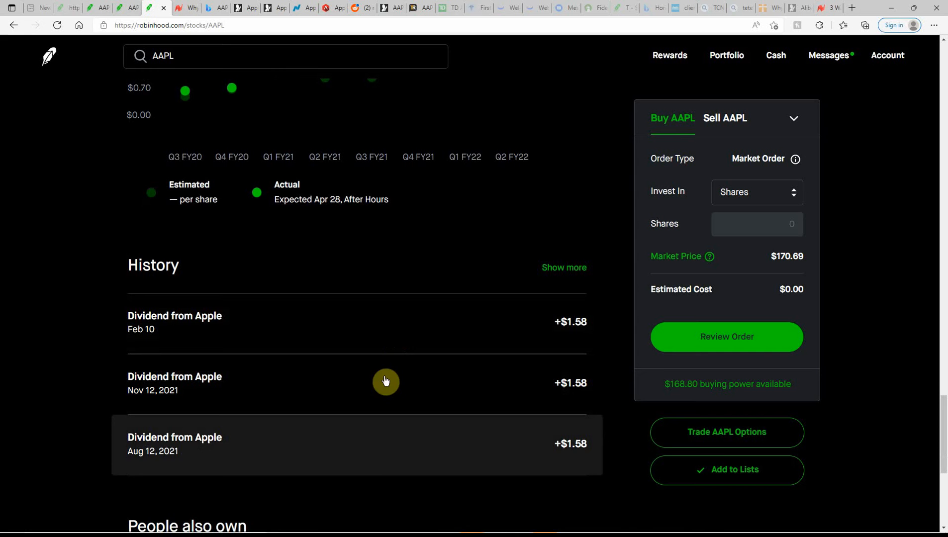
{"action": "mouse_move", "coordinate": [292, 333]}
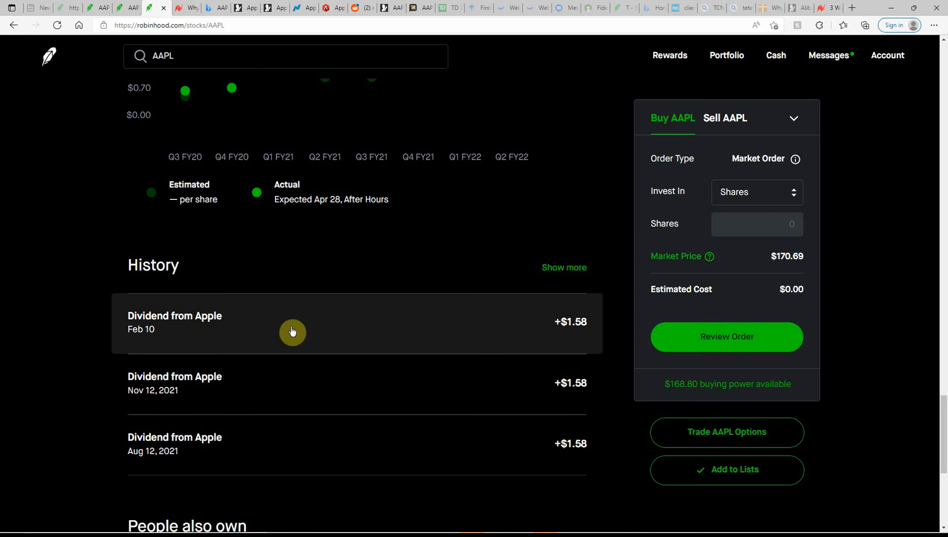
{"action": "left_click", "coordinate": [292, 322]}
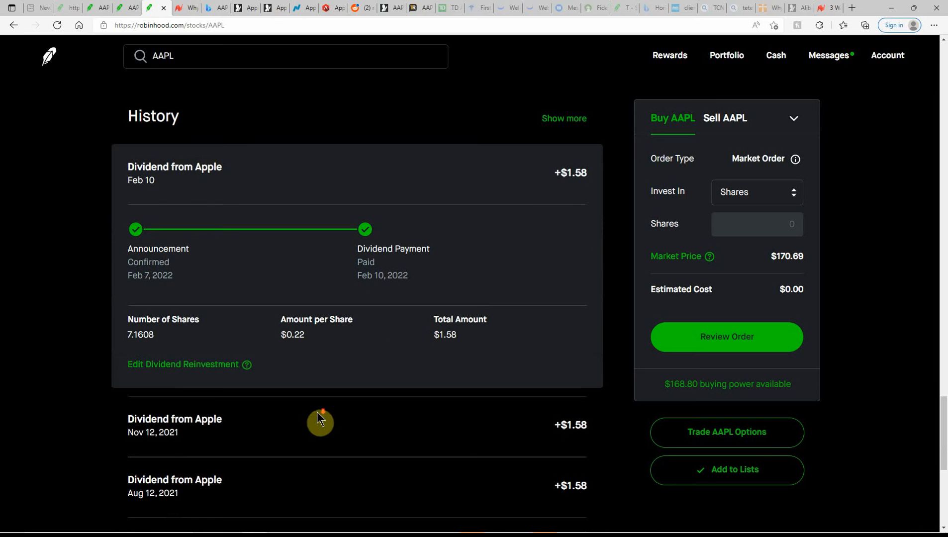
{"action": "mouse_move", "coordinate": [299, 339]}
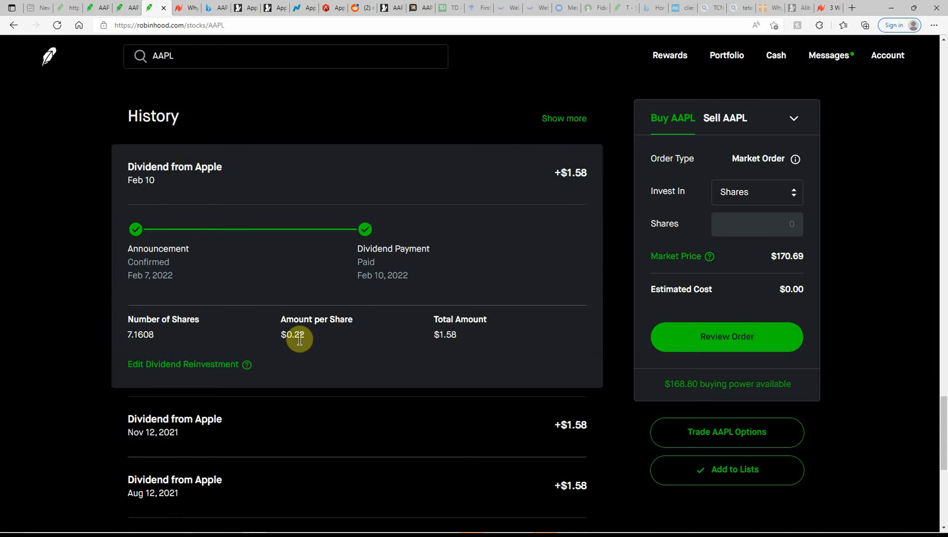
{"action": "mouse_move", "coordinate": [141, 333]}
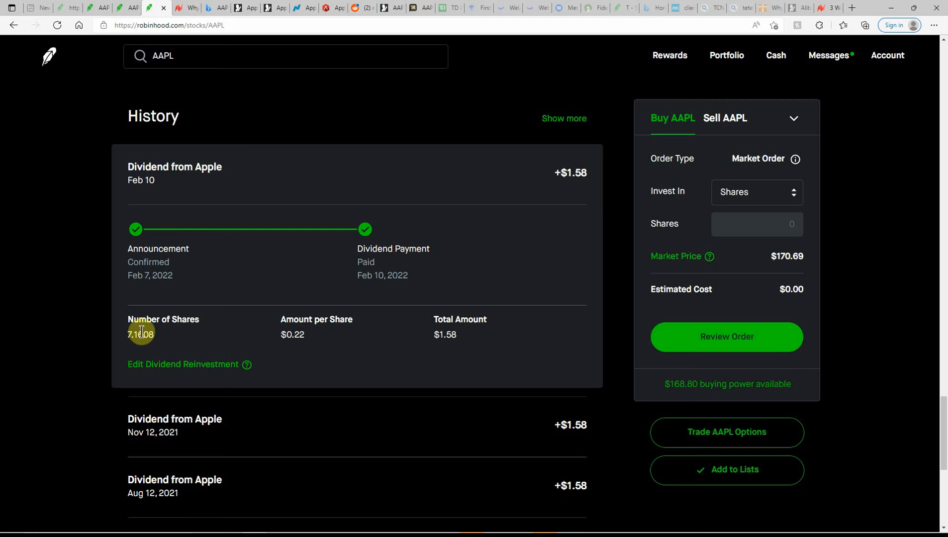
{"action": "double_click", "coordinate": [140, 335]}
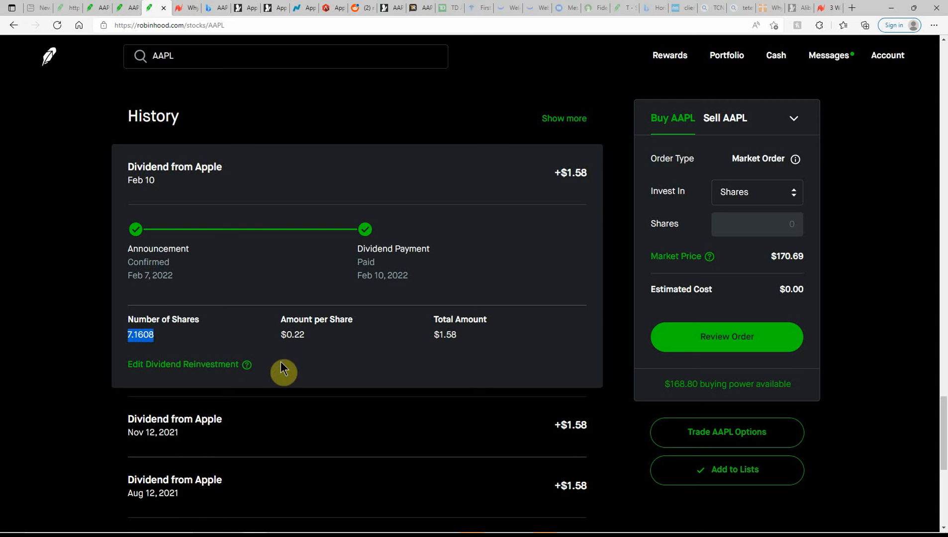
{"action": "mouse_move", "coordinate": [466, 348]}
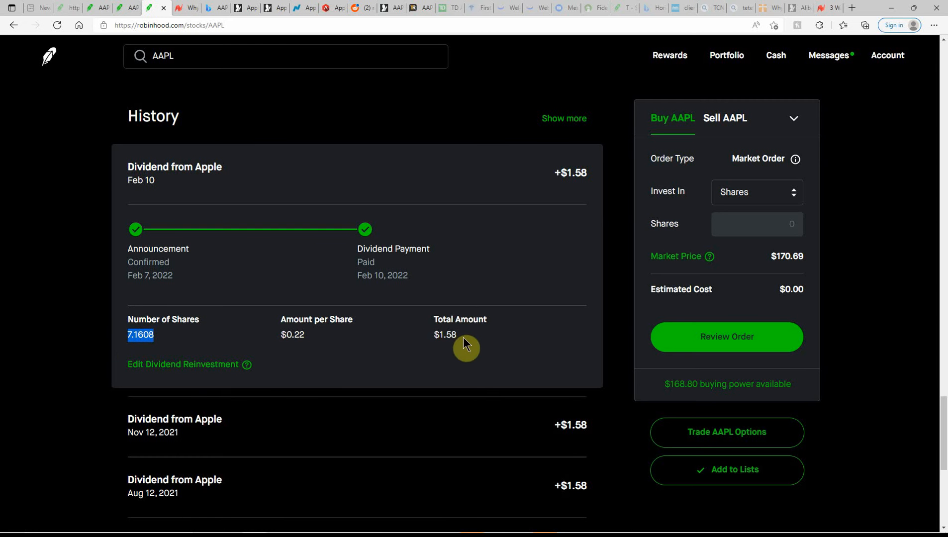
{"action": "mouse_move", "coordinate": [211, 349]}
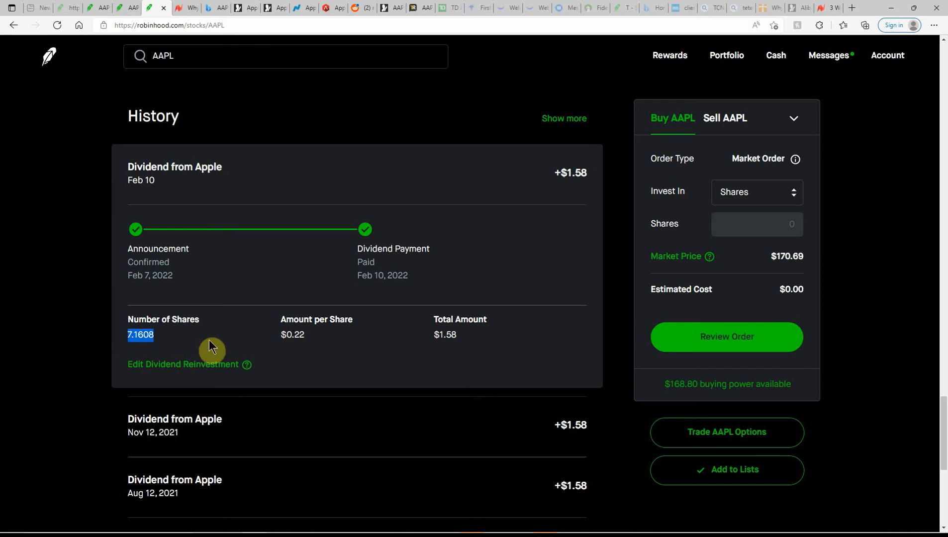
{"action": "mouse_move", "coordinate": [224, 350]}
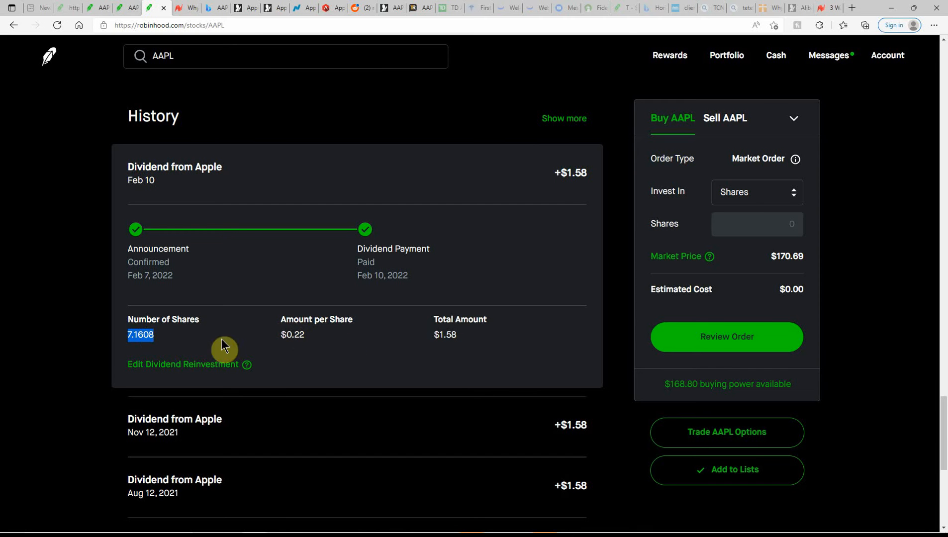
{"action": "mouse_move", "coordinate": [296, 337]}
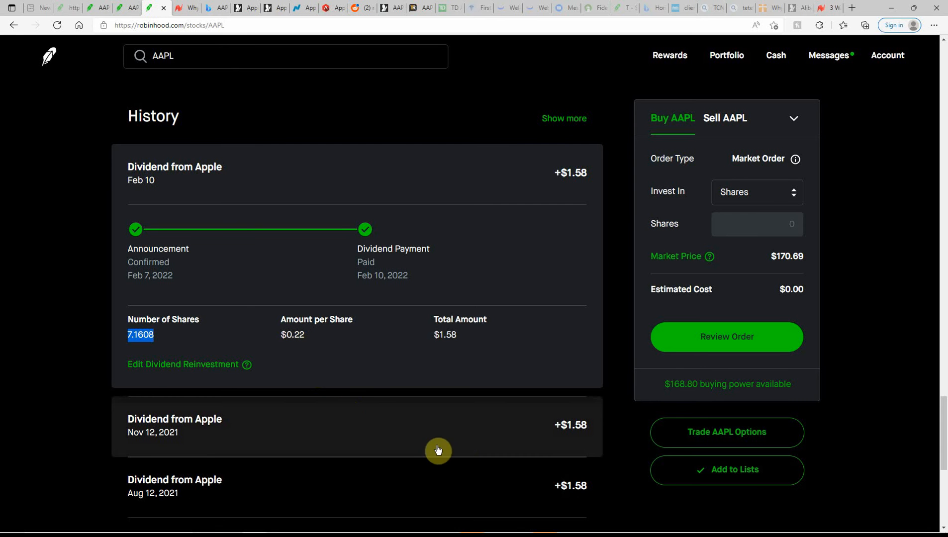
{"action": "scroll", "scroll_direction": "down", "scroll_amount": 3}
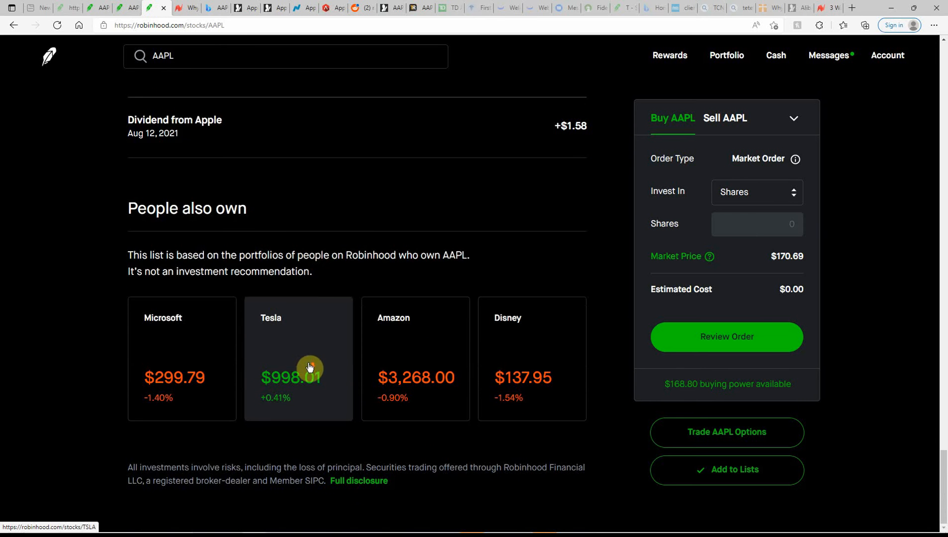
{"action": "mouse_move", "coordinate": [328, 218]}
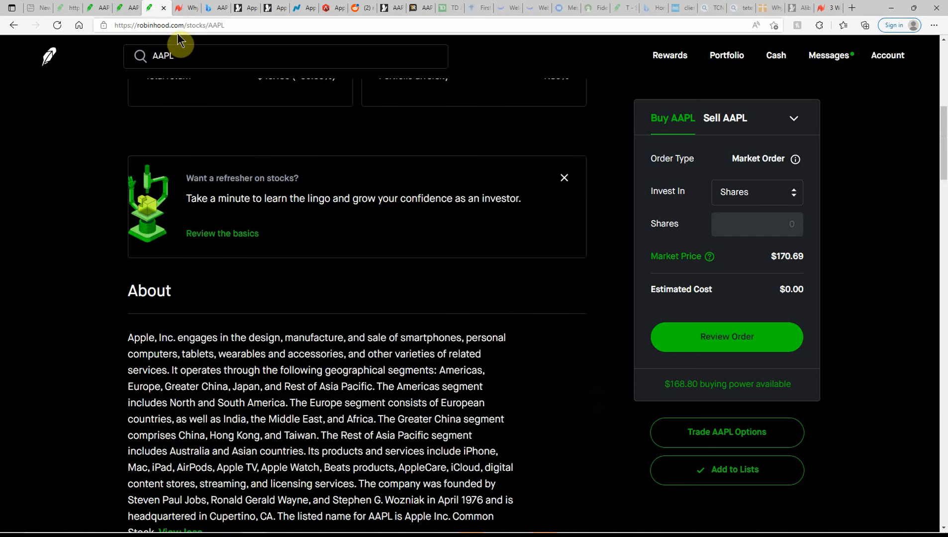
Switch to NewsBreak's Motley Fool article 'Why Apple Stock Looks Tasty Today'.
{"action": "left_click", "coordinate": [174, 8]}
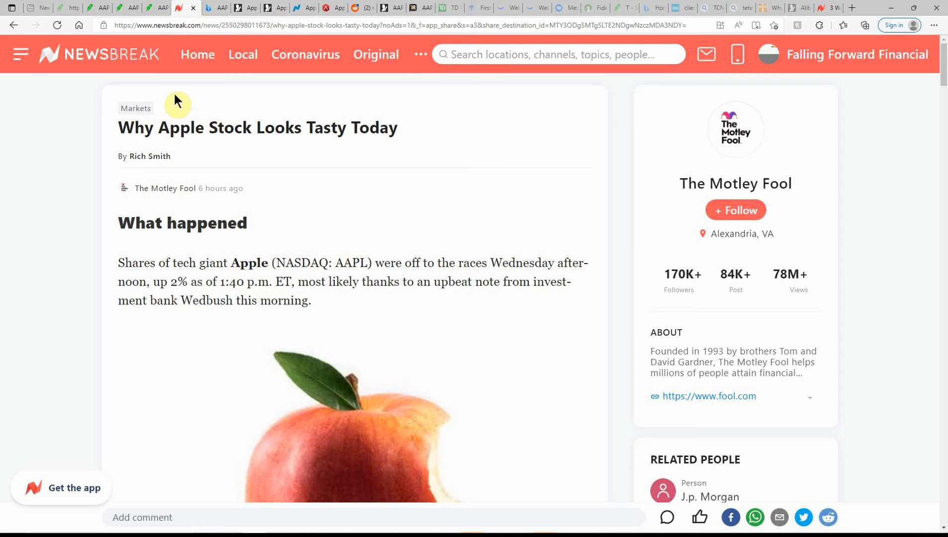
{"action": "mouse_move", "coordinate": [170, 279]}
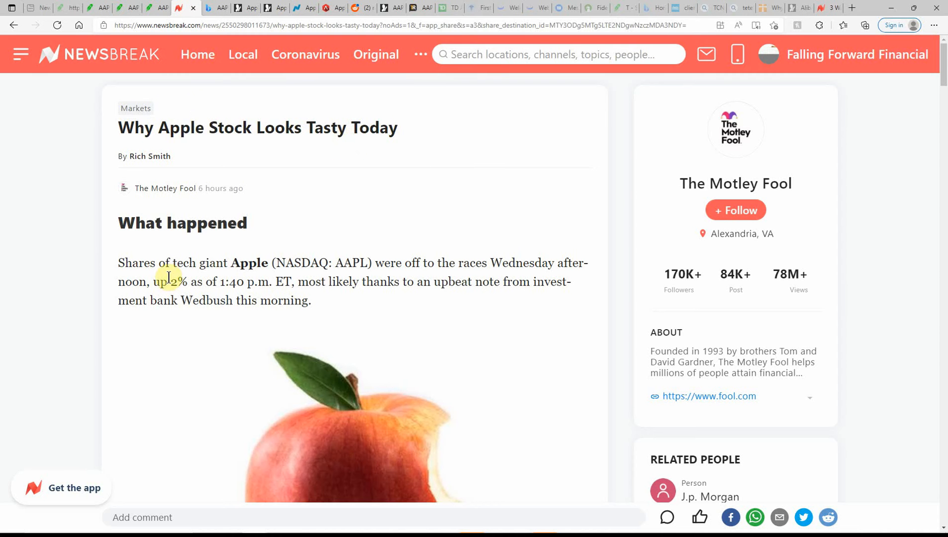
{"action": "mouse_move", "coordinate": [369, 311]}
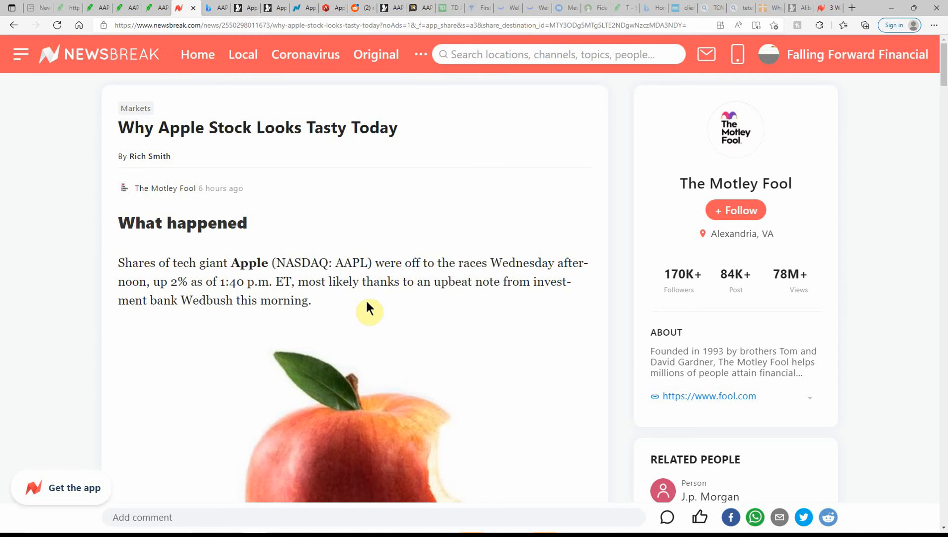
{"action": "mouse_move", "coordinate": [554, 286]}
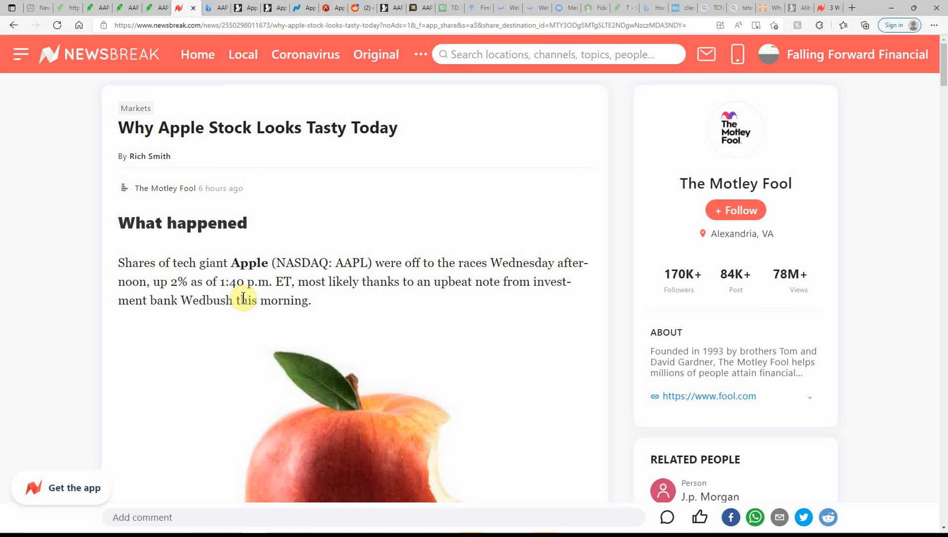
{"action": "mouse_move", "coordinate": [457, 306]}
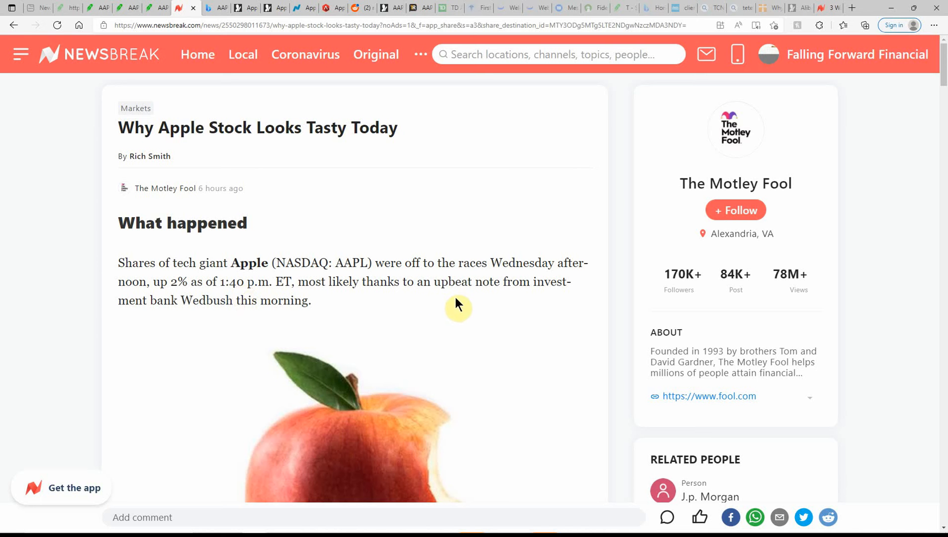
{"action": "mouse_move", "coordinate": [491, 304]}
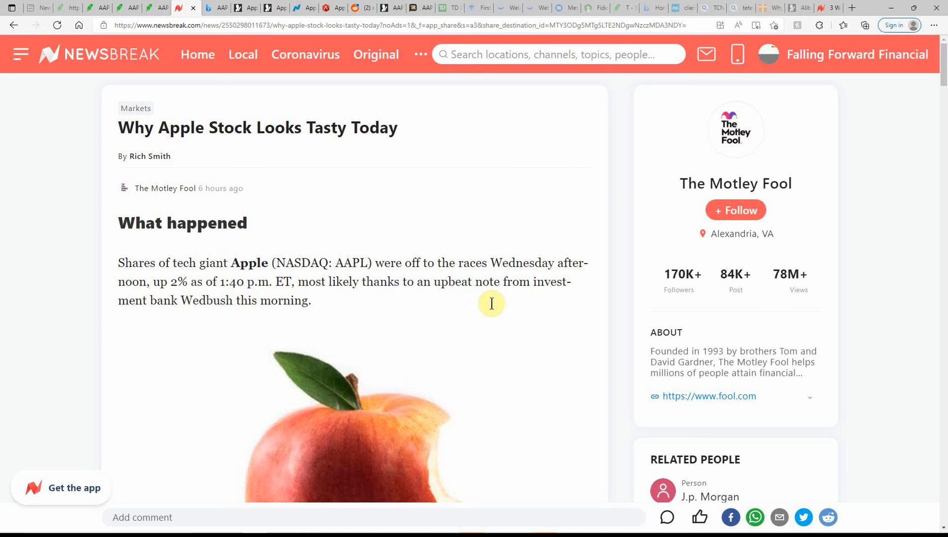
{"action": "mouse_move", "coordinate": [337, 335]}
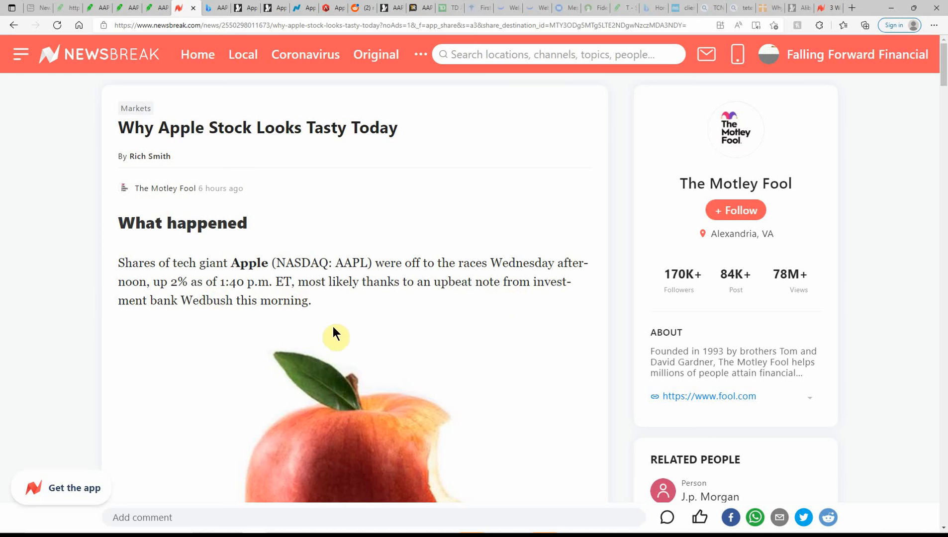
{"action": "scroll", "scroll_direction": "down", "scroll_amount": 3}
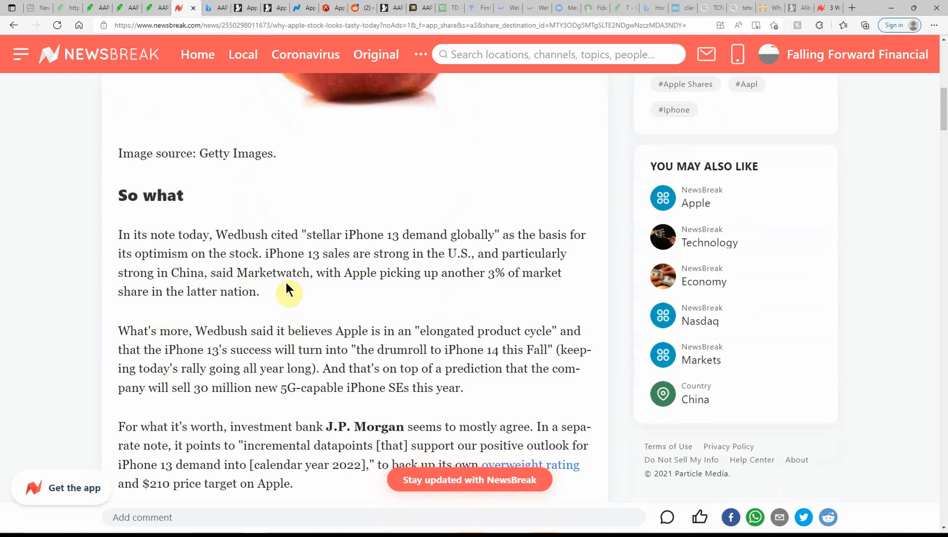
{"action": "mouse_move", "coordinate": [197, 273]}
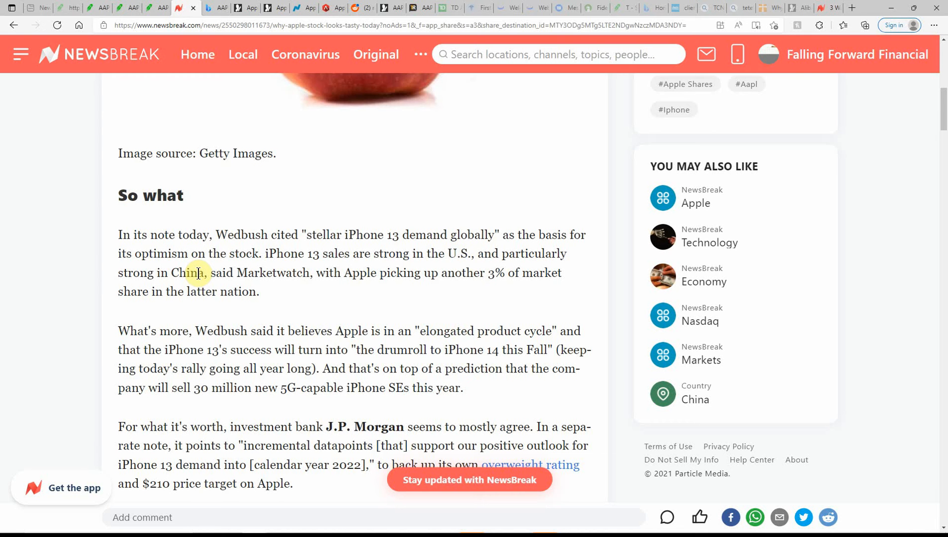
{"action": "mouse_move", "coordinate": [350, 291]}
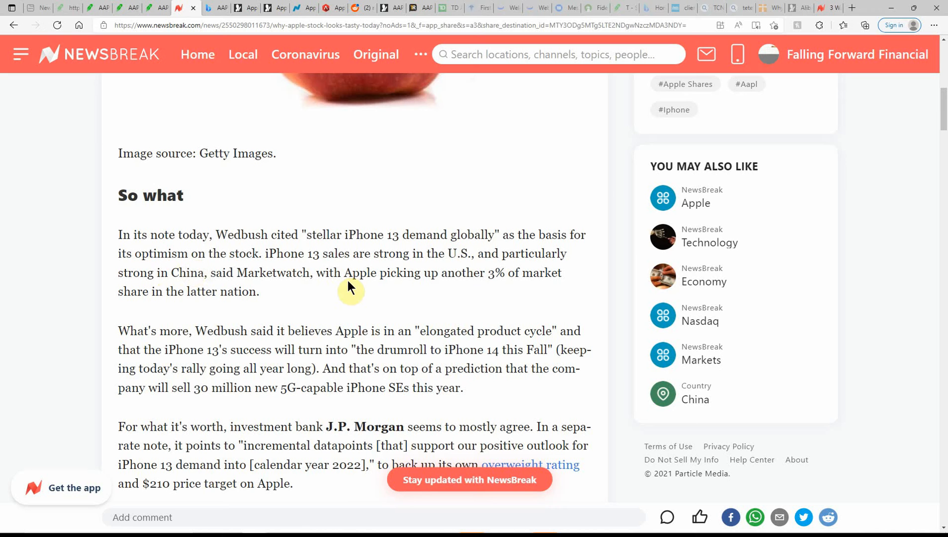
{"action": "mouse_move", "coordinate": [144, 270]}
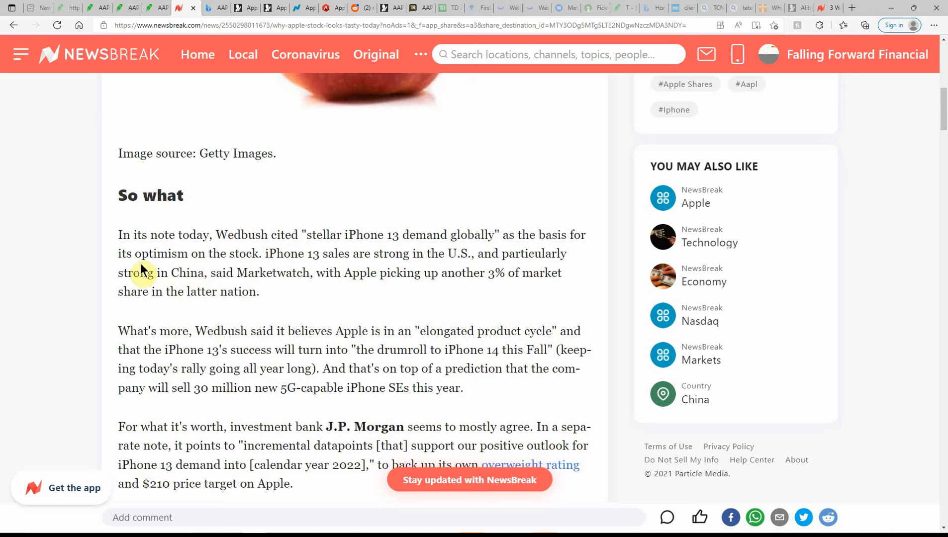
{"action": "mouse_move", "coordinate": [321, 254]}
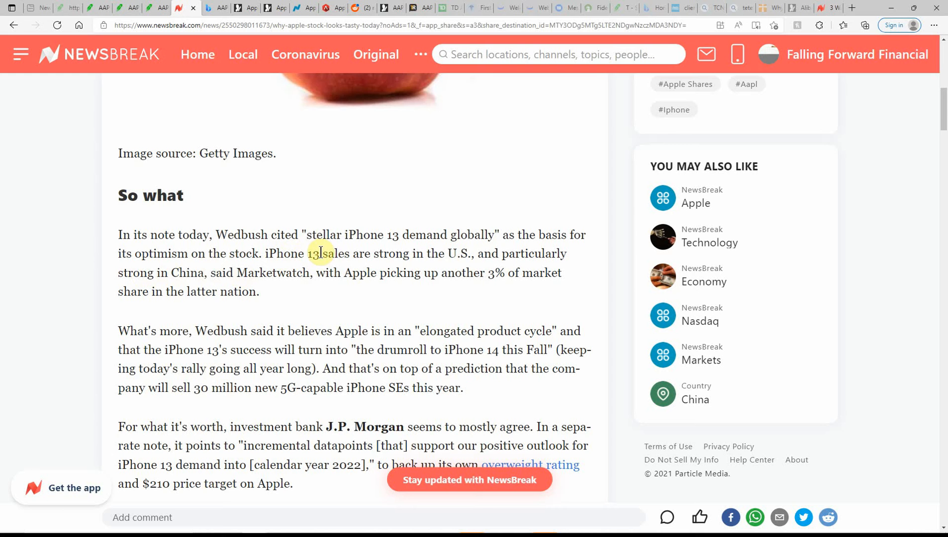
{"action": "mouse_move", "coordinate": [367, 250]}
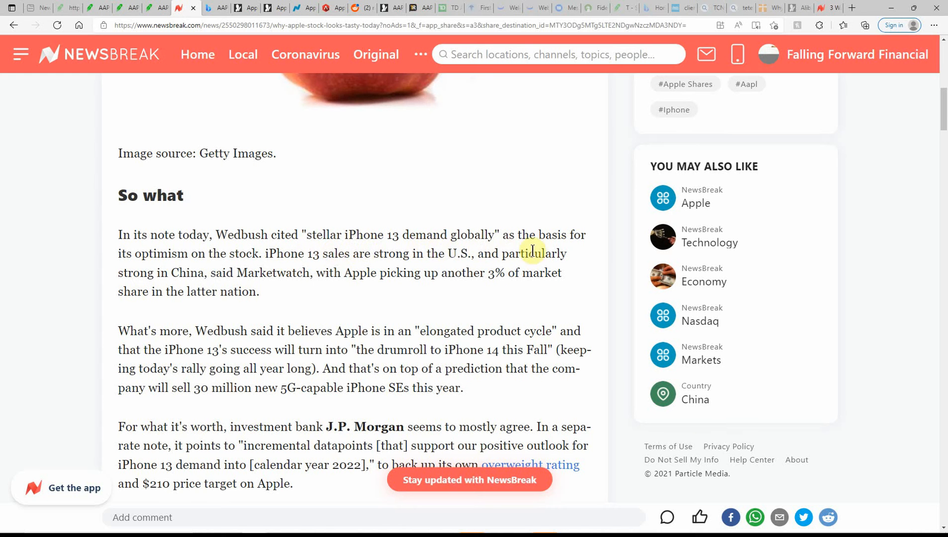
{"action": "mouse_move", "coordinate": [133, 273]}
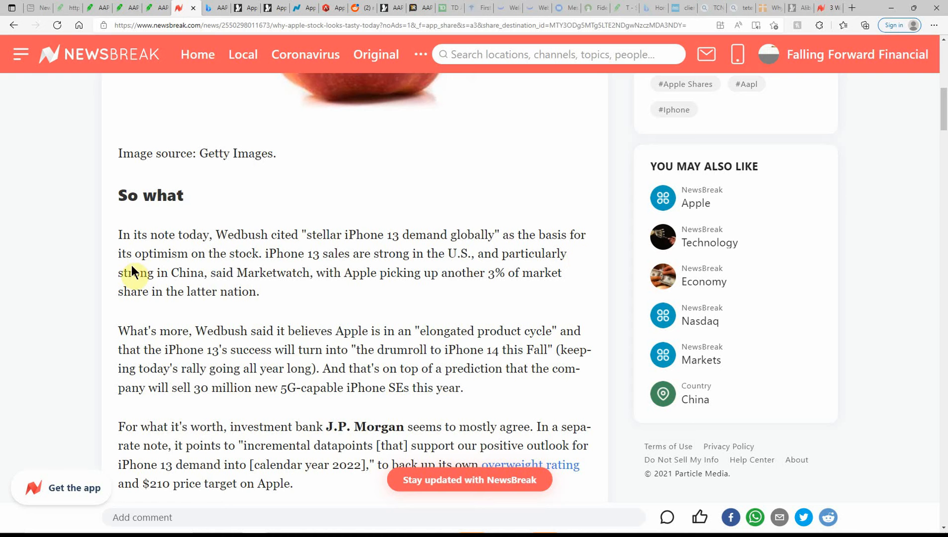
{"action": "mouse_move", "coordinate": [306, 269]}
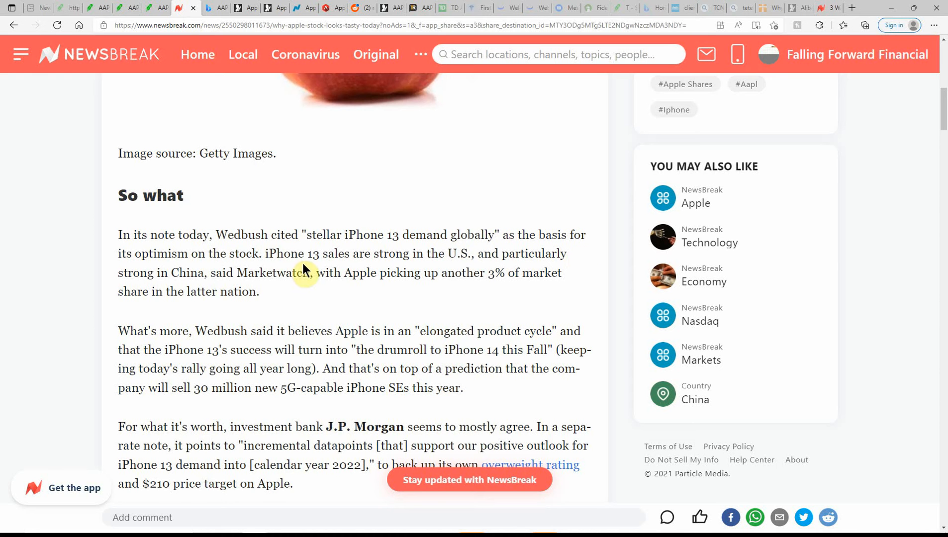
{"action": "mouse_move", "coordinate": [342, 266]}
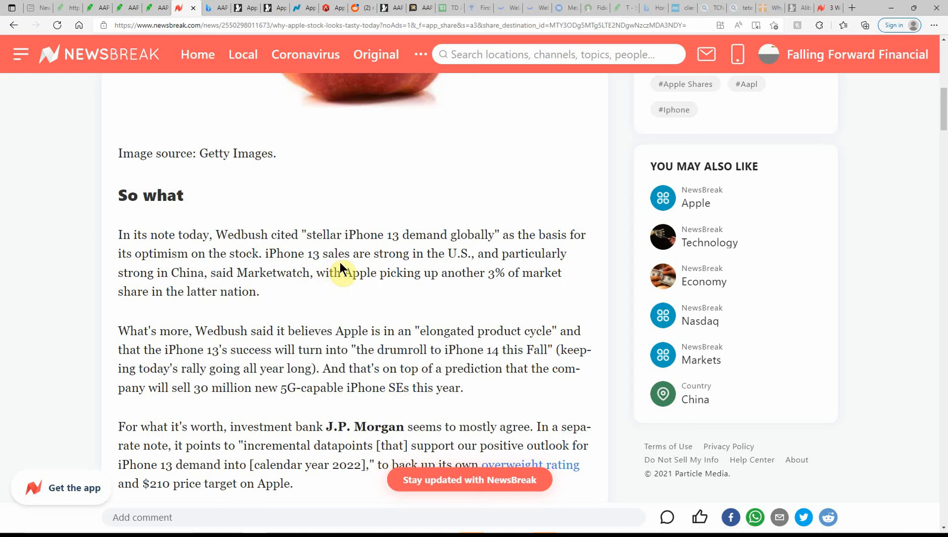
{"action": "mouse_move", "coordinate": [476, 267]}
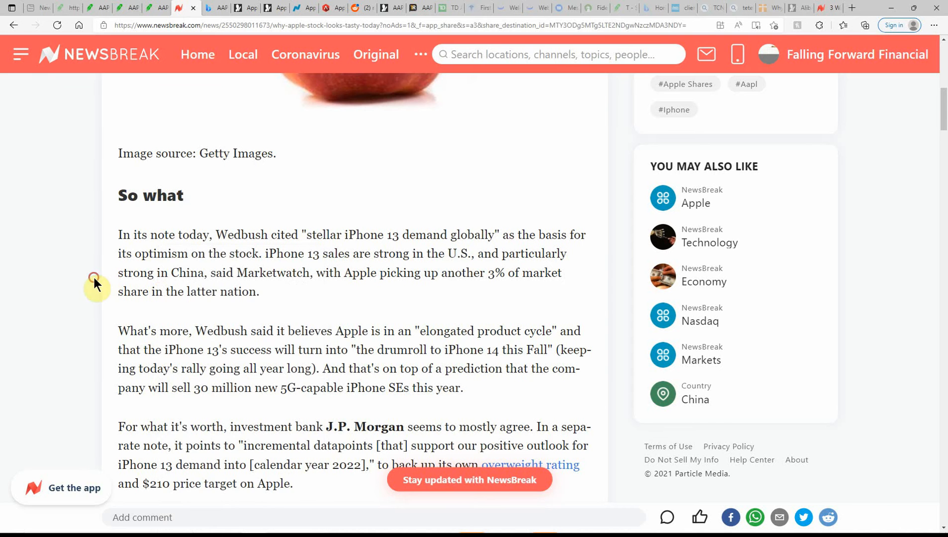
{"action": "mouse_move", "coordinate": [357, 299]}
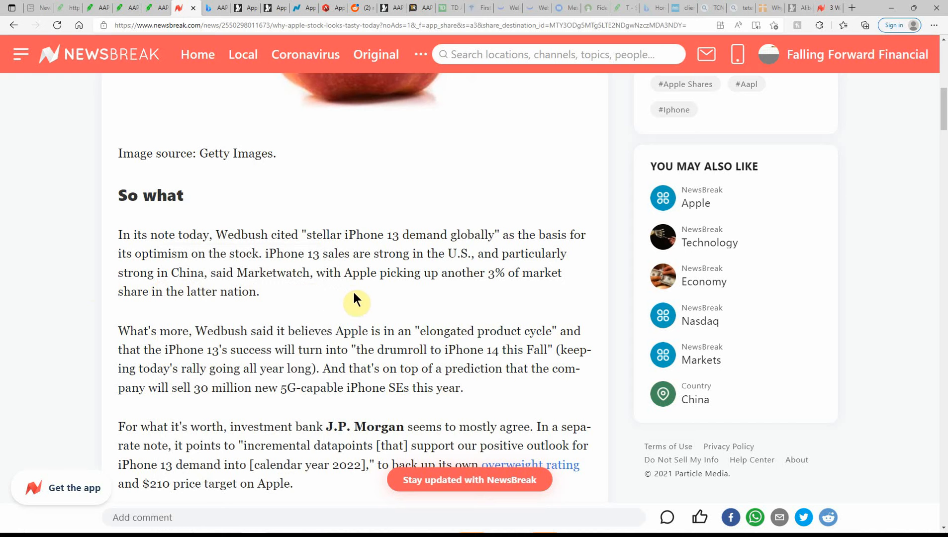
{"action": "mouse_move", "coordinate": [510, 290]}
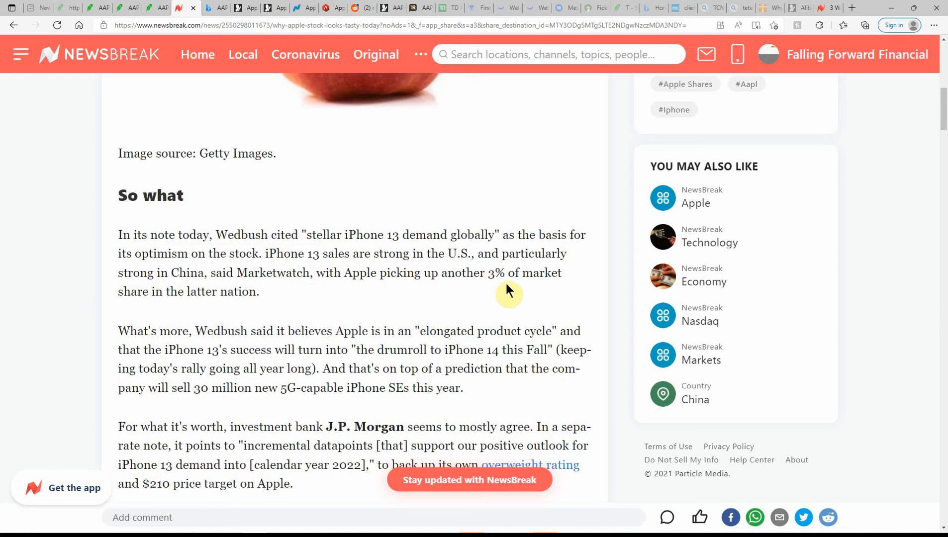
{"action": "mouse_move", "coordinate": [167, 314]}
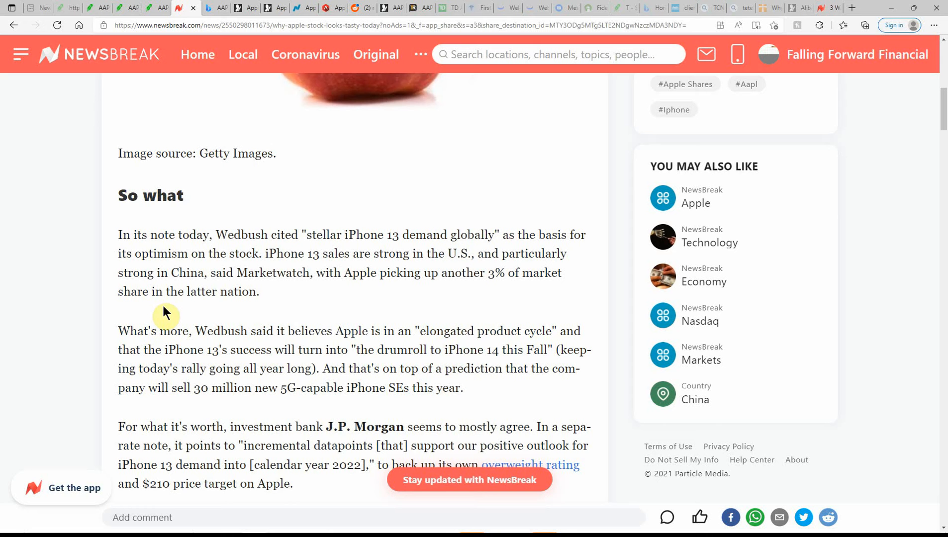
{"action": "mouse_move", "coordinate": [160, 349]}
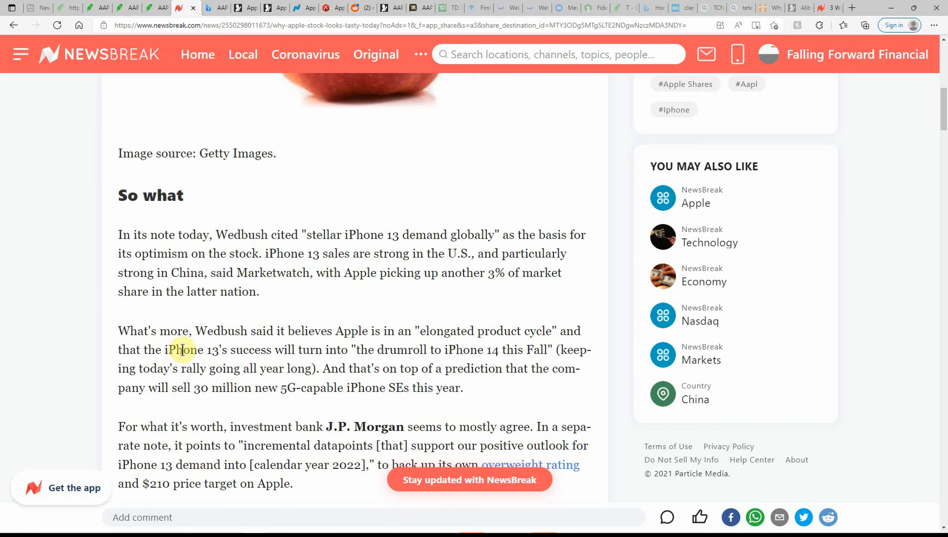
{"action": "mouse_move", "coordinate": [344, 352]}
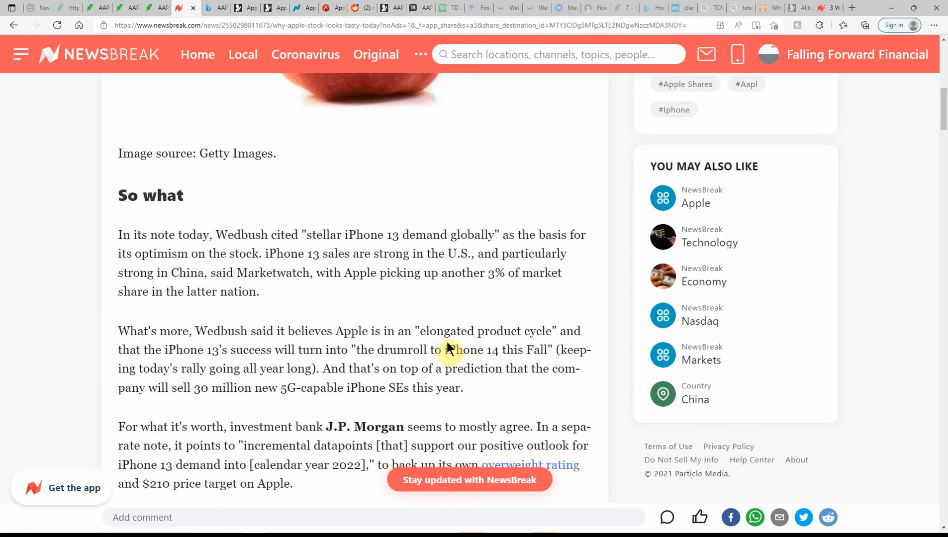
{"action": "mouse_move", "coordinate": [127, 368]}
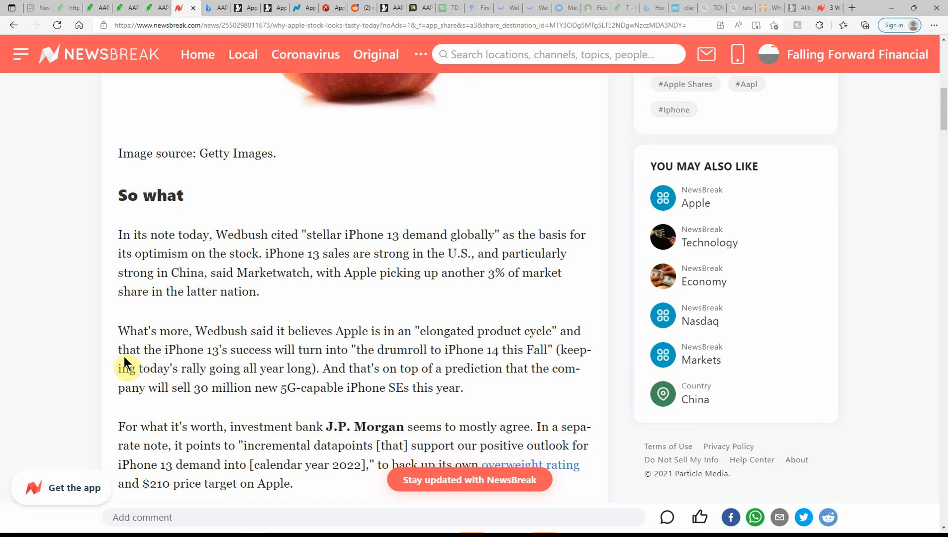
{"action": "mouse_move", "coordinate": [245, 356]}
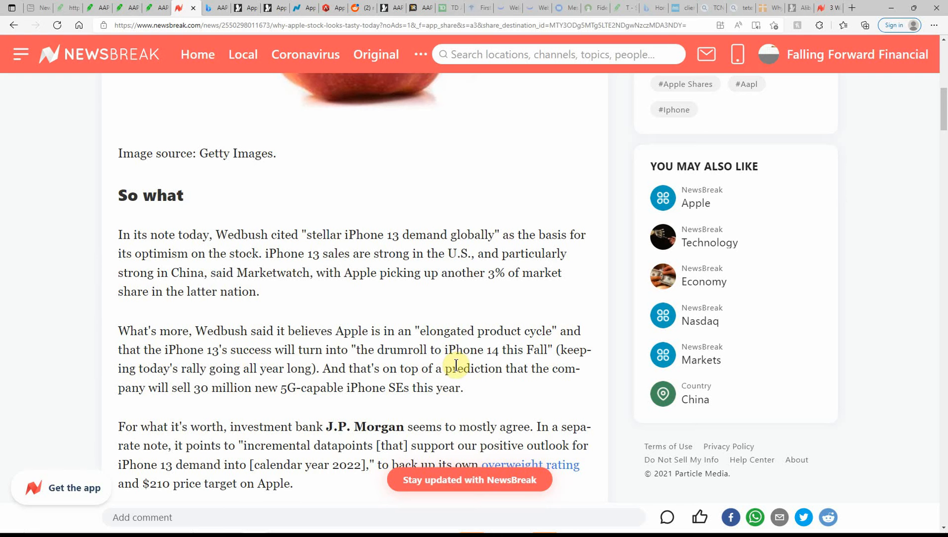
{"action": "mouse_move", "coordinate": [508, 366]}
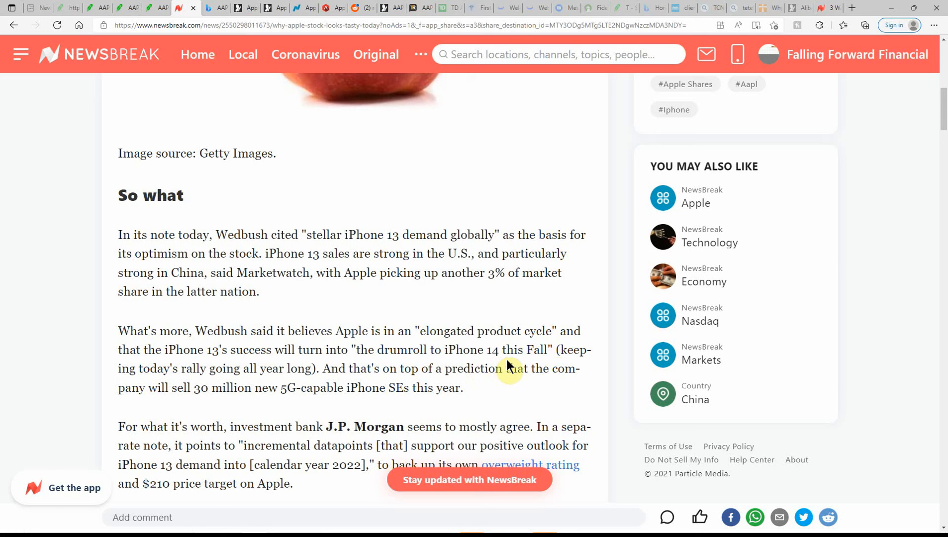
{"action": "mouse_move", "coordinate": [156, 387]}
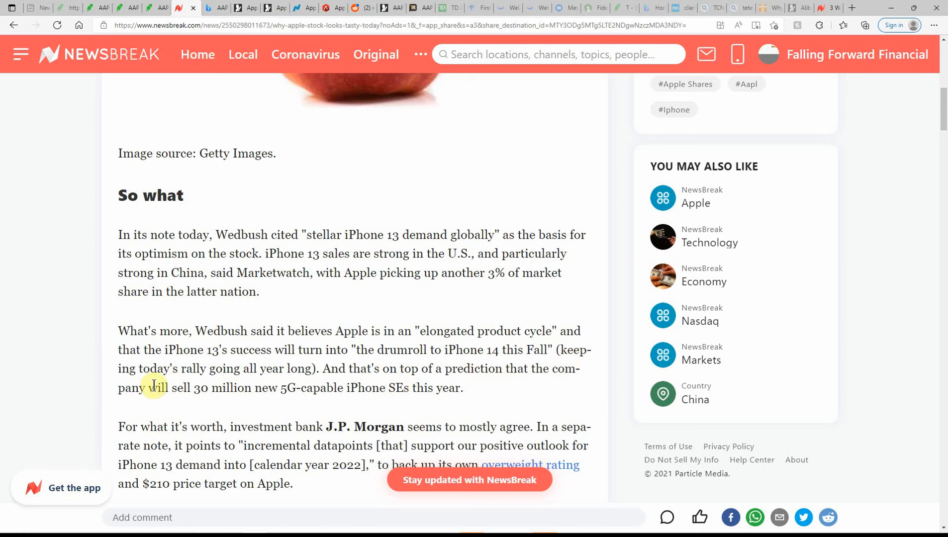
{"action": "mouse_move", "coordinate": [360, 388]}
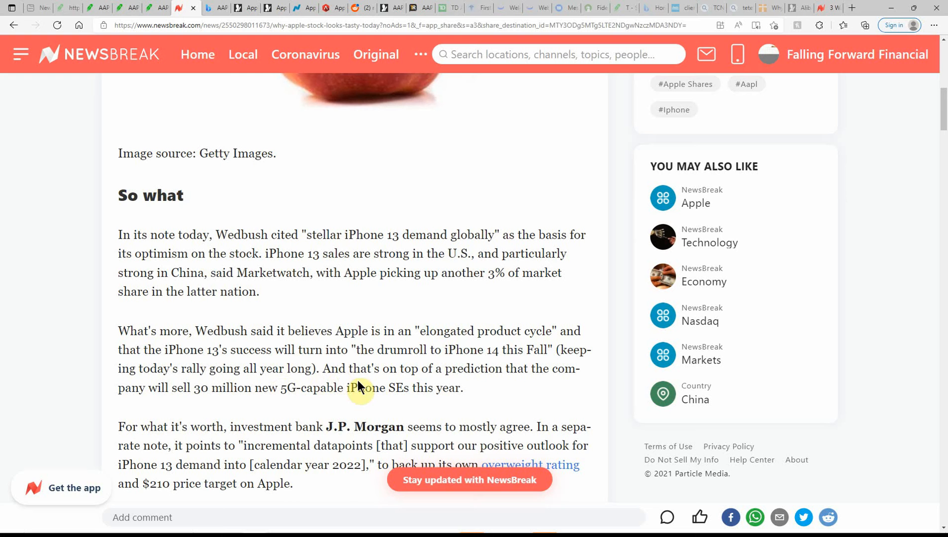
{"action": "mouse_move", "coordinate": [500, 389]}
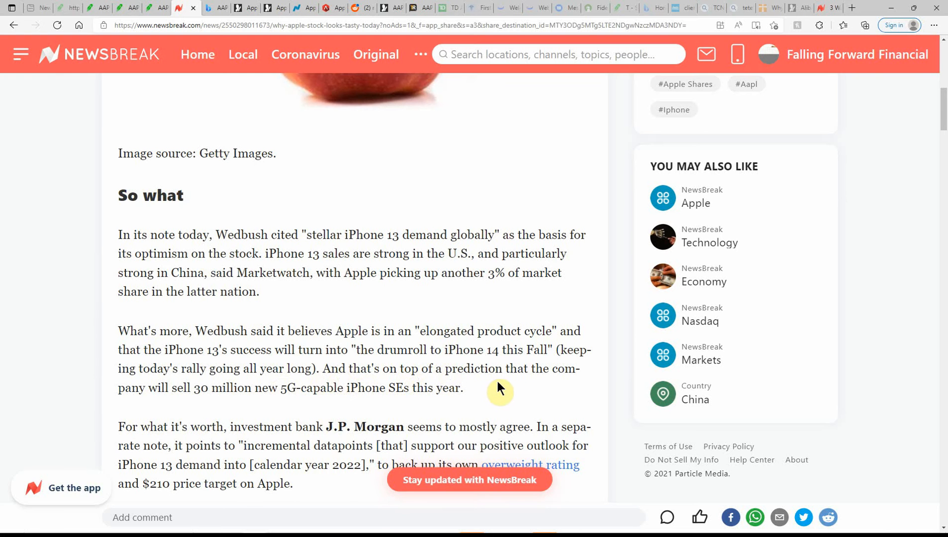
{"action": "mouse_move", "coordinate": [157, 395]}
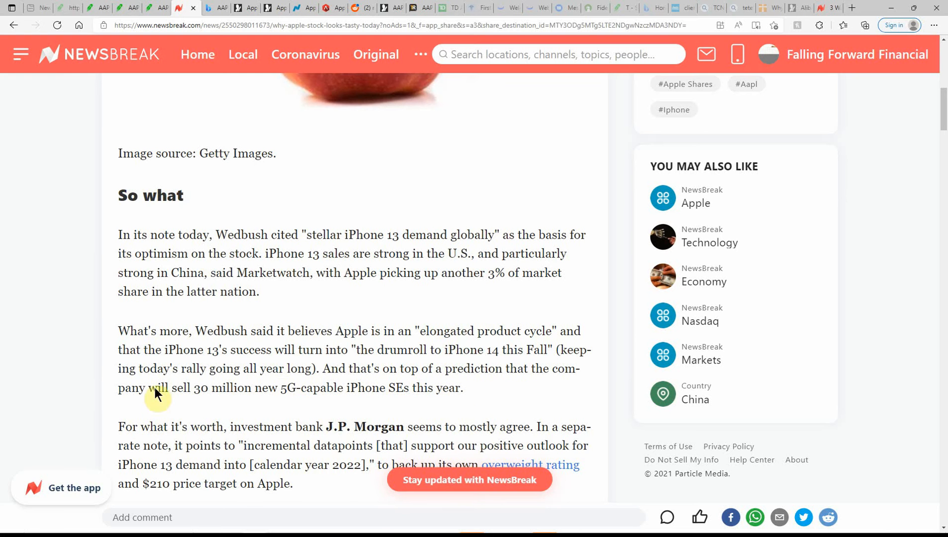
{"action": "mouse_move", "coordinate": [266, 404]}
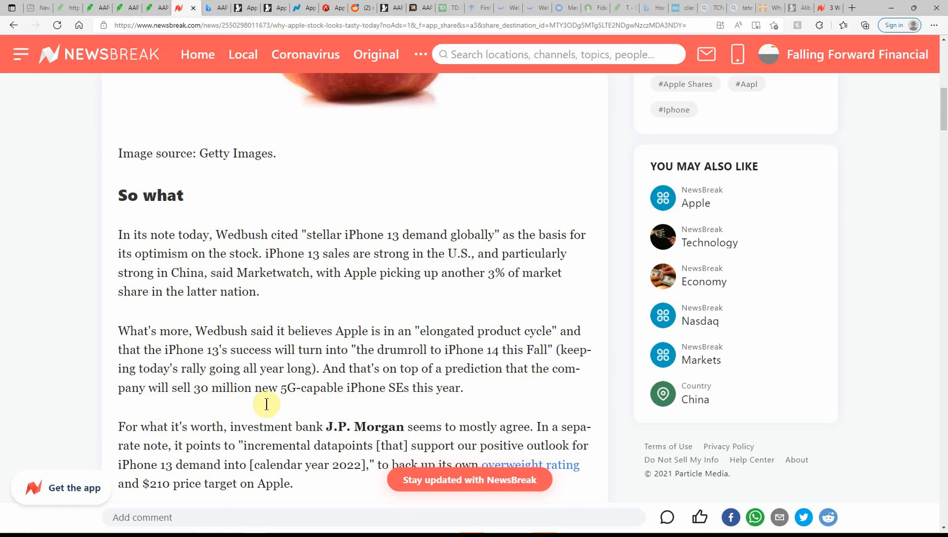
{"action": "mouse_move", "coordinate": [433, 388]}
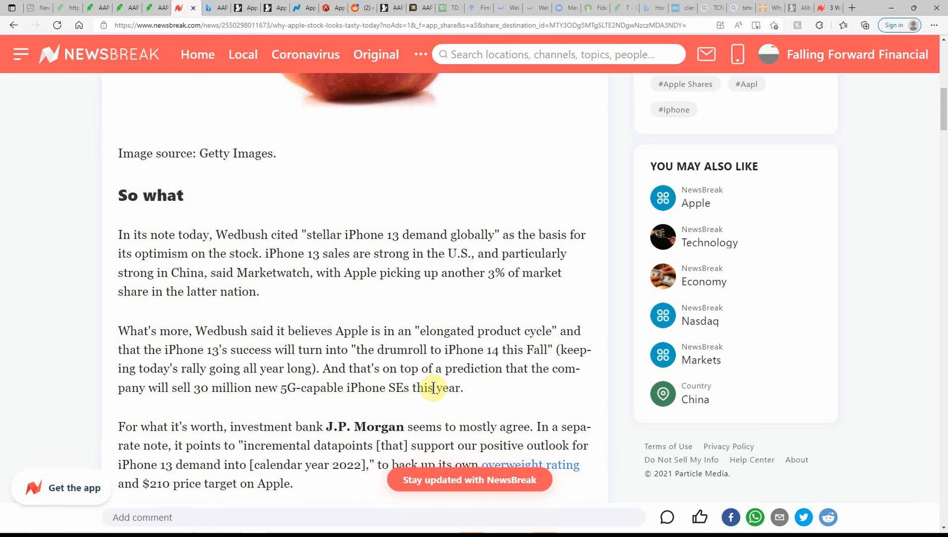
Read through the 'Now what' section, then switch to Bing results showing AAPL at 170.21.
{"action": "scroll", "scroll_direction": "down", "scroll_amount": 3}
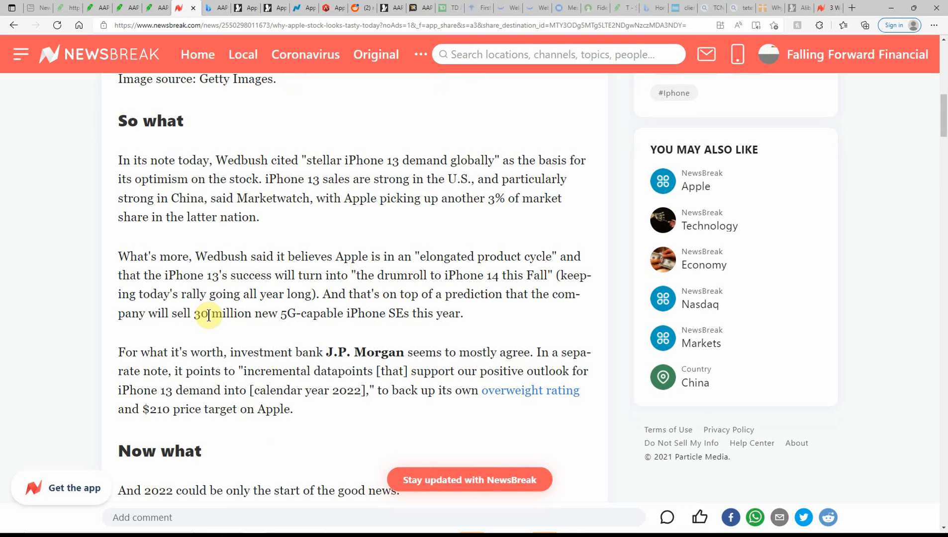
{"action": "mouse_move", "coordinate": [373, 430]}
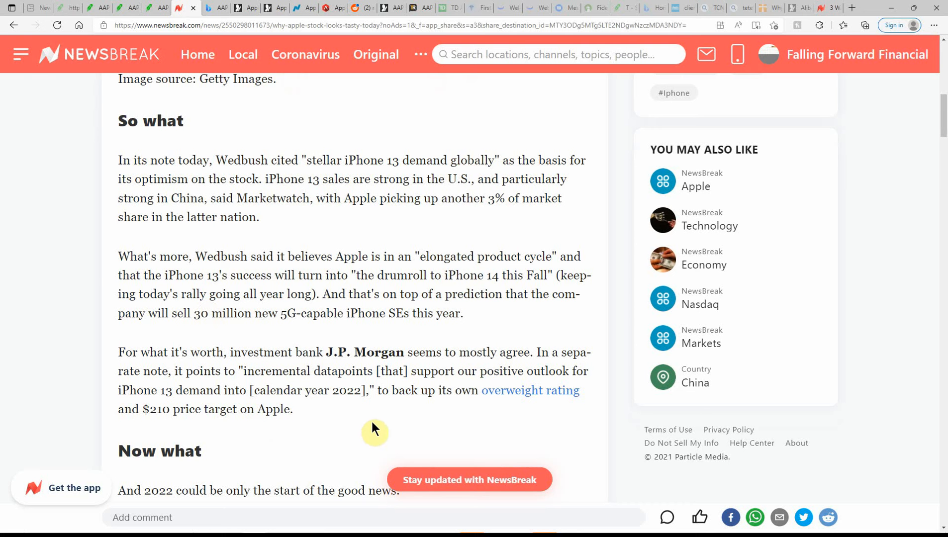
{"action": "mouse_move", "coordinate": [212, 424]}
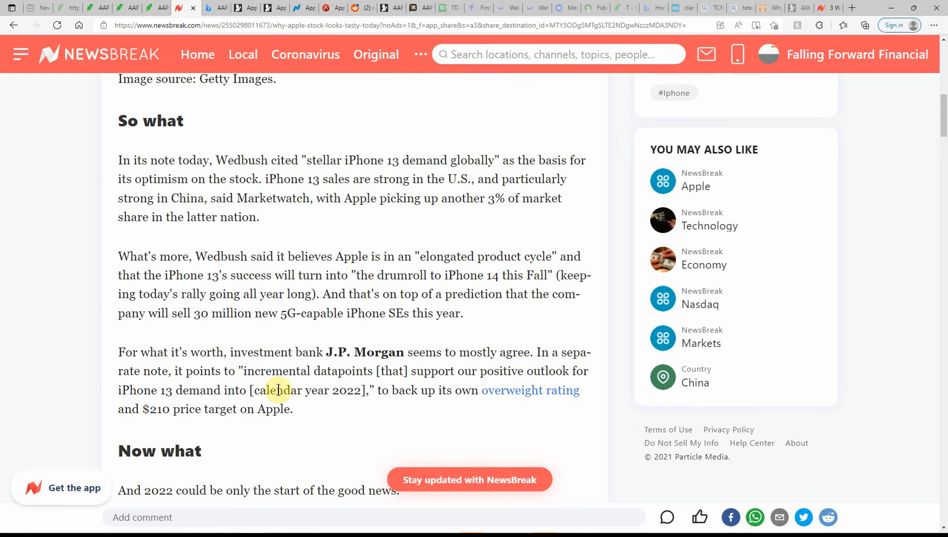
{"action": "mouse_move", "coordinate": [429, 388]}
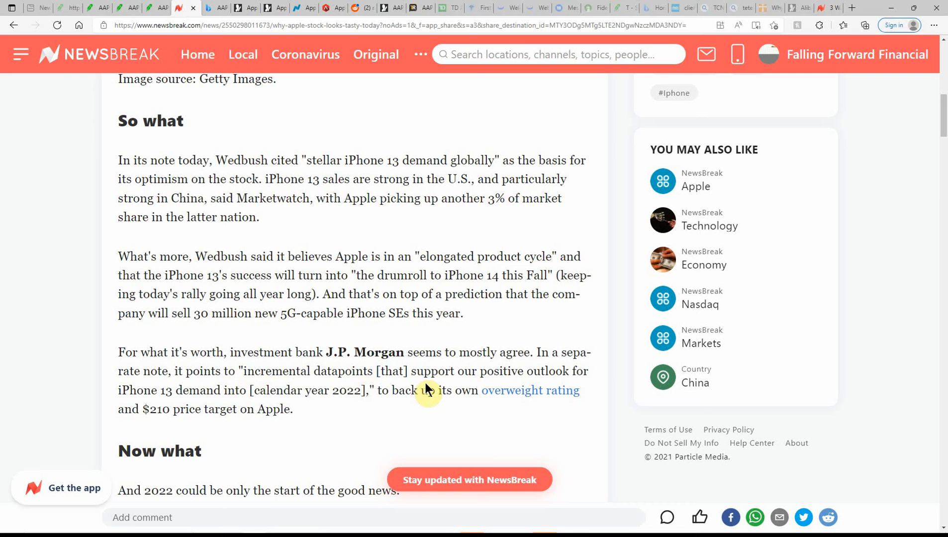
{"action": "scroll", "scroll_direction": "down", "scroll_amount": 3}
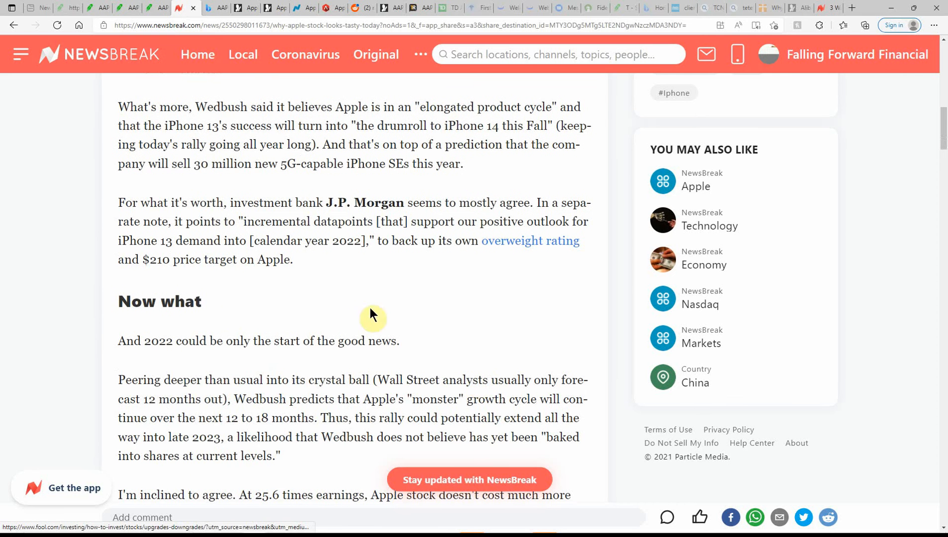
{"action": "scroll", "scroll_direction": "down", "scroll_amount": 3}
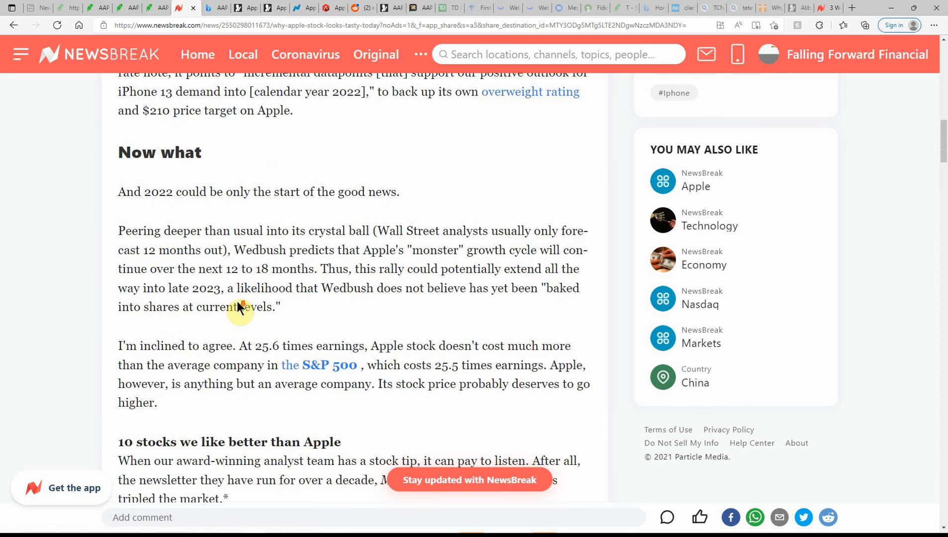
{"action": "mouse_move", "coordinate": [195, 212]}
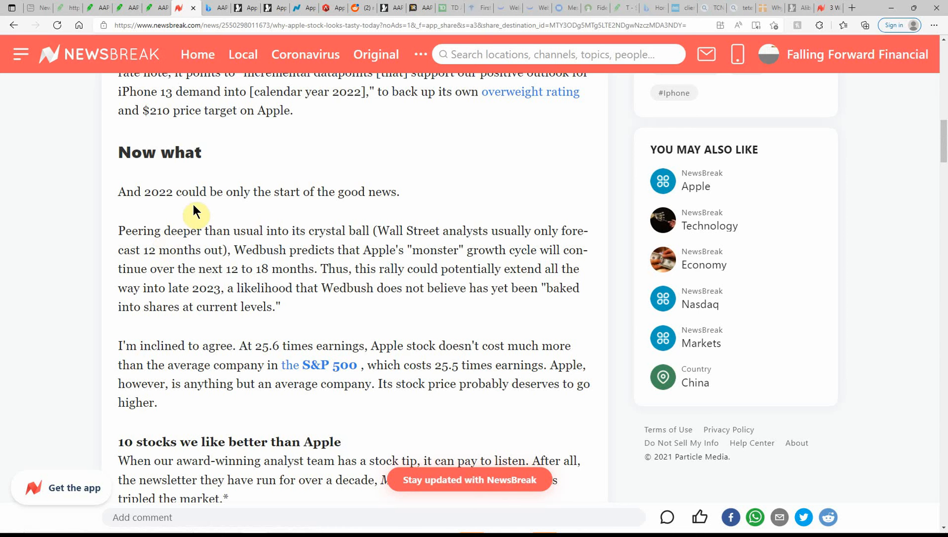
{"action": "mouse_move", "coordinate": [188, 236]}
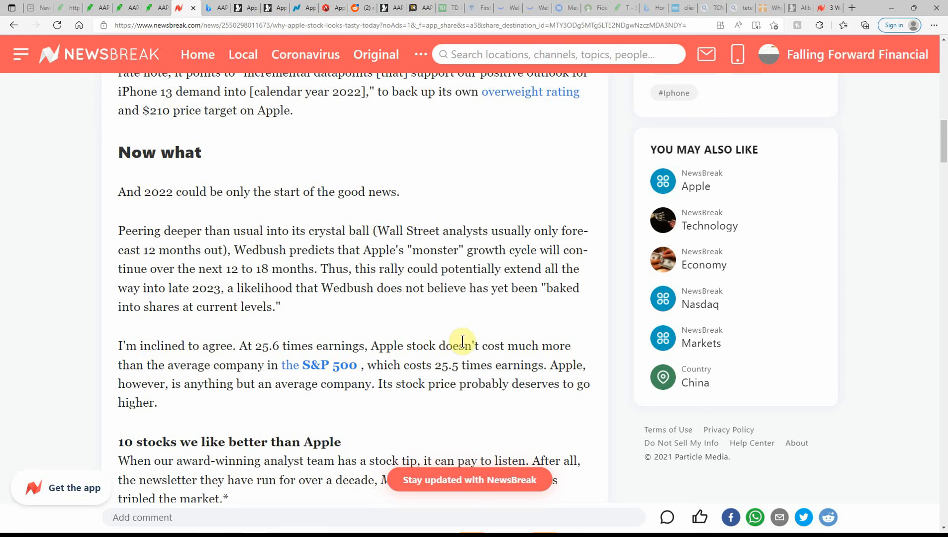
{"action": "mouse_move", "coordinate": [446, 345]}
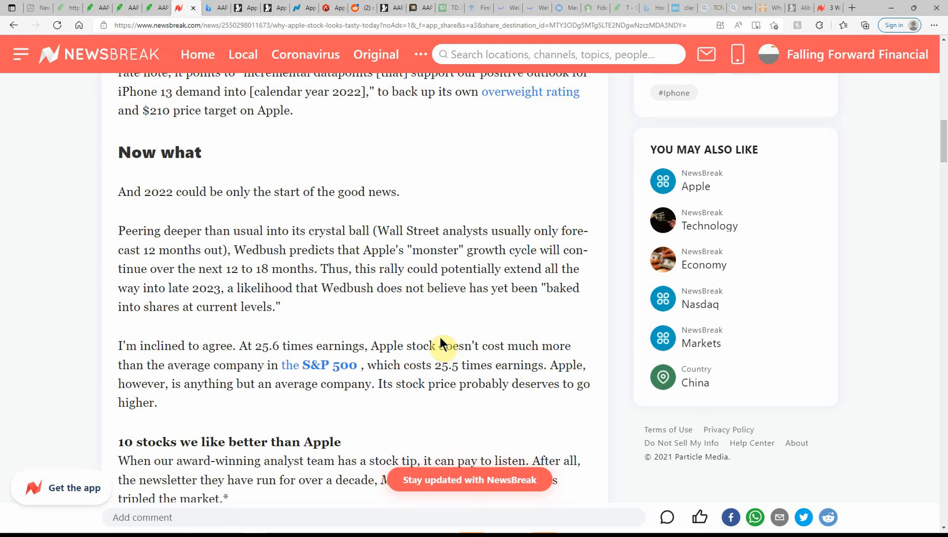
{"action": "mouse_move", "coordinate": [208, 263]}
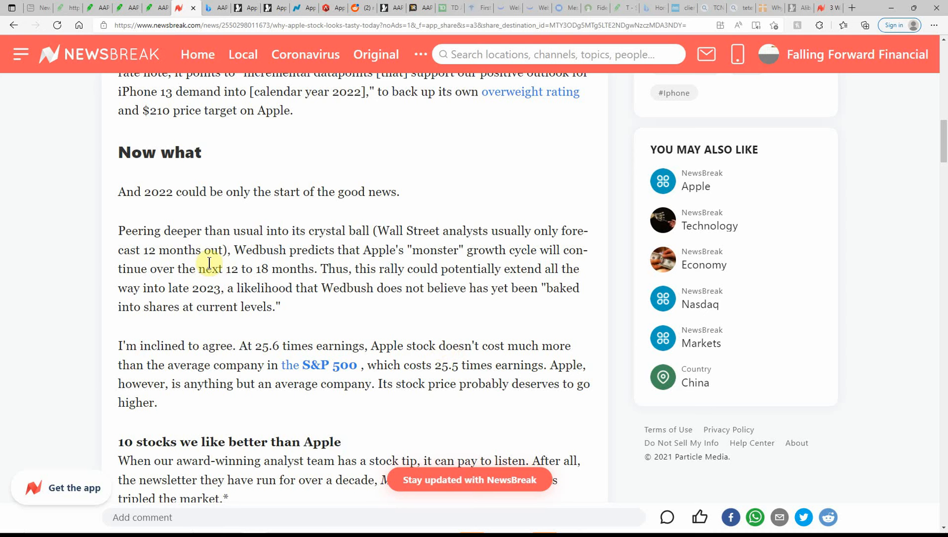
{"action": "mouse_move", "coordinate": [233, 254]}
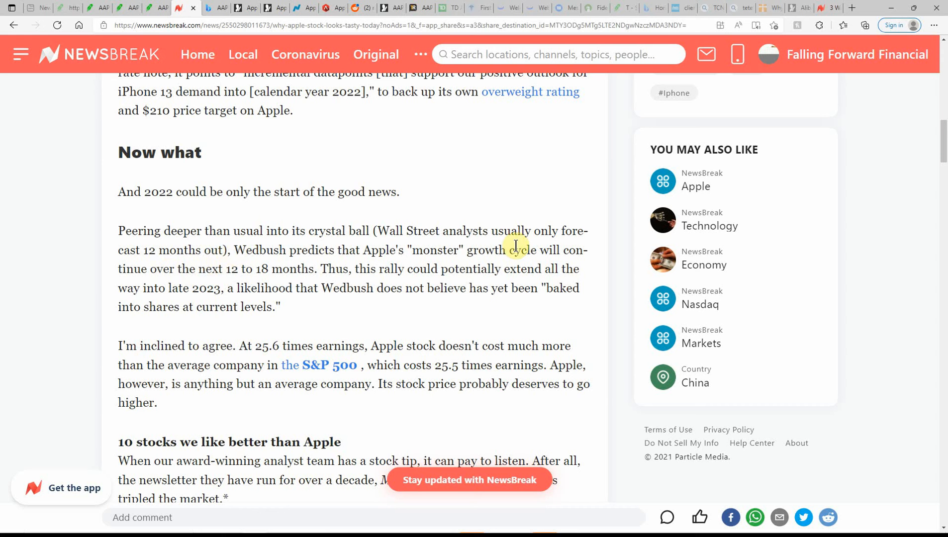
{"action": "mouse_move", "coordinate": [169, 250]}
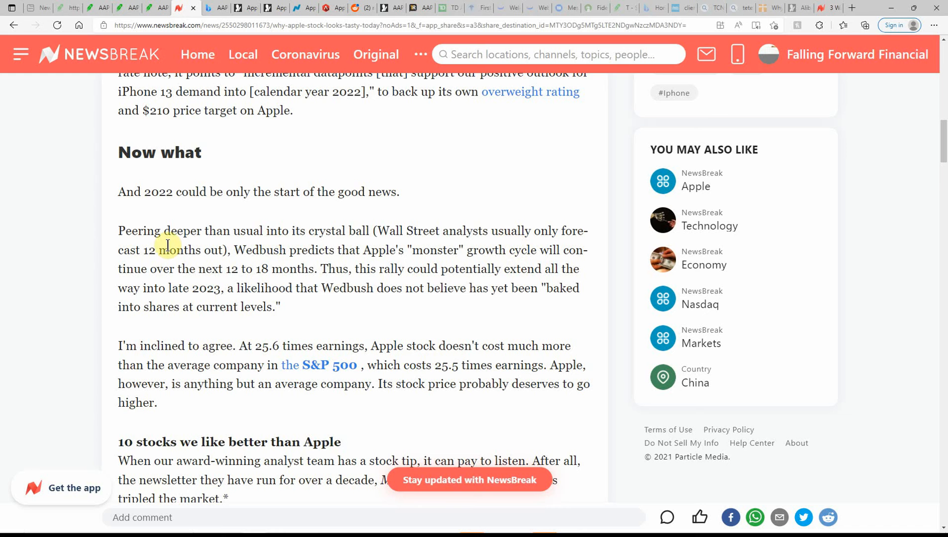
{"action": "mouse_move", "coordinate": [193, 272]}
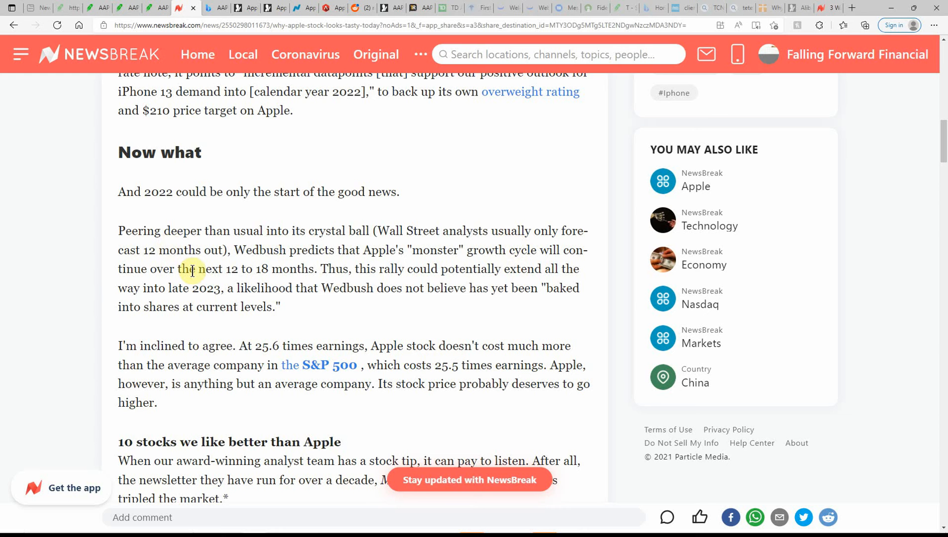
{"action": "mouse_move", "coordinate": [500, 255]}
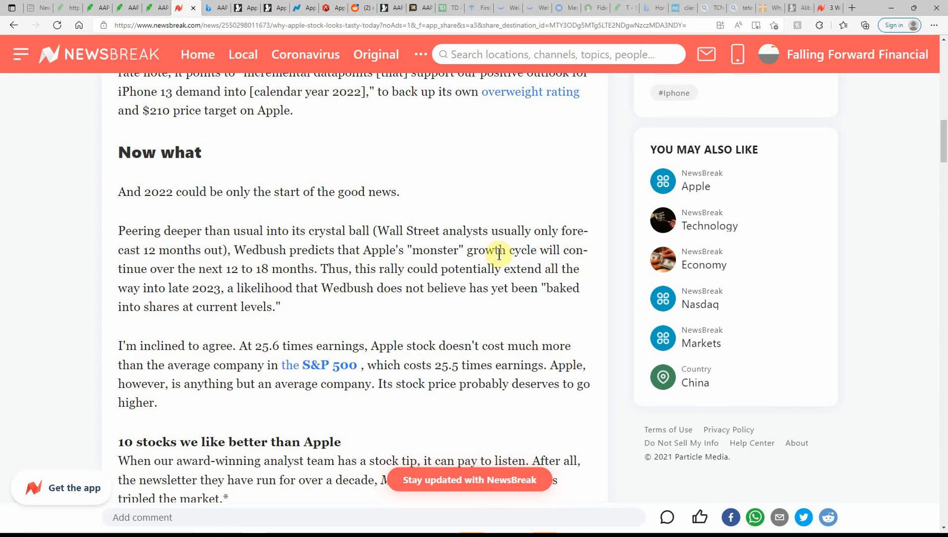
{"action": "mouse_move", "coordinate": [60, 298]}
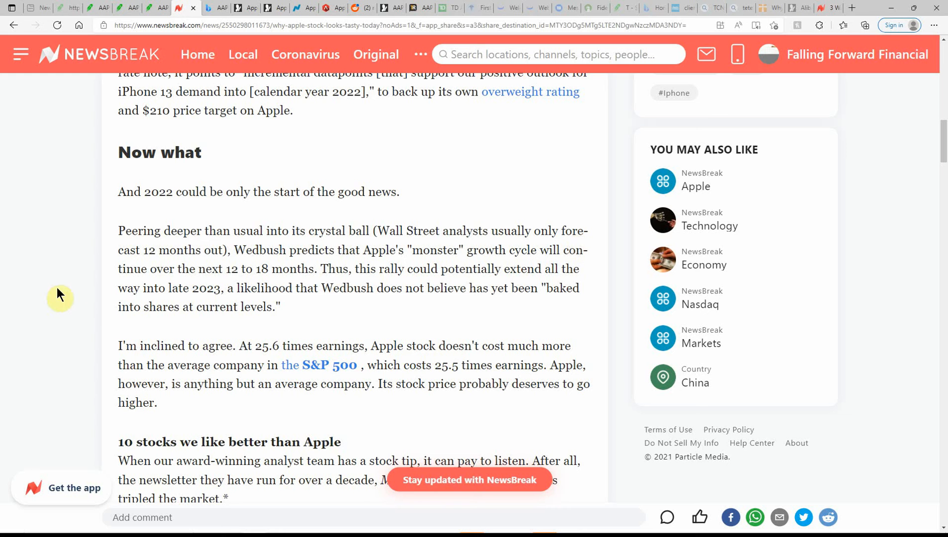
{"action": "mouse_move", "coordinate": [264, 305]}
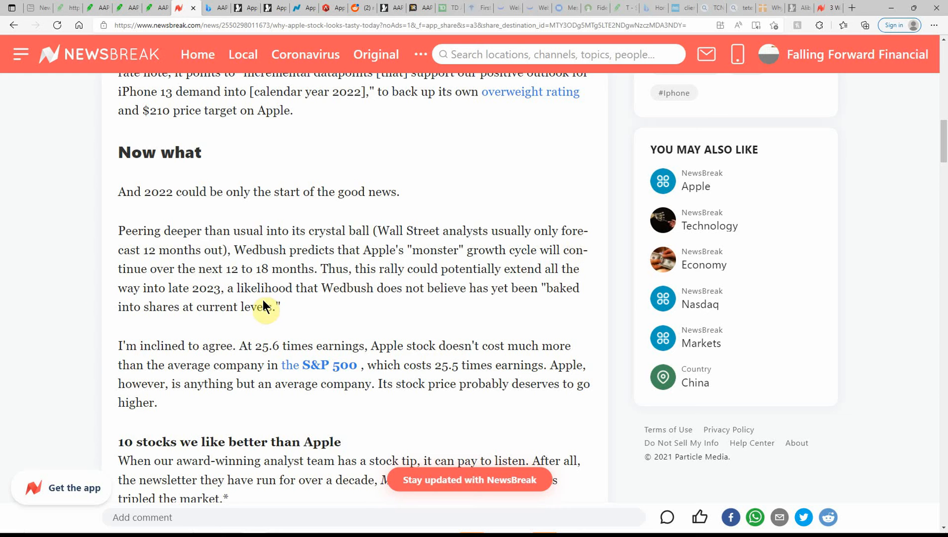
{"action": "mouse_move", "coordinate": [291, 421]}
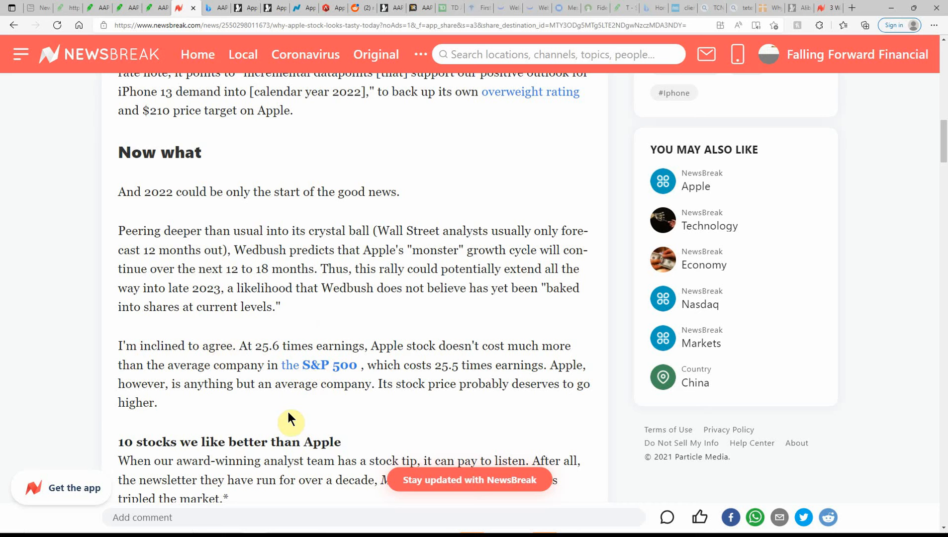
{"action": "mouse_move", "coordinate": [415, 305]}
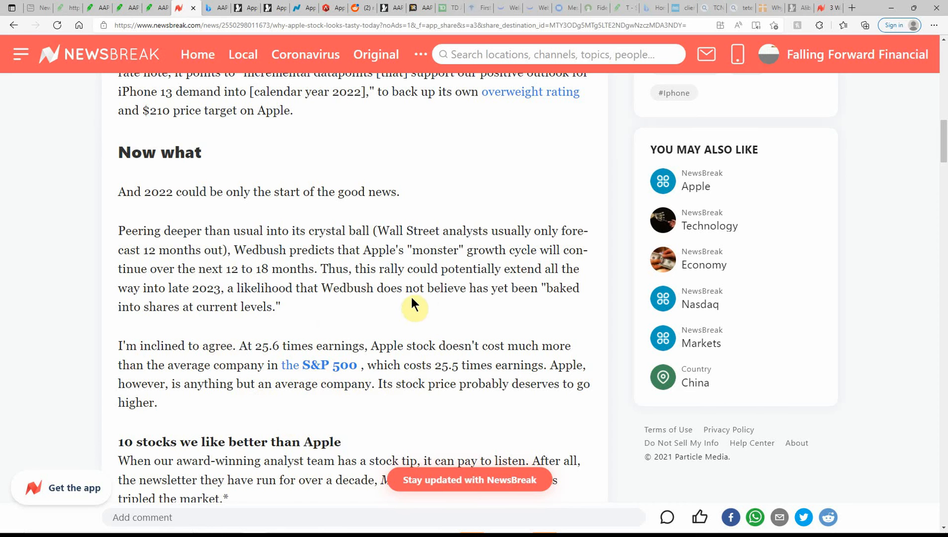
{"action": "scroll", "scroll_direction": "down", "scroll_amount": 3}
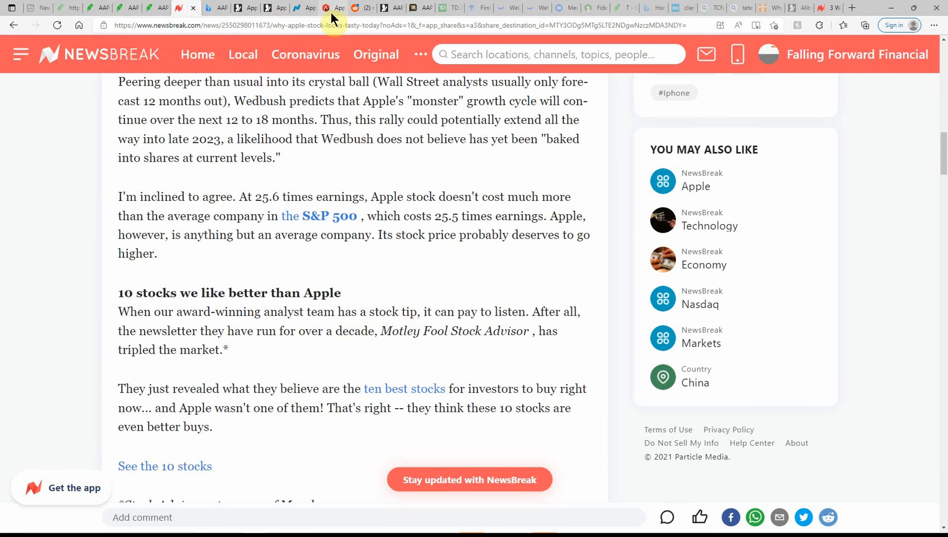
{"action": "left_click", "coordinate": [211, 7]}
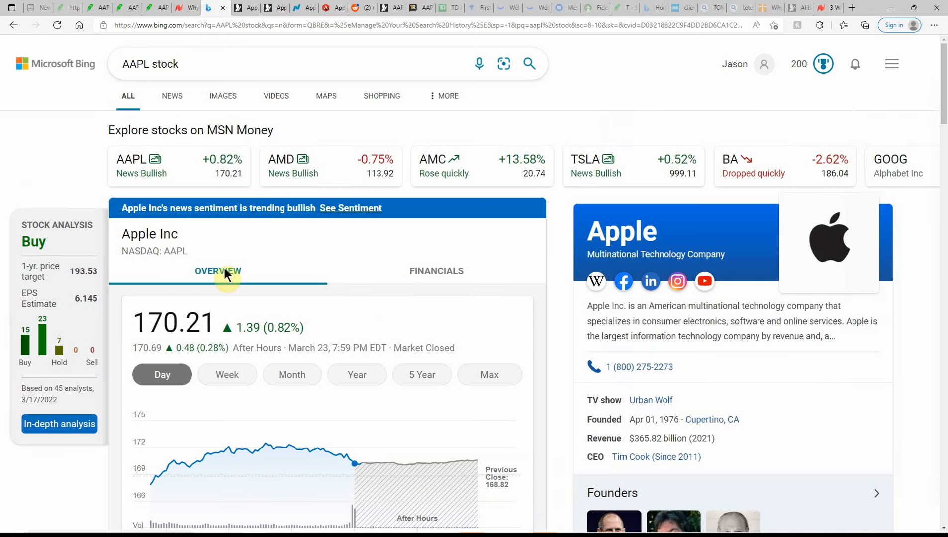
{"action": "mouse_move", "coordinate": [332, 296]}
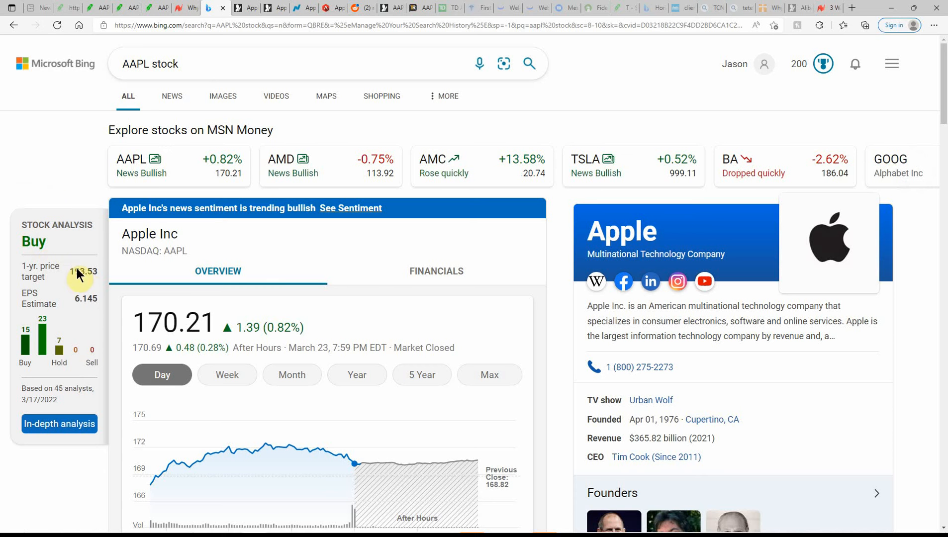
{"action": "mouse_move", "coordinate": [82, 289]}
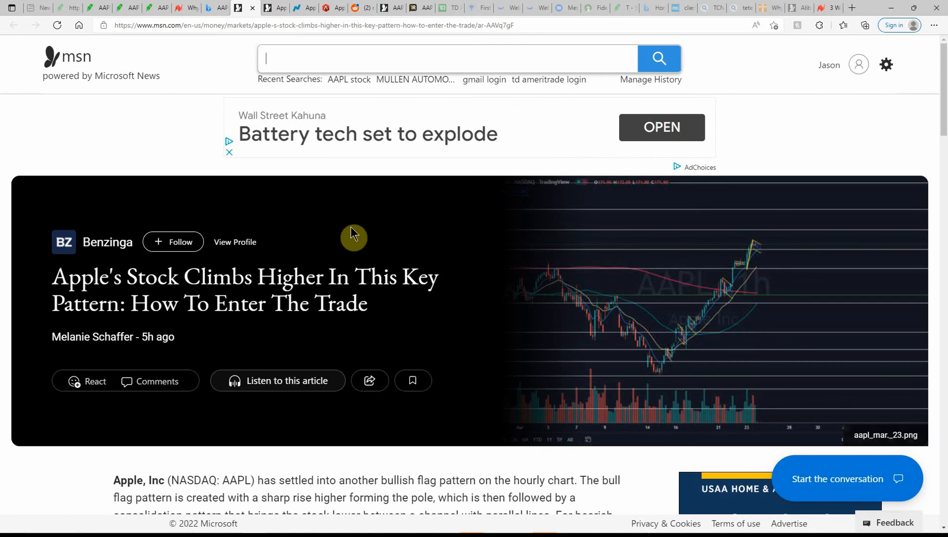
{"action": "mouse_move", "coordinate": [349, 250]}
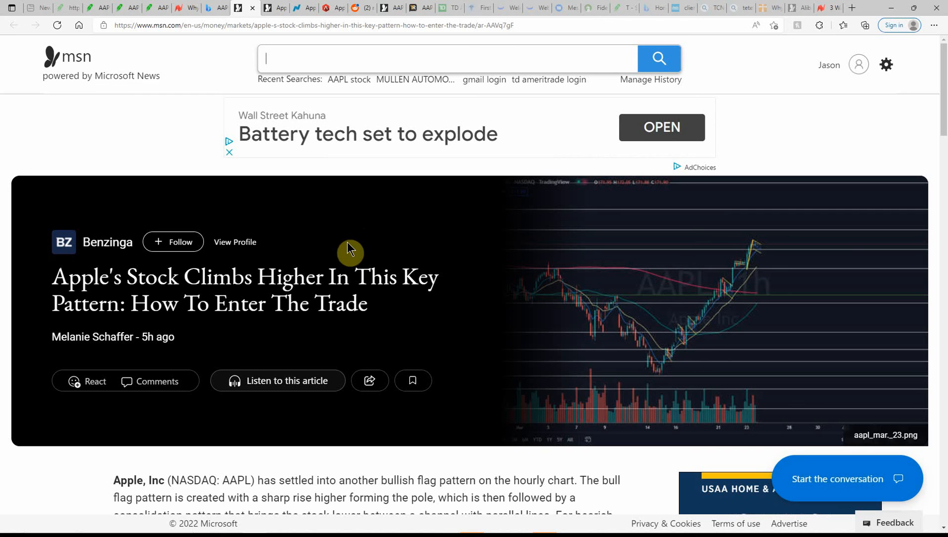
{"action": "mouse_move", "coordinate": [298, 345]}
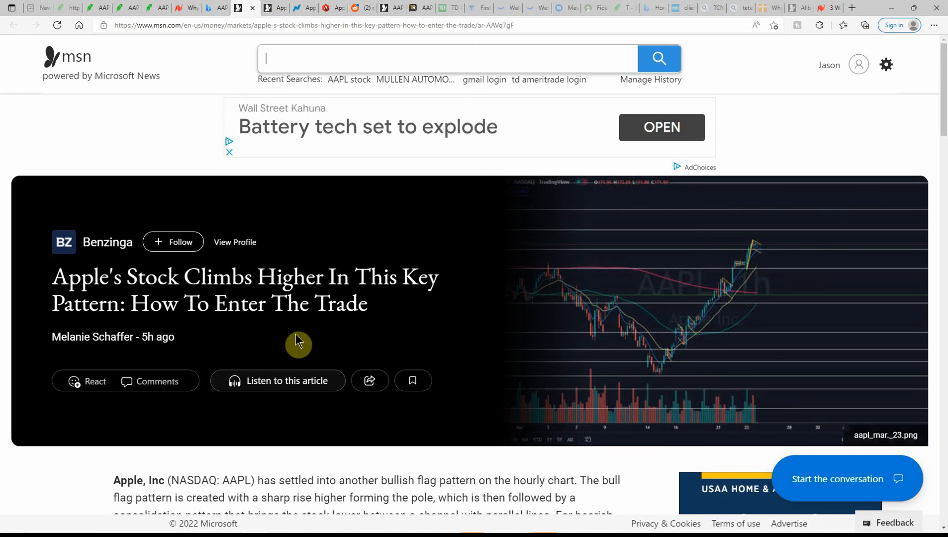
Read the Benzinga bull flag article, highlighting the $150 bottom, down to $171.03 and $167.88 support.
{"action": "scroll", "scroll_direction": "down", "scroll_amount": 3}
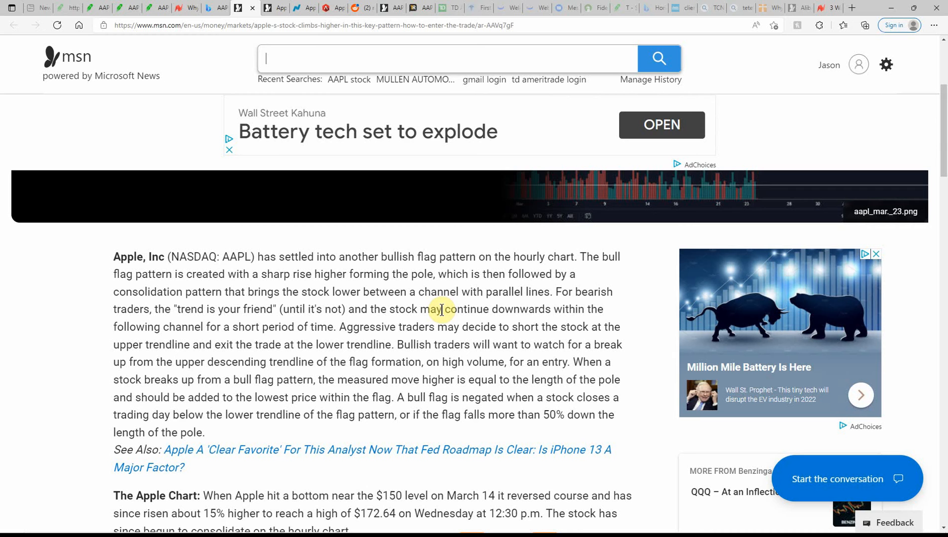
{"action": "mouse_move", "coordinate": [550, 305]}
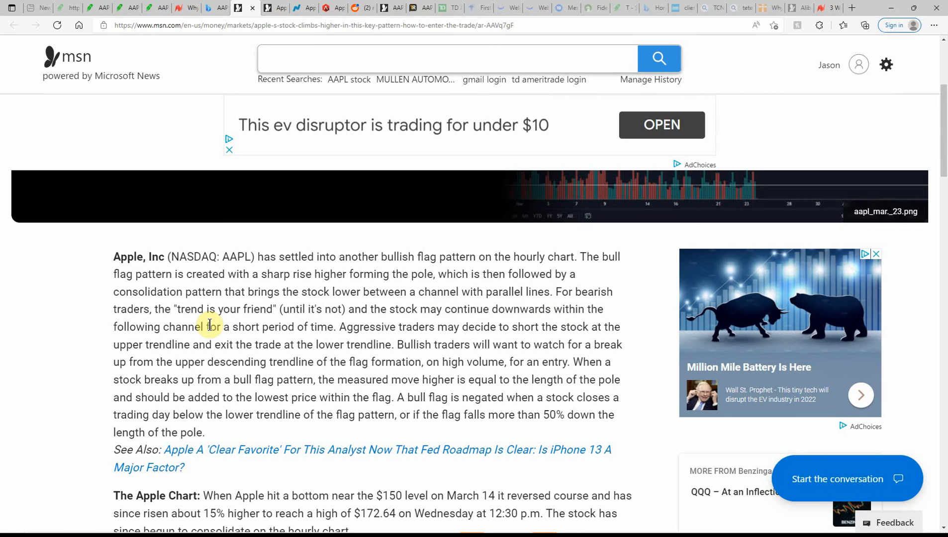
{"action": "mouse_move", "coordinate": [380, 327]}
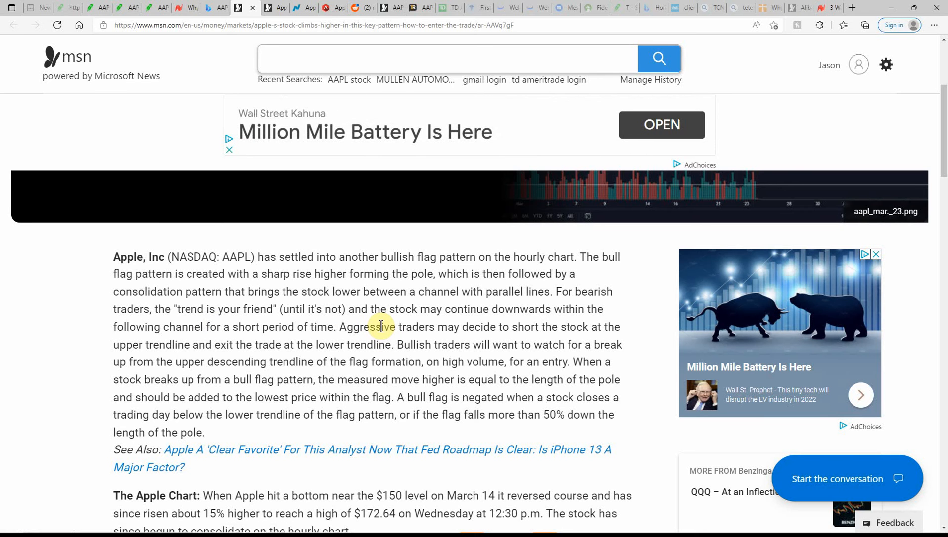
{"action": "mouse_move", "coordinate": [191, 338]}
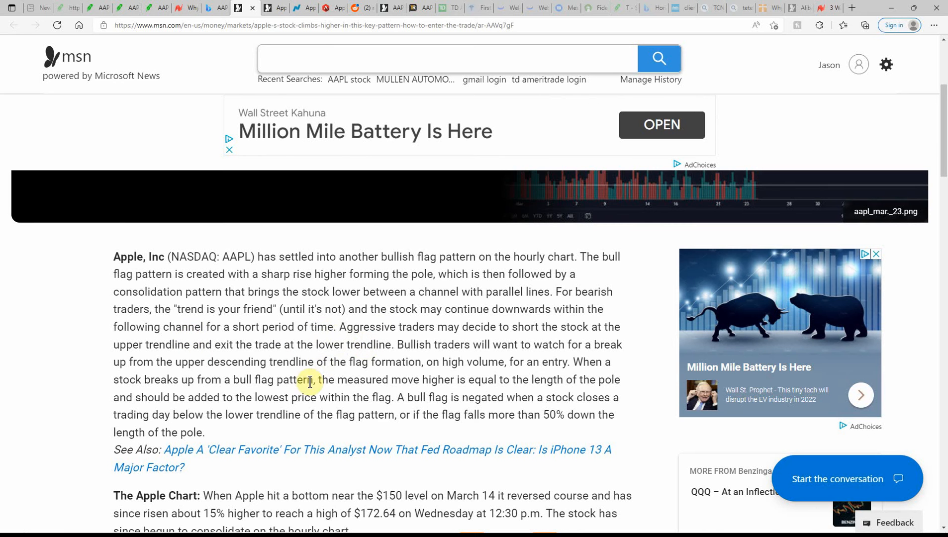
{"action": "scroll", "scroll_direction": "down", "scroll_amount": 3}
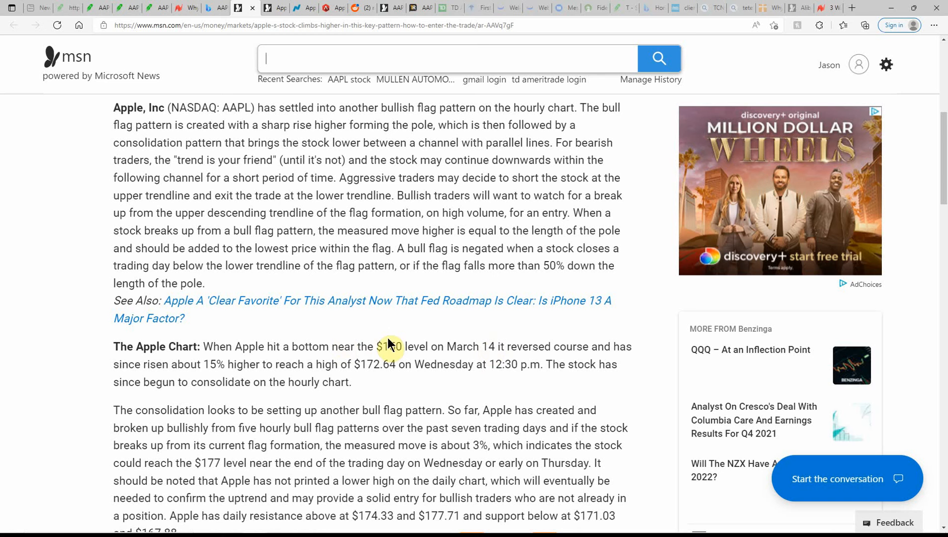
{"action": "double_click", "coordinate": [392, 346]}
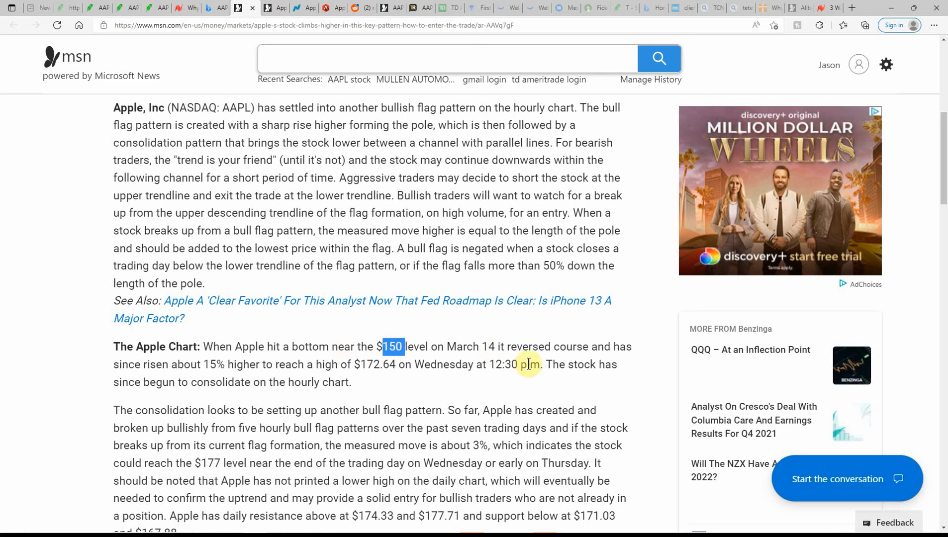
{"action": "mouse_move", "coordinate": [547, 364]}
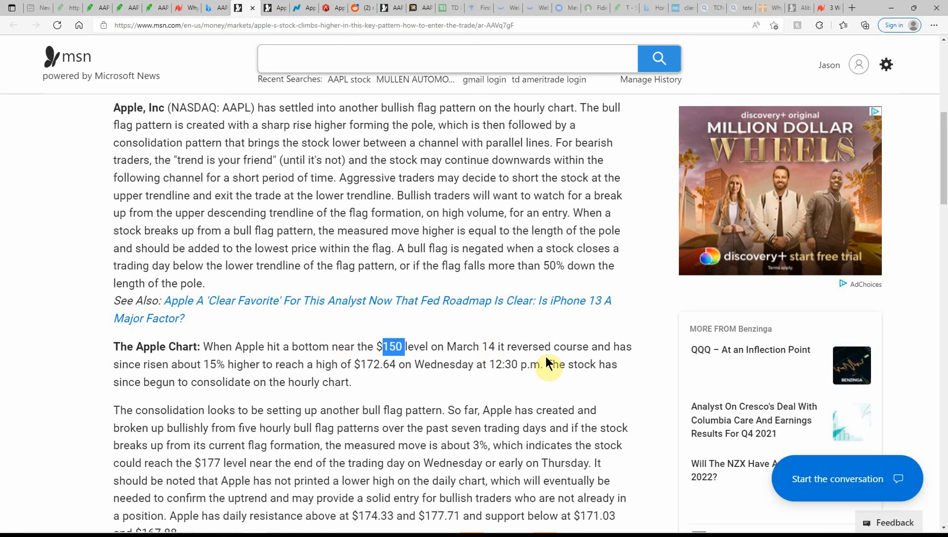
{"action": "mouse_move", "coordinate": [595, 357]}
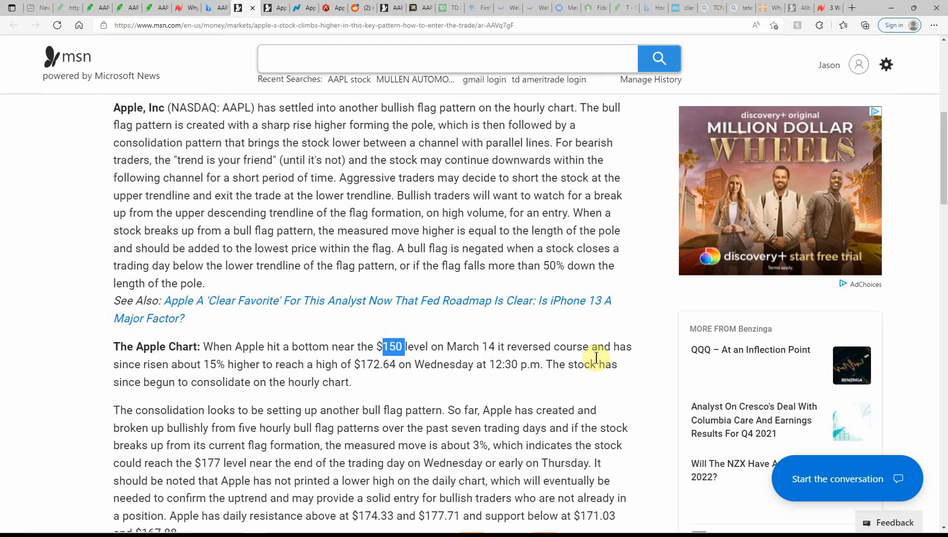
{"action": "mouse_move", "coordinate": [141, 378]}
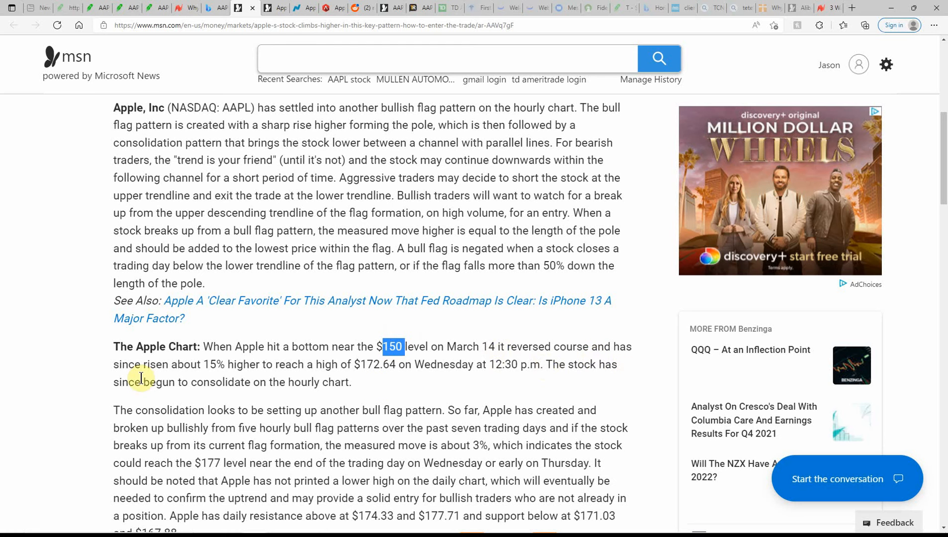
{"action": "mouse_move", "coordinate": [291, 379]}
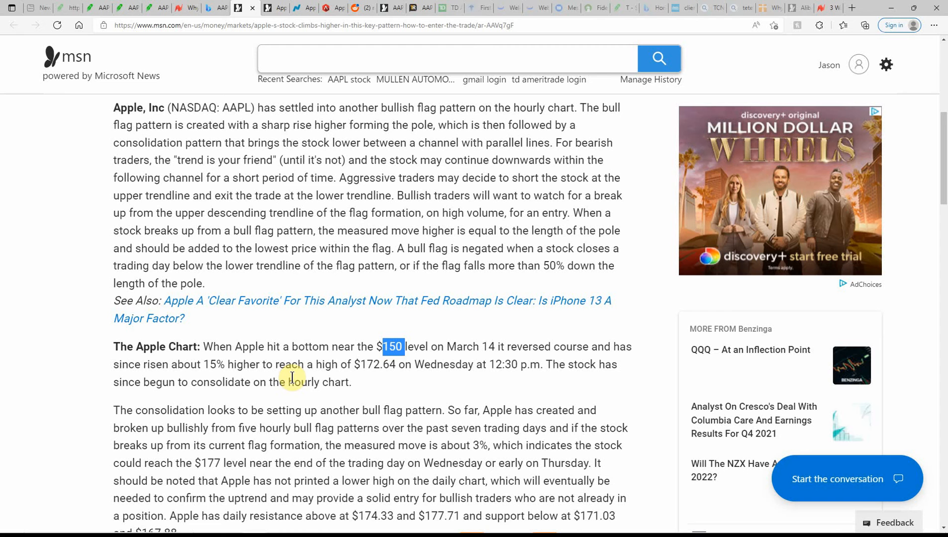
{"action": "mouse_move", "coordinate": [399, 369]}
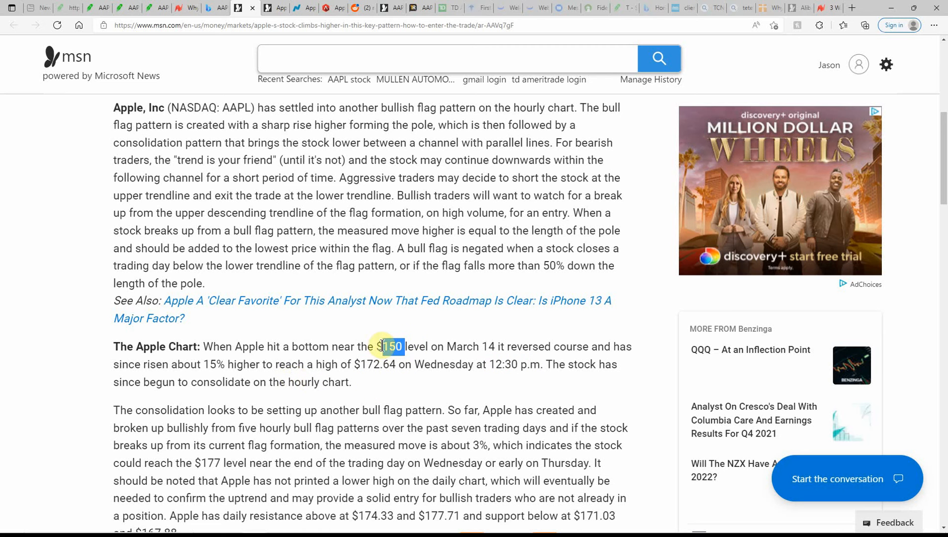
{"action": "mouse_move", "coordinate": [552, 365]}
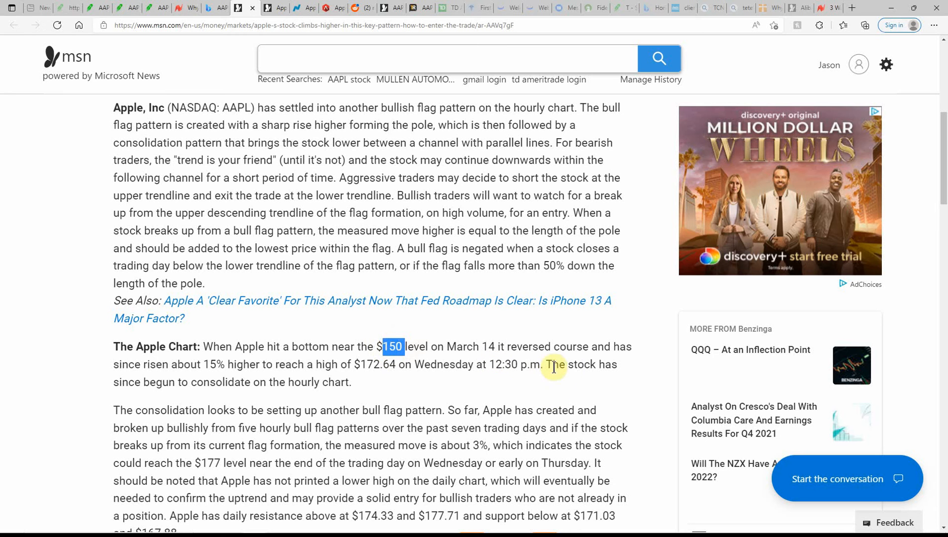
{"action": "mouse_move", "coordinate": [197, 382]}
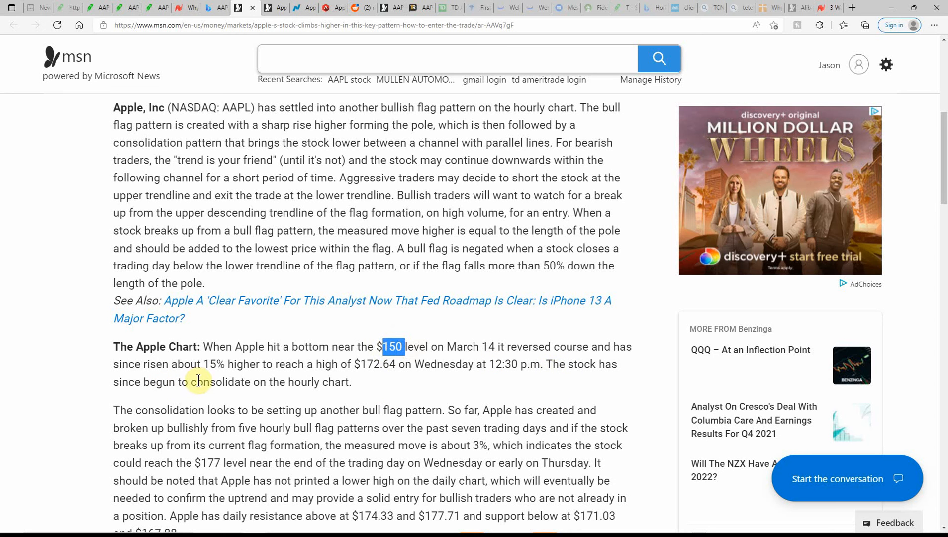
{"action": "mouse_move", "coordinate": [390, 397]}
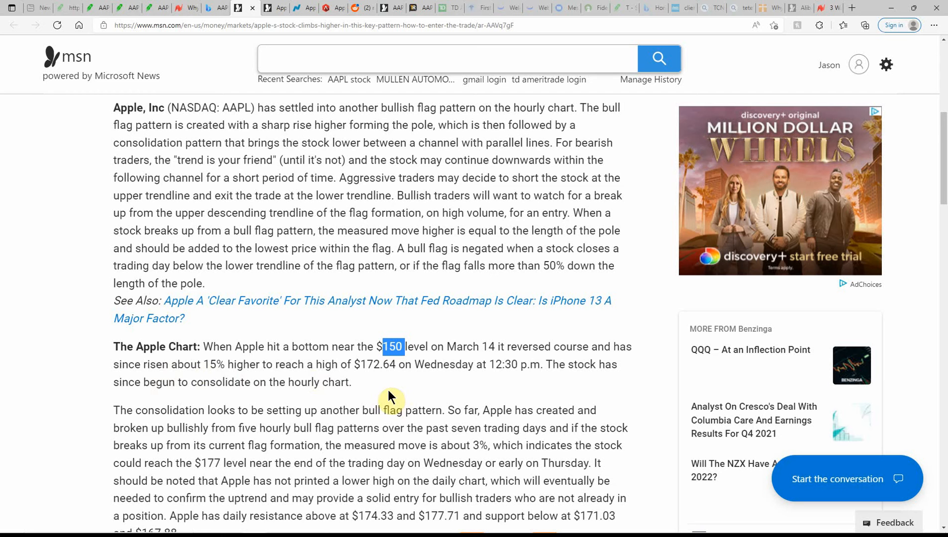
{"action": "scroll", "scroll_direction": "down", "scroll_amount": 3}
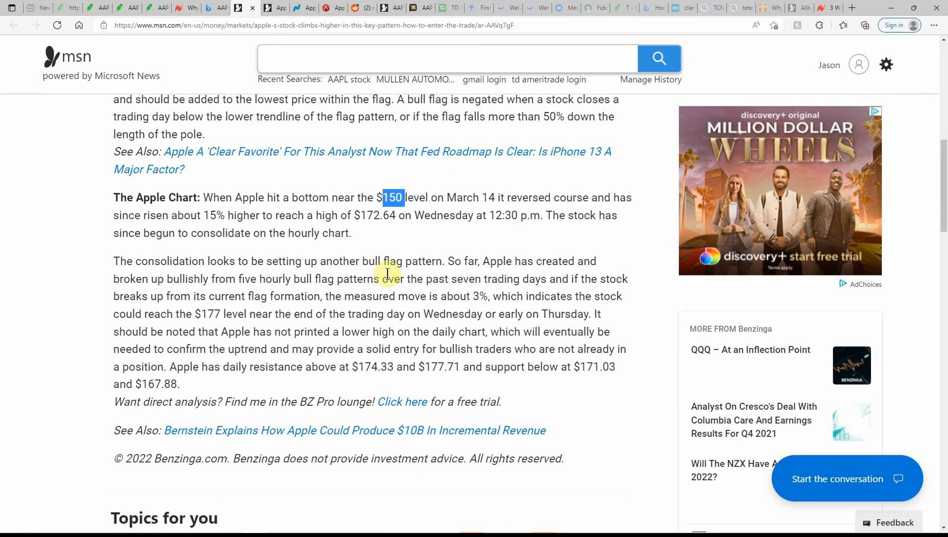
{"action": "mouse_move", "coordinate": [531, 285]}
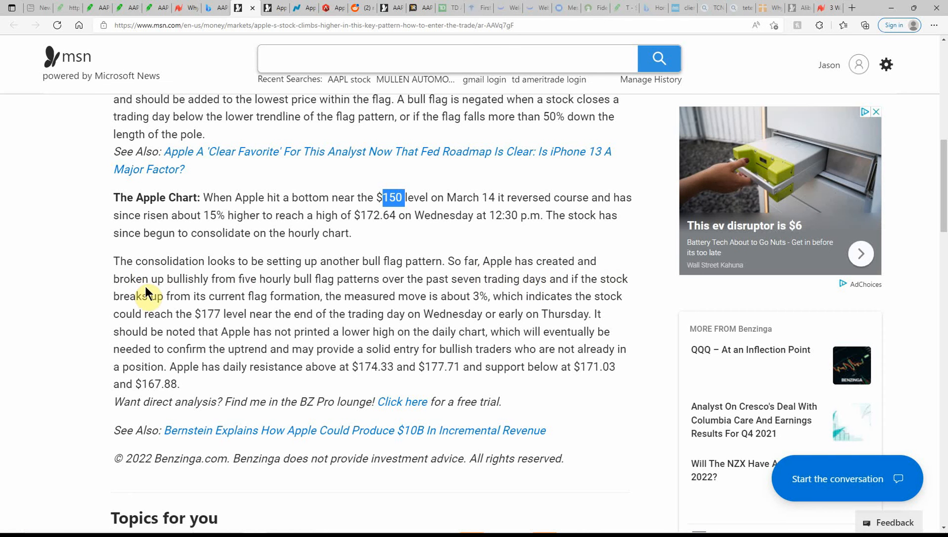
{"action": "mouse_move", "coordinate": [288, 296]}
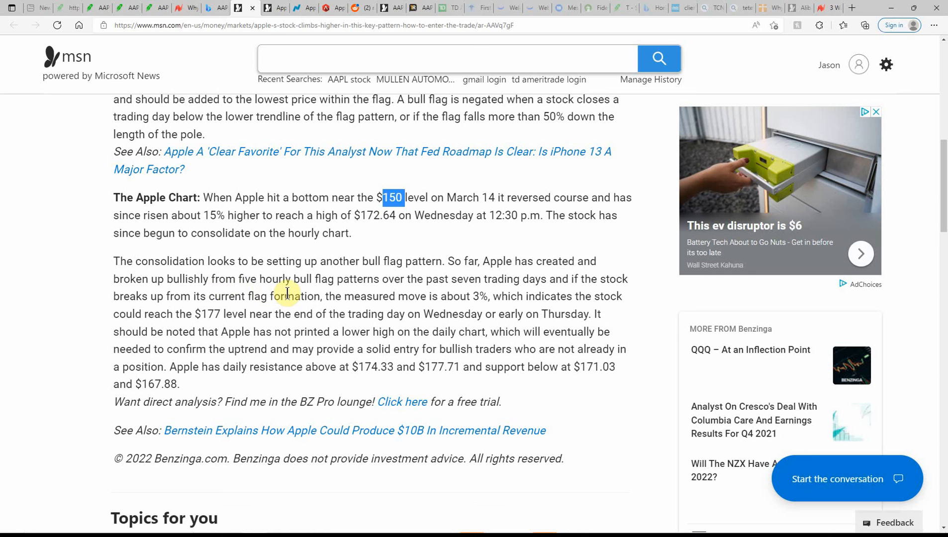
{"action": "mouse_move", "coordinate": [455, 296]}
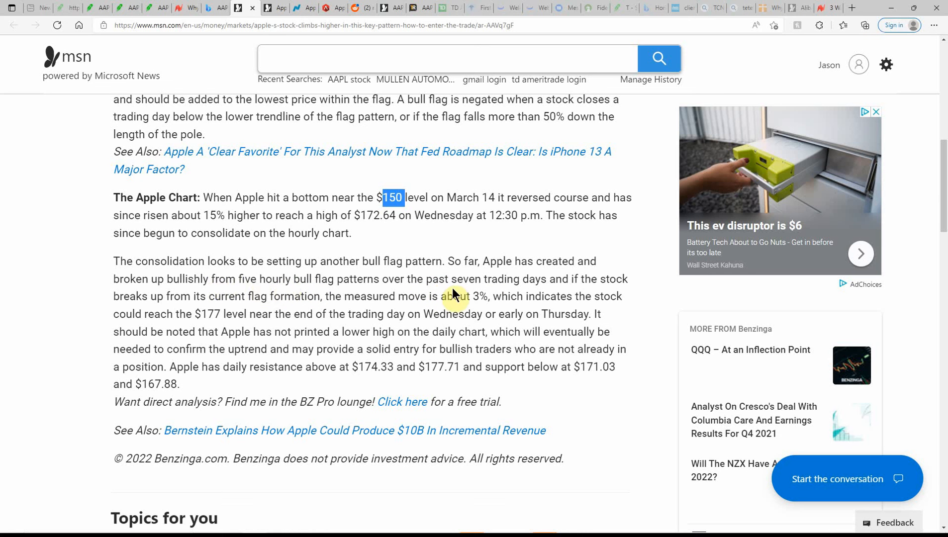
{"action": "mouse_move", "coordinate": [606, 296]}
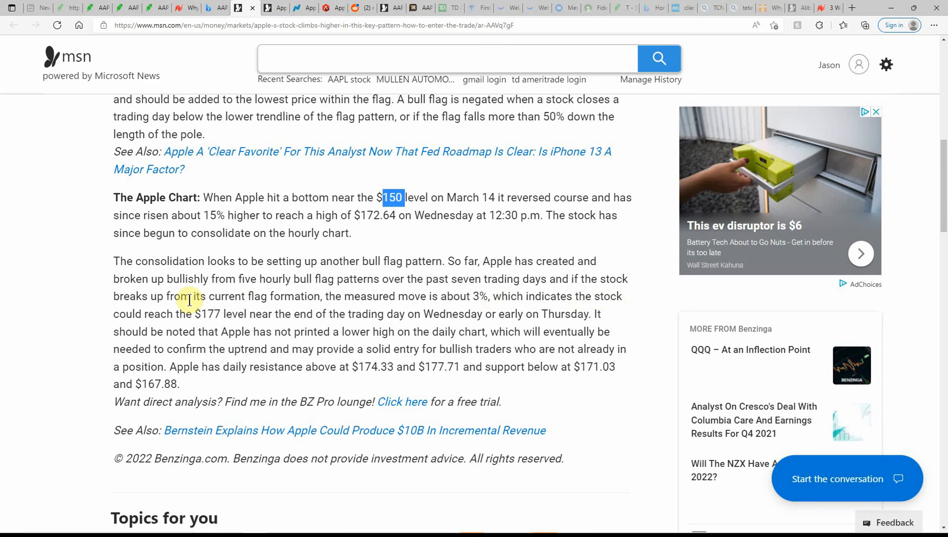
{"action": "mouse_move", "coordinate": [343, 297]}
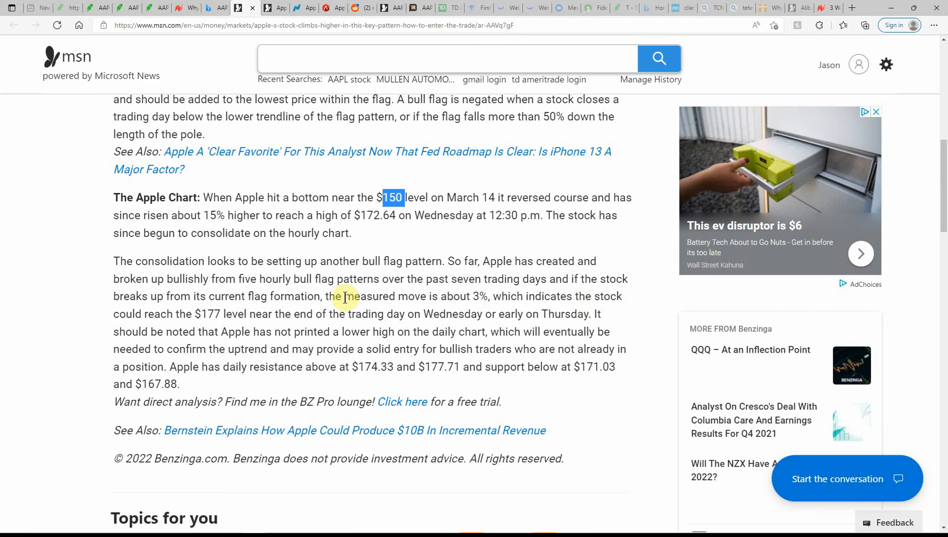
{"action": "mouse_move", "coordinate": [499, 314]}
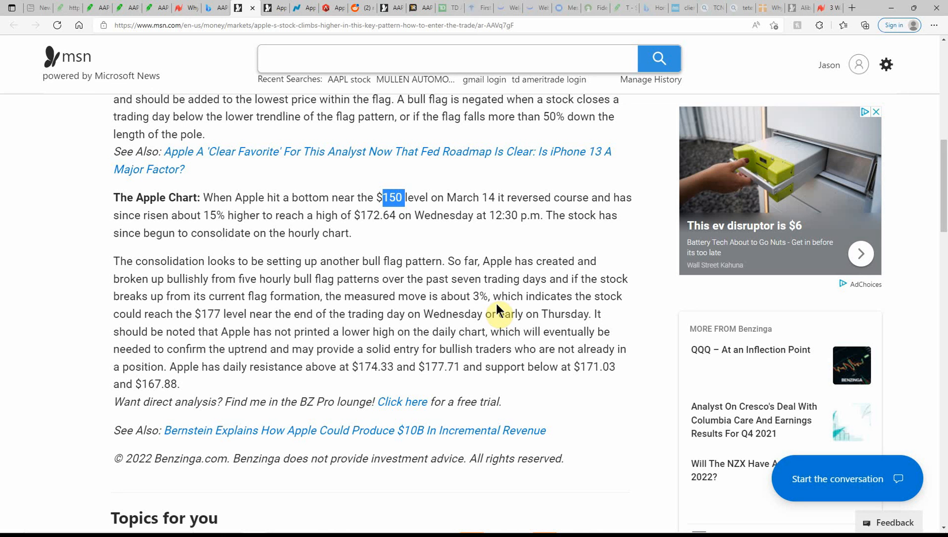
{"action": "mouse_move", "coordinate": [368, 367]}
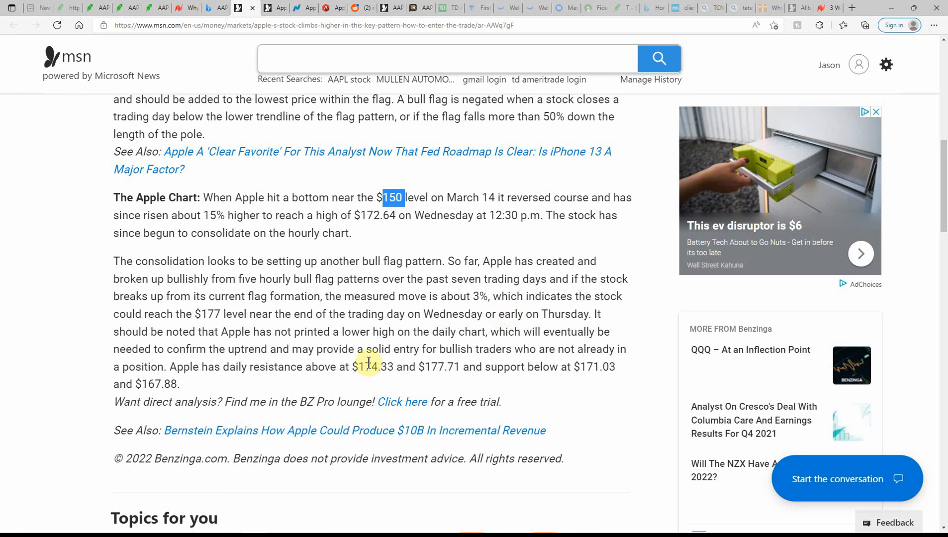
{"action": "mouse_move", "coordinate": [275, 7]}
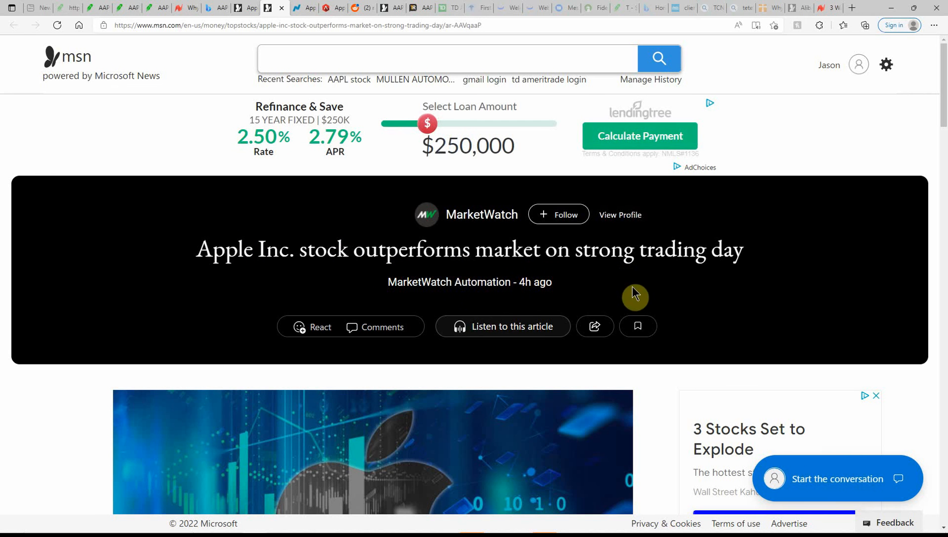
Scroll to the article text showing Apple up 0.82% at $170.21 with the video playing.
{"action": "scroll", "scroll_direction": "down", "scroll_amount": 3}
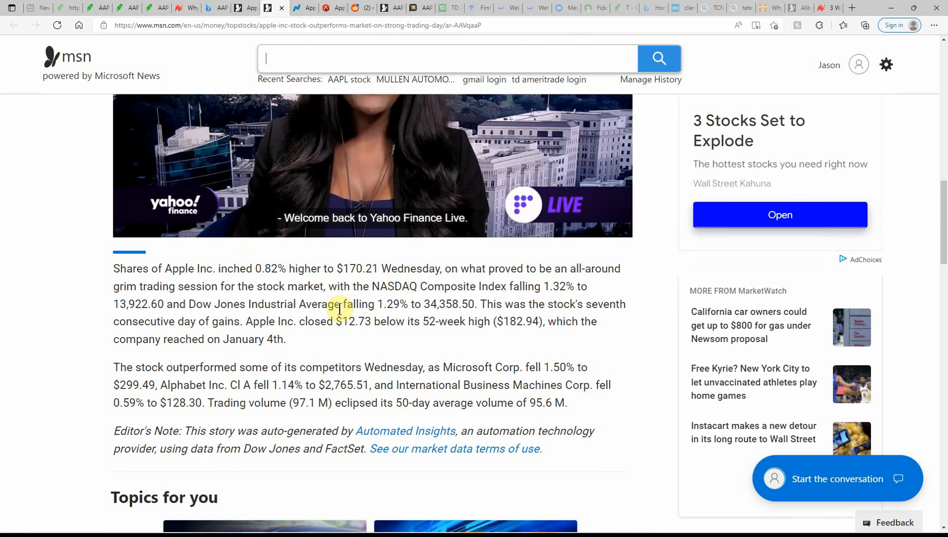
{"action": "mouse_move", "coordinate": [512, 280]}
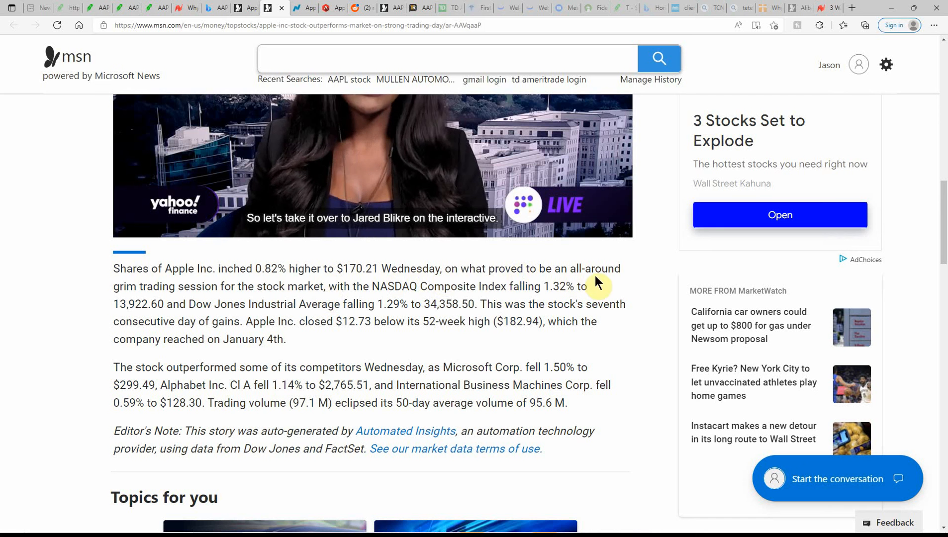
{"action": "mouse_move", "coordinate": [239, 300]}
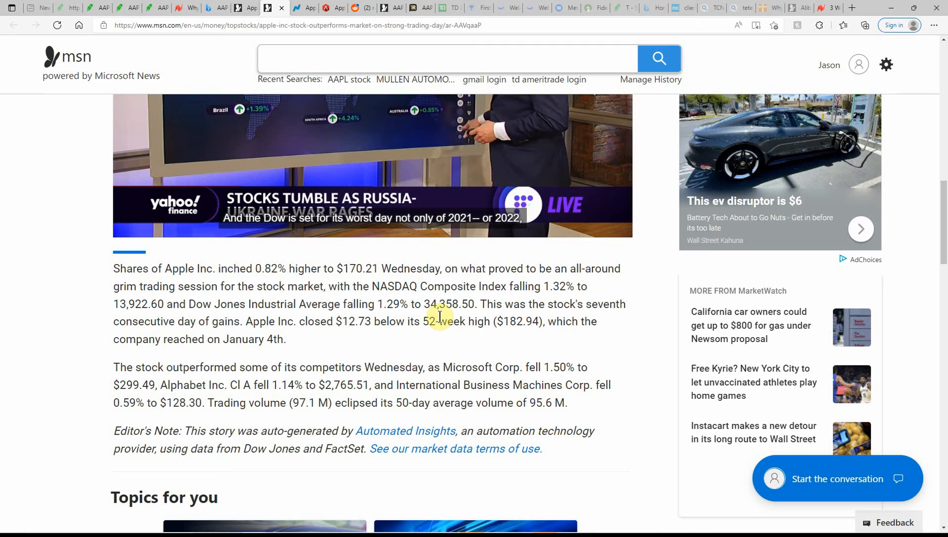
{"action": "mouse_move", "coordinate": [530, 330]}
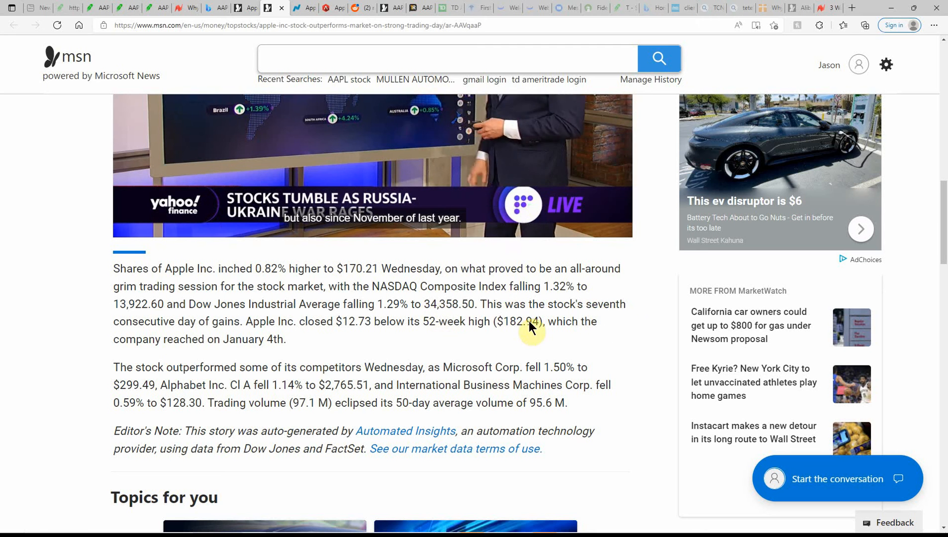
{"action": "mouse_move", "coordinate": [244, 321]}
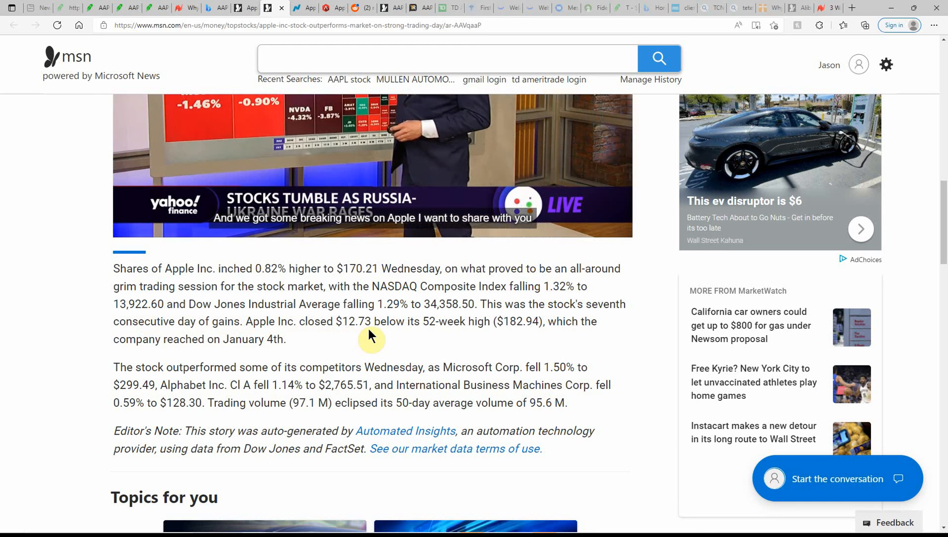
{"action": "mouse_move", "coordinate": [446, 339]}
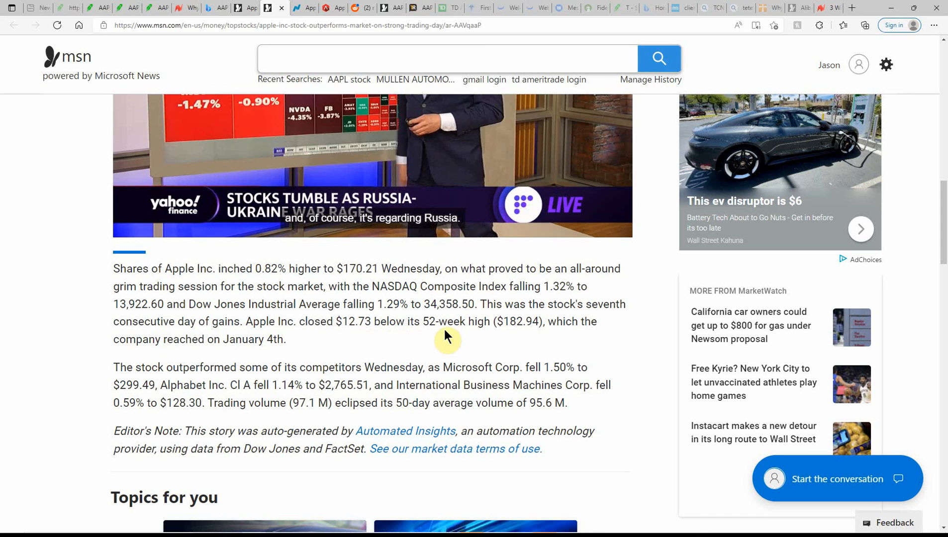
{"action": "mouse_move", "coordinate": [513, 342]}
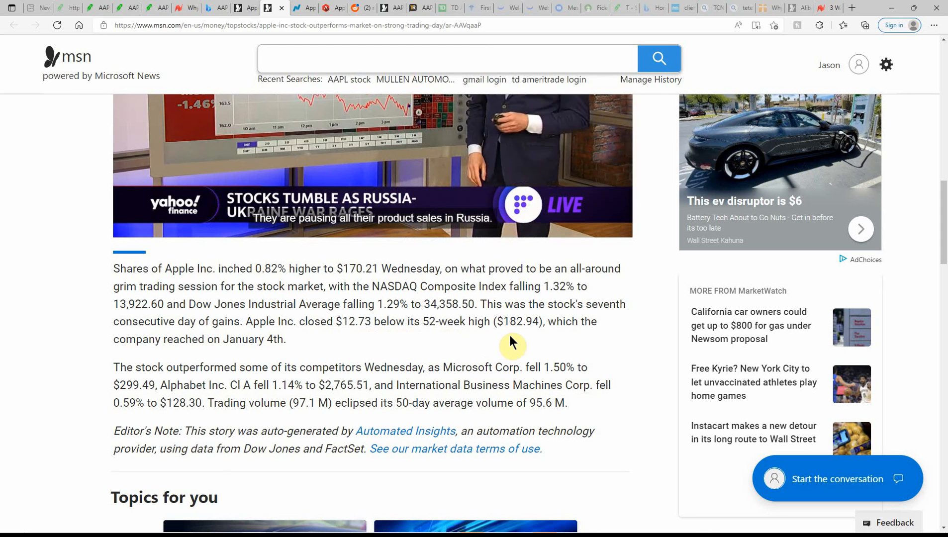
{"action": "left_click", "coordinate": [448, 59]}
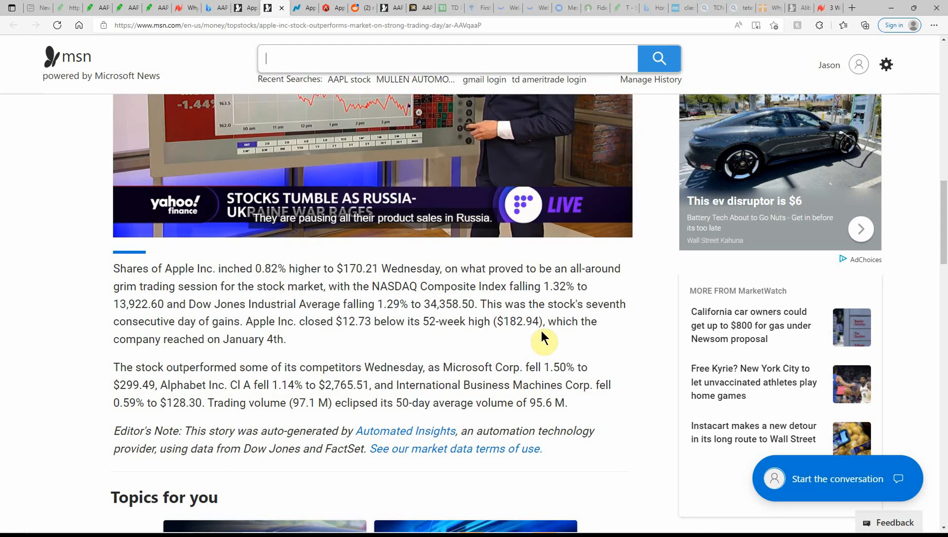
{"action": "mouse_move", "coordinate": [187, 355]}
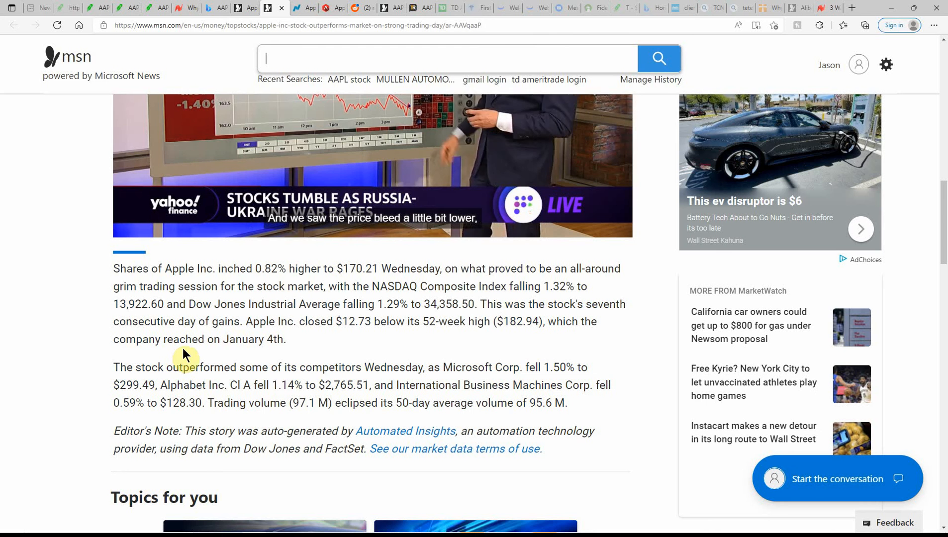
{"action": "mouse_move", "coordinate": [294, 353]}
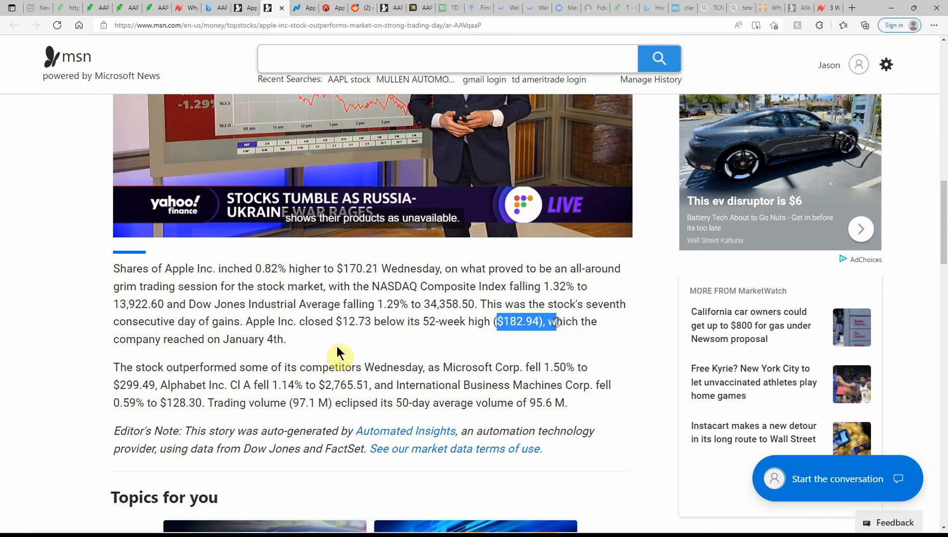
{"action": "mouse_move", "coordinate": [236, 357]}
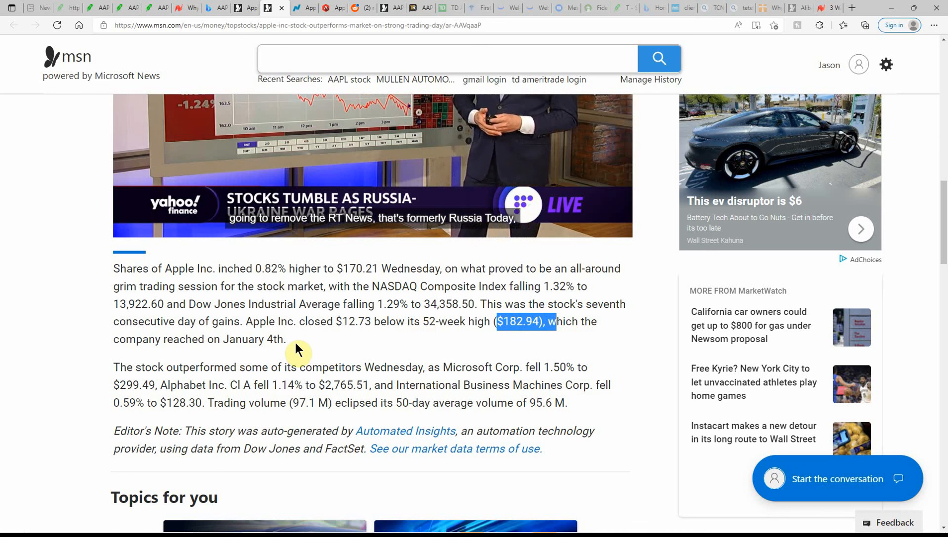
Read the Nasdaq fintech acquisition article down to Apple buying UK fintech Credit Kudos.
{"action": "left_click", "coordinate": [274, 8]}
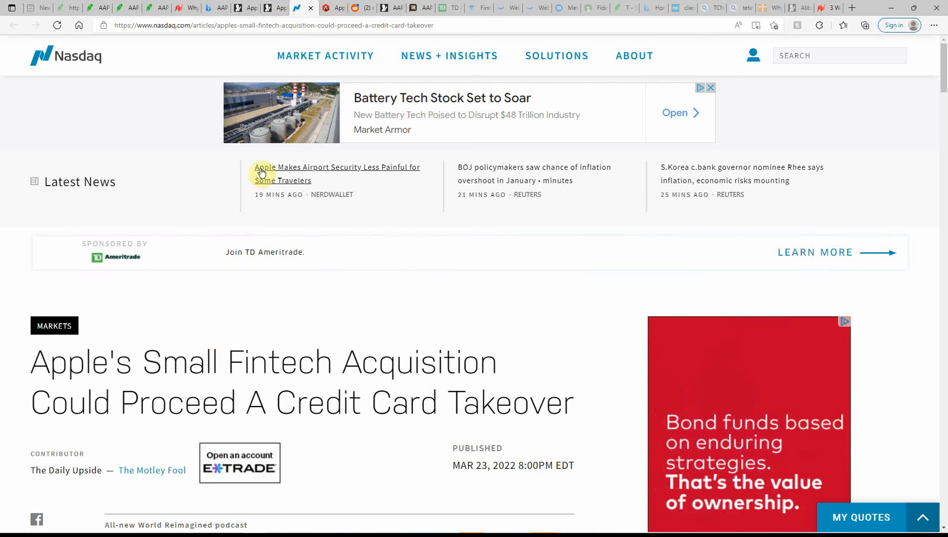
{"action": "scroll", "scroll_direction": "down", "scroll_amount": 3}
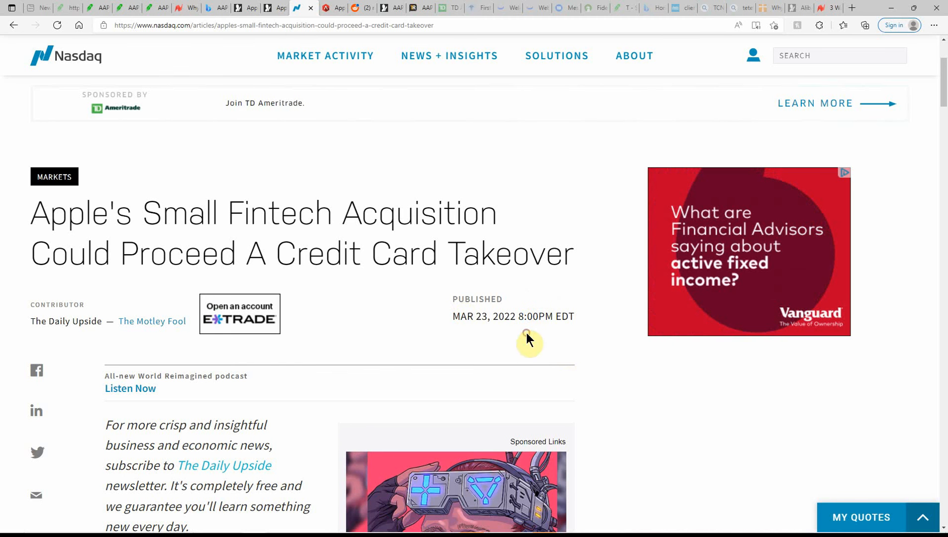
{"action": "scroll", "scroll_direction": "down", "scroll_amount": 3}
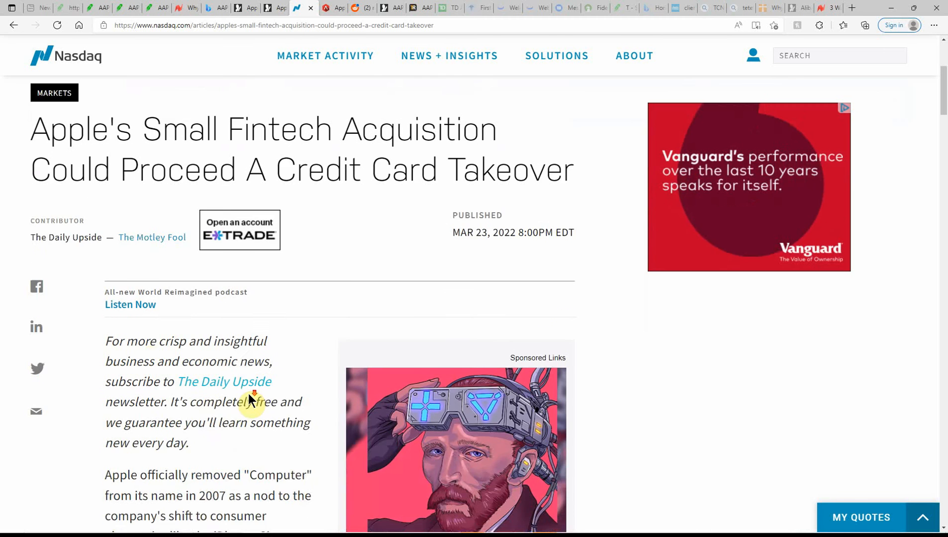
{"action": "scroll", "scroll_direction": "down", "scroll_amount": 3}
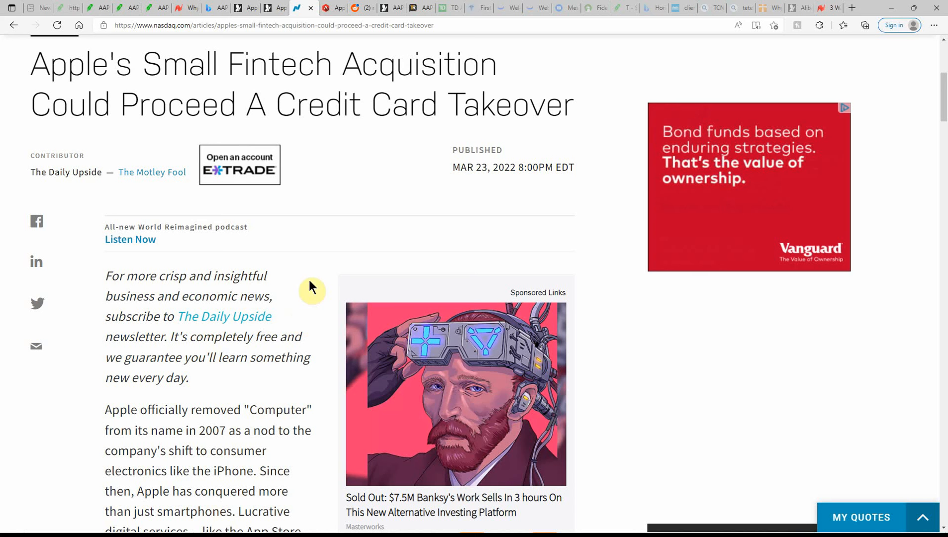
{"action": "mouse_move", "coordinate": [160, 337]}
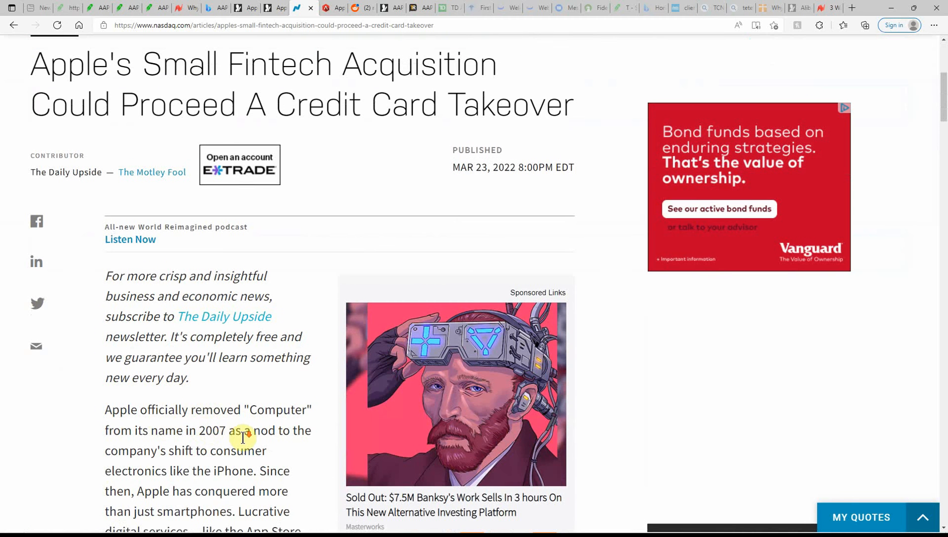
{"action": "scroll", "scroll_direction": "down", "scroll_amount": 3}
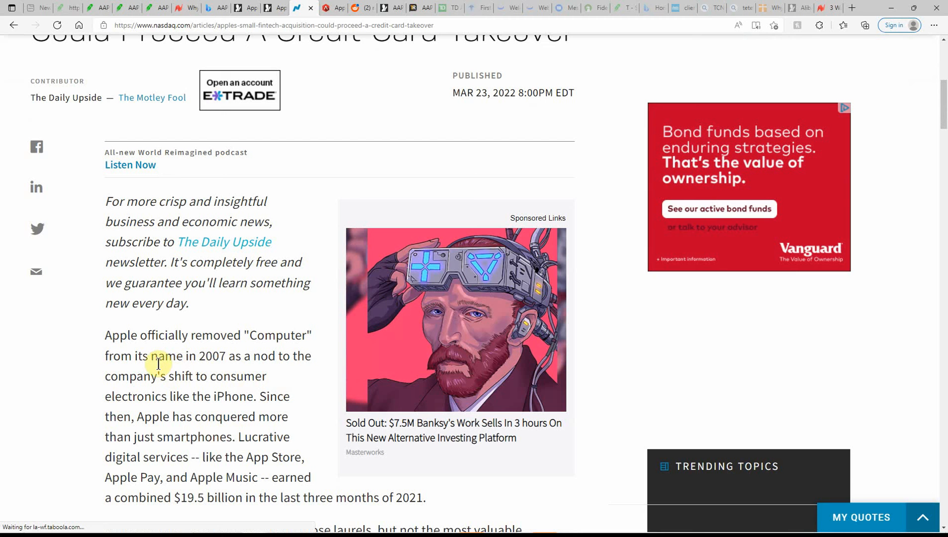
{"action": "mouse_move", "coordinate": [317, 387]}
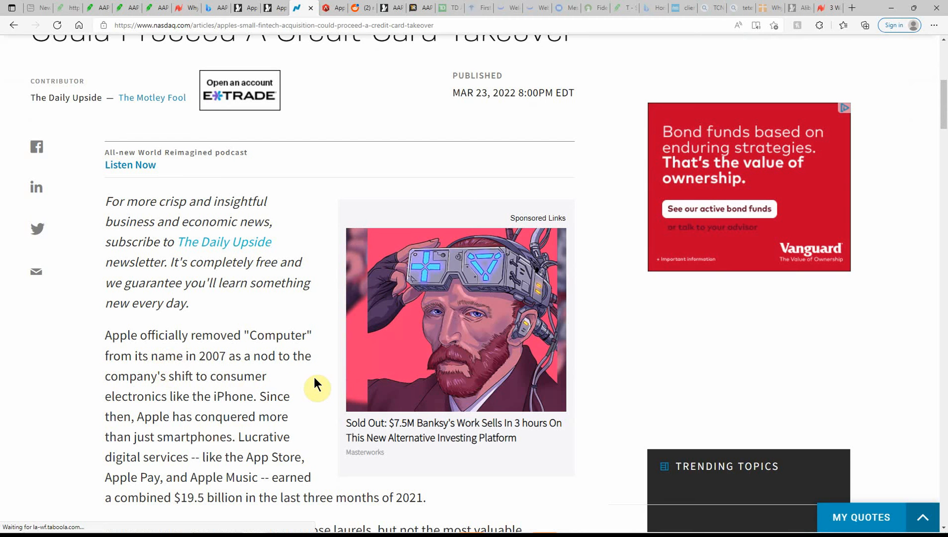
{"action": "scroll", "scroll_direction": "down", "scroll_amount": 3}
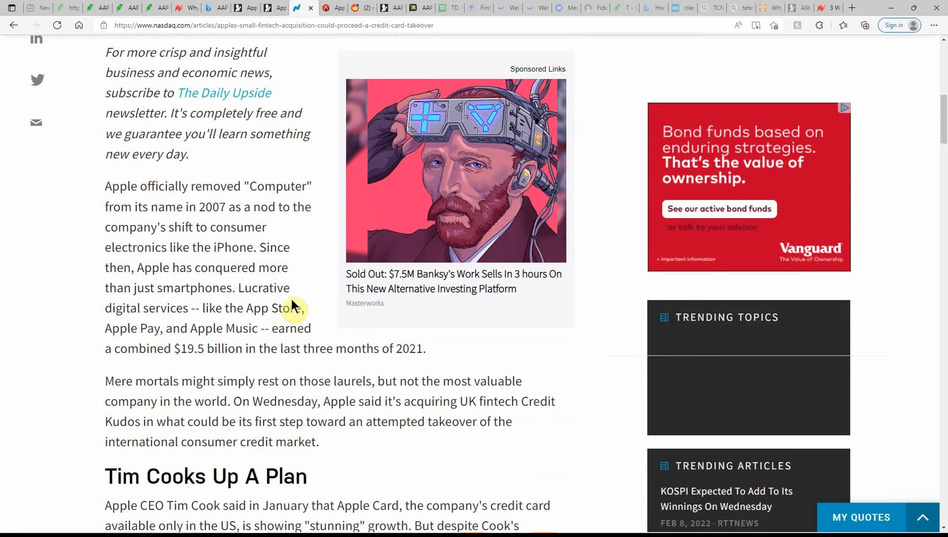
{"action": "mouse_move", "coordinate": [162, 263]}
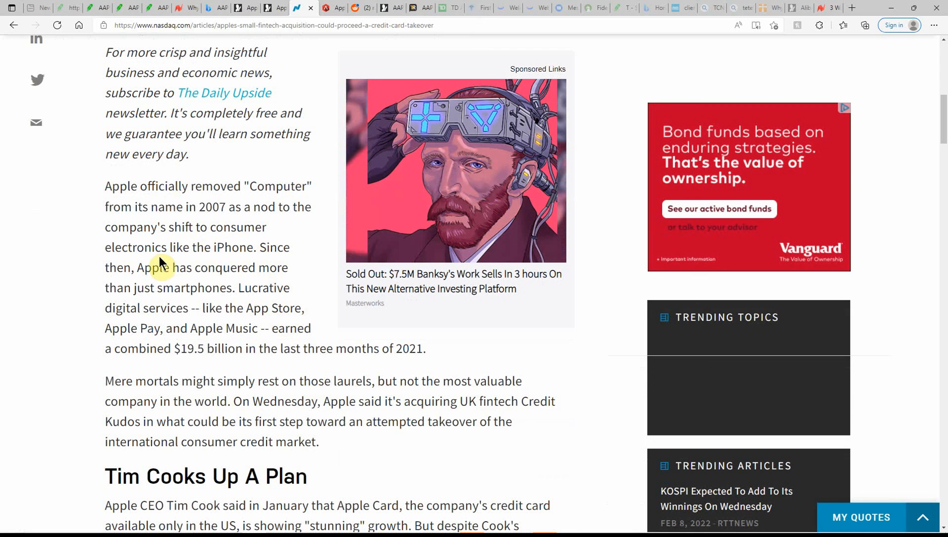
{"action": "mouse_move", "coordinate": [131, 280]}
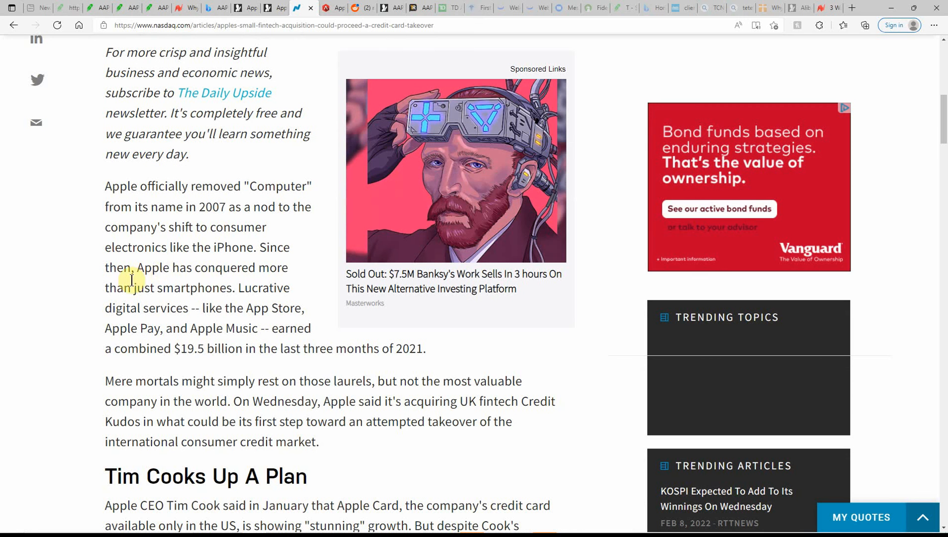
{"action": "mouse_move", "coordinate": [188, 282]}
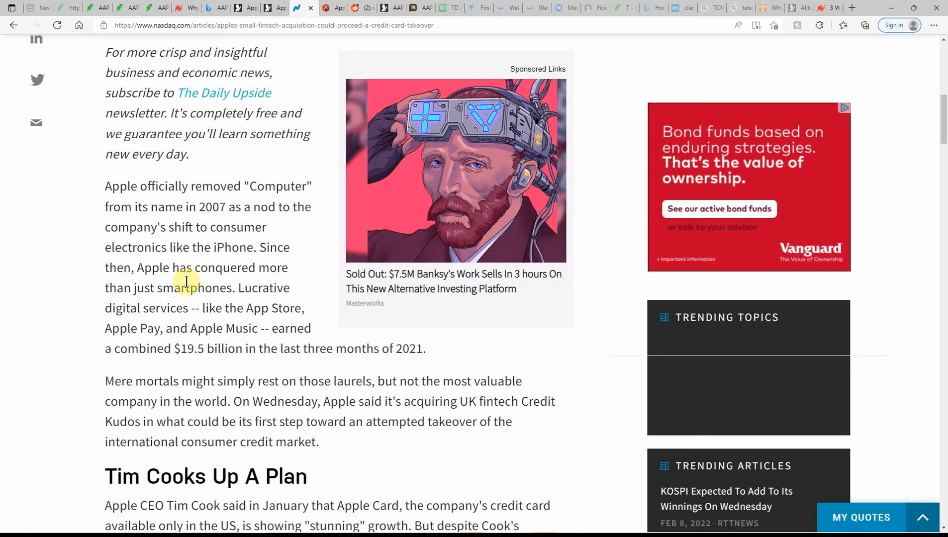
{"action": "mouse_move", "coordinate": [135, 315]}
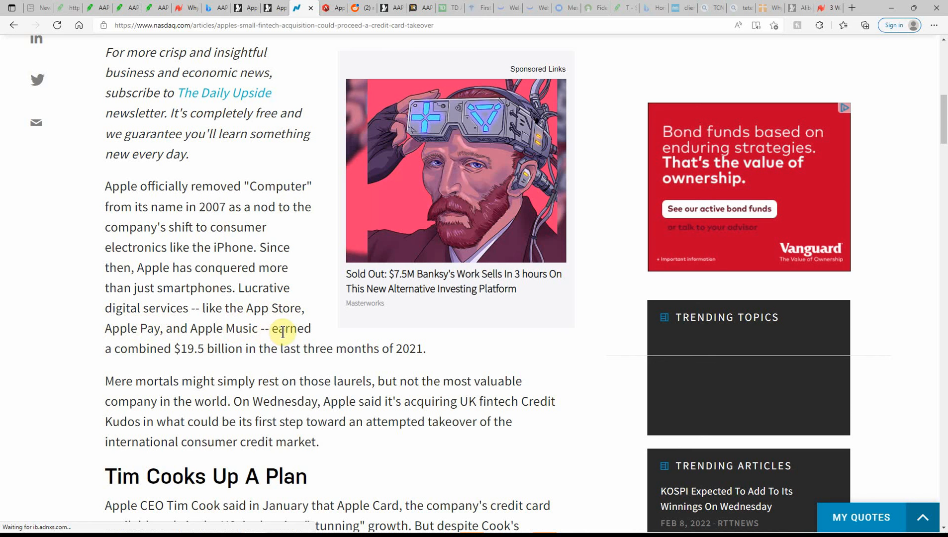
{"action": "mouse_move", "coordinate": [221, 354]}
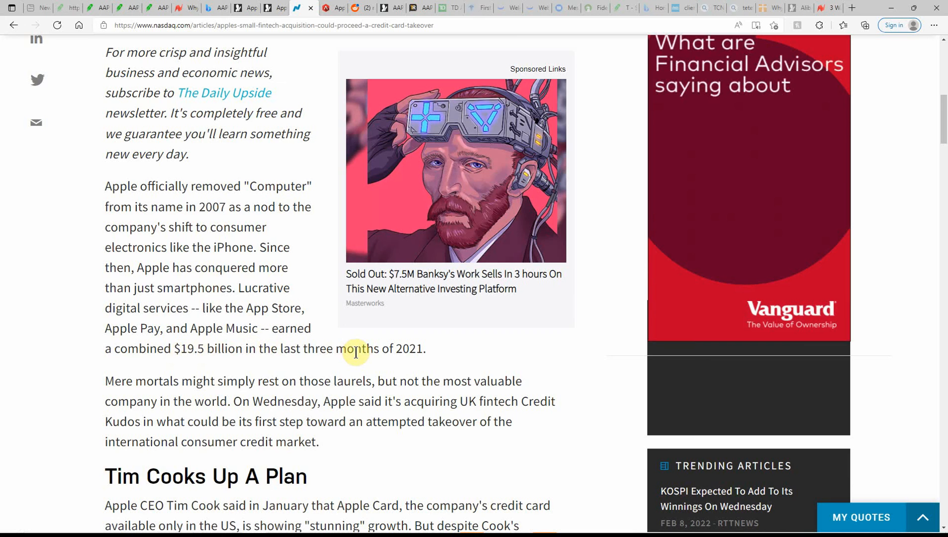
{"action": "scroll", "scroll_direction": "down", "scroll_amount": 3}
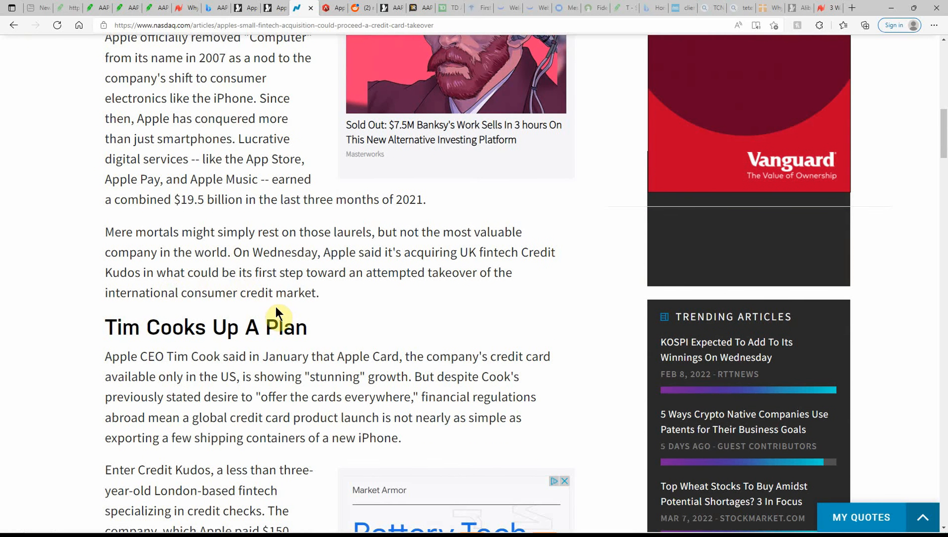
{"action": "mouse_move", "coordinate": [259, 255]}
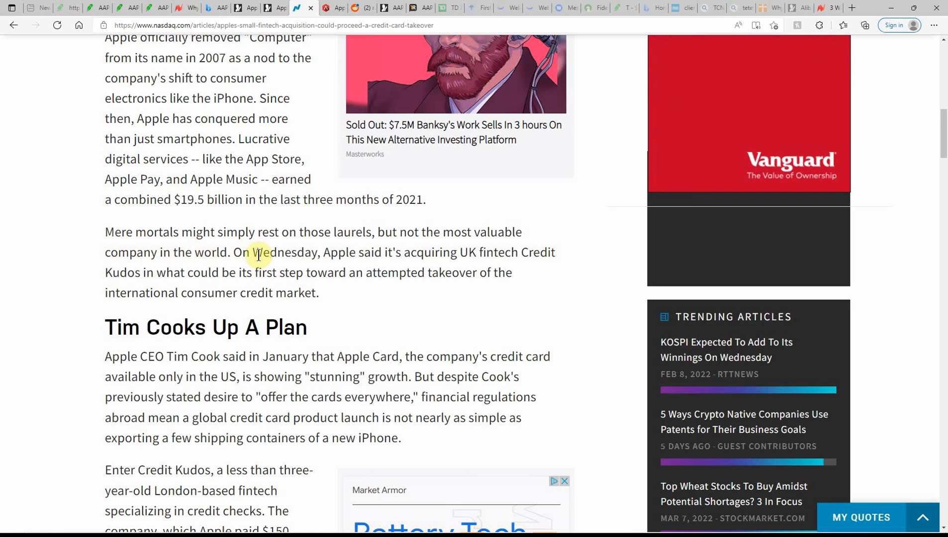
{"action": "mouse_move", "coordinate": [365, 238]}
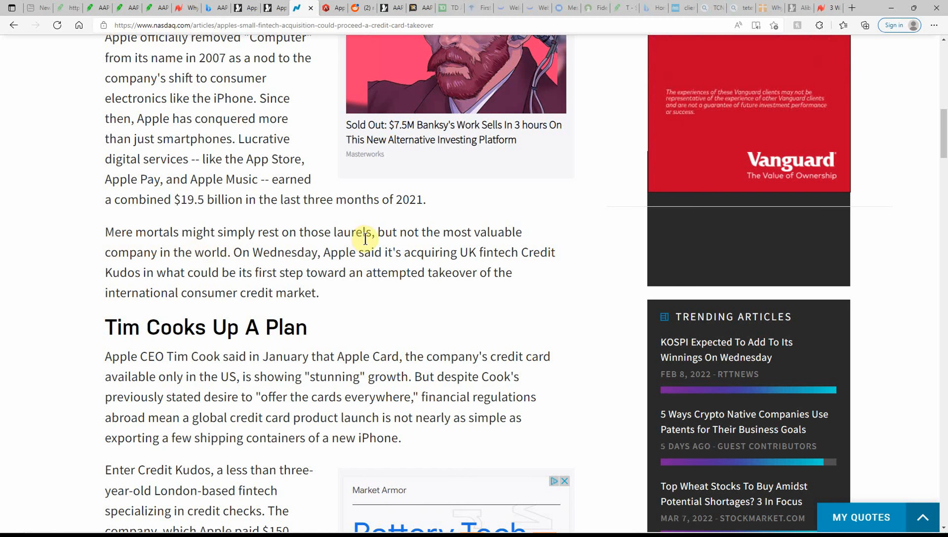
{"action": "mouse_move", "coordinate": [337, 253]}
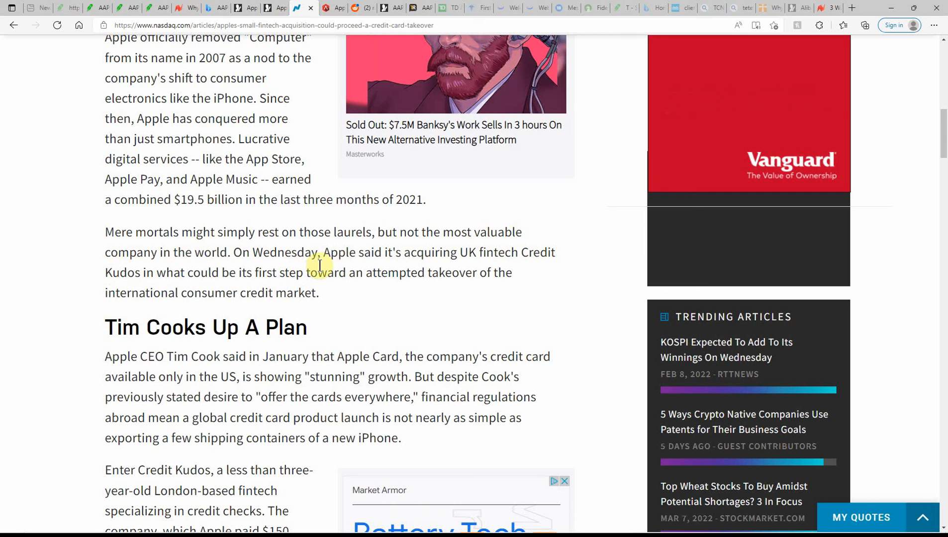
{"action": "mouse_move", "coordinate": [507, 269]}
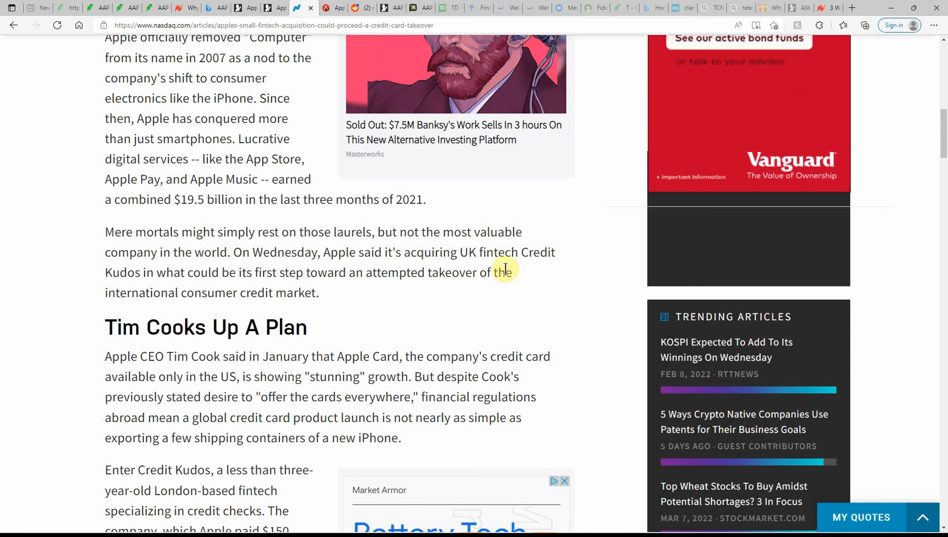
{"action": "mouse_move", "coordinate": [182, 278]}
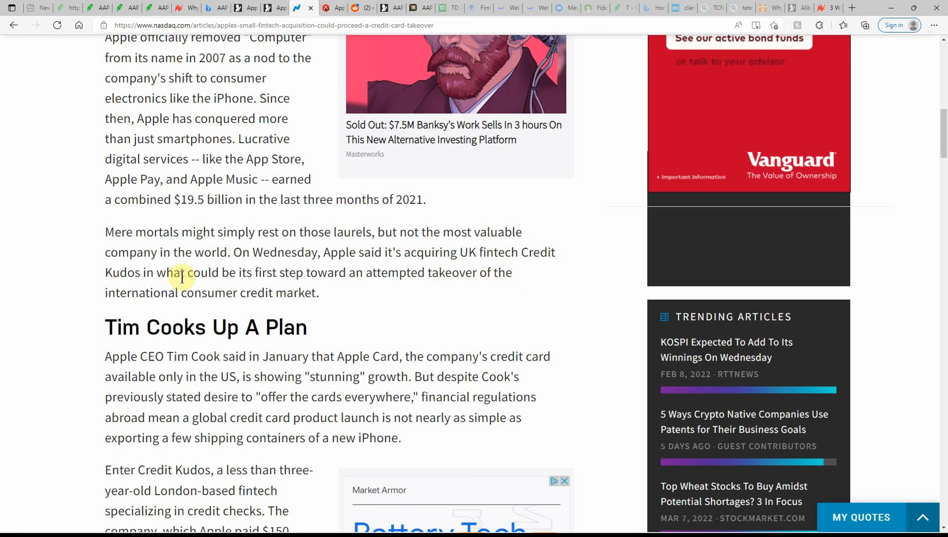
{"action": "mouse_move", "coordinate": [334, 292]}
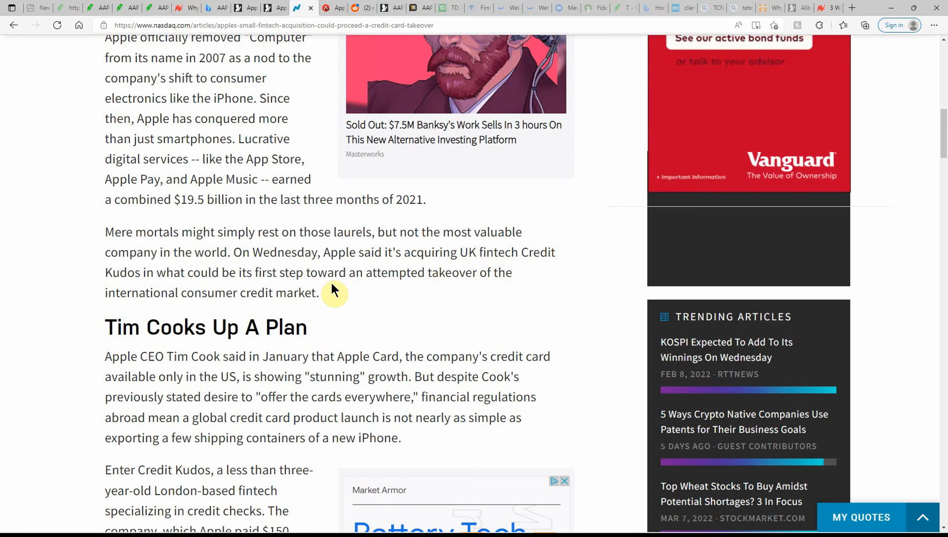
{"action": "mouse_move", "coordinate": [193, 297]}
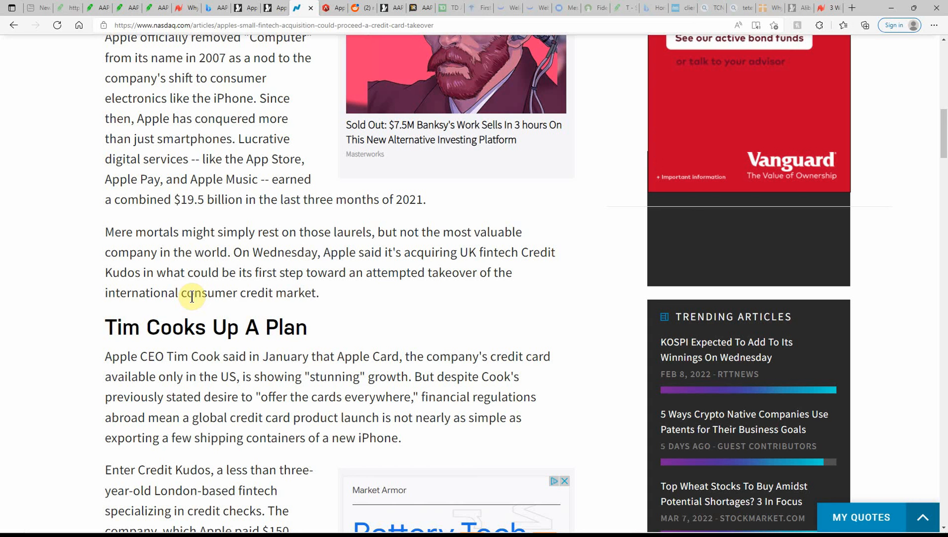
{"action": "mouse_move", "coordinate": [221, 320]}
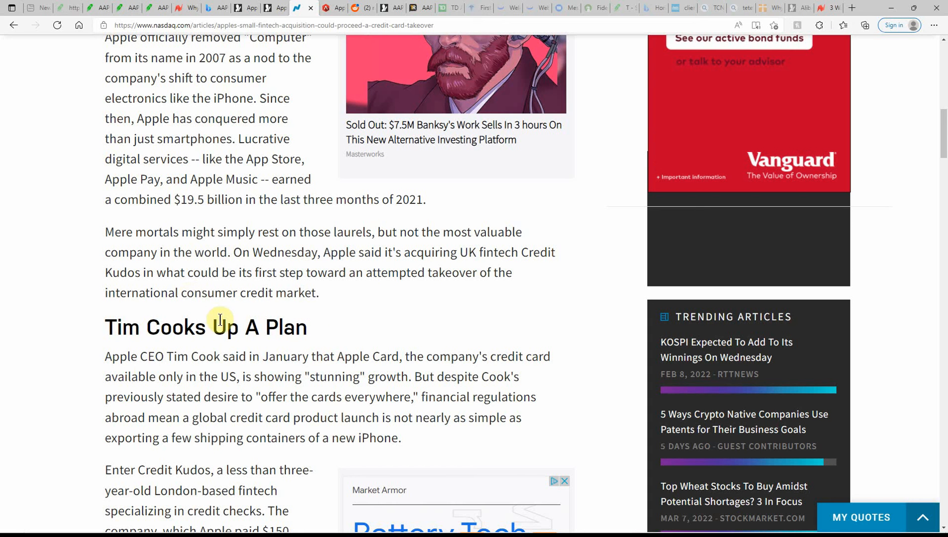
{"action": "mouse_move", "coordinate": [218, 372]}
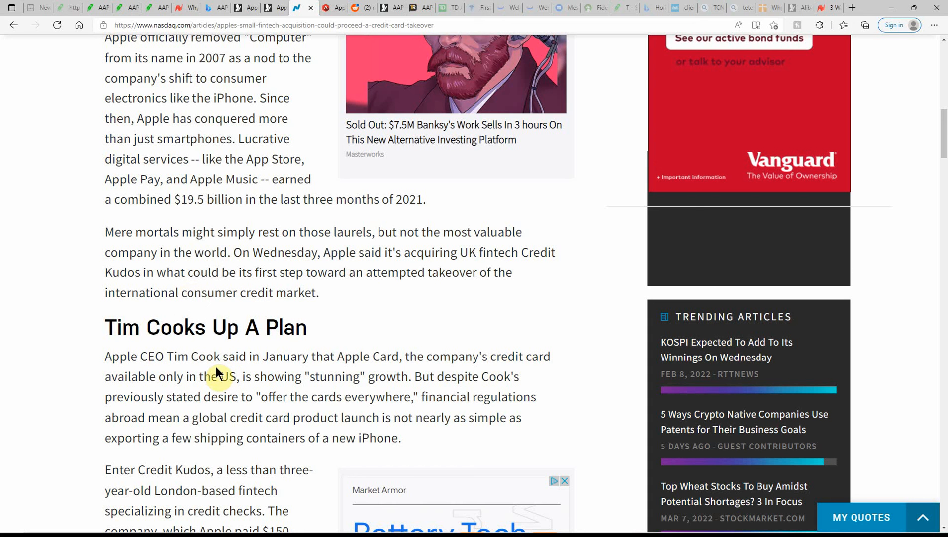
{"action": "mouse_move", "coordinate": [378, 376]}
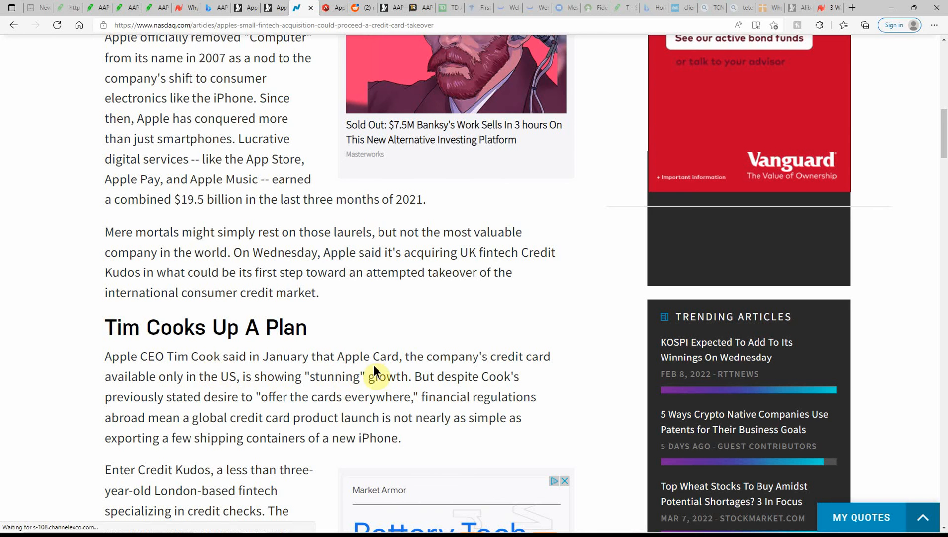
{"action": "scroll", "scroll_direction": "down", "scroll_amount": 3}
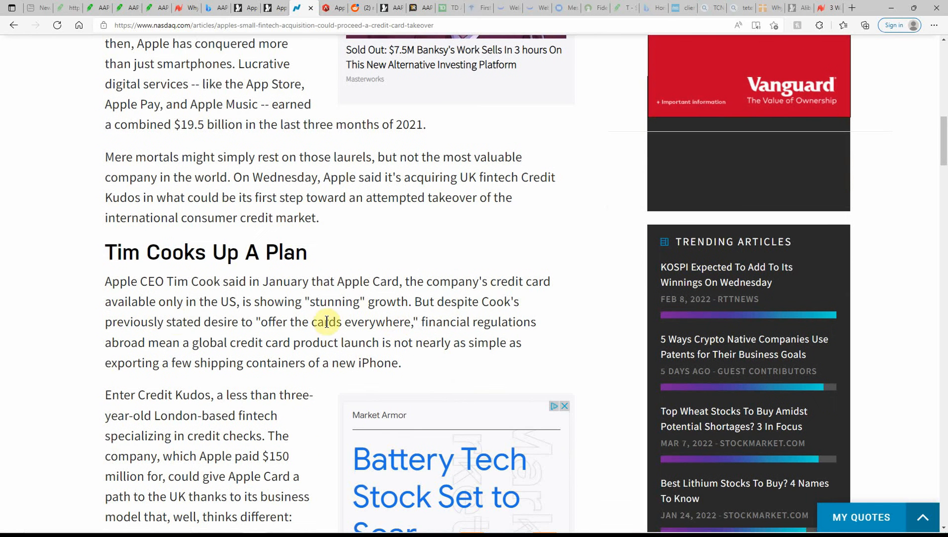
{"action": "scroll", "scroll_direction": "down", "scroll_amount": 3}
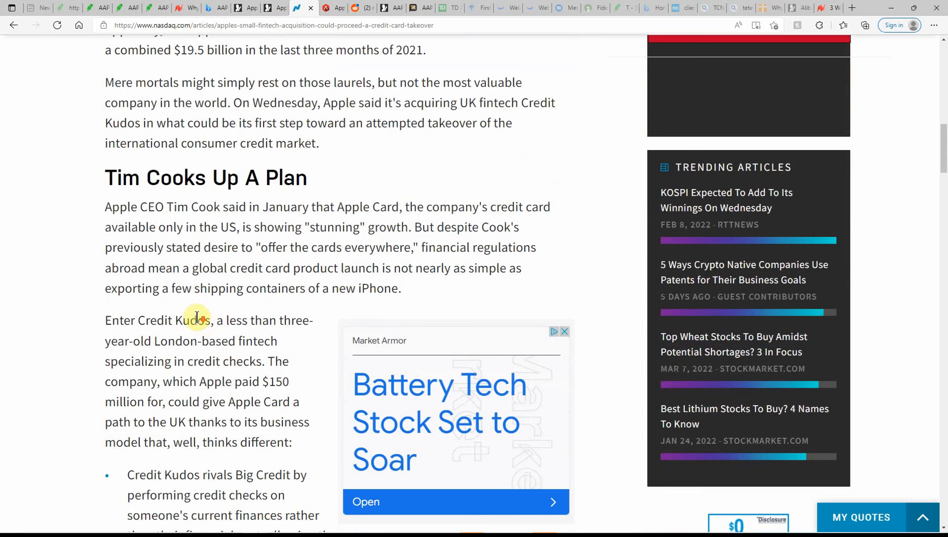
{"action": "mouse_move", "coordinate": [456, 236]}
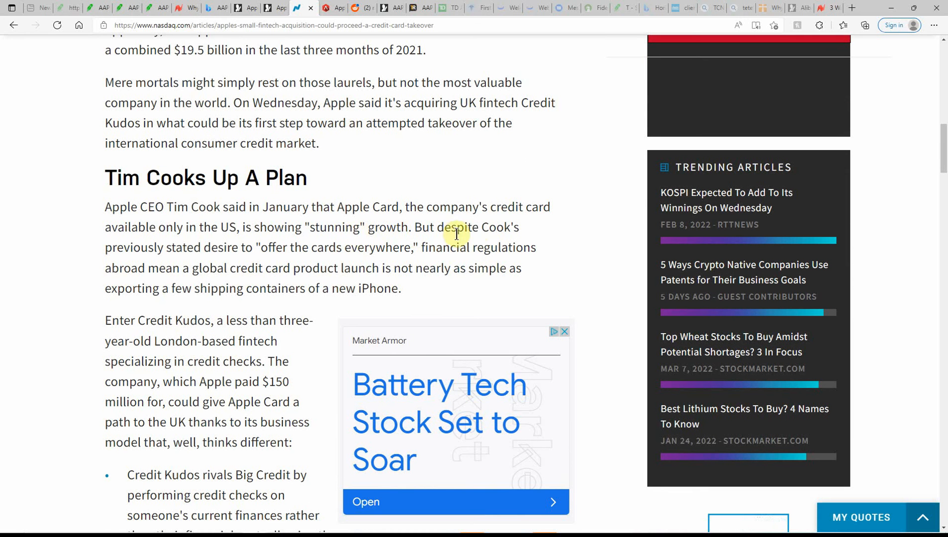
{"action": "mouse_move", "coordinate": [139, 255]}
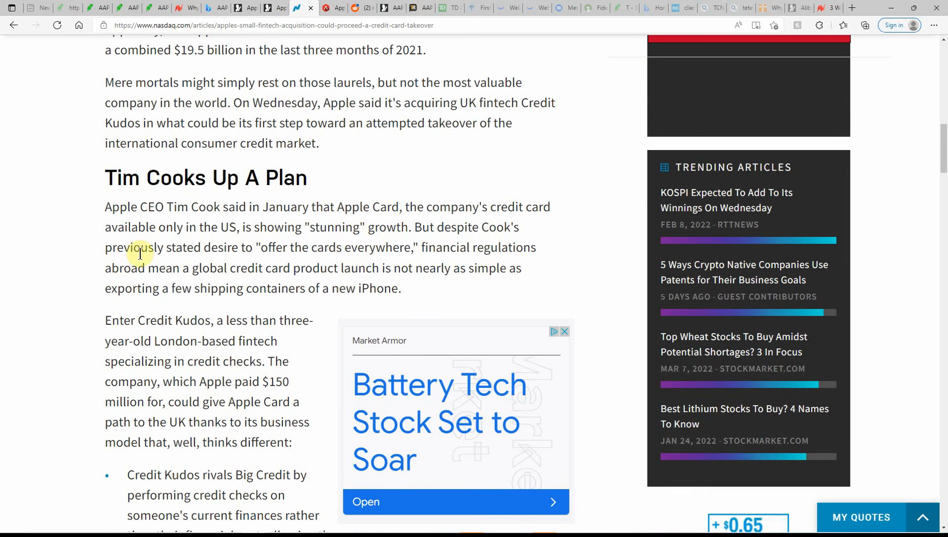
{"action": "mouse_move", "coordinate": [294, 262]}
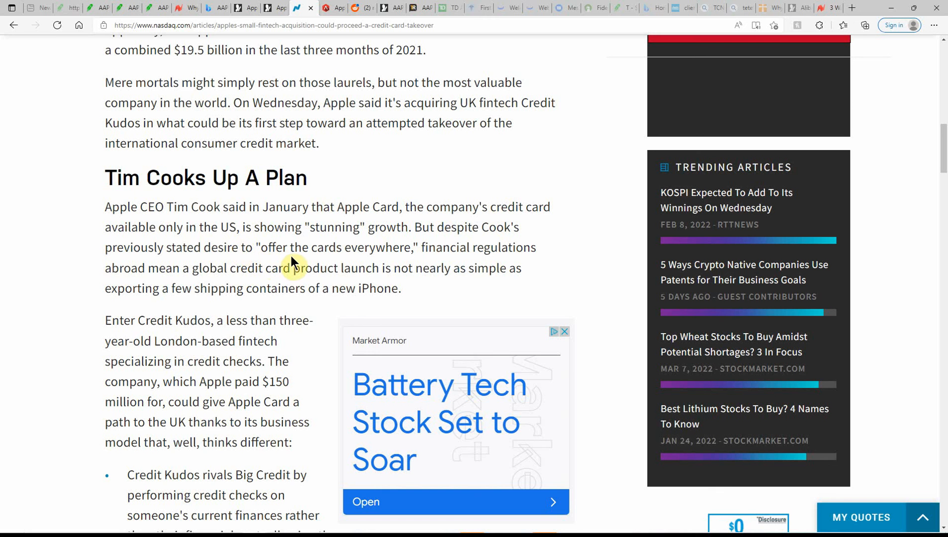
{"action": "mouse_move", "coordinate": [421, 247]}
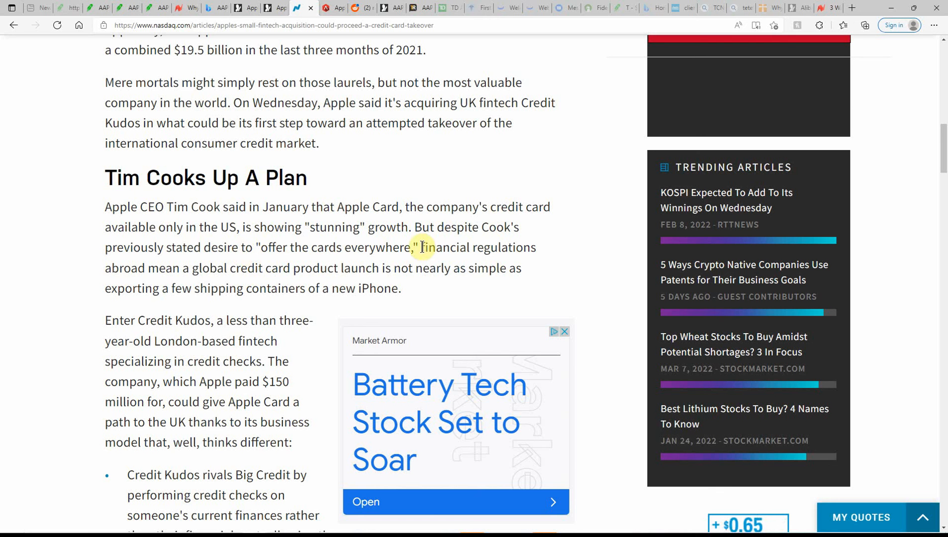
{"action": "mouse_move", "coordinate": [143, 288]}
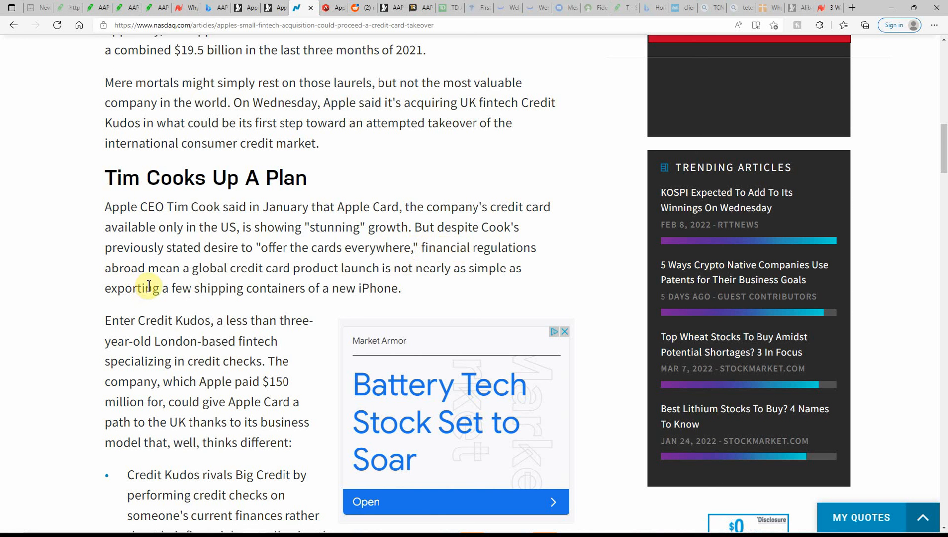
{"action": "mouse_move", "coordinate": [273, 288]}
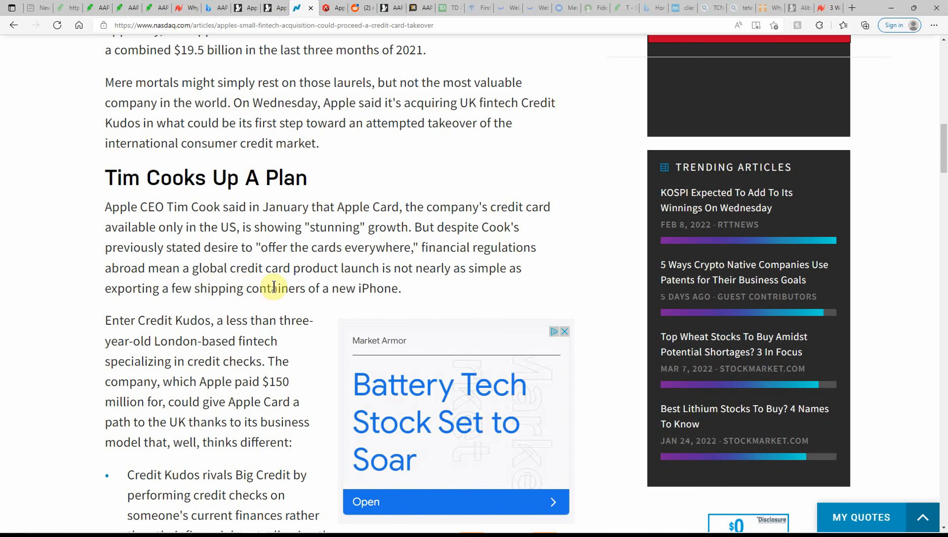
{"action": "mouse_move", "coordinate": [428, 297]}
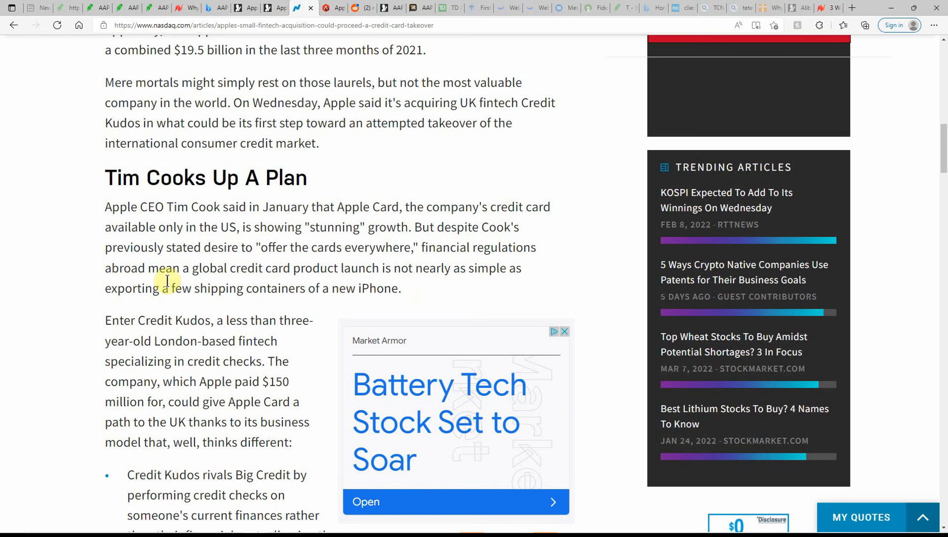
{"action": "mouse_move", "coordinate": [238, 309]}
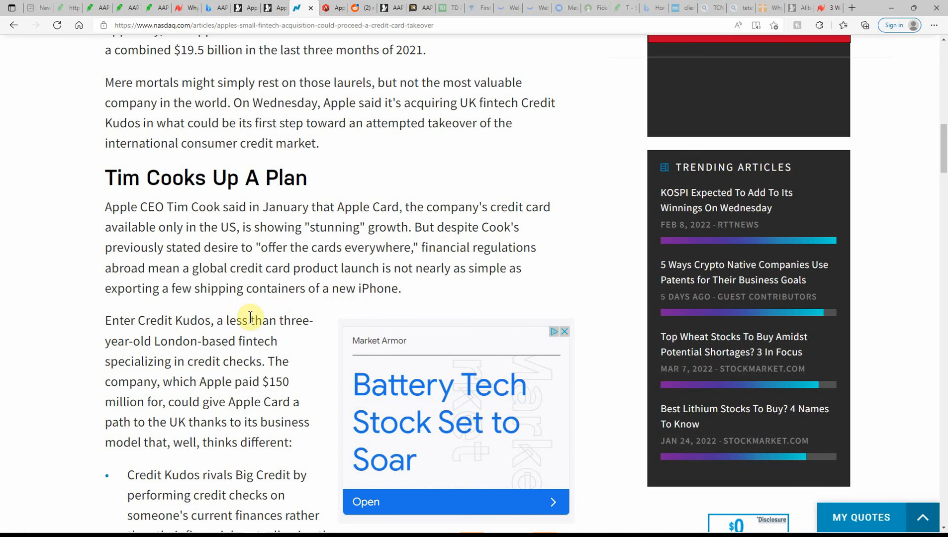
{"action": "scroll", "scroll_direction": "down", "scroll_amount": 3}
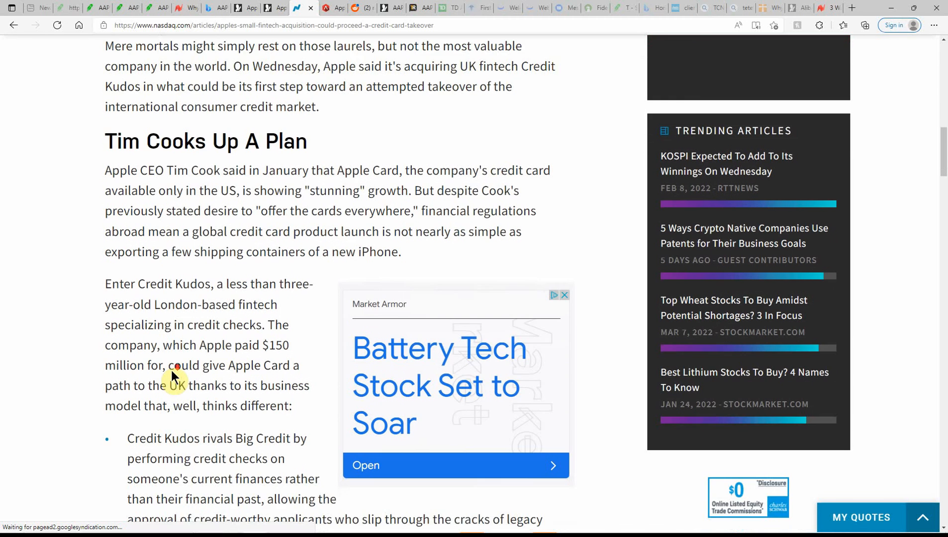
{"action": "scroll", "scroll_direction": "down", "scroll_amount": 3}
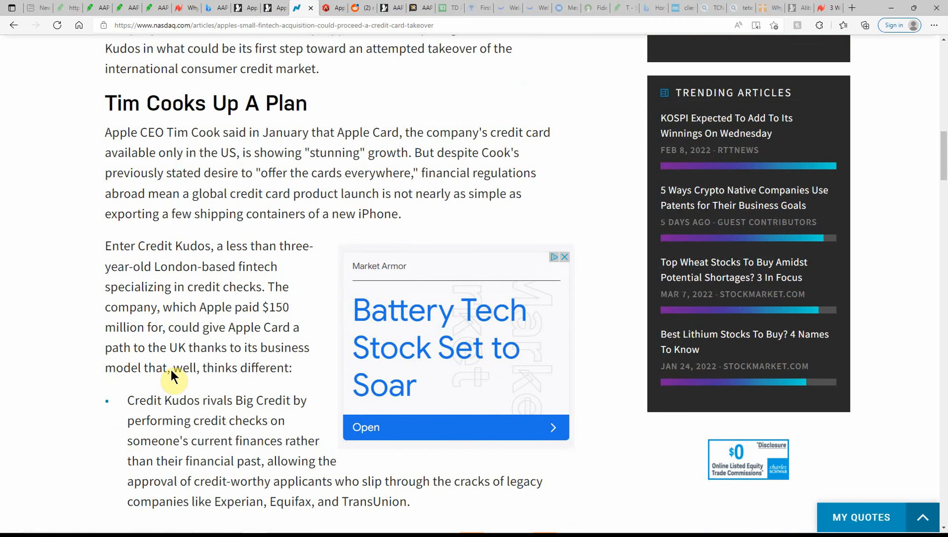
{"action": "mouse_move", "coordinate": [220, 274]}
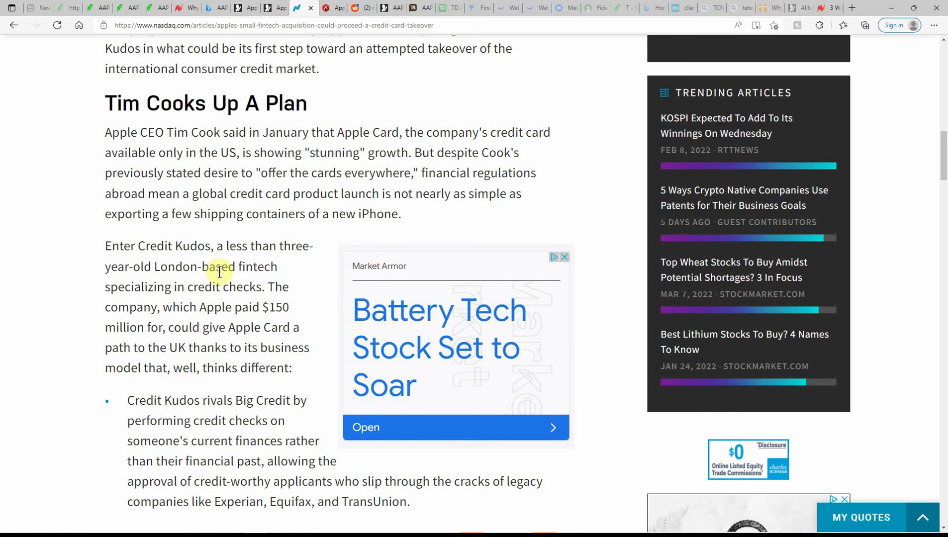
{"action": "mouse_move", "coordinate": [281, 304]}
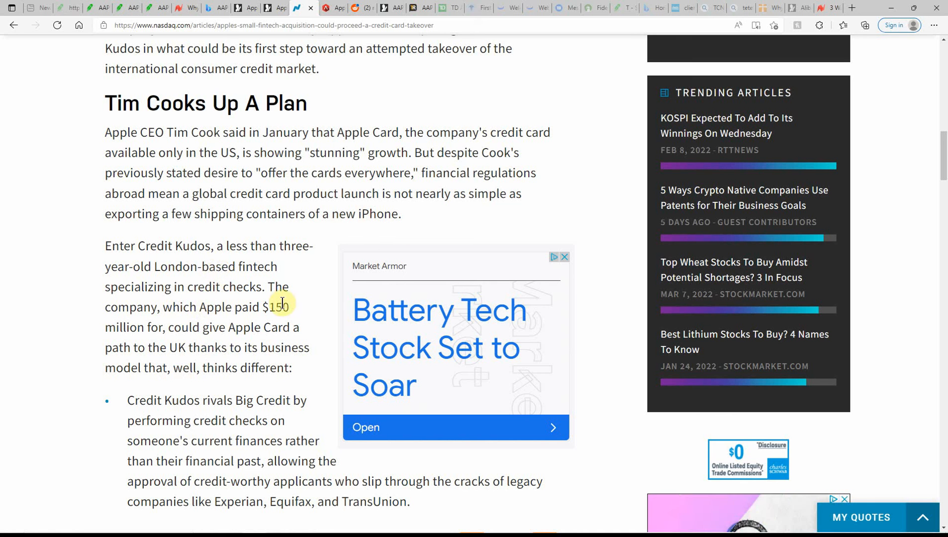
{"action": "mouse_move", "coordinate": [138, 331]}
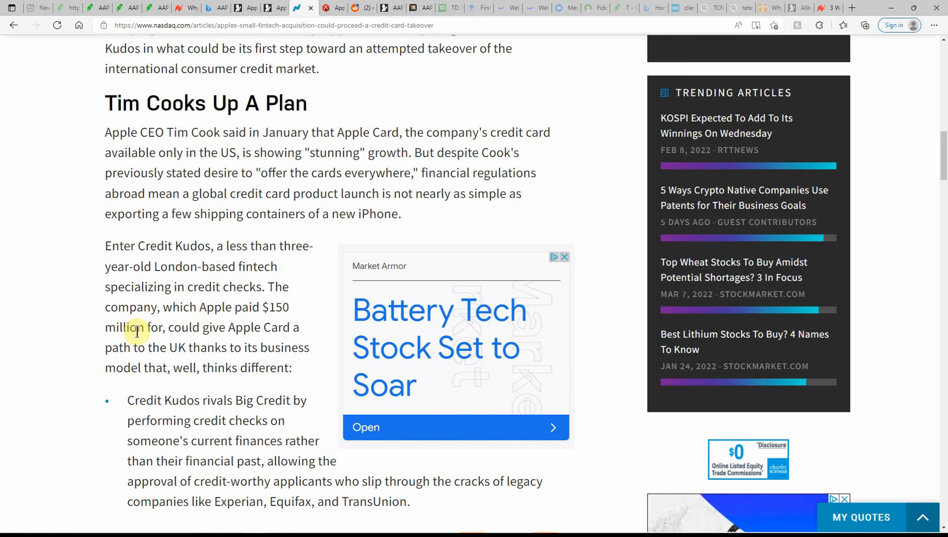
{"action": "mouse_move", "coordinate": [115, 347]}
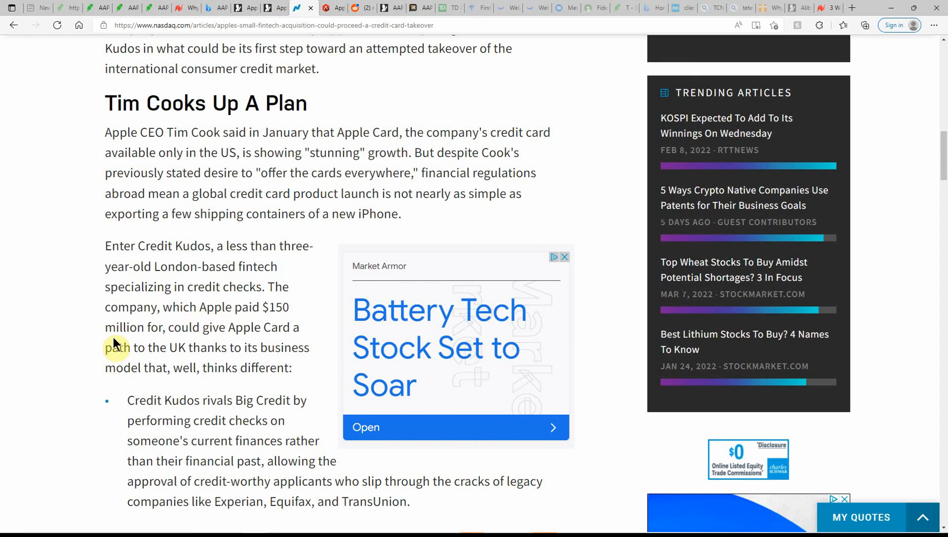
{"action": "mouse_move", "coordinate": [228, 331]}
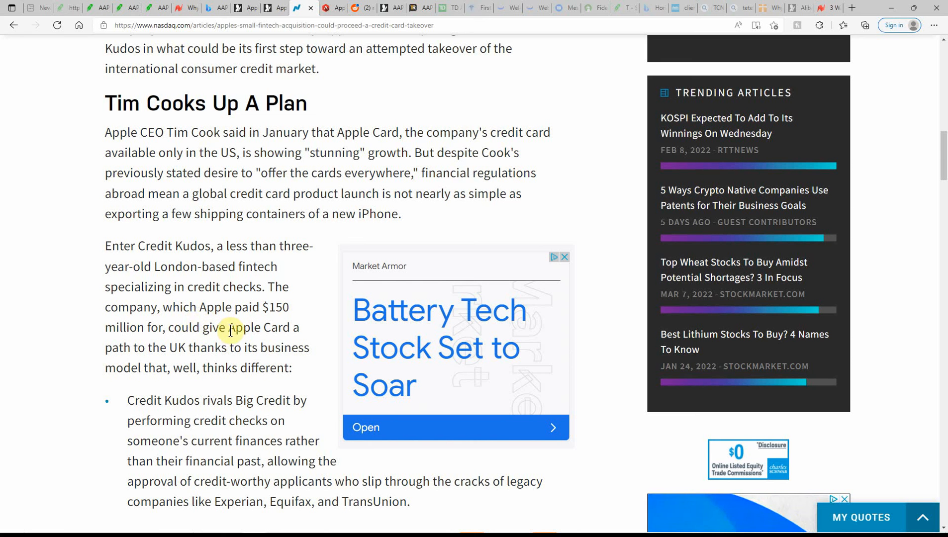
{"action": "mouse_move", "coordinate": [198, 349]}
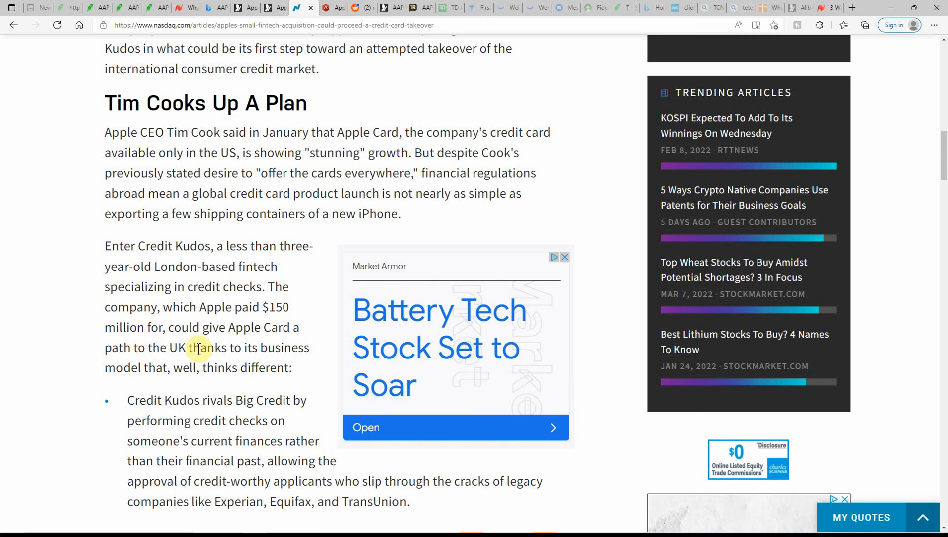
{"action": "mouse_move", "coordinate": [168, 367]}
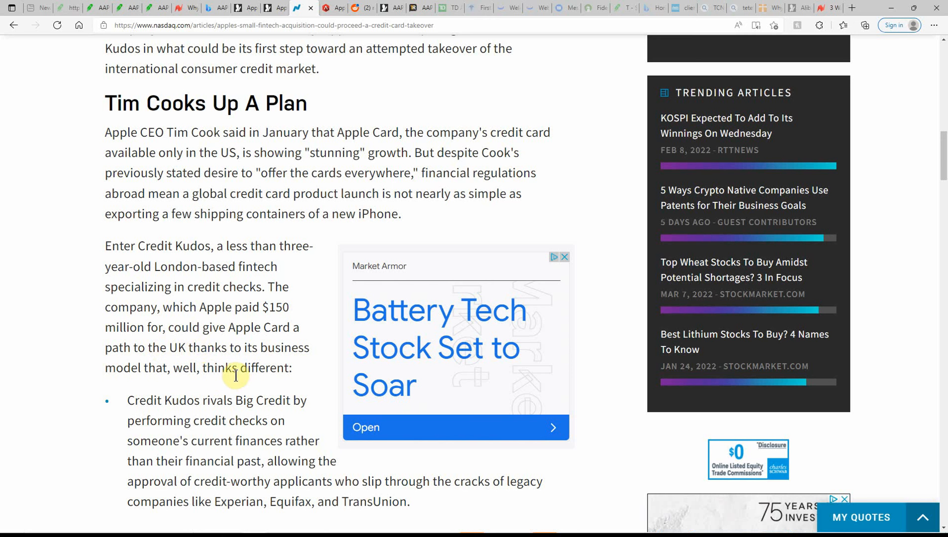
{"action": "scroll", "scroll_direction": "down", "scroll_amount": 3}
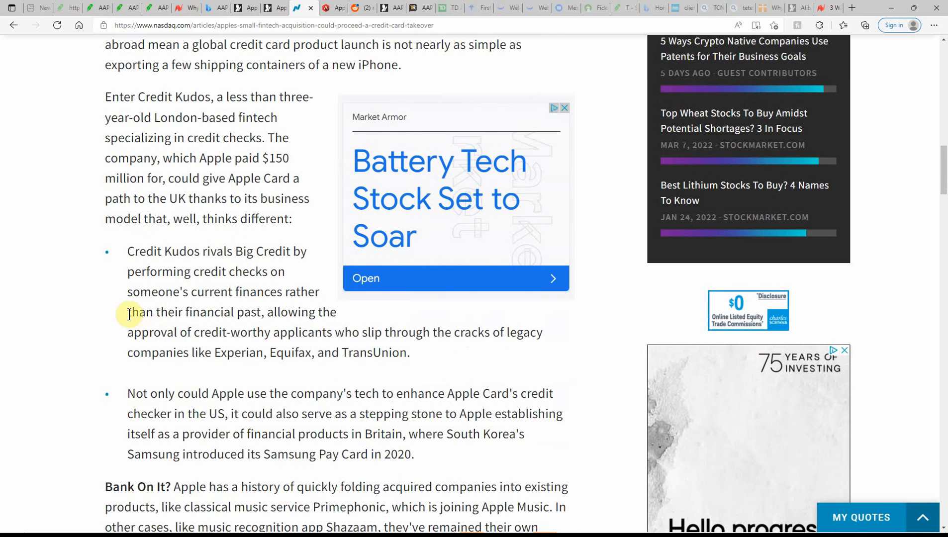
{"action": "mouse_move", "coordinate": [194, 385]}
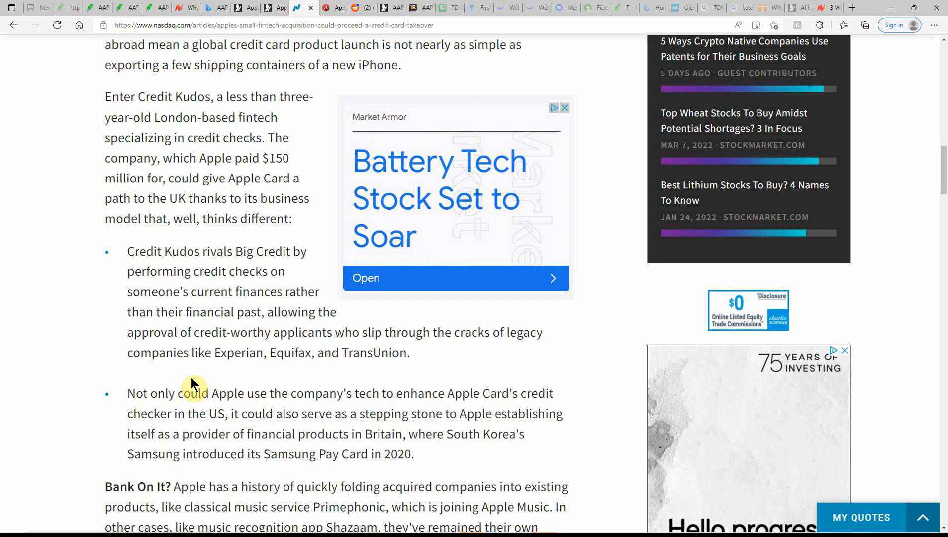
{"action": "mouse_move", "coordinate": [259, 393]}
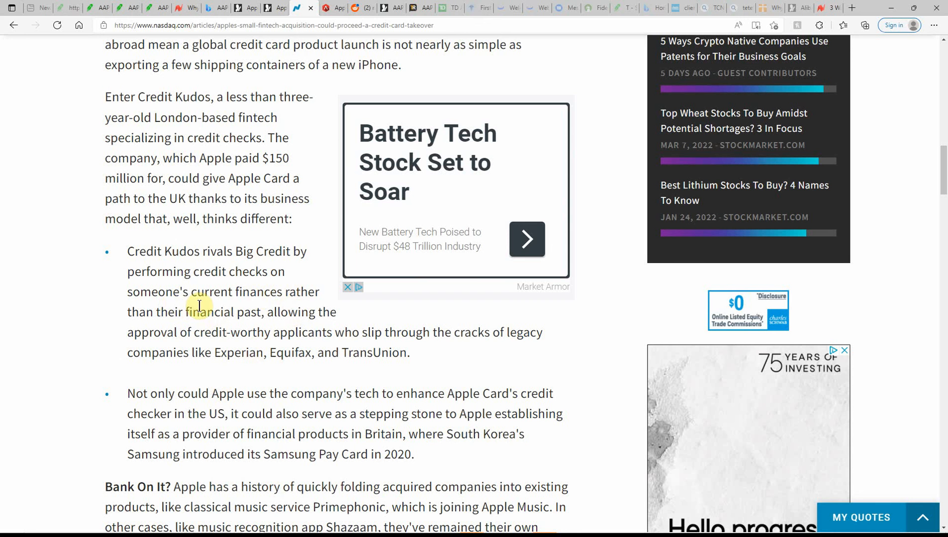
{"action": "mouse_move", "coordinate": [297, 302]}
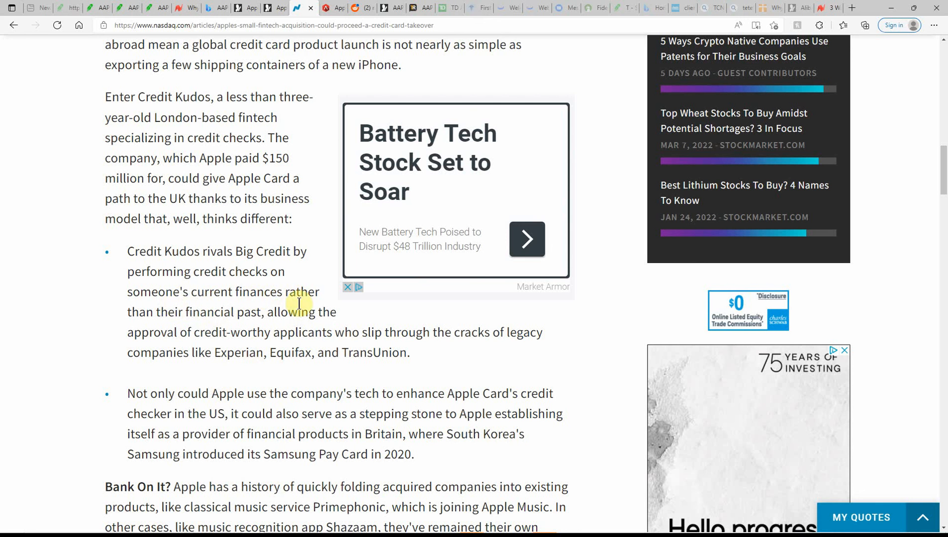
{"action": "mouse_move", "coordinate": [323, 318]}
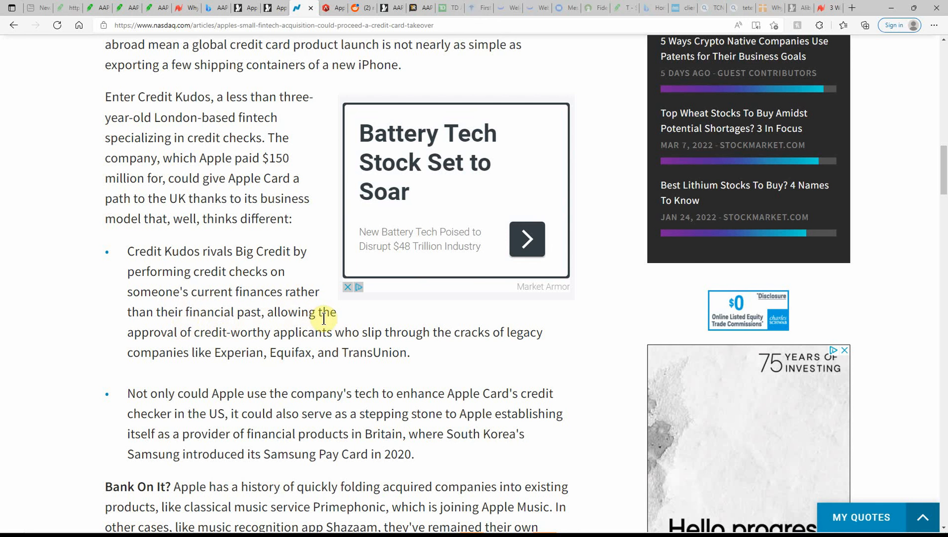
{"action": "mouse_move", "coordinate": [294, 330]}
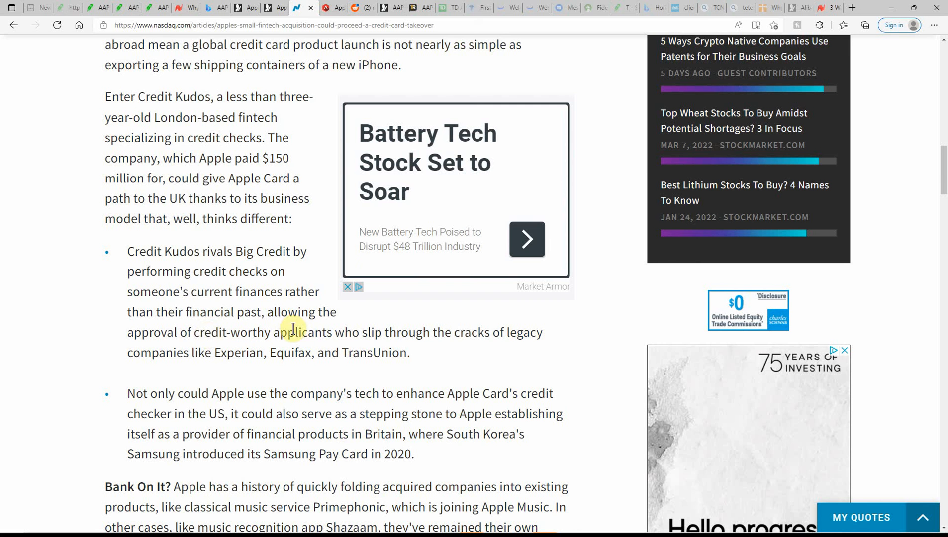
{"action": "mouse_move", "coordinate": [474, 349]}
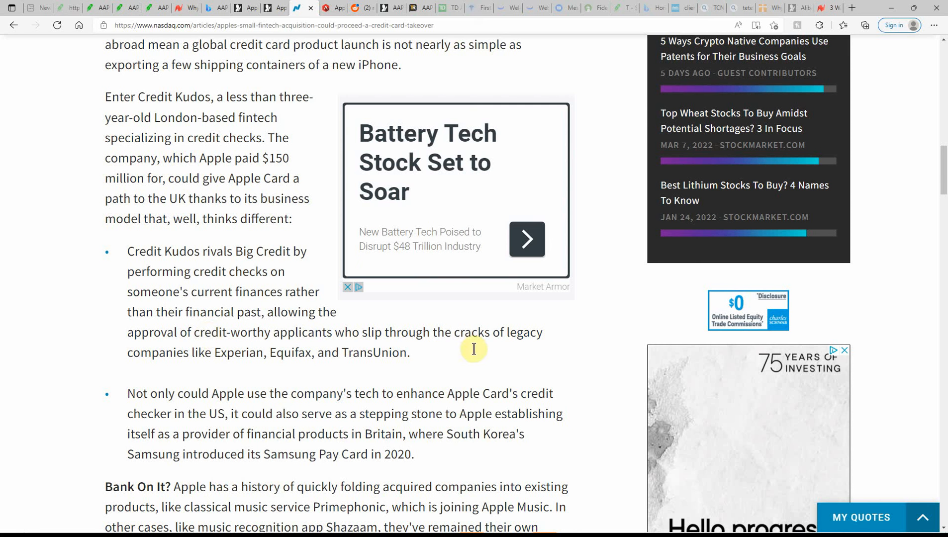
{"action": "double_click", "coordinate": [239, 353]}
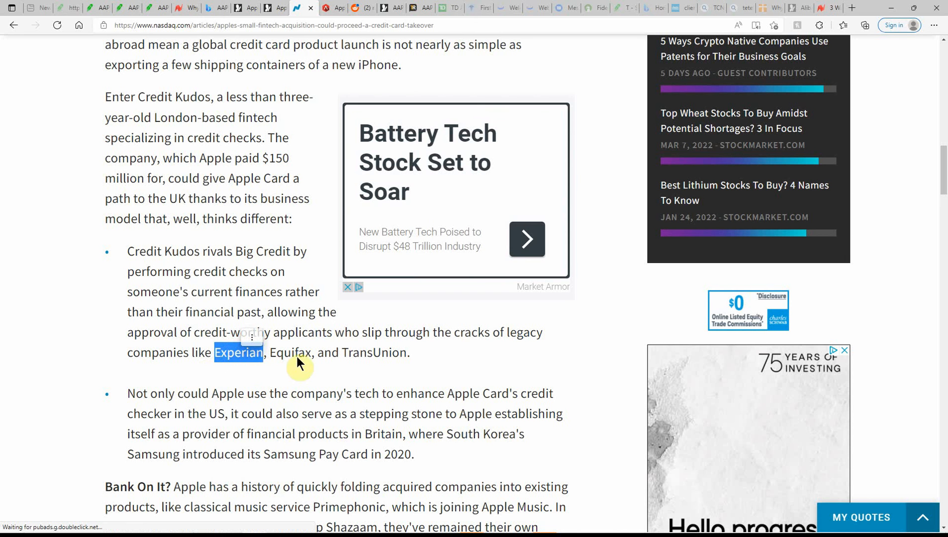
{"action": "mouse_move", "coordinate": [298, 399]}
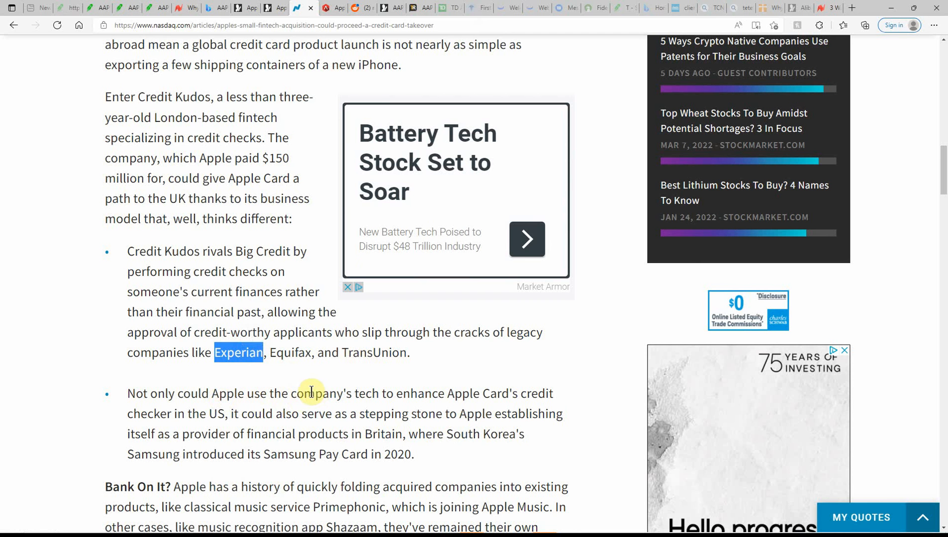
{"action": "mouse_move", "coordinate": [455, 361]}
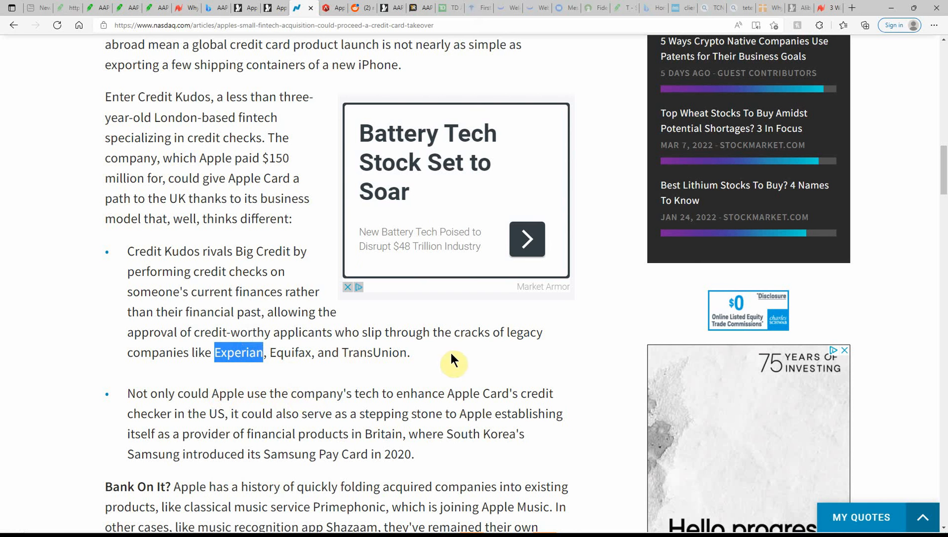
{"action": "mouse_move", "coordinate": [203, 375]}
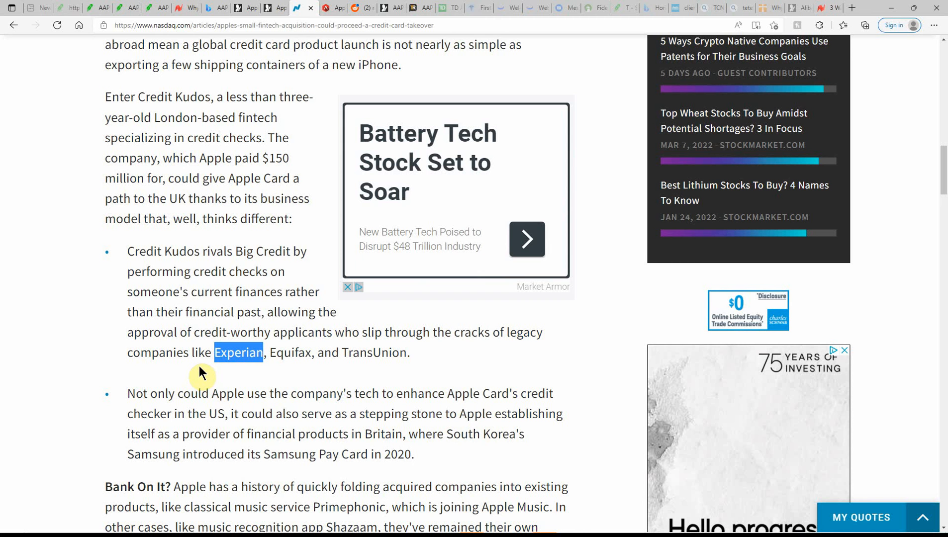
{"action": "mouse_move", "coordinate": [340, 431]}
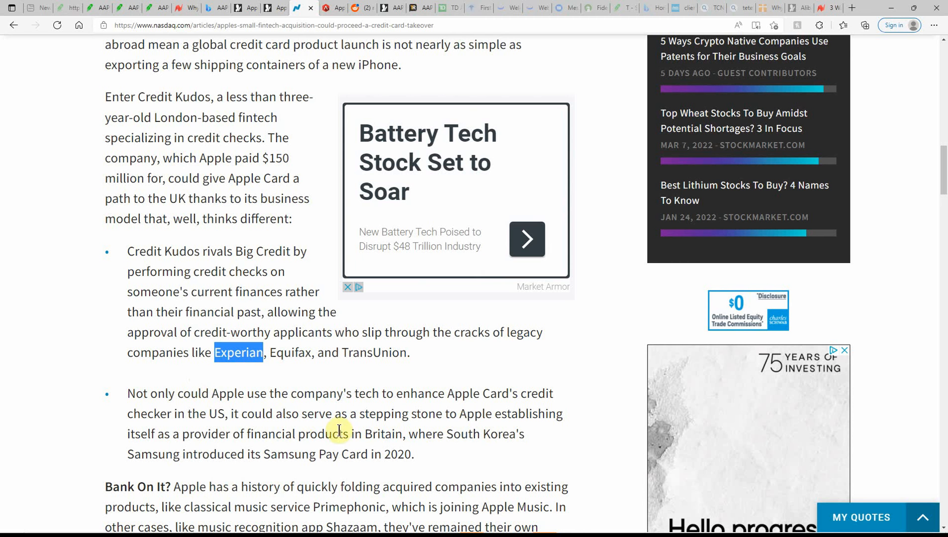
{"action": "mouse_move", "coordinate": [504, 434]}
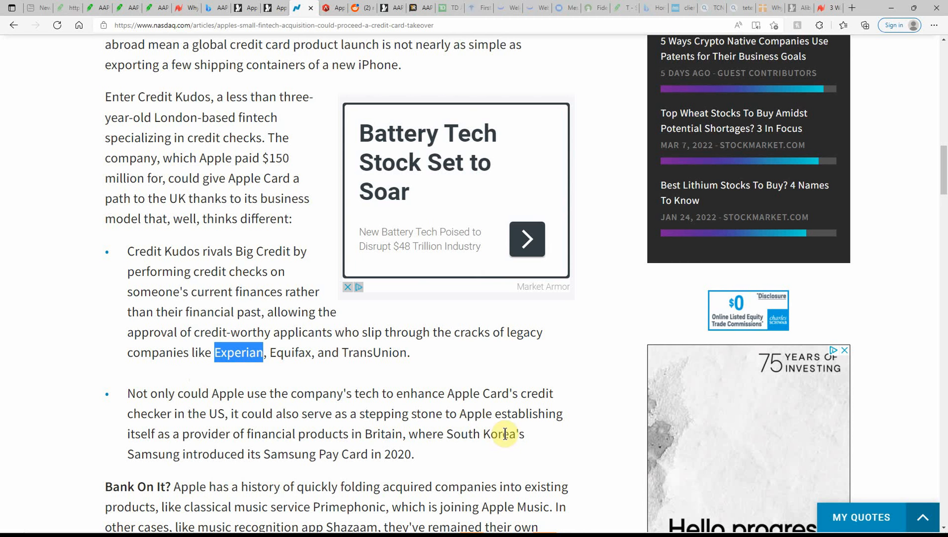
{"action": "mouse_move", "coordinate": [167, 442]}
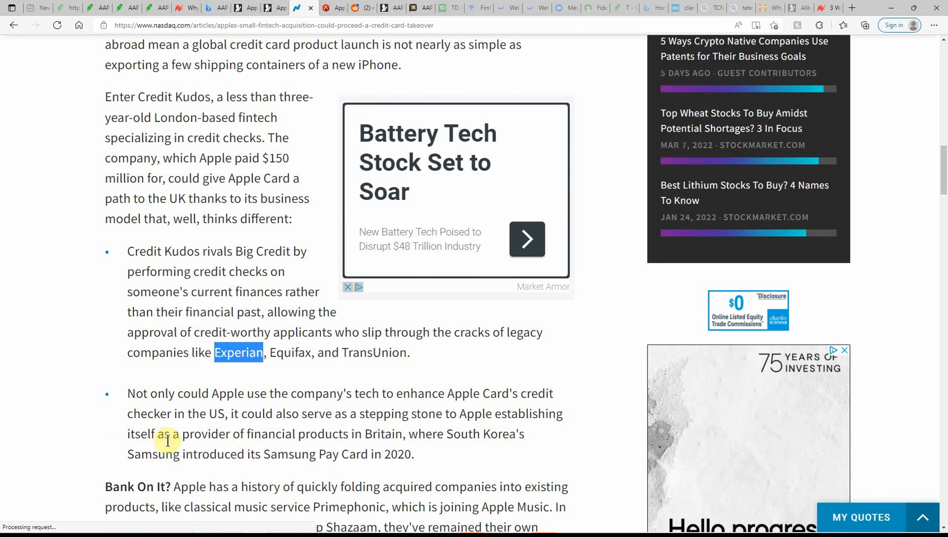
{"action": "mouse_move", "coordinate": [419, 459]}
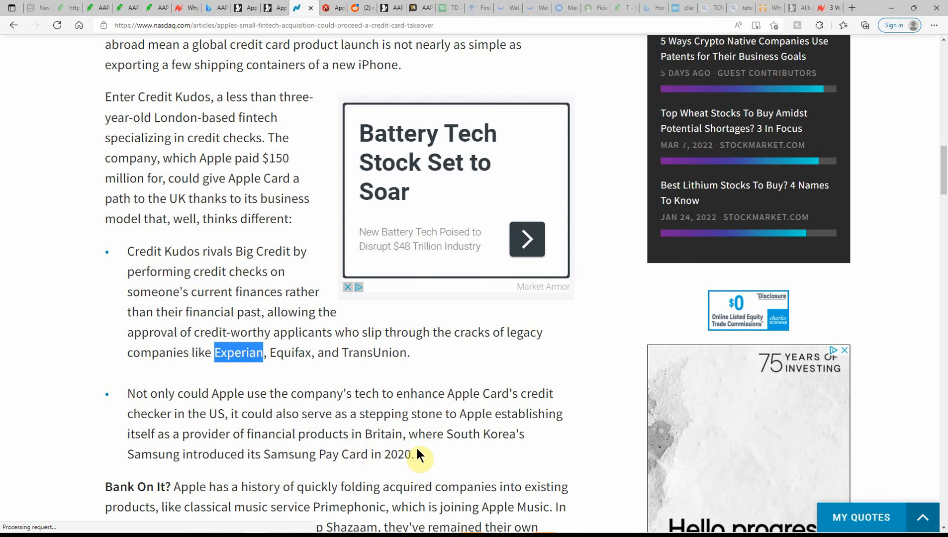
{"action": "scroll", "scroll_direction": "down", "scroll_amount": 3}
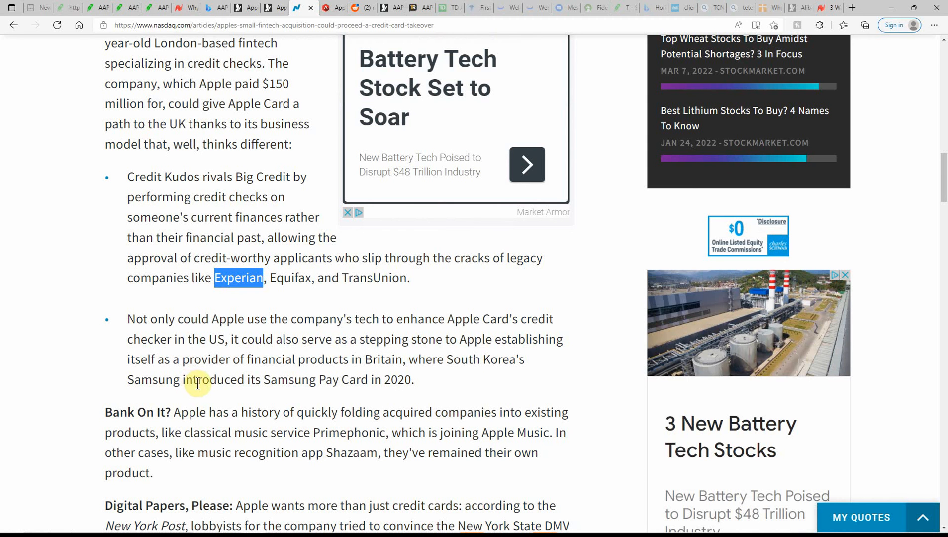
{"action": "mouse_move", "coordinate": [417, 397]}
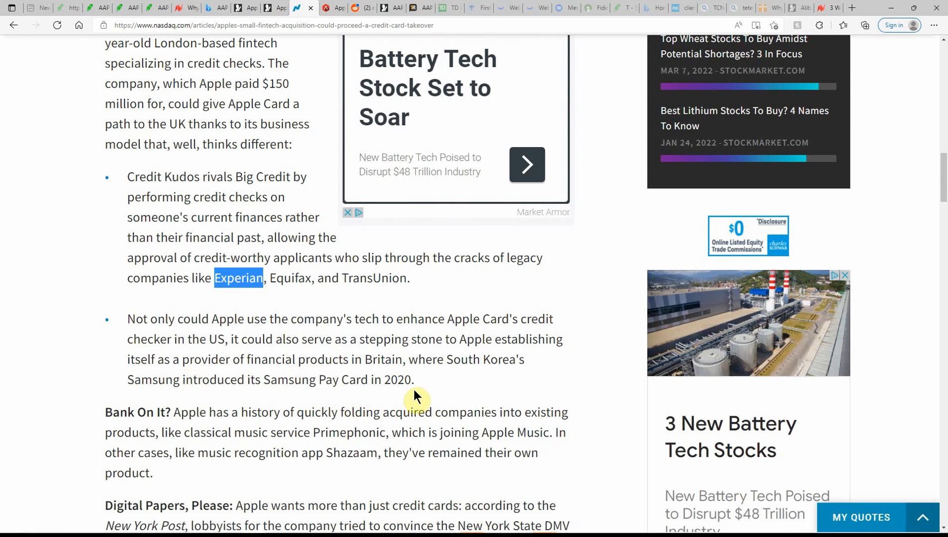
{"action": "mouse_move", "coordinate": [276, 401]}
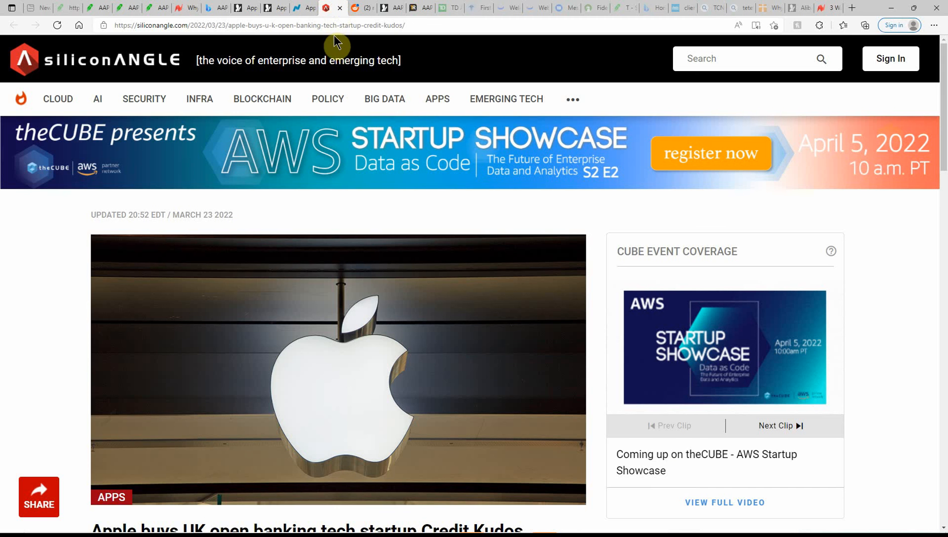
{"action": "scroll", "scroll_direction": "down", "scroll_amount": 3}
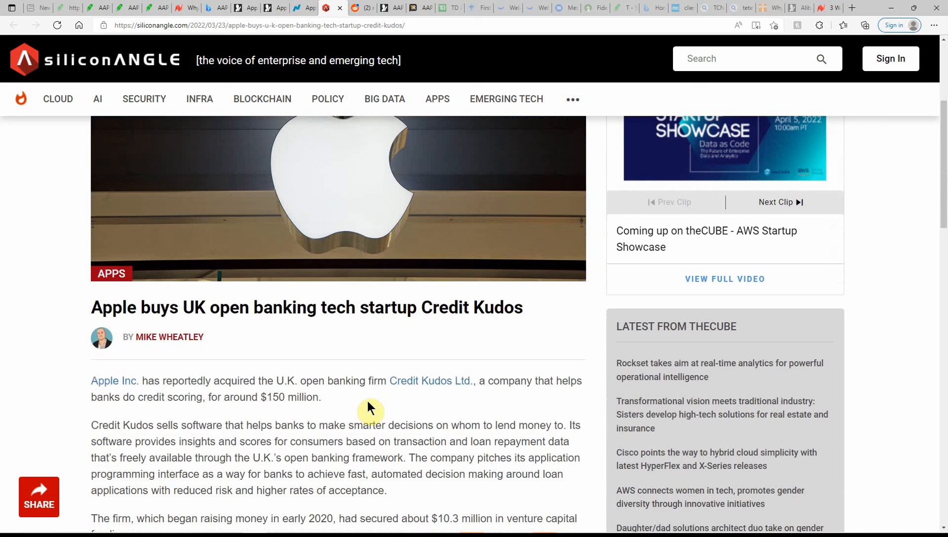
{"action": "mouse_move", "coordinate": [268, 326]}
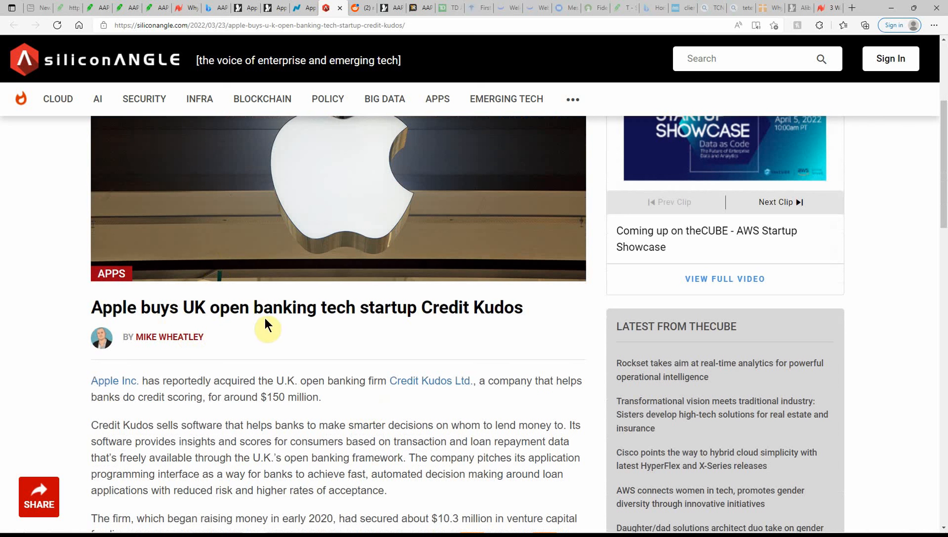
{"action": "mouse_move", "coordinate": [416, 339]}
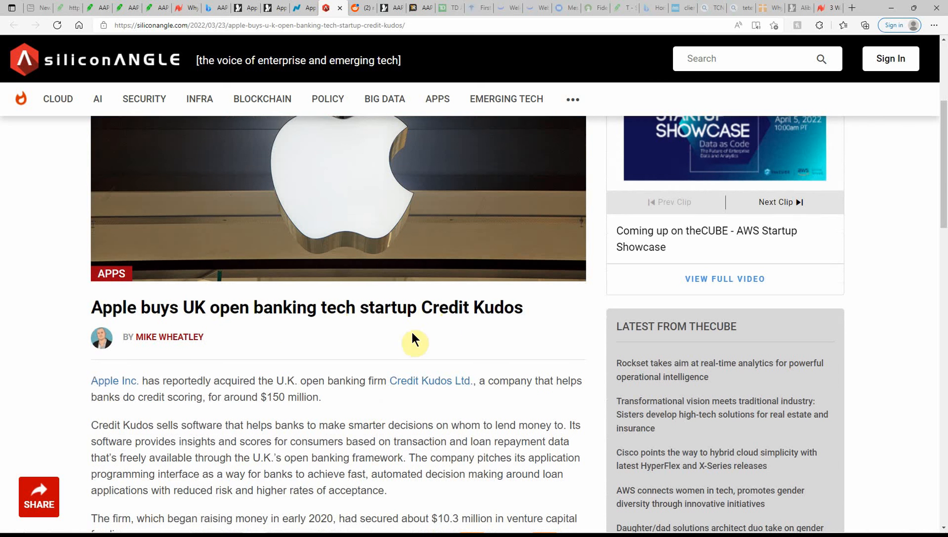
{"action": "scroll", "scroll_direction": "down", "scroll_amount": 3}
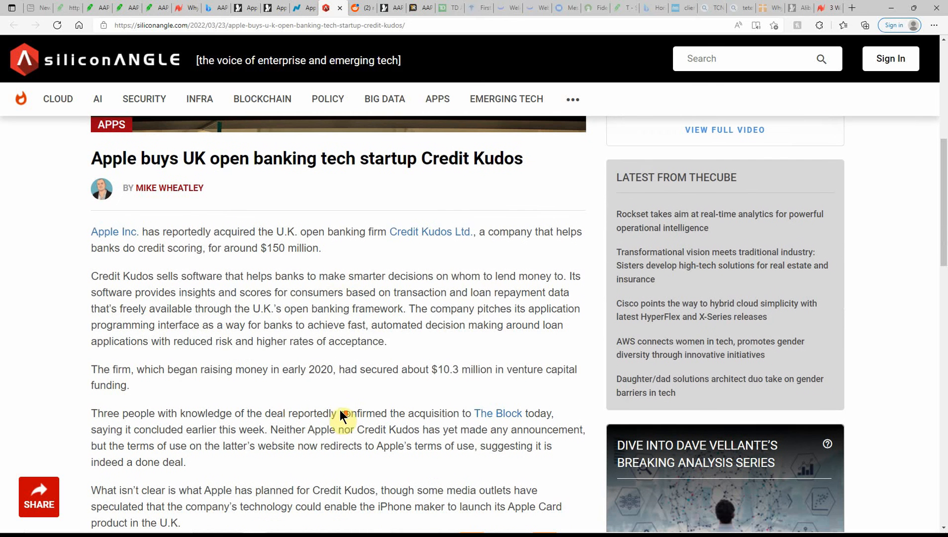
{"action": "mouse_move", "coordinate": [289, 305]}
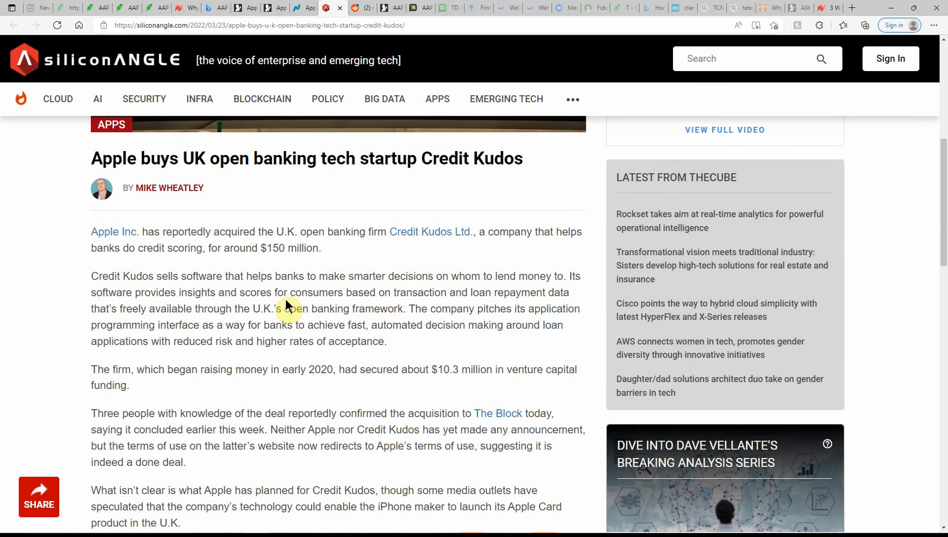
{"action": "mouse_move", "coordinate": [253, 450]}
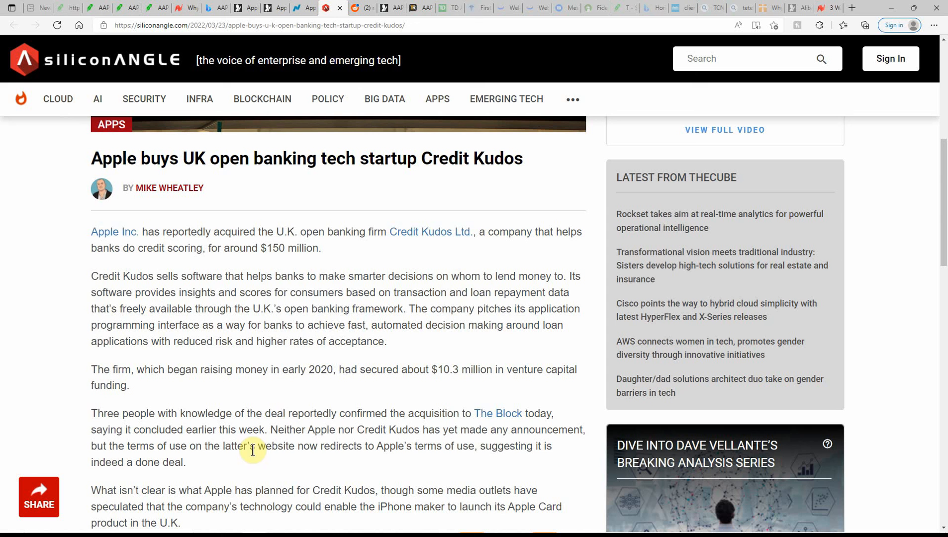
{"action": "mouse_move", "coordinate": [295, 392]}
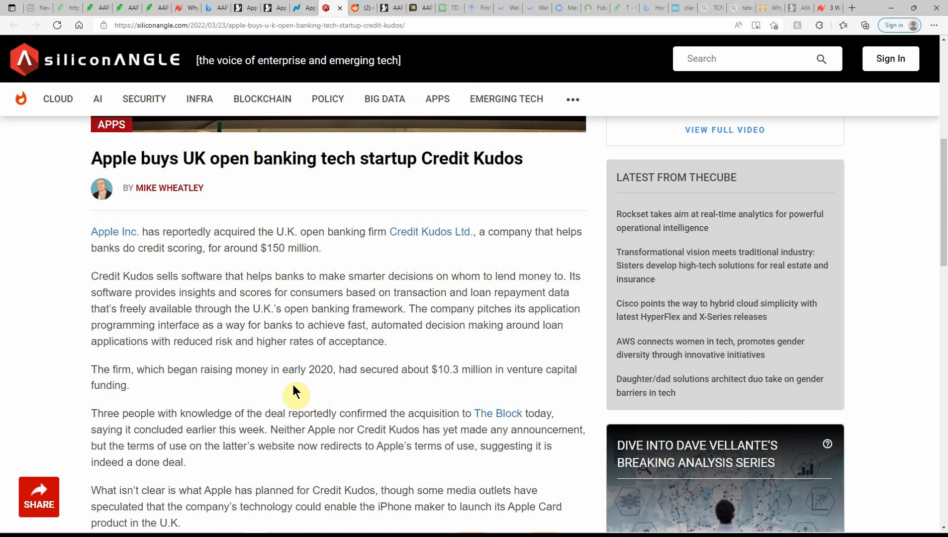
{"action": "mouse_move", "coordinate": [153, 392]}
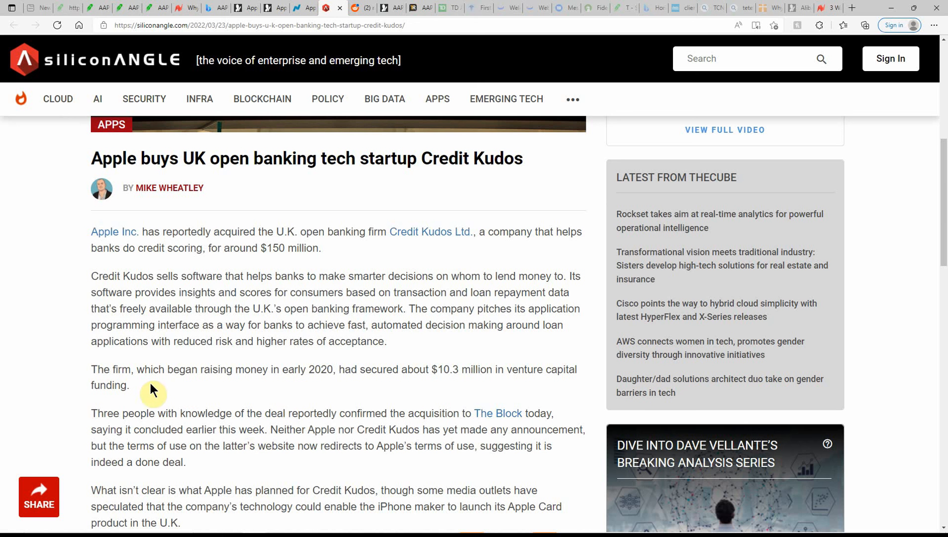
{"action": "mouse_move", "coordinate": [143, 387]}
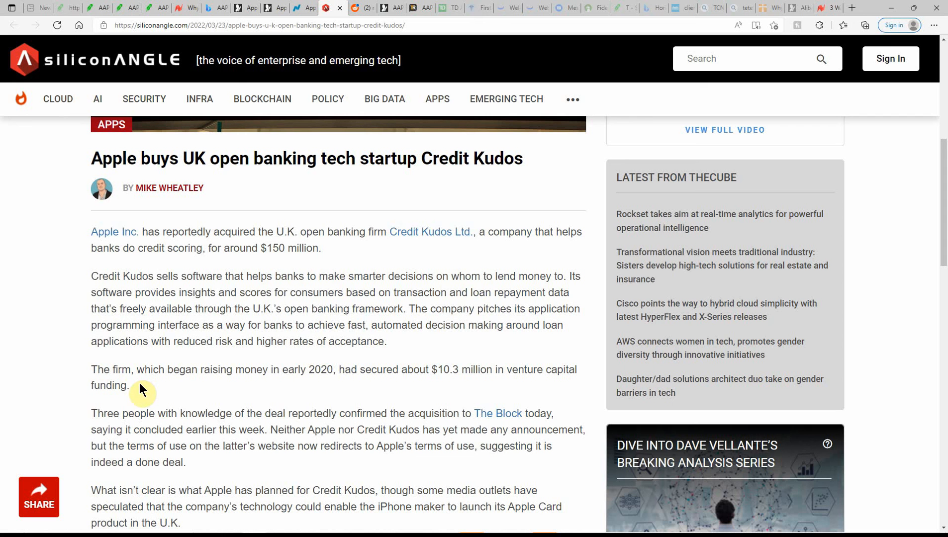
{"action": "mouse_move", "coordinate": [261, 389]}
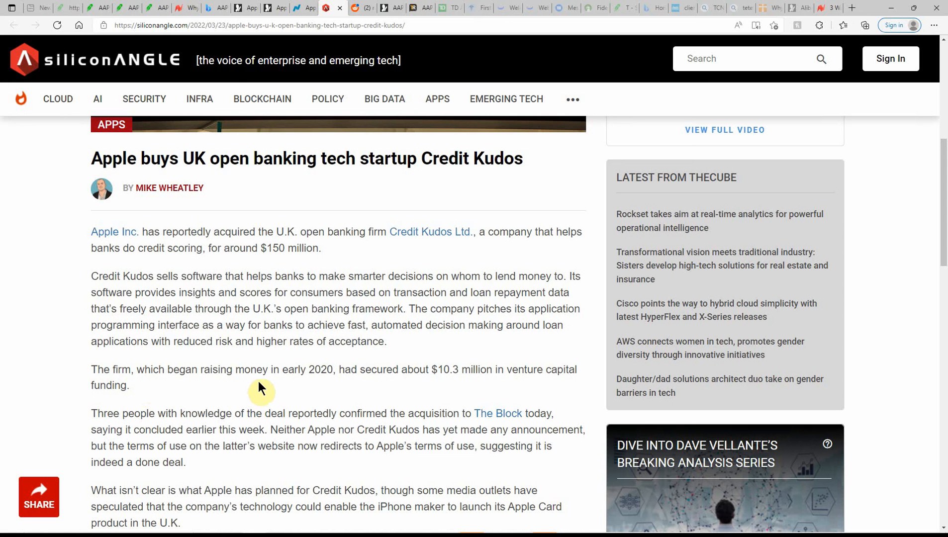
{"action": "mouse_move", "coordinate": [415, 371]}
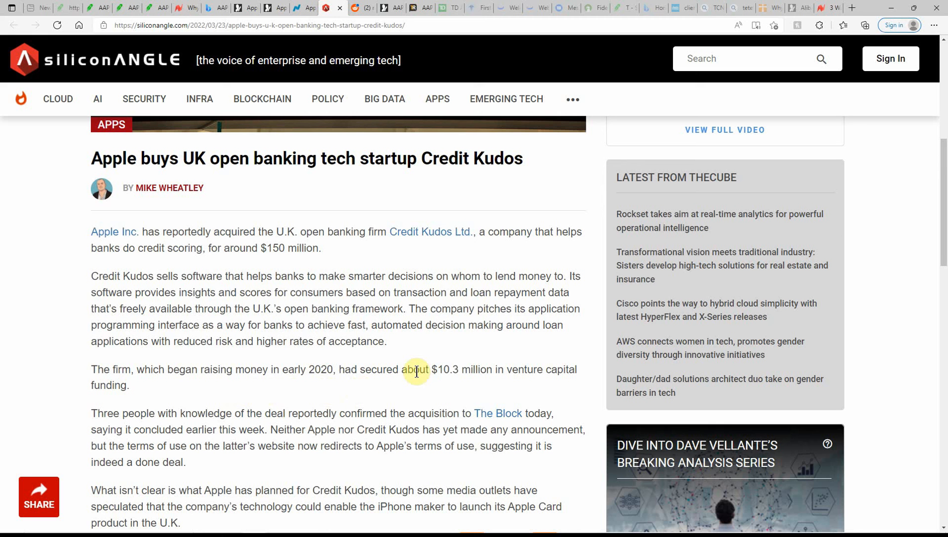
{"action": "mouse_move", "coordinate": [519, 387]}
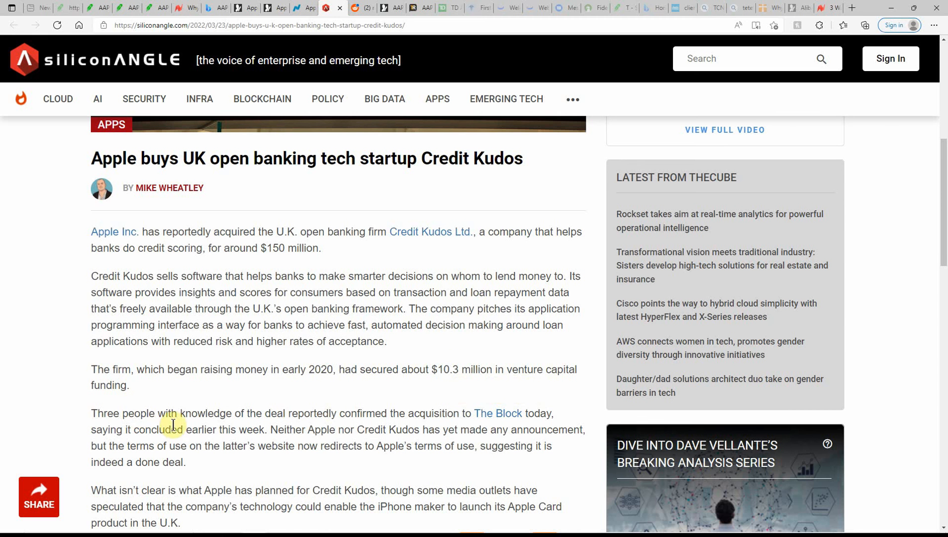
Scroll the SiliconANGLE Credit Kudos article down to its closing paragraphs and photo credit.
{"action": "scroll", "scroll_direction": "down", "scroll_amount": 3}
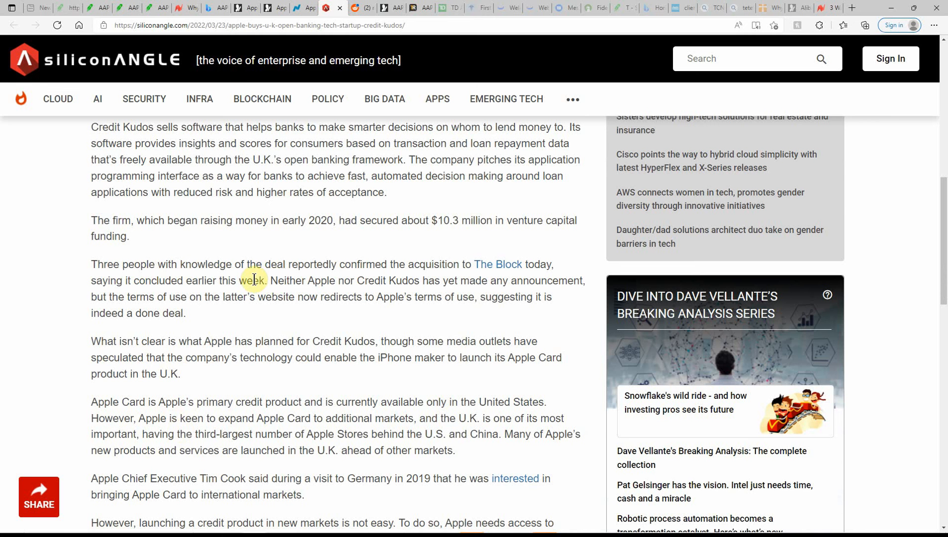
{"action": "mouse_move", "coordinate": [390, 278]}
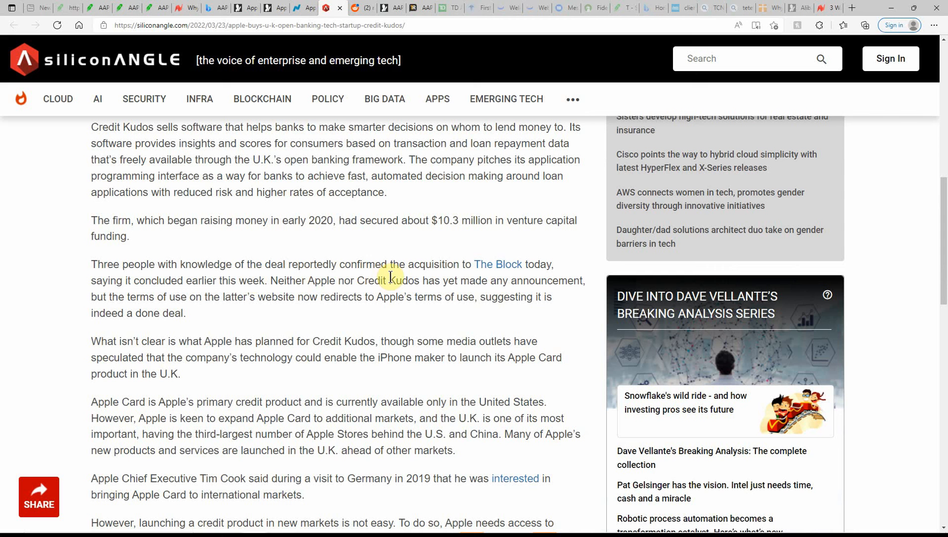
{"action": "mouse_move", "coordinate": [499, 273]}
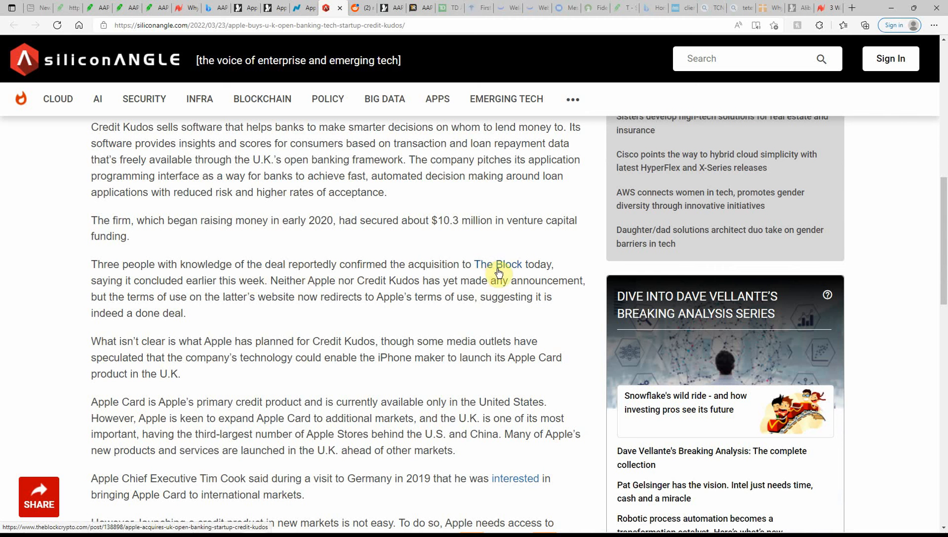
{"action": "mouse_move", "coordinate": [132, 297]}
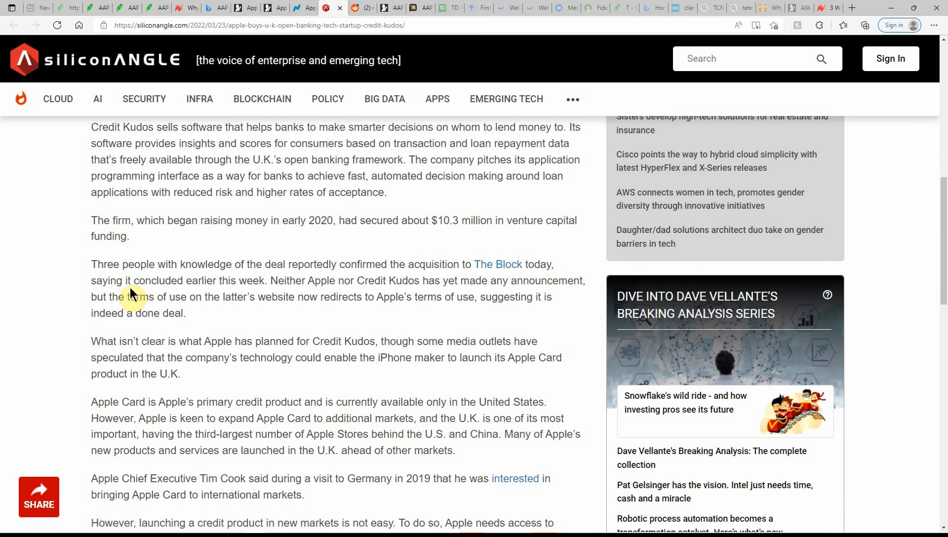
{"action": "mouse_move", "coordinate": [276, 290]}
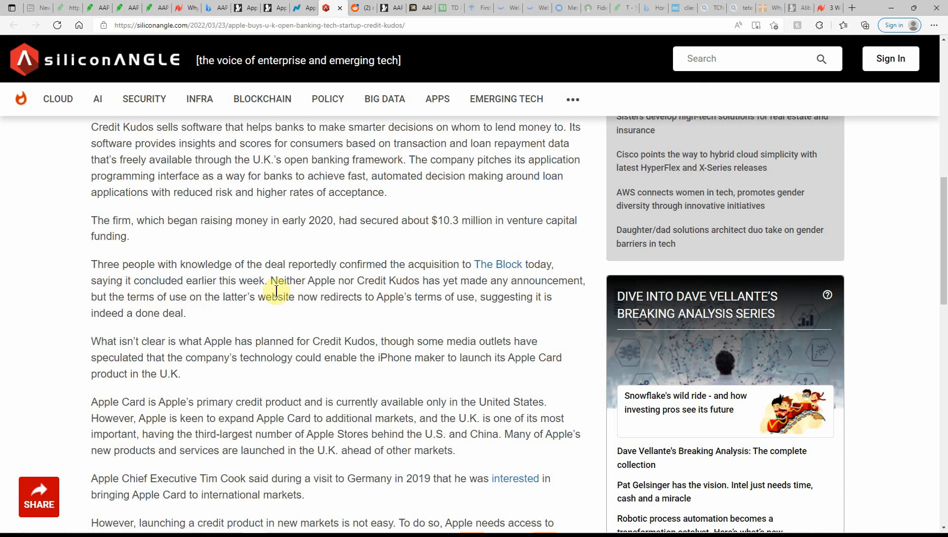
{"action": "mouse_move", "coordinate": [374, 293]}
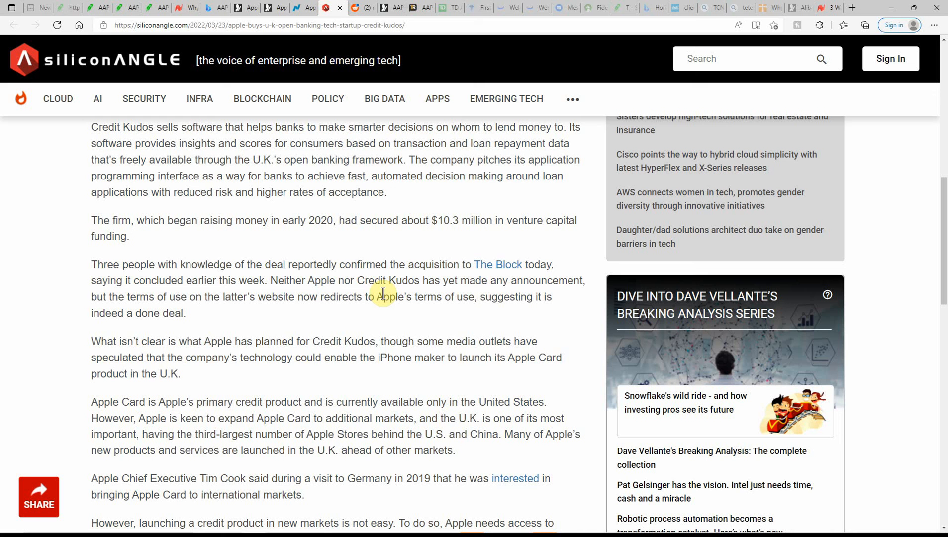
{"action": "mouse_move", "coordinate": [155, 373]}
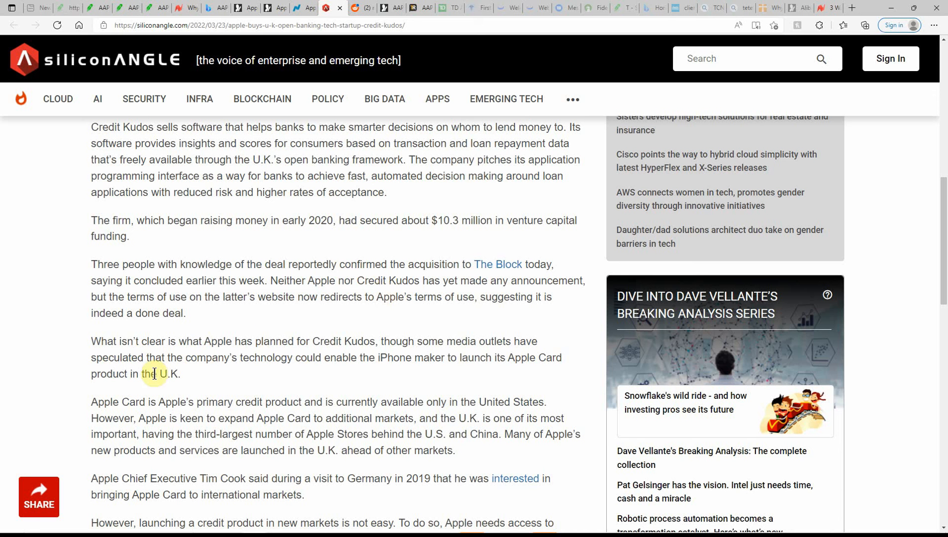
{"action": "mouse_move", "coordinate": [228, 385]}
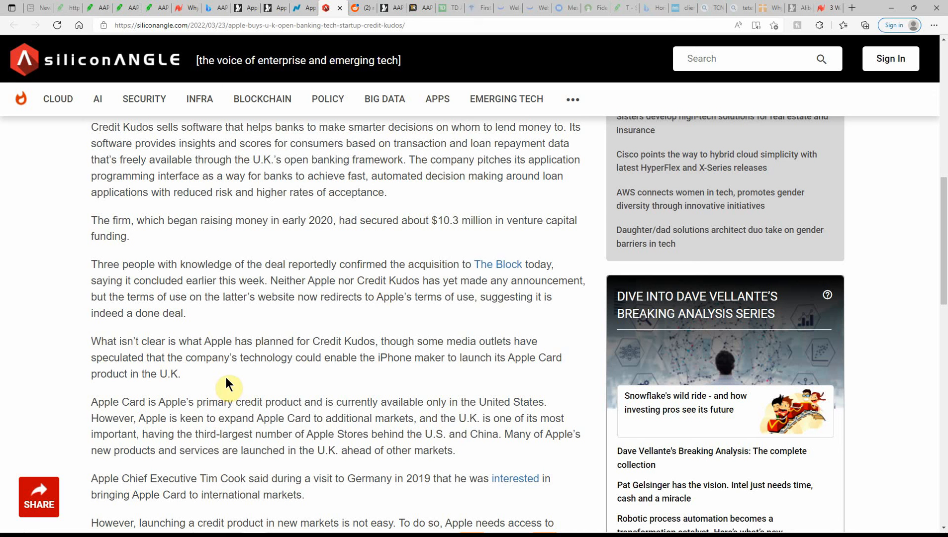
{"action": "scroll", "scroll_direction": "down", "scroll_amount": 3}
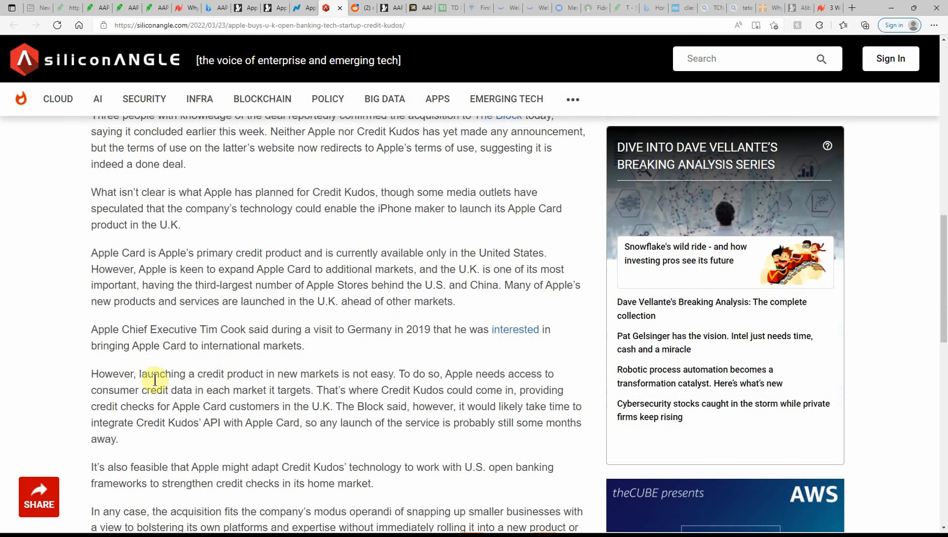
{"action": "mouse_move", "coordinate": [227, 344]}
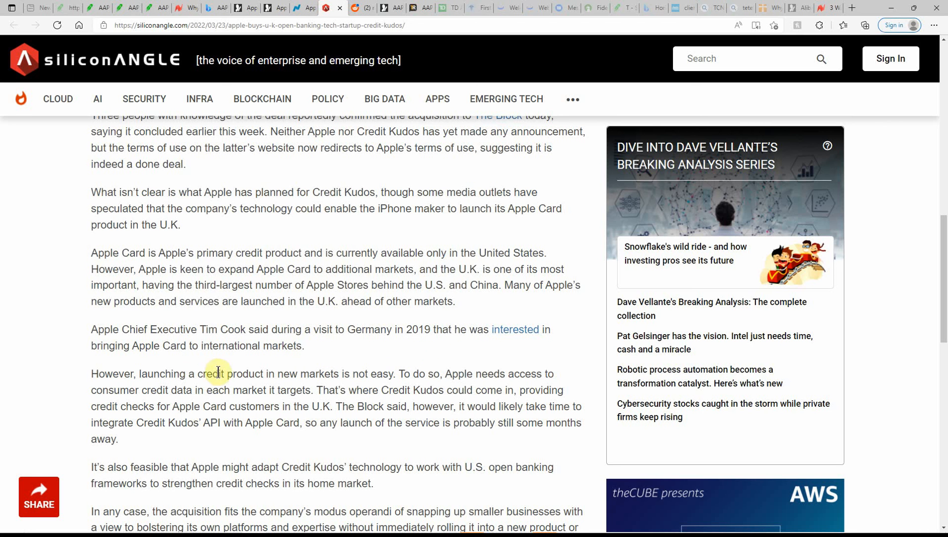
{"action": "mouse_move", "coordinate": [208, 351]}
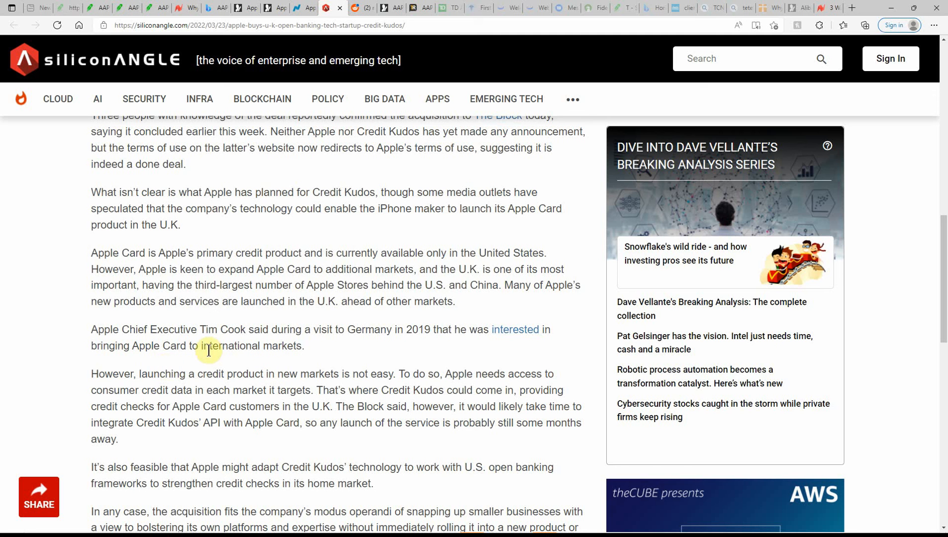
{"action": "mouse_move", "coordinate": [103, 381]}
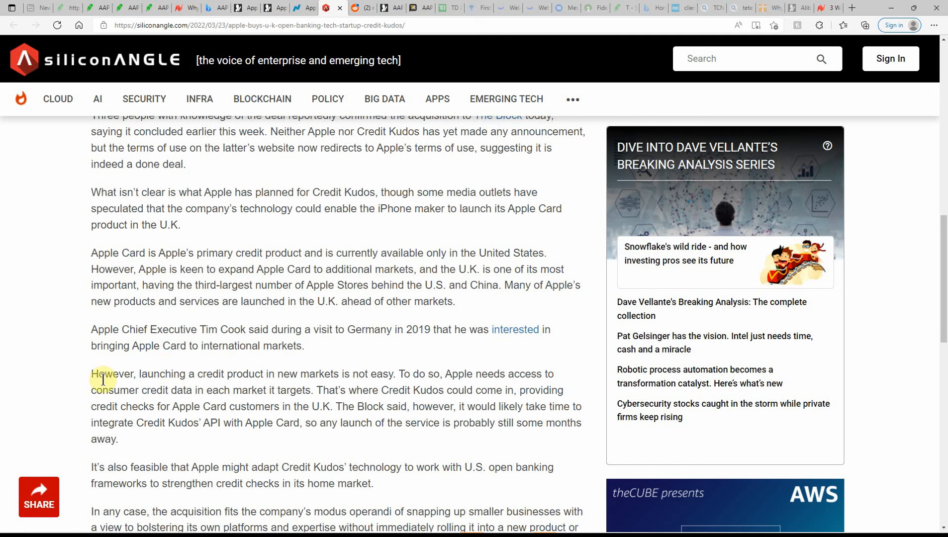
{"action": "mouse_move", "coordinate": [210, 386]}
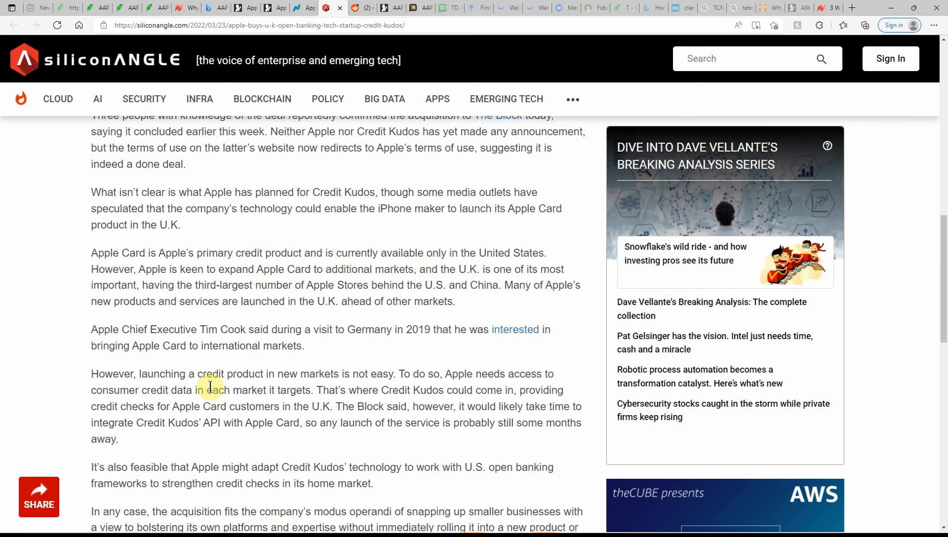
{"action": "mouse_move", "coordinate": [321, 381]}
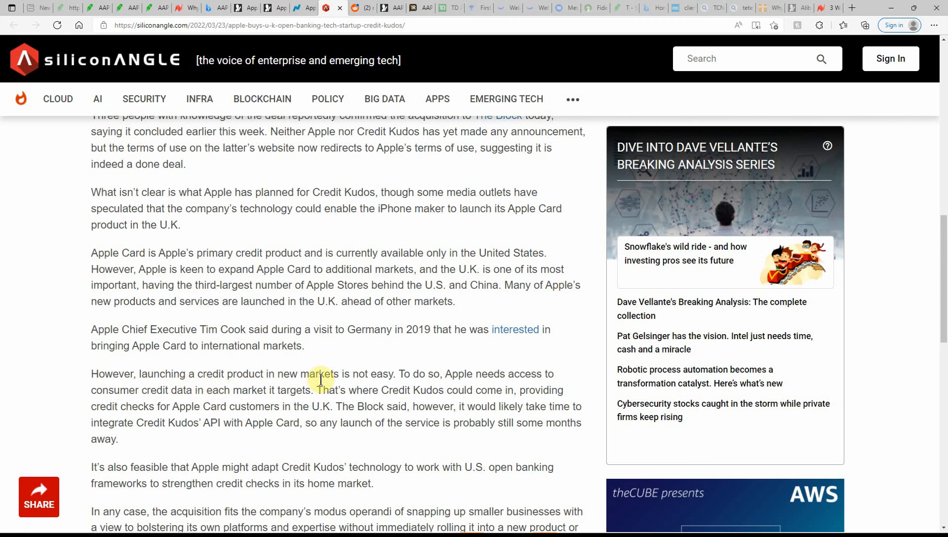
{"action": "mouse_move", "coordinate": [450, 388]}
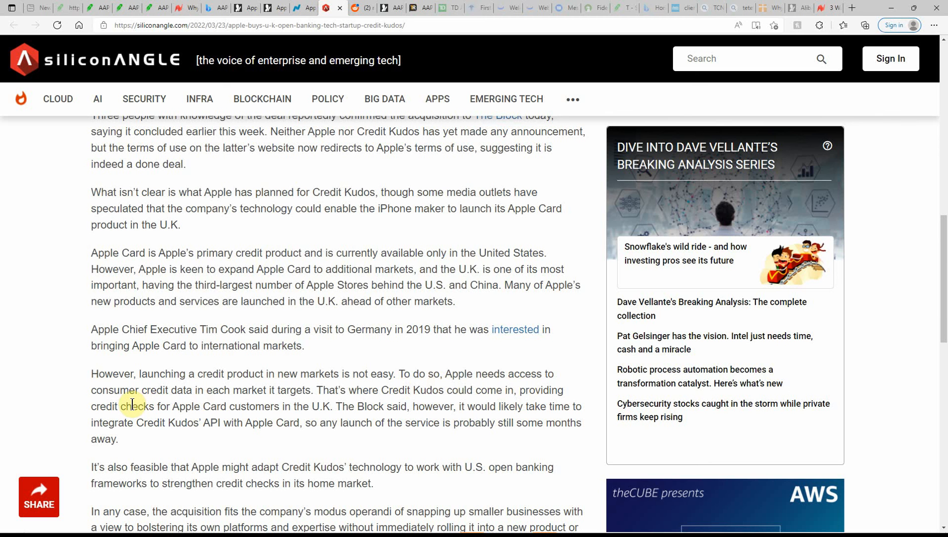
{"action": "mouse_move", "coordinate": [255, 411]}
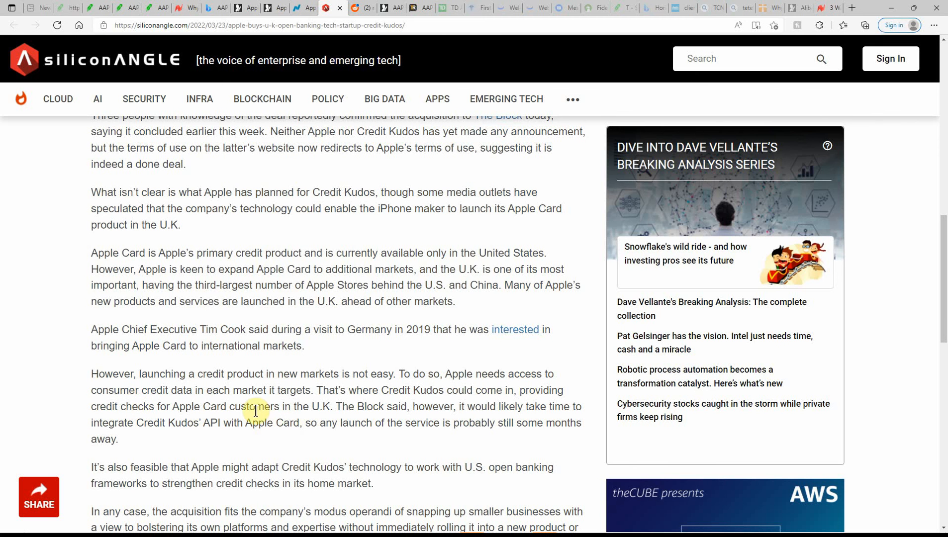
{"action": "scroll", "scroll_direction": "down", "scroll_amount": 3}
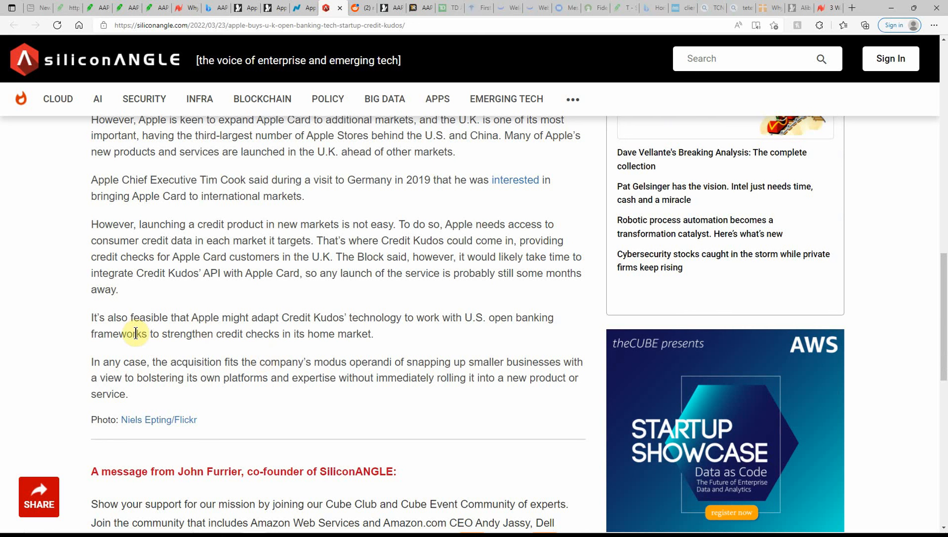
{"action": "mouse_move", "coordinate": [366, 333]}
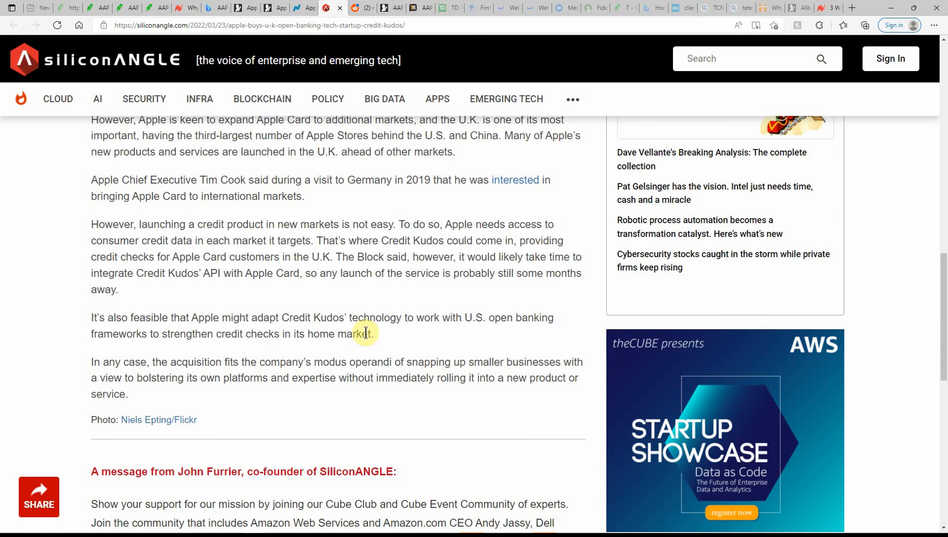
{"action": "mouse_move", "coordinate": [450, 344]}
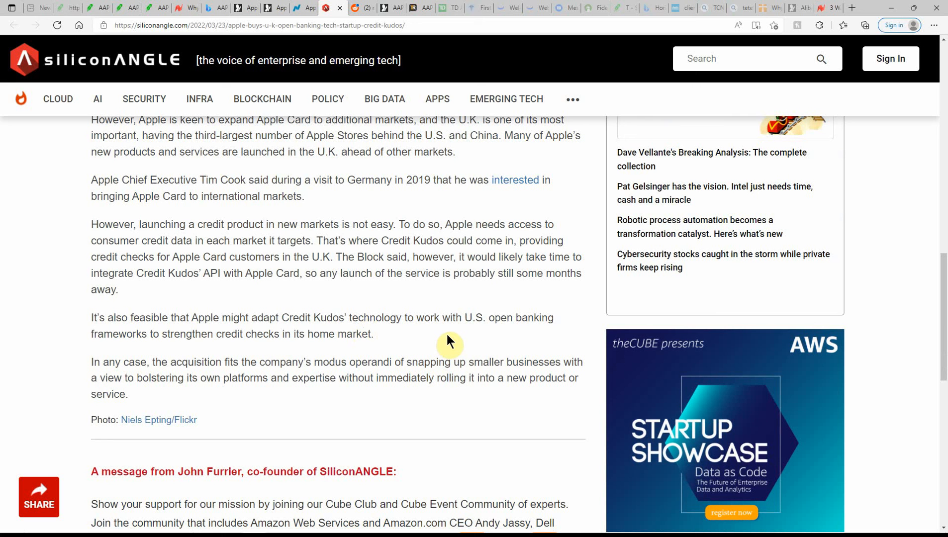
{"action": "mouse_move", "coordinate": [172, 350]}
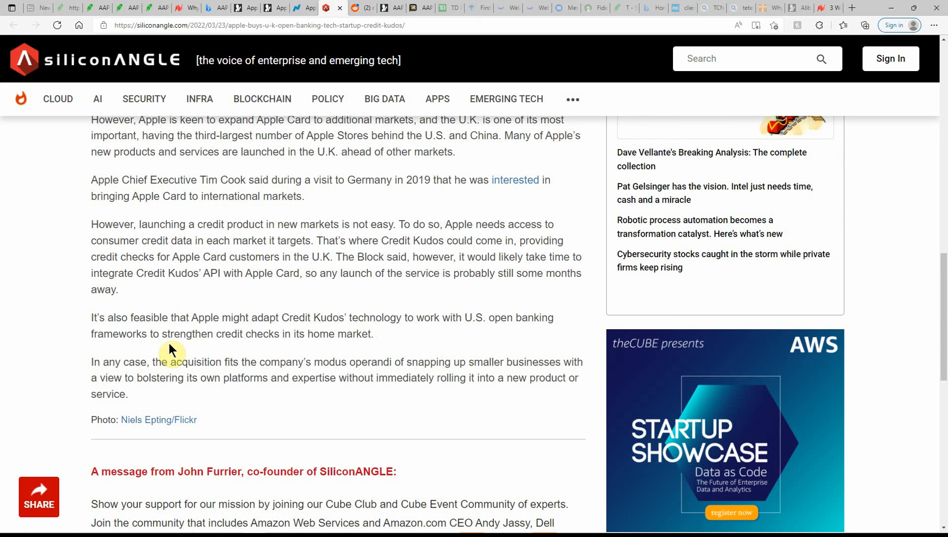
{"action": "mouse_move", "coordinate": [259, 338]}
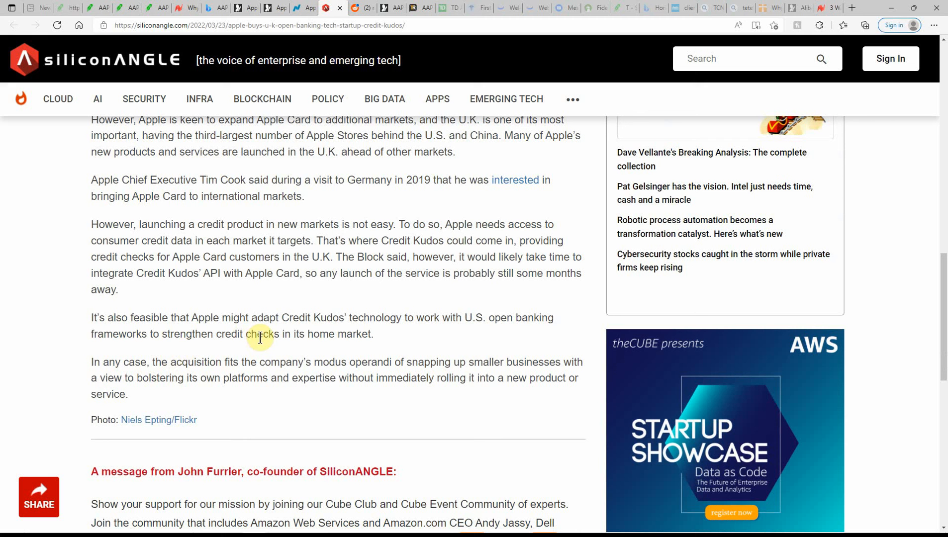
{"action": "mouse_move", "coordinate": [314, 81]}
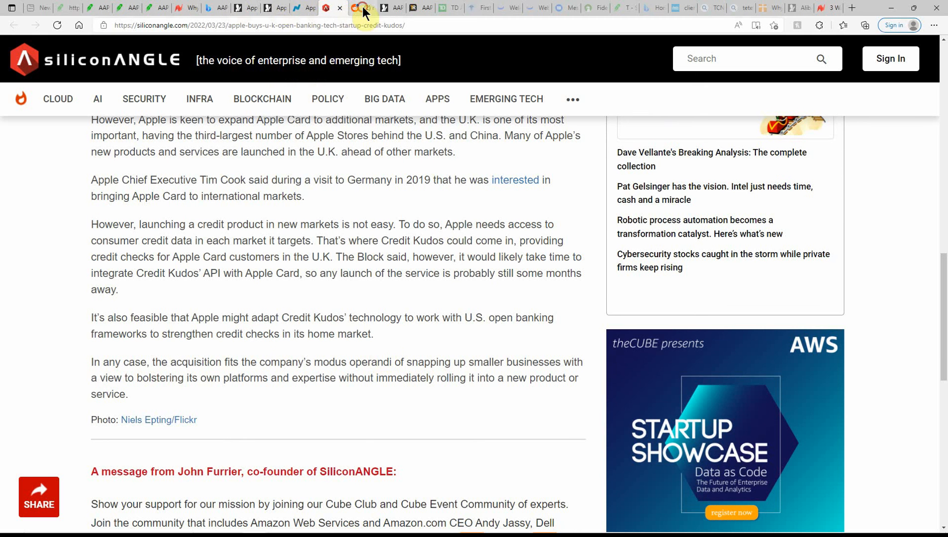
Review Reddit's AAPL search results, then view MSN Money's Apple page (170.21, Buy rating).
{"action": "left_click", "coordinate": [358, 8]}
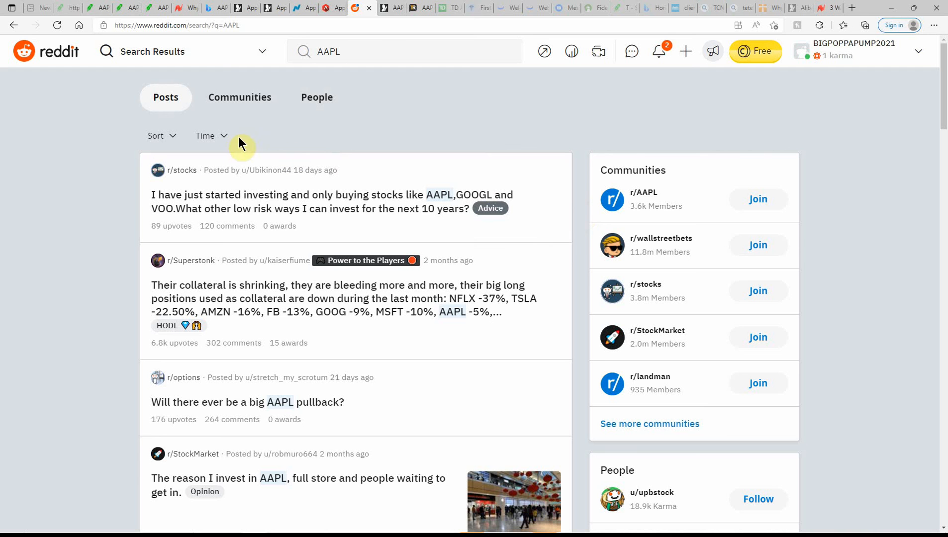
{"action": "mouse_move", "coordinate": [41, 196]}
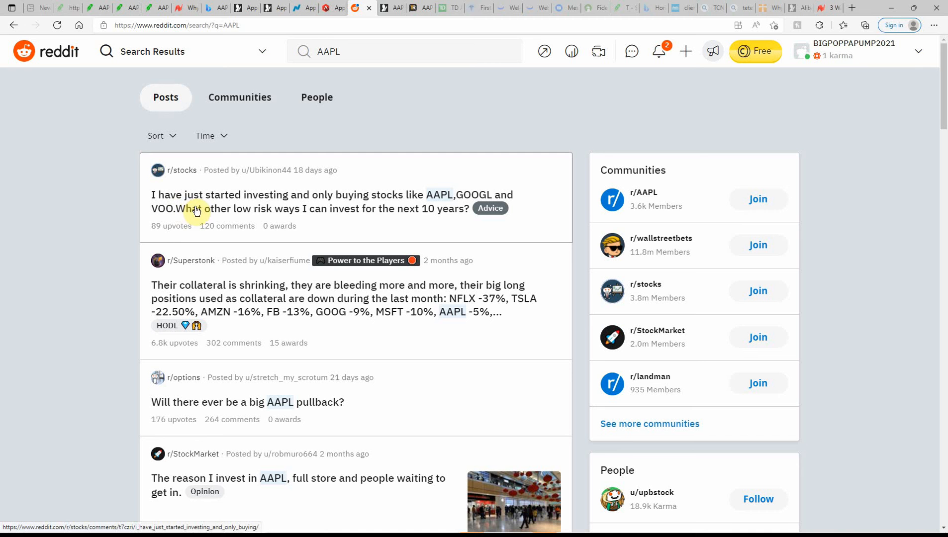
{"action": "mouse_move", "coordinate": [414, 208]}
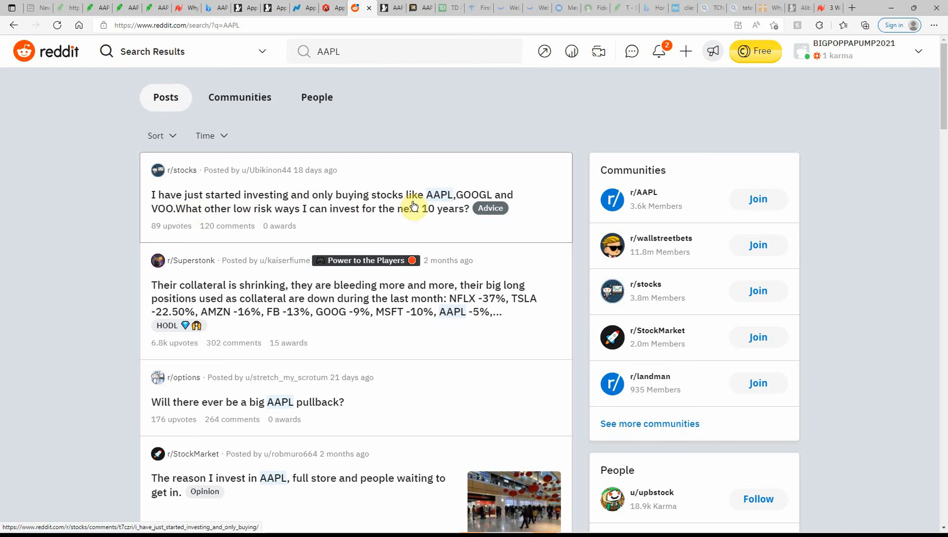
{"action": "mouse_move", "coordinate": [162, 222]}
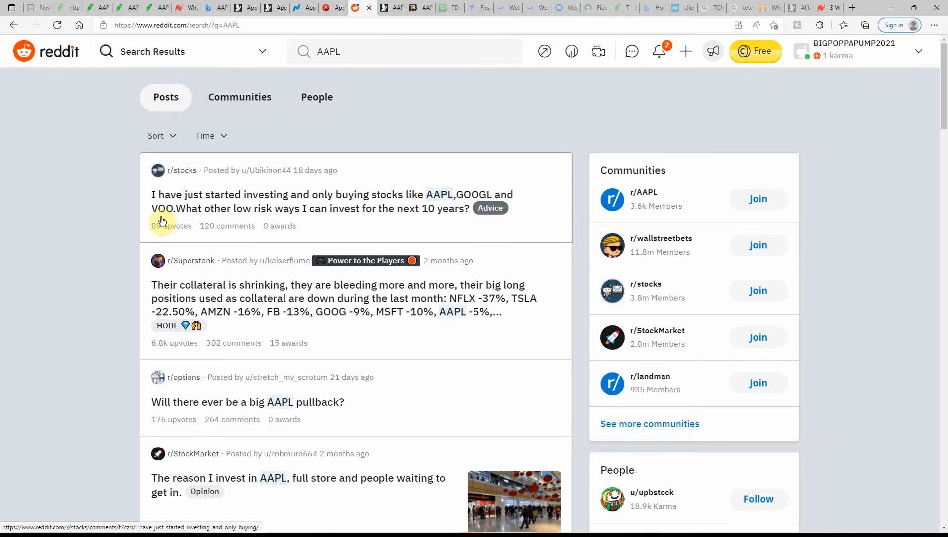
{"action": "mouse_move", "coordinate": [245, 218]}
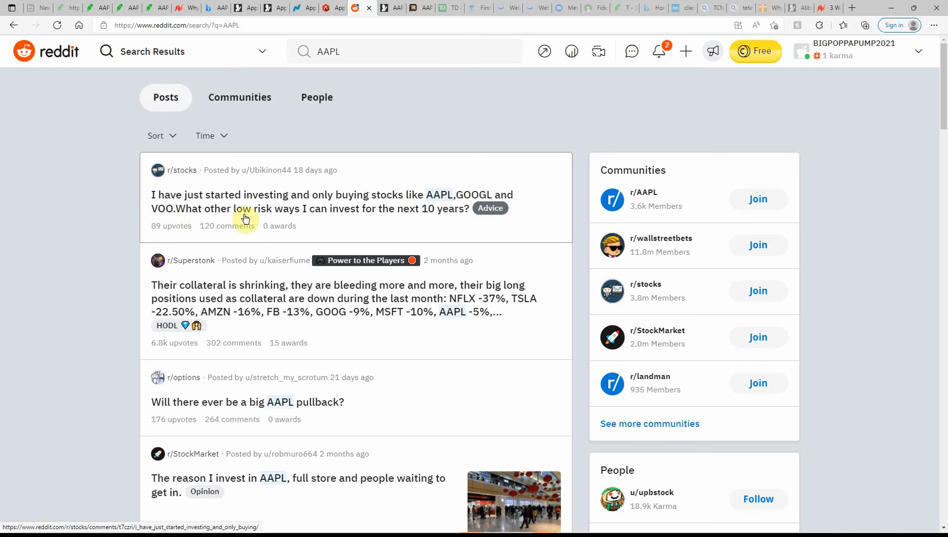
{"action": "mouse_move", "coordinate": [416, 228]}
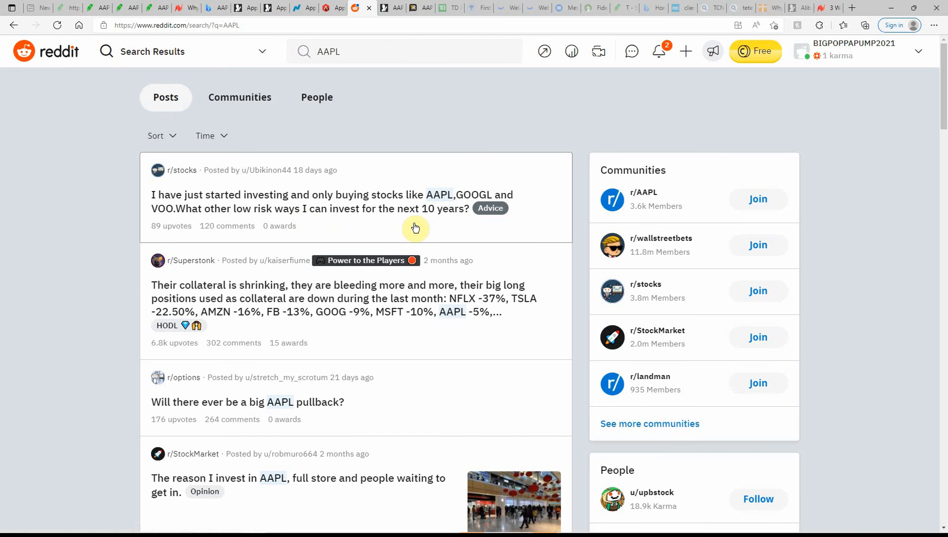
{"action": "mouse_move", "coordinate": [421, 212]}
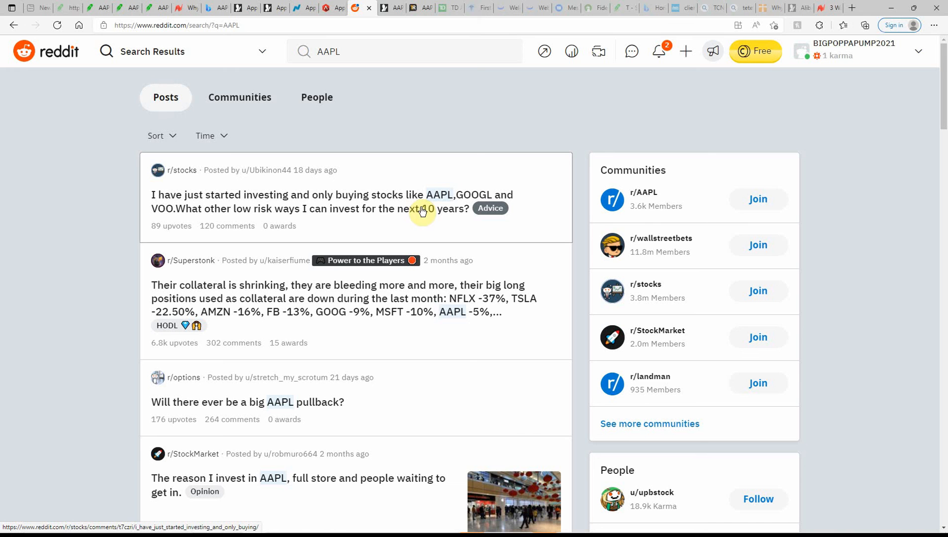
{"action": "mouse_move", "coordinate": [451, 196]}
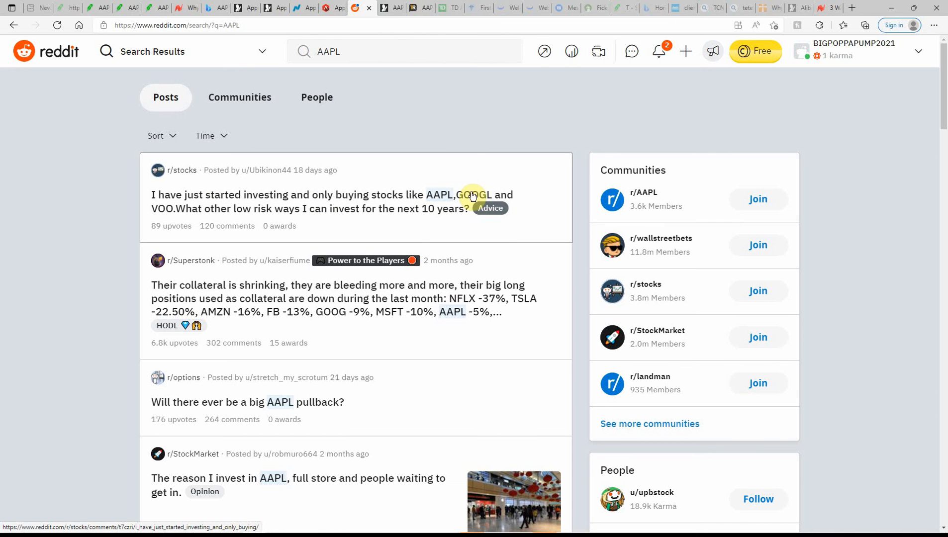
{"action": "mouse_move", "coordinate": [533, 249]}
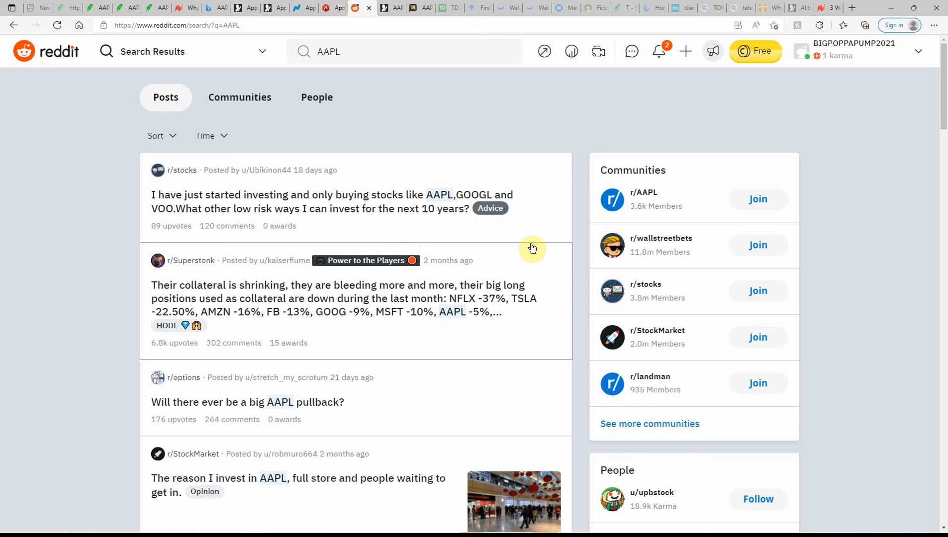
{"action": "mouse_move", "coordinate": [527, 311]}
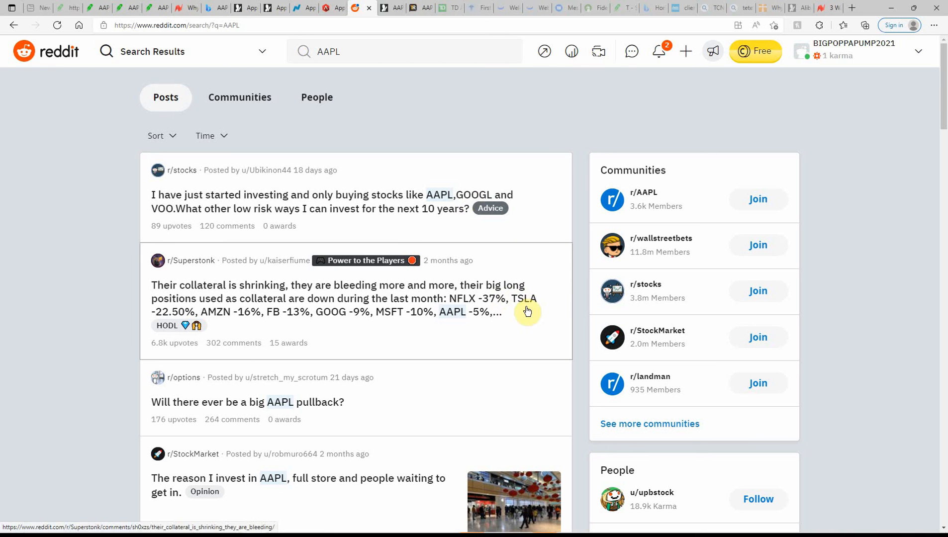
{"action": "mouse_move", "coordinate": [475, 202]}
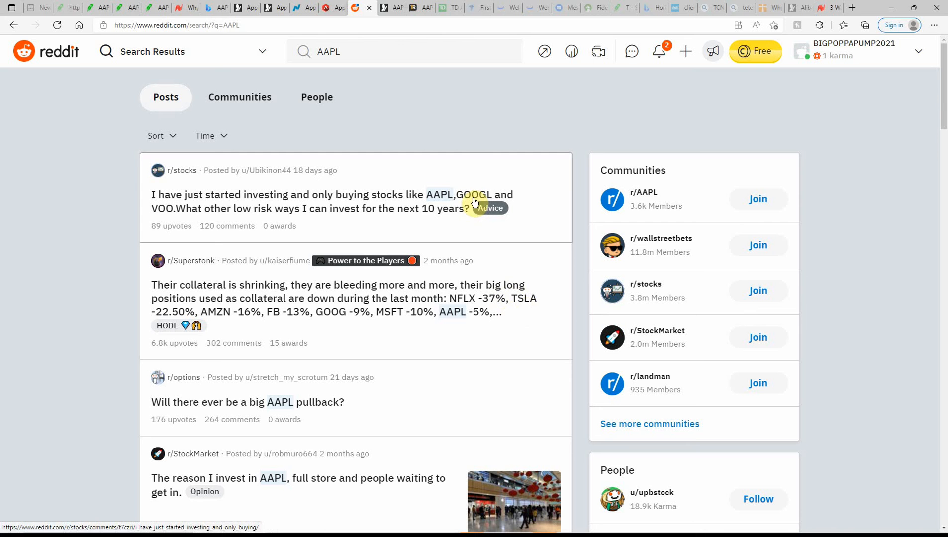
{"action": "mouse_move", "coordinate": [375, 306]}
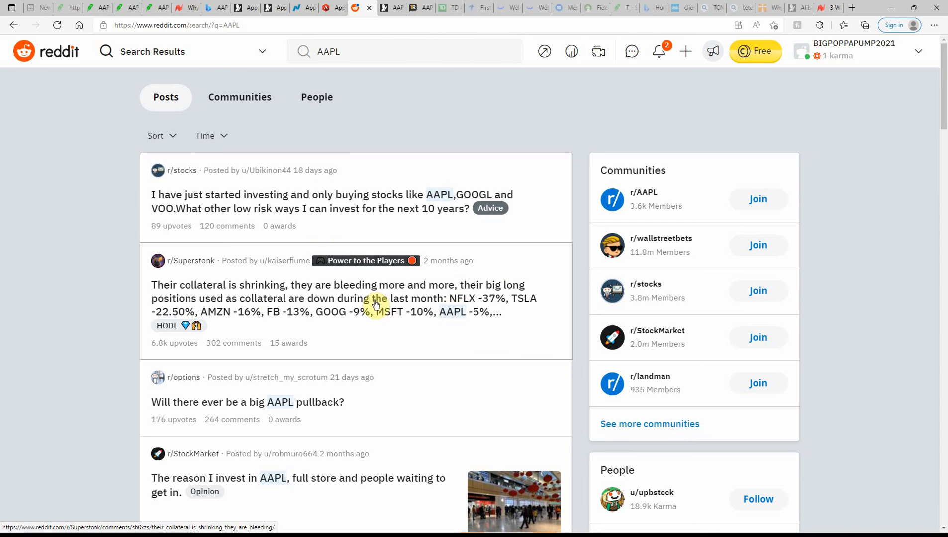
{"action": "mouse_move", "coordinate": [395, 346]}
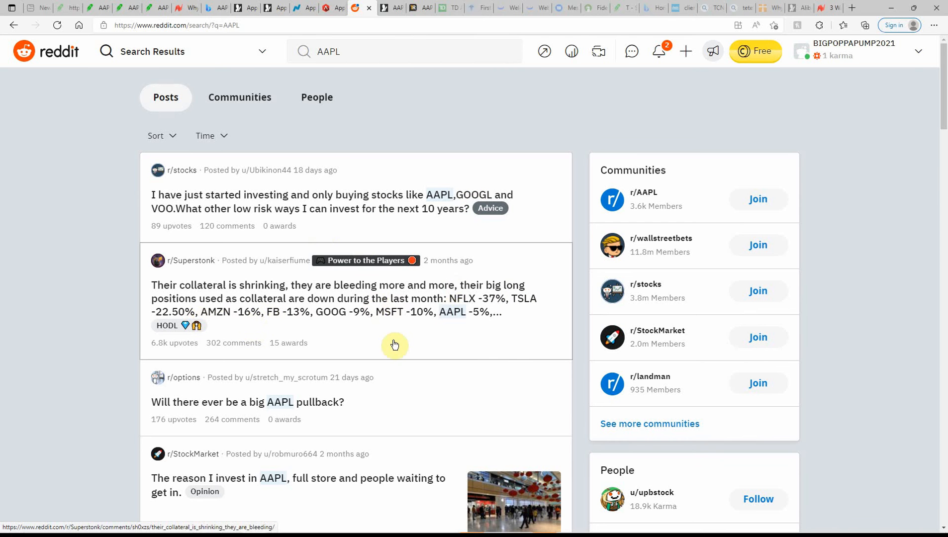
{"action": "mouse_move", "coordinate": [287, 408]}
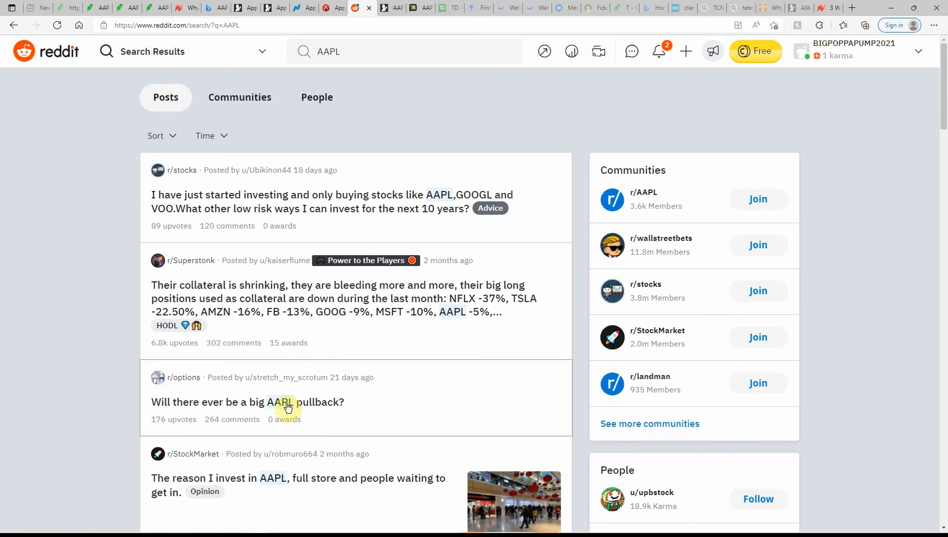
{"action": "mouse_move", "coordinate": [287, 6]}
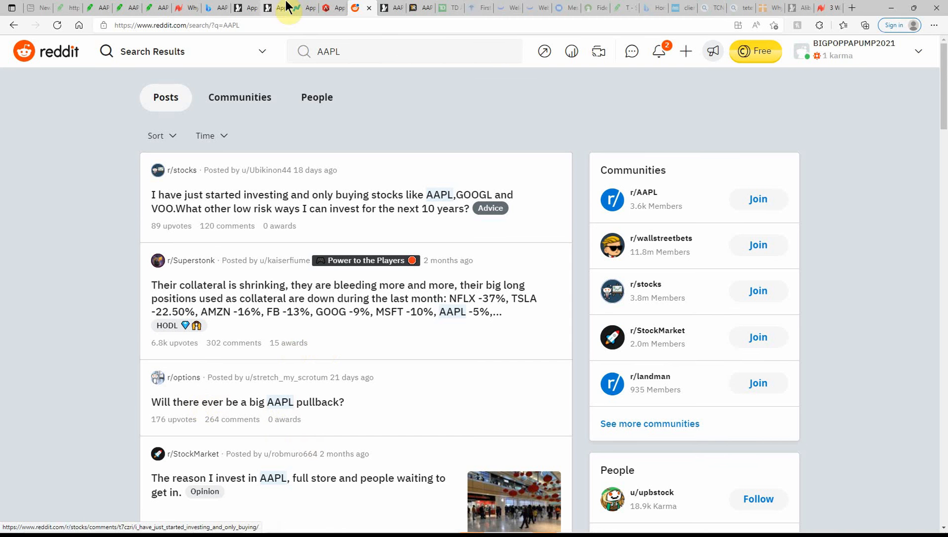
{"action": "left_click", "coordinate": [387, 7]}
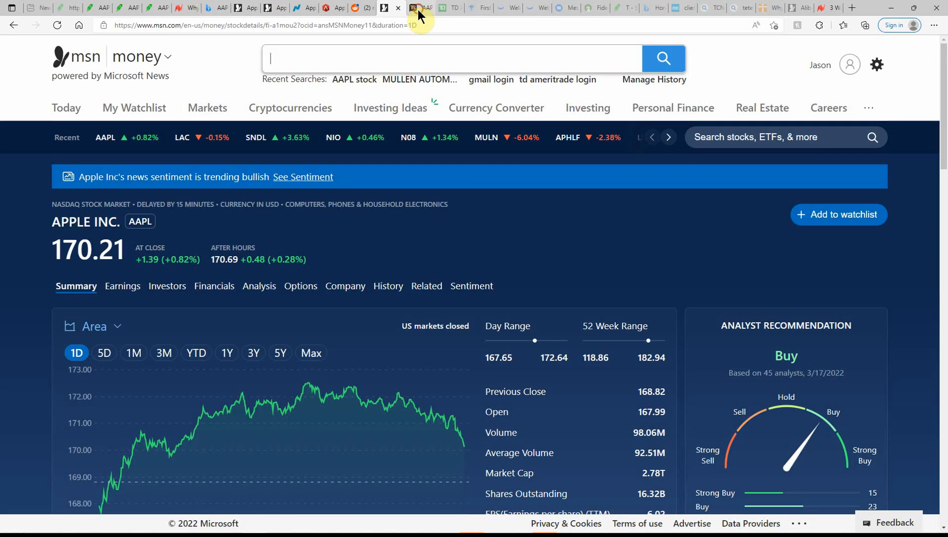
Check TipRanks' Apple forecast (Strong Buy, $193.36 target), then return to Robinhood's Apple page.
{"action": "left_click", "coordinate": [420, 8]}
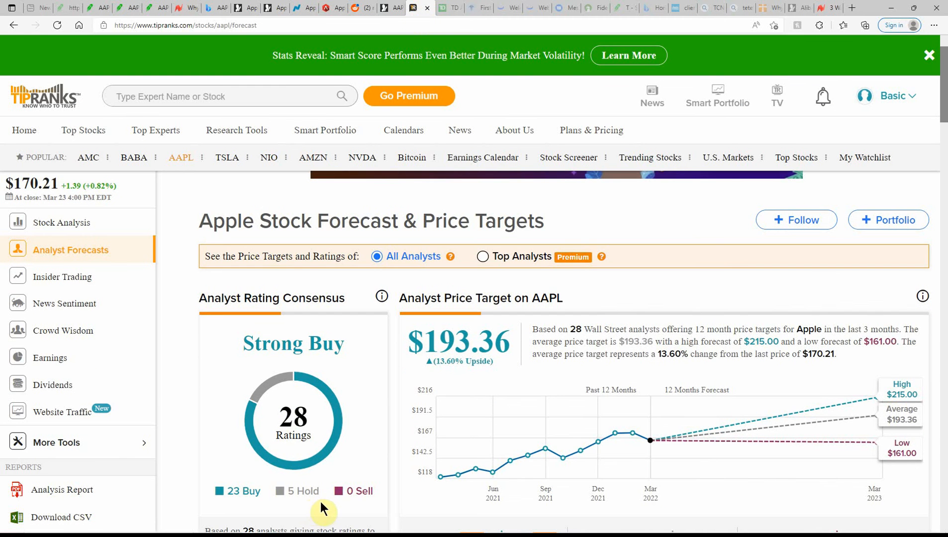
{"action": "mouse_move", "coordinate": [331, 502]}
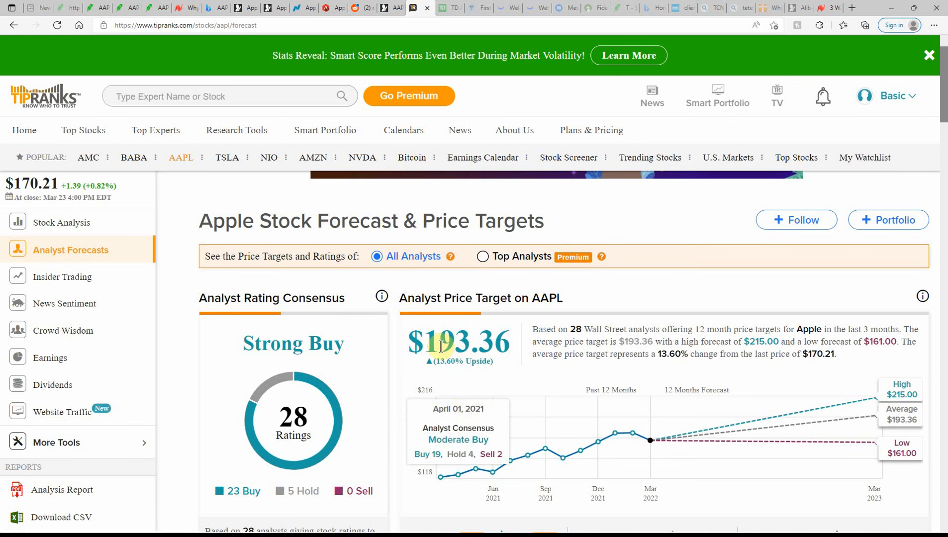
{"action": "mouse_move", "coordinate": [507, 384]}
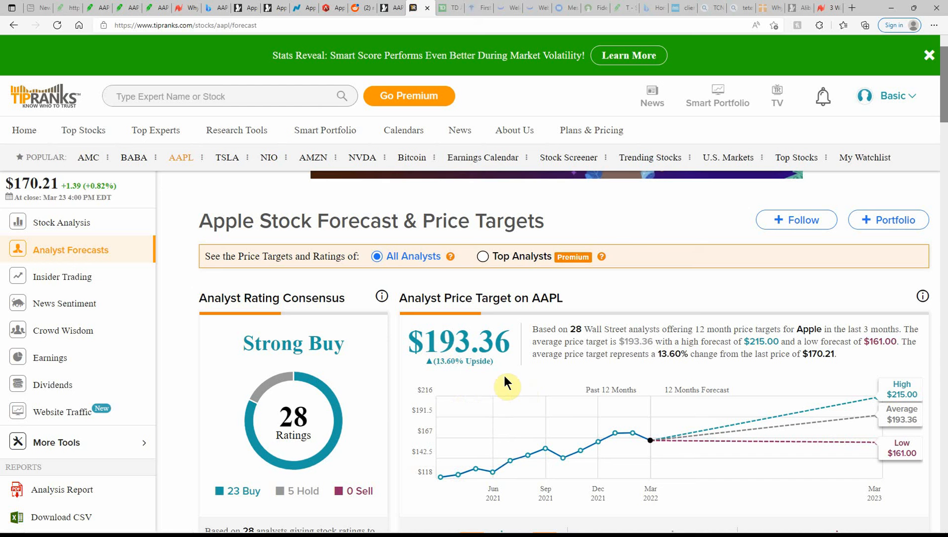
{"action": "mouse_move", "coordinate": [484, 374]}
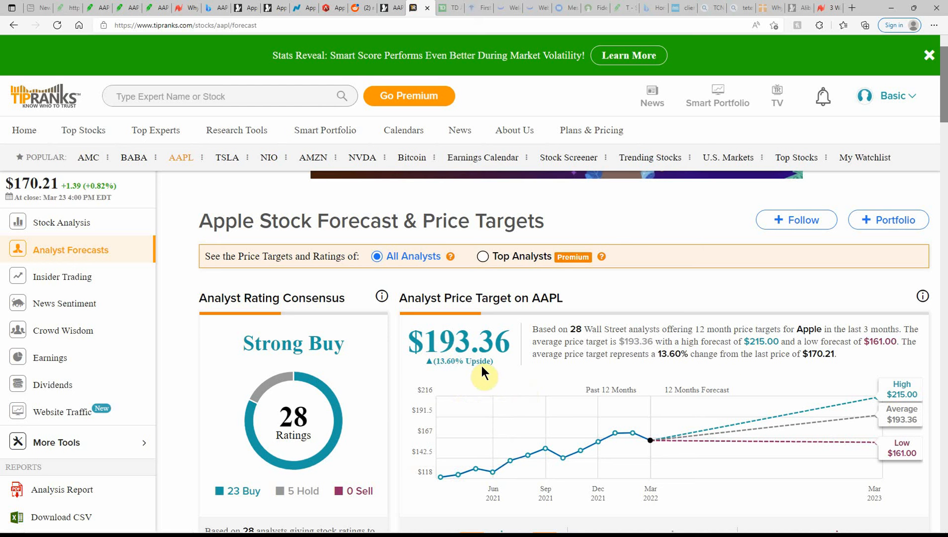
{"action": "mouse_move", "coordinate": [898, 415]}
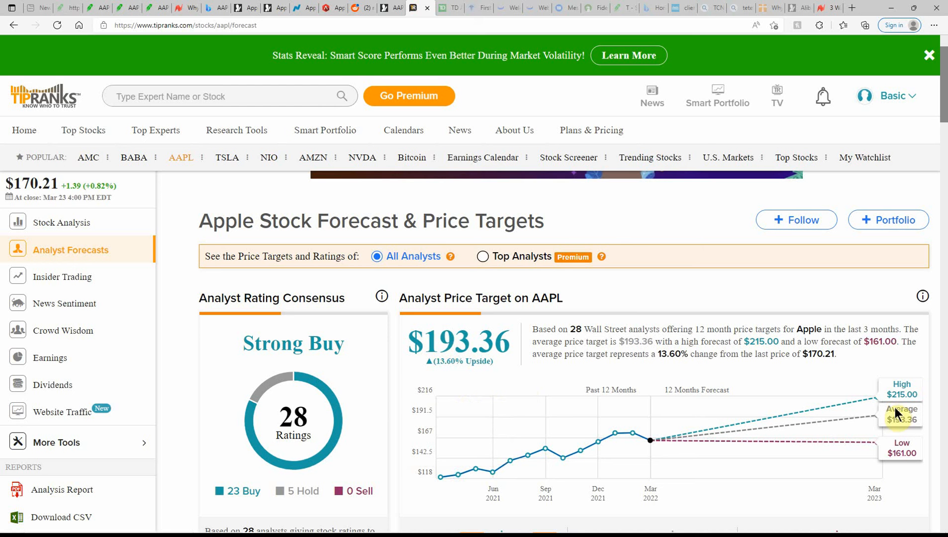
{"action": "mouse_move", "coordinate": [193, 115]}
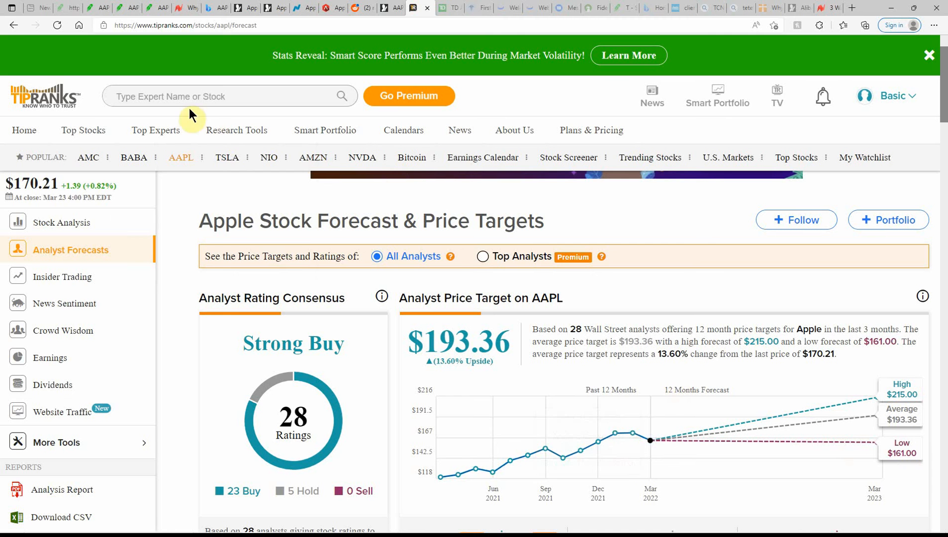
{"action": "left_click", "coordinate": [160, 7]}
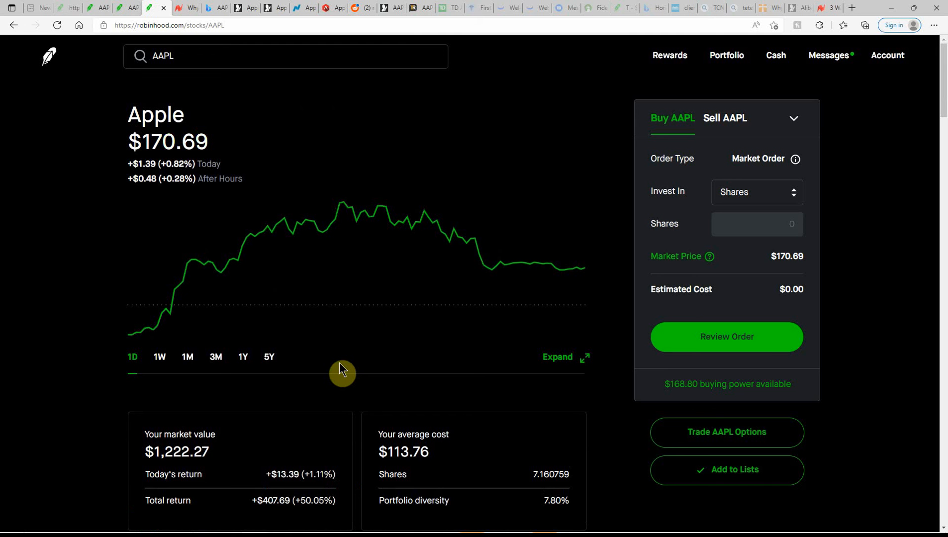
{"action": "mouse_move", "coordinate": [341, 370]}
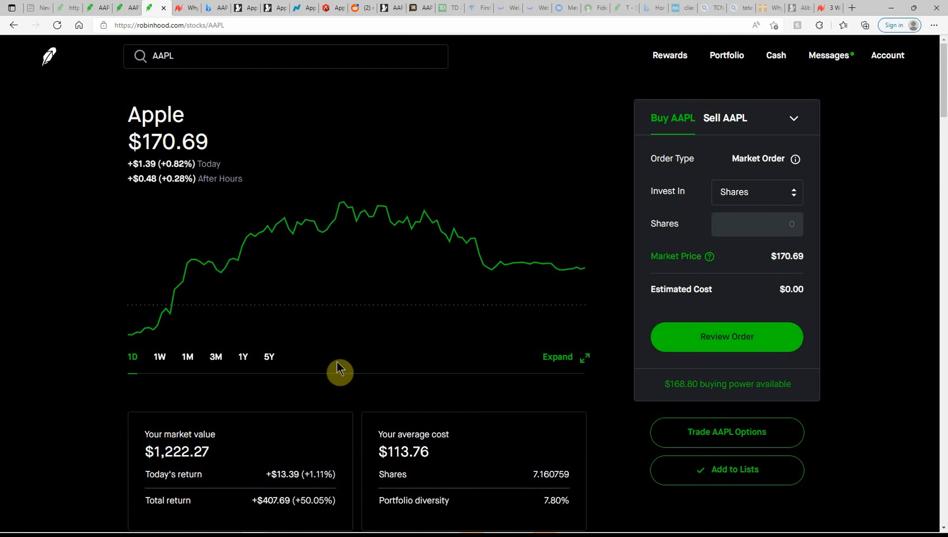
{"action": "mouse_move", "coordinate": [132, 333]}
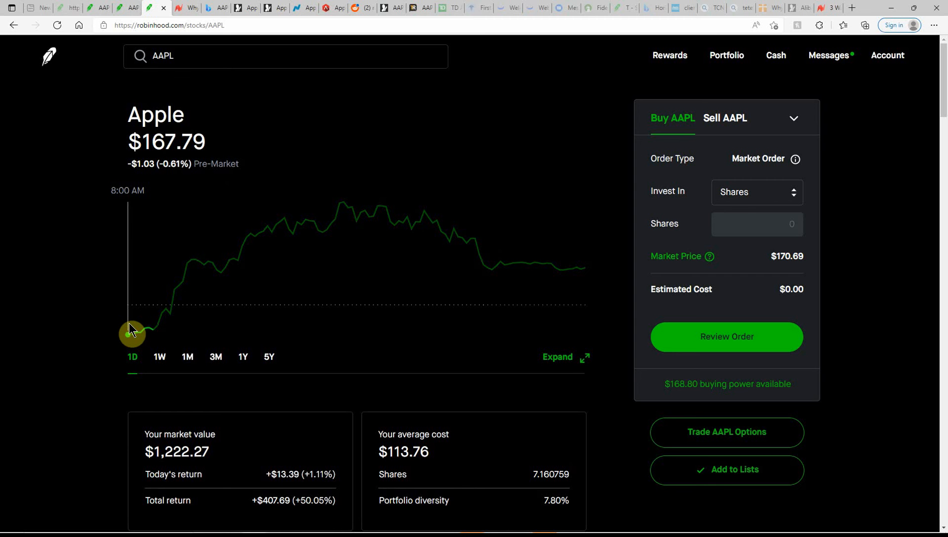
{"action": "mouse_move", "coordinate": [150, 335]}
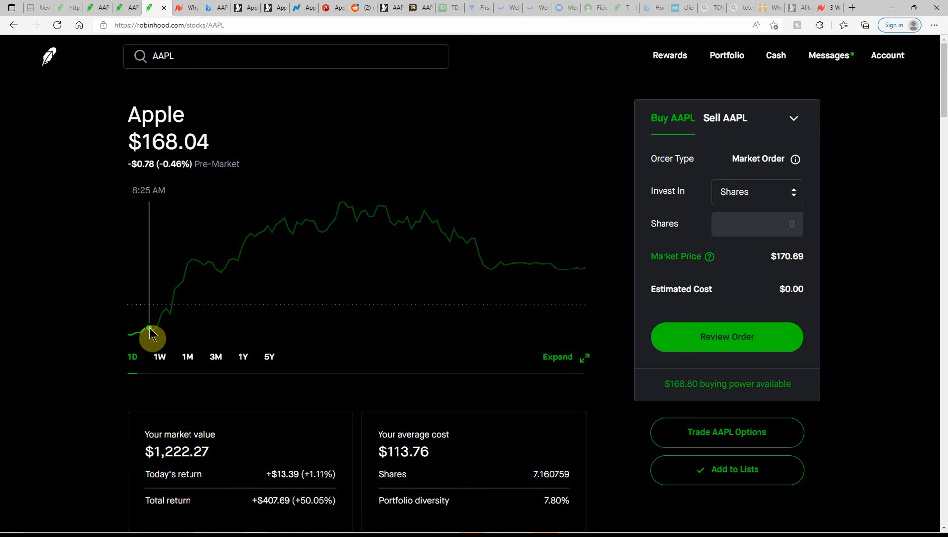
{"action": "mouse_move", "coordinate": [517, 330]}
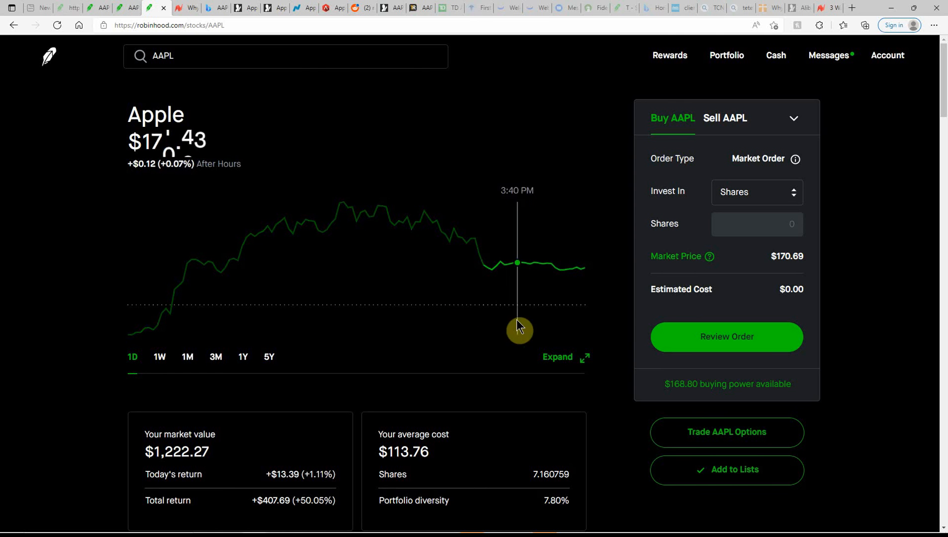
{"action": "mouse_move", "coordinate": [589, 334]}
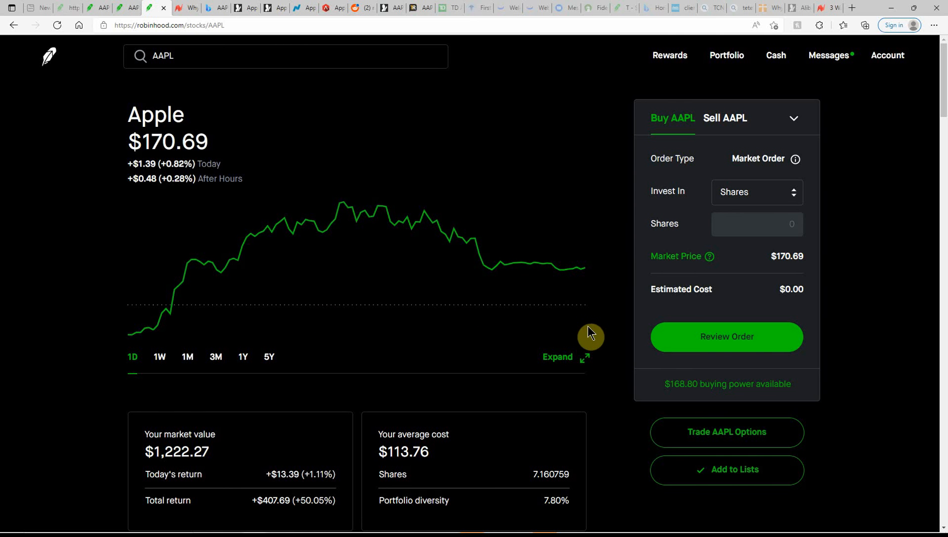